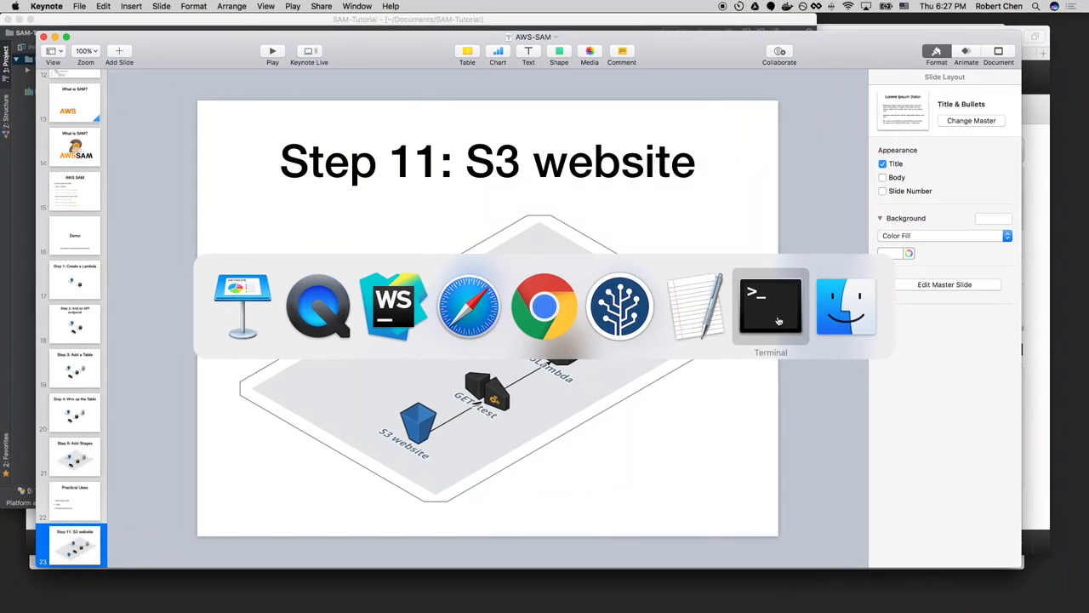
Bring Chrome forward on the AWS-SAM-Tutorial repo at tag 0 and scroll the README.
click(545, 307)
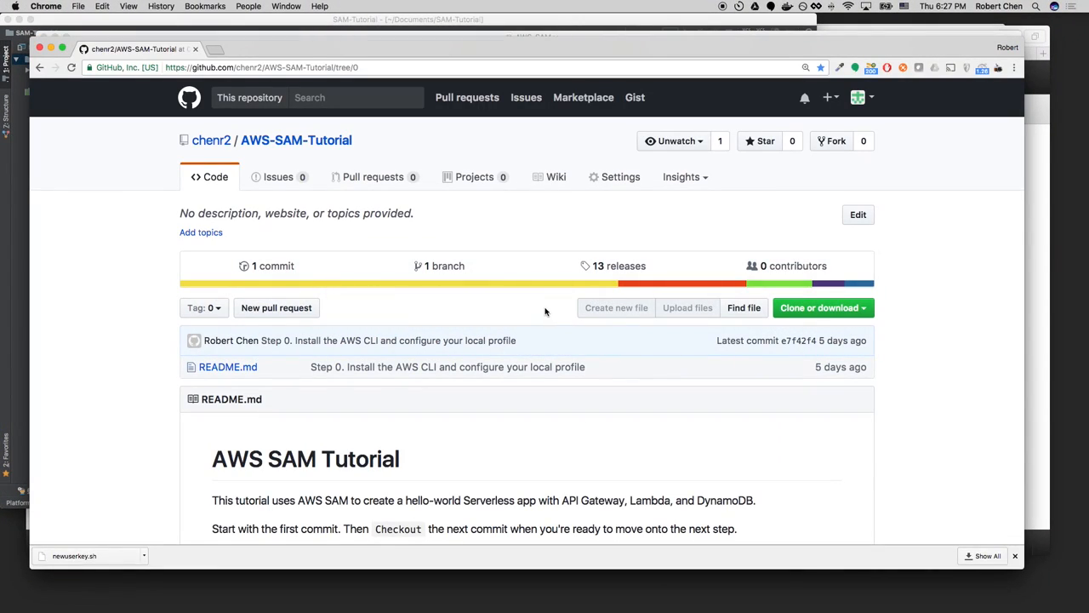
mouse_move(412, 299)
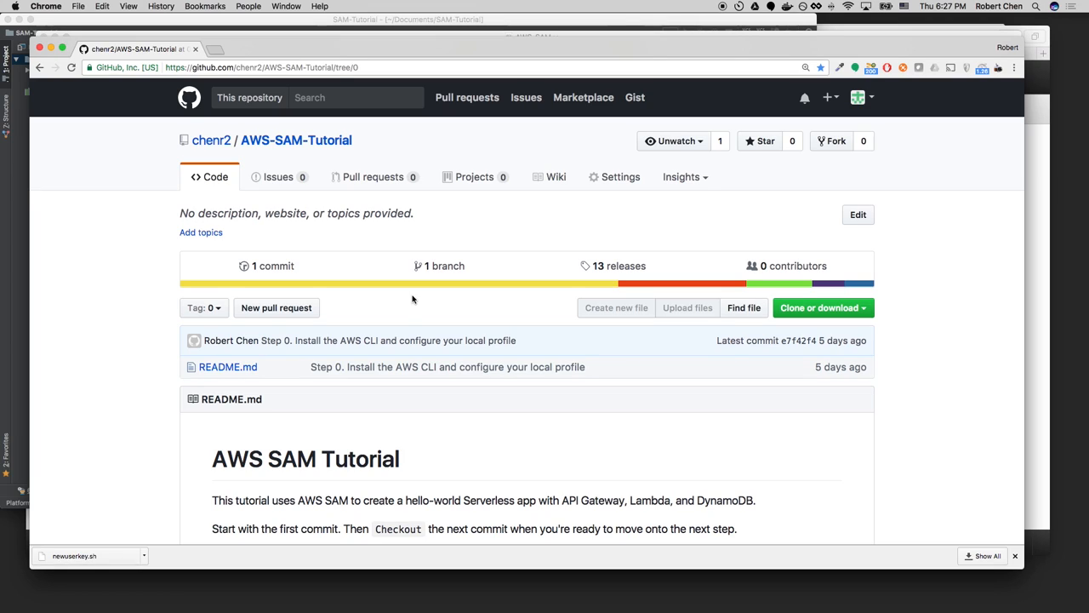
mouse_move(415, 298)
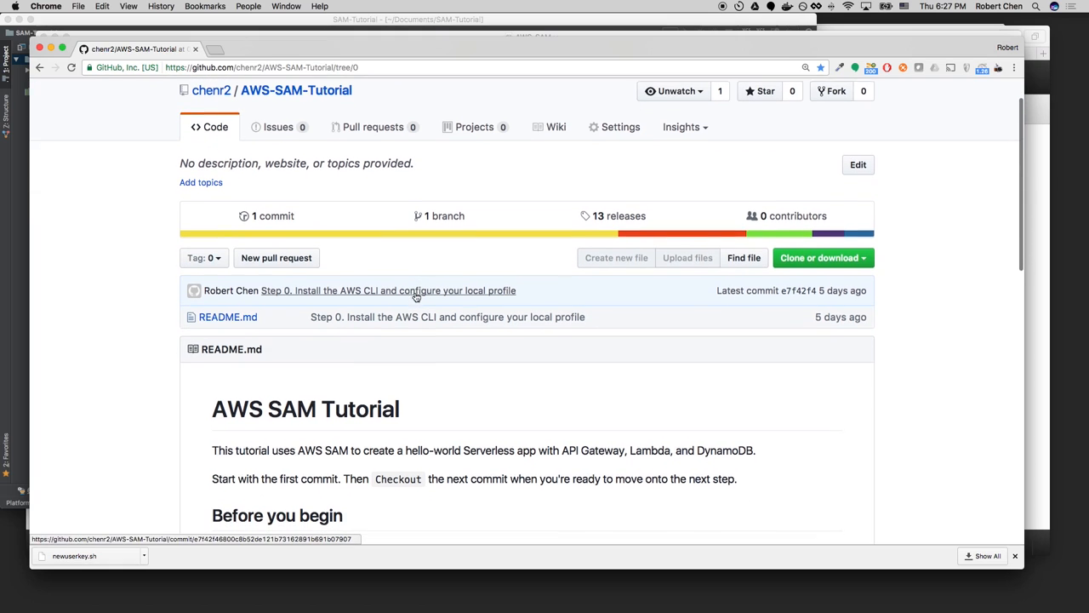
scroll(down, 3)
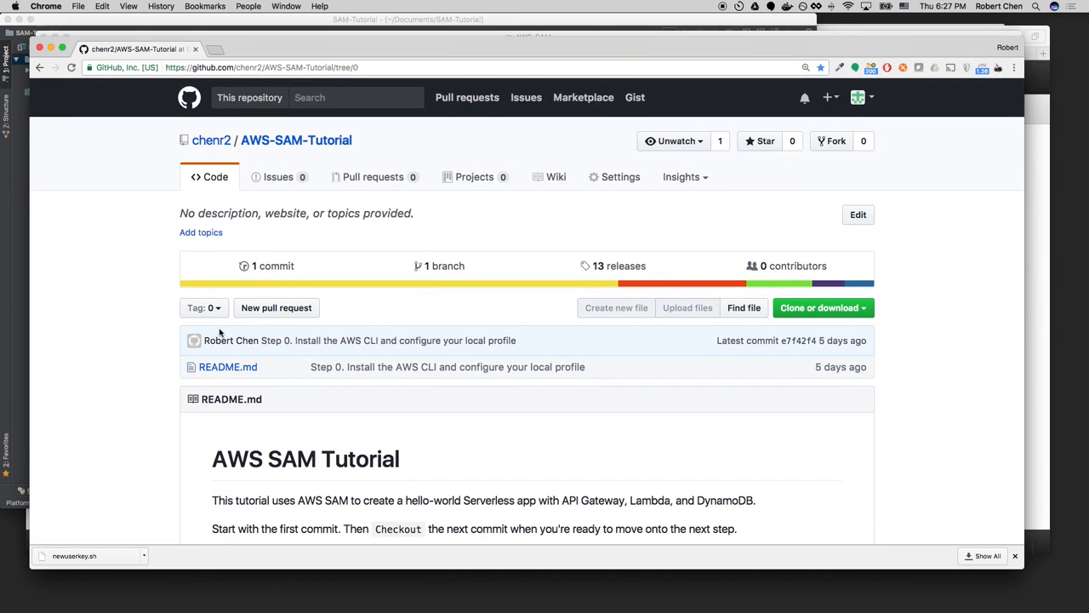
click(205, 306)
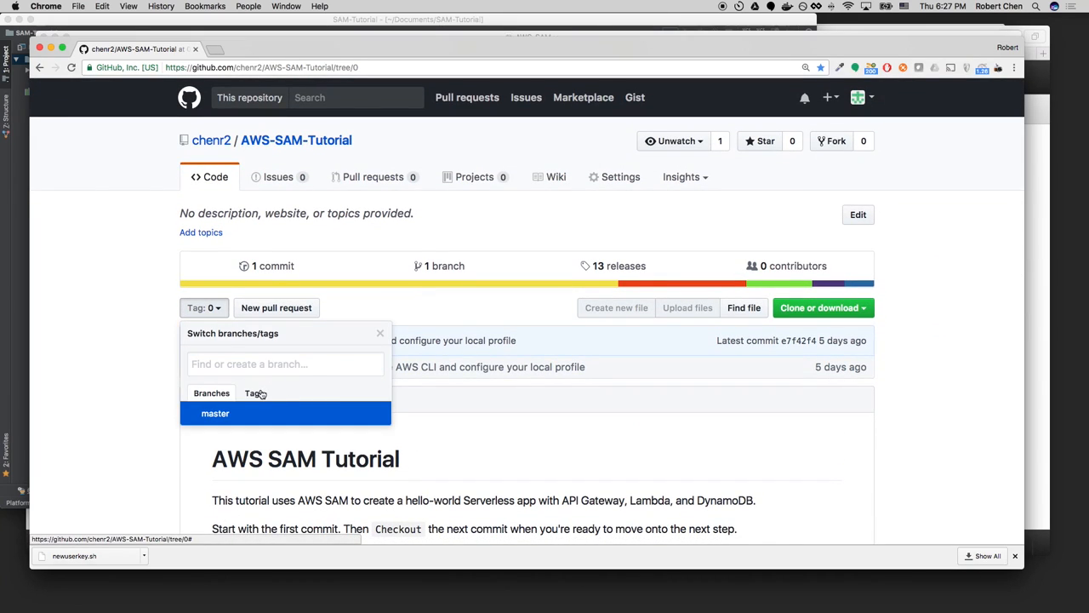
click(255, 392)
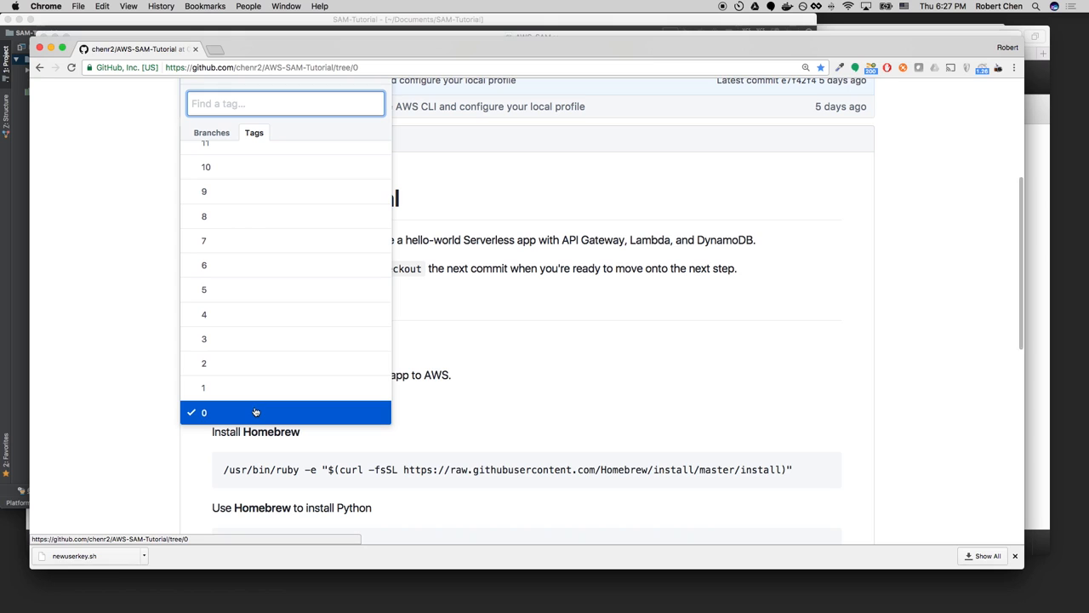
click(204, 412)
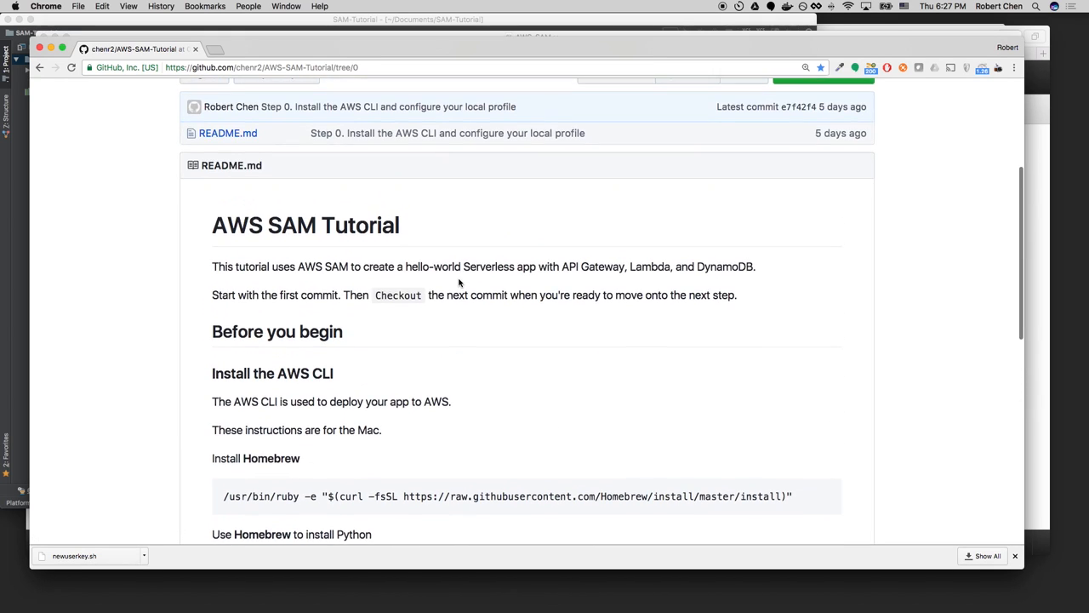
click(204, 227)
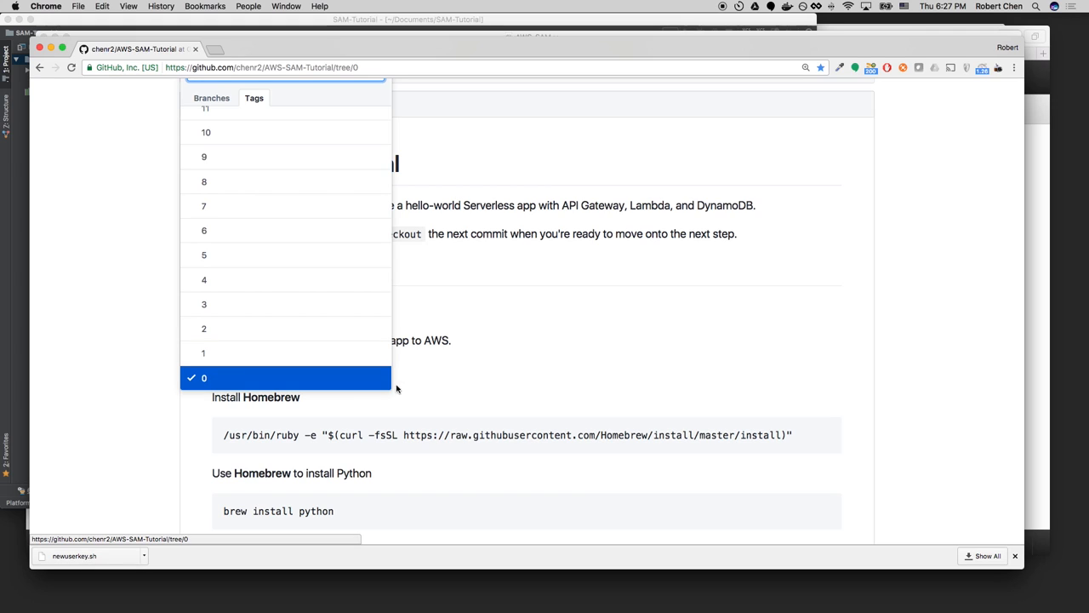
click(204, 378)
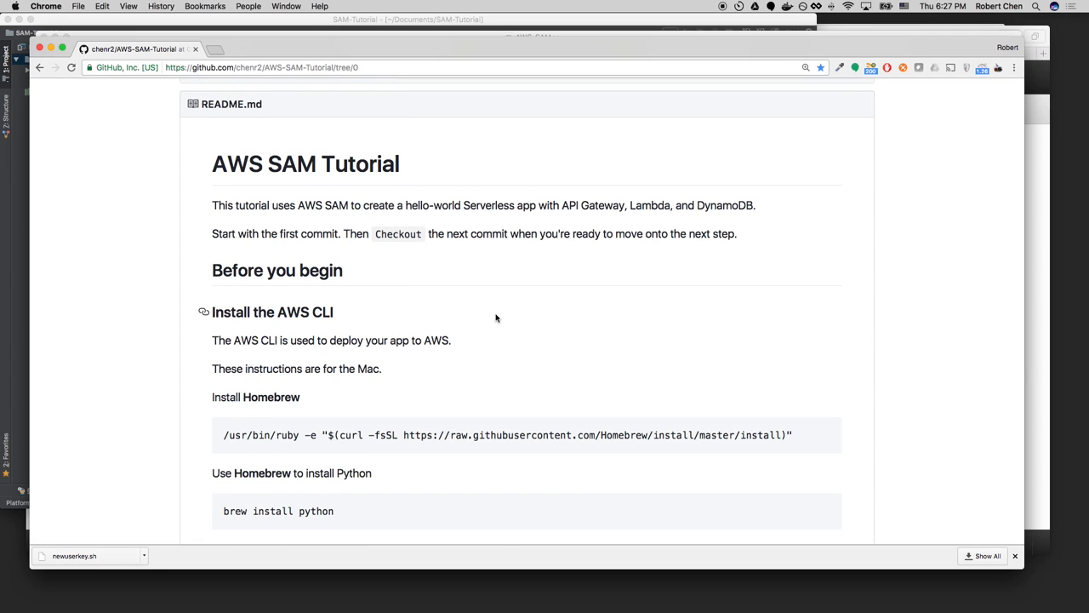
scroll(down, 3)
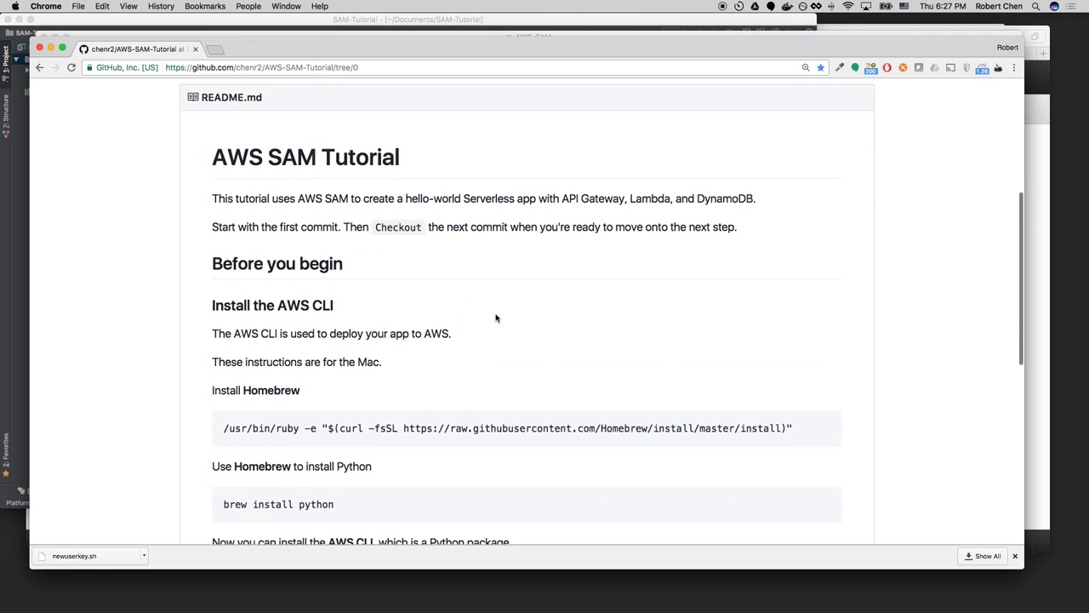
scroll(down, 3)
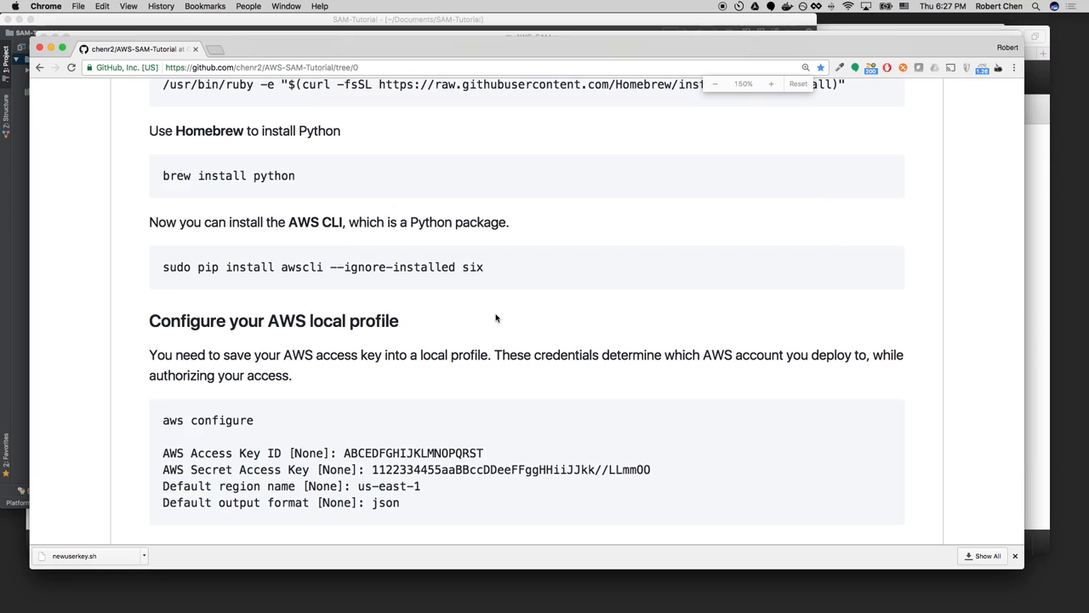
scroll(down, 3)
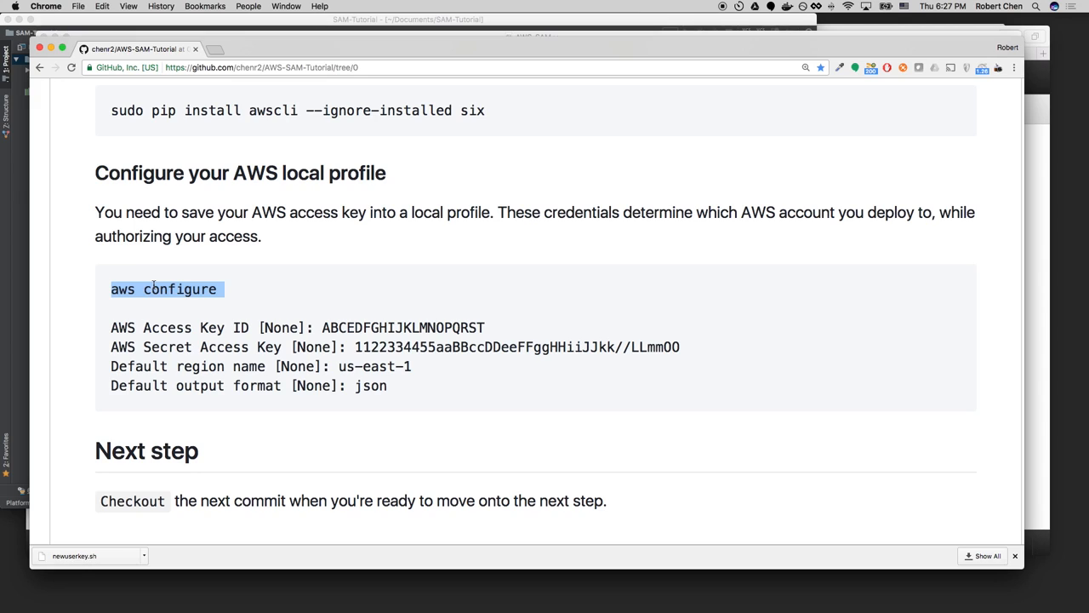
scroll(down, 3)
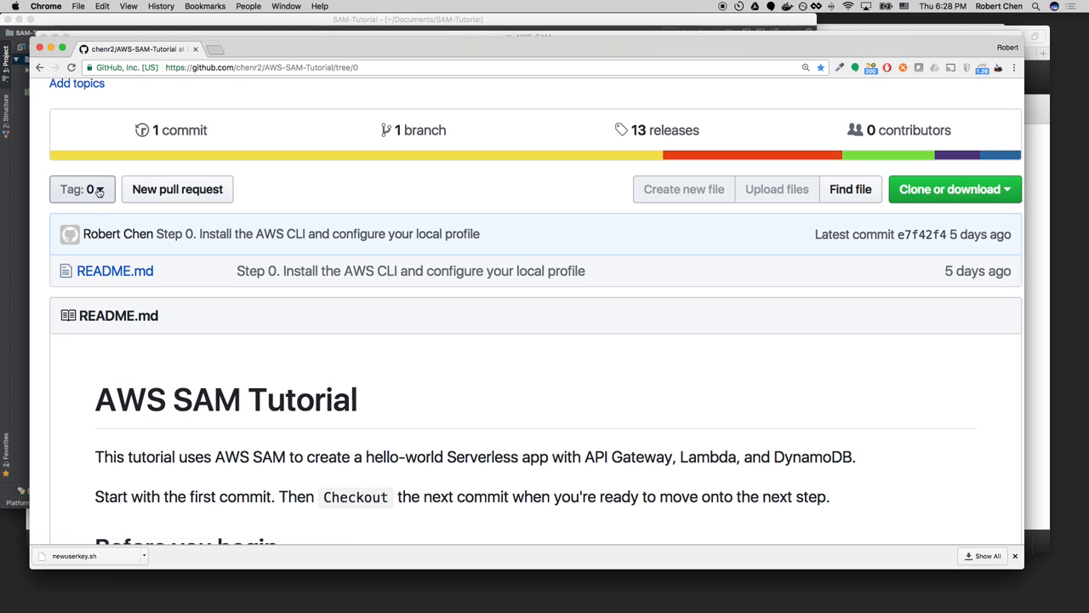
Select tag 1 from the Tag dropdown, scroll its README, then move to SourceTree.
click(82, 189)
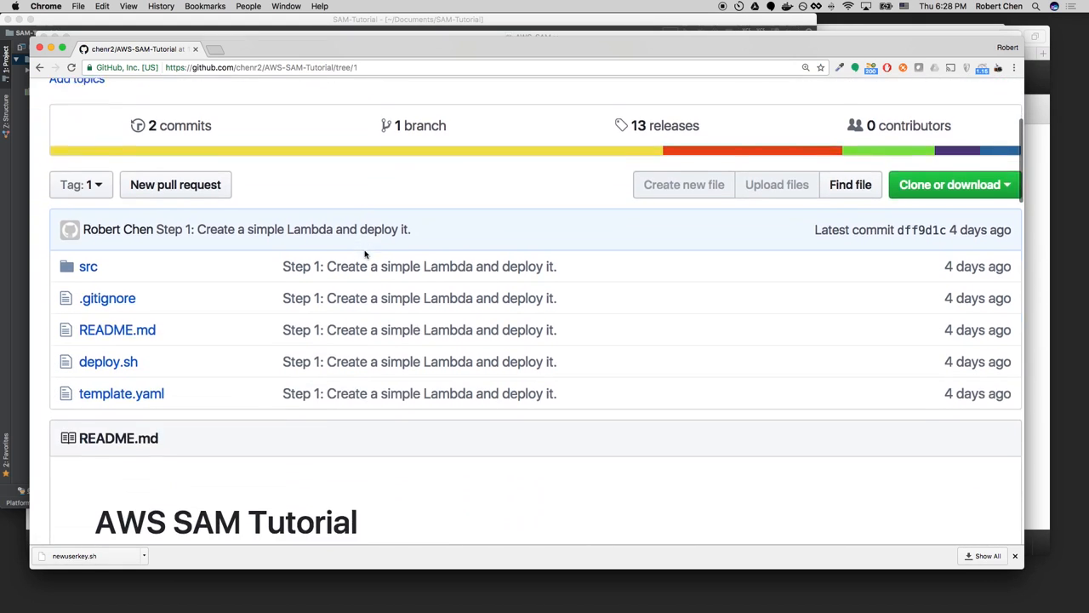
scroll(down, 3)
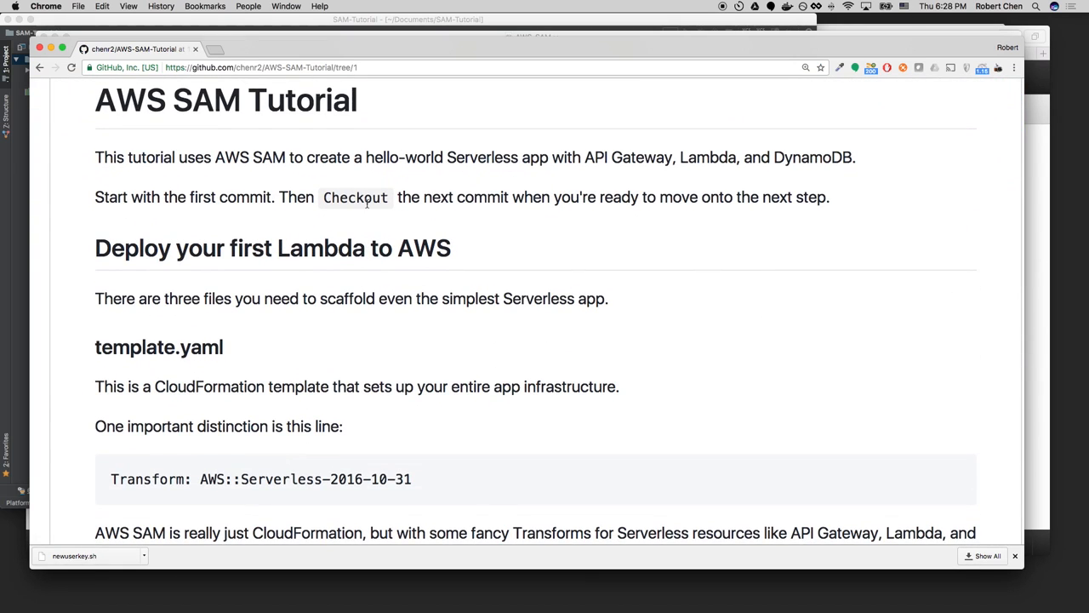
key(cmd+tab)
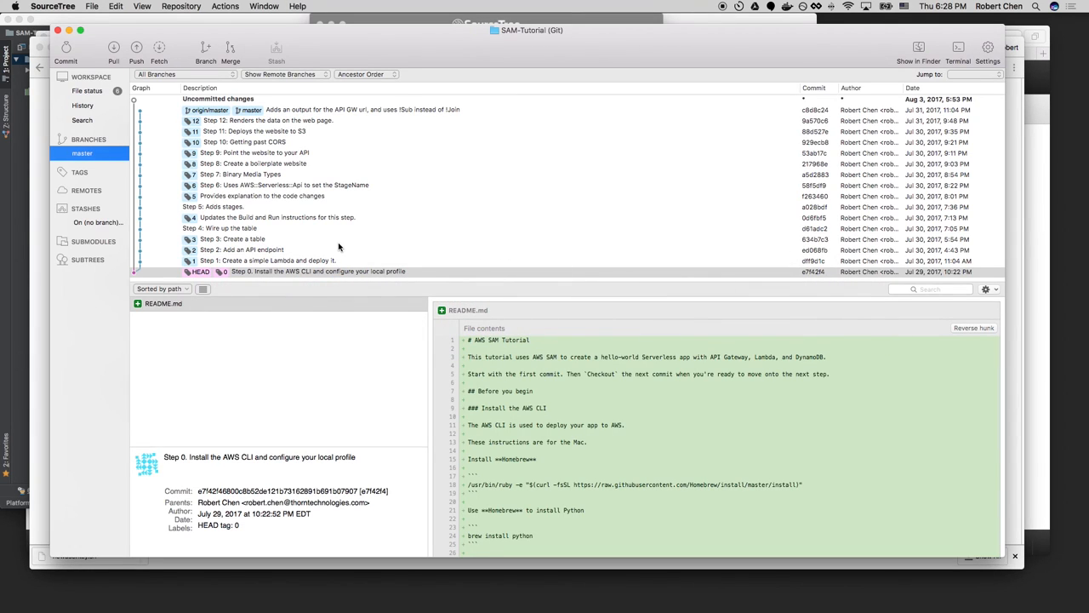
mouse_move(358, 87)
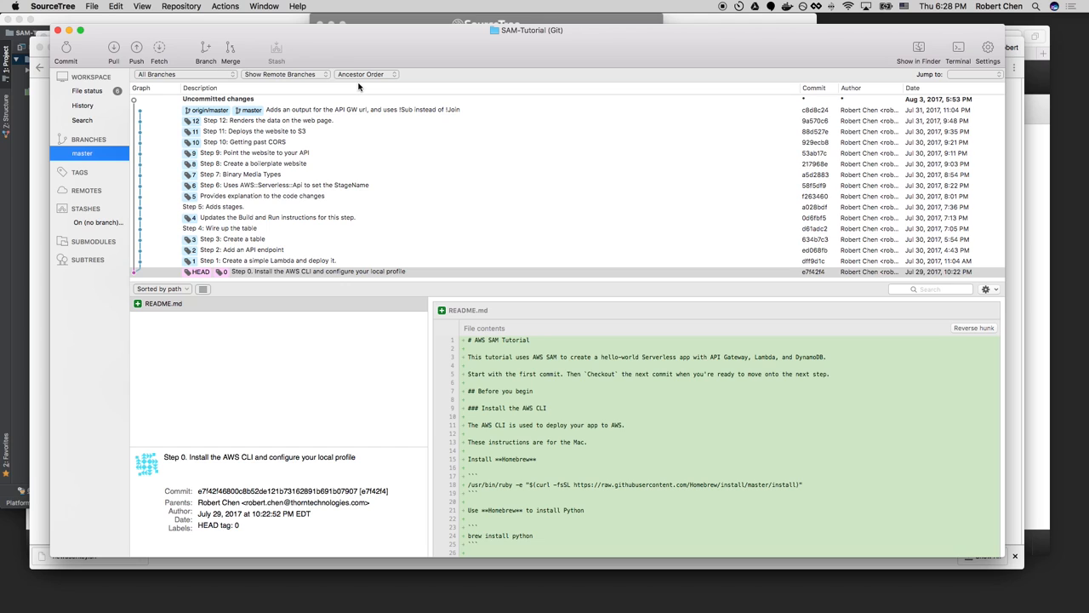
mouse_move(258, 217)
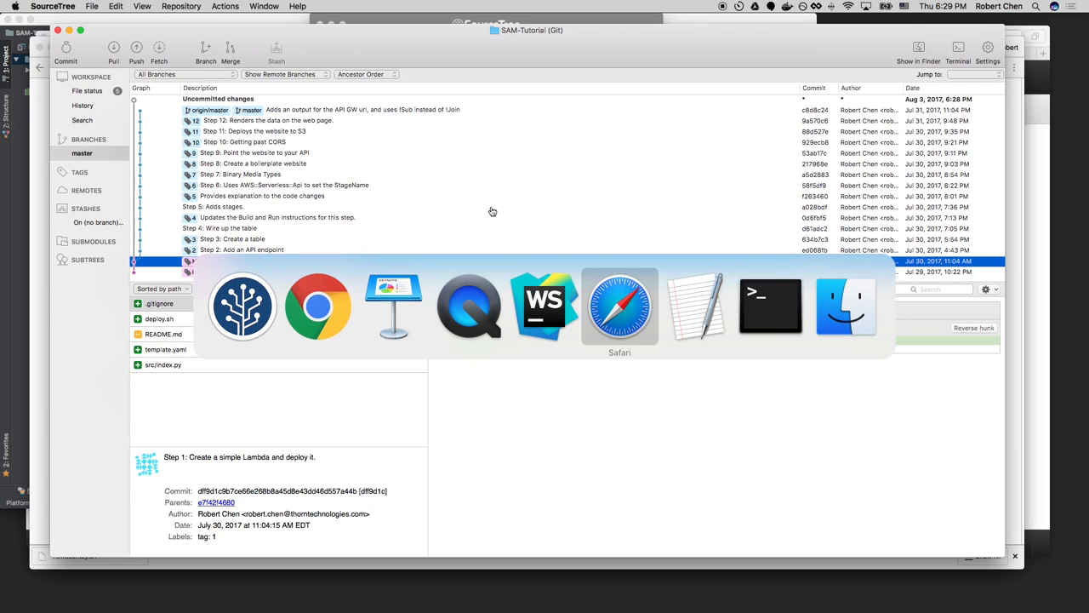
Run ./deploy.sh in Terminal to package Step 1, then bring WebStorm forward.
click(769, 307)
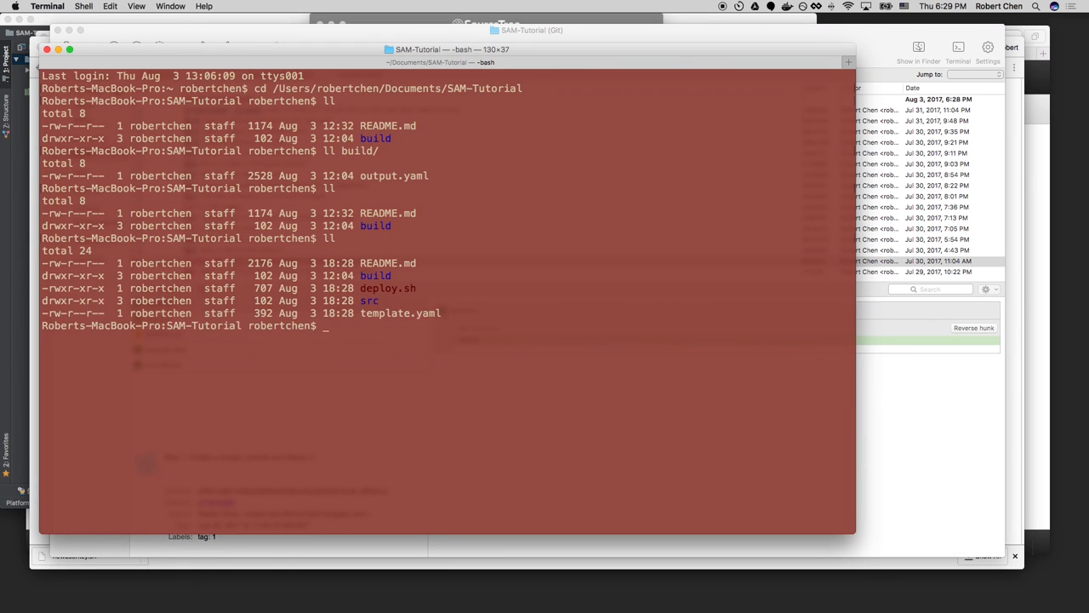
text(./deploy.sh)
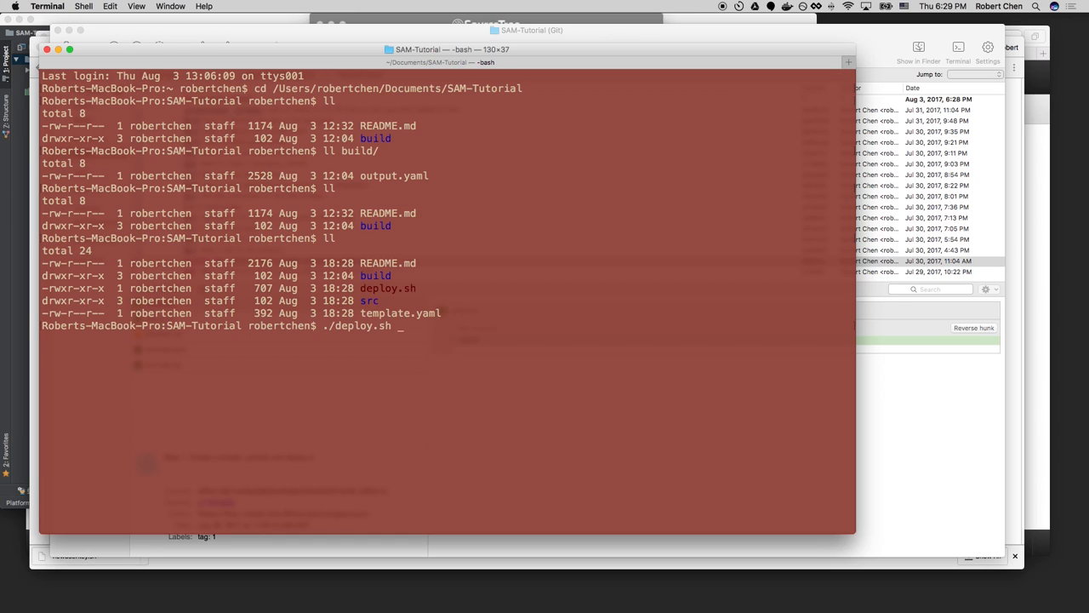
key(Return)
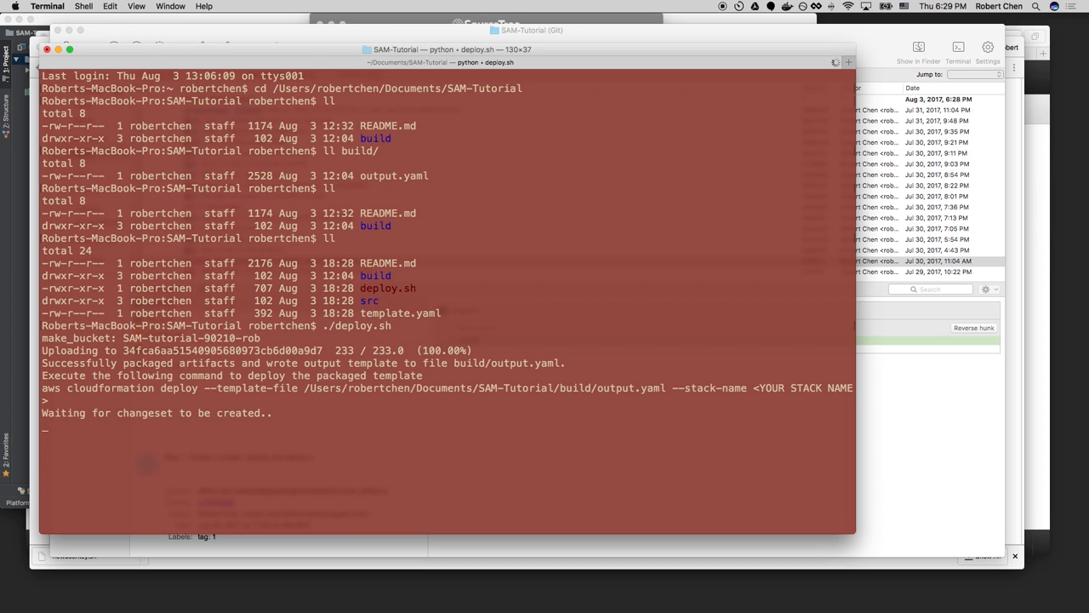
key(cmd+tab)
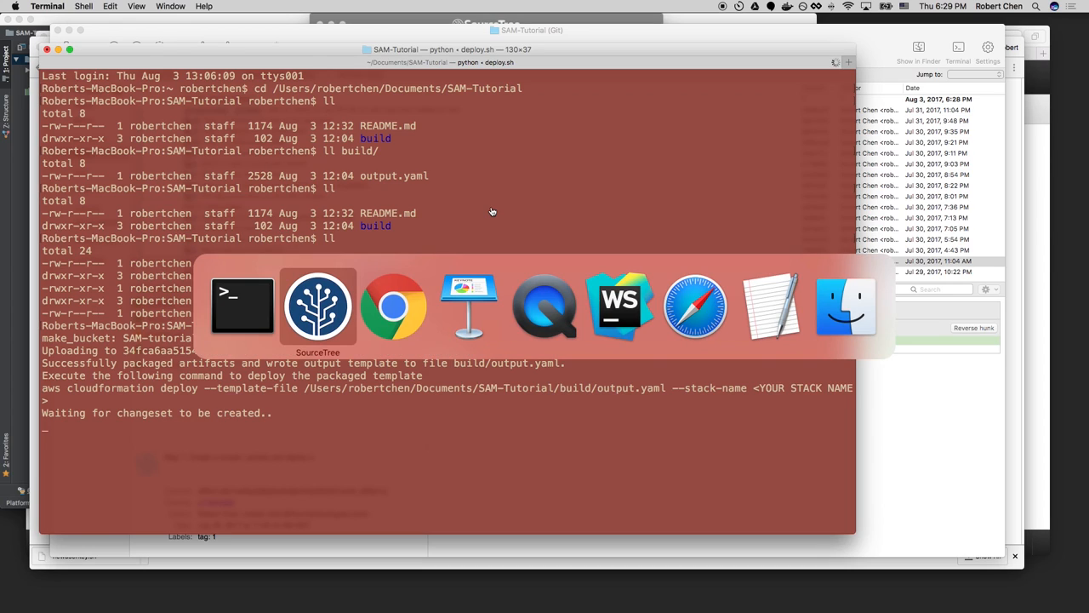
click(620, 306)
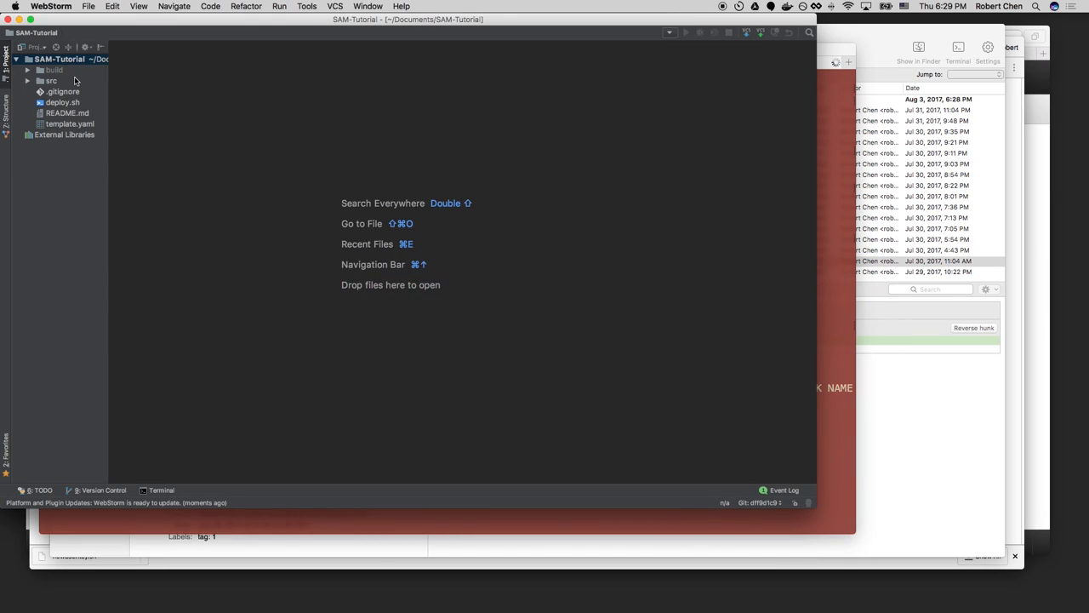
Open src/index.py, deploy.sh and template.yaml, selecting the lambda_handler function in index.py.
click(55, 69)
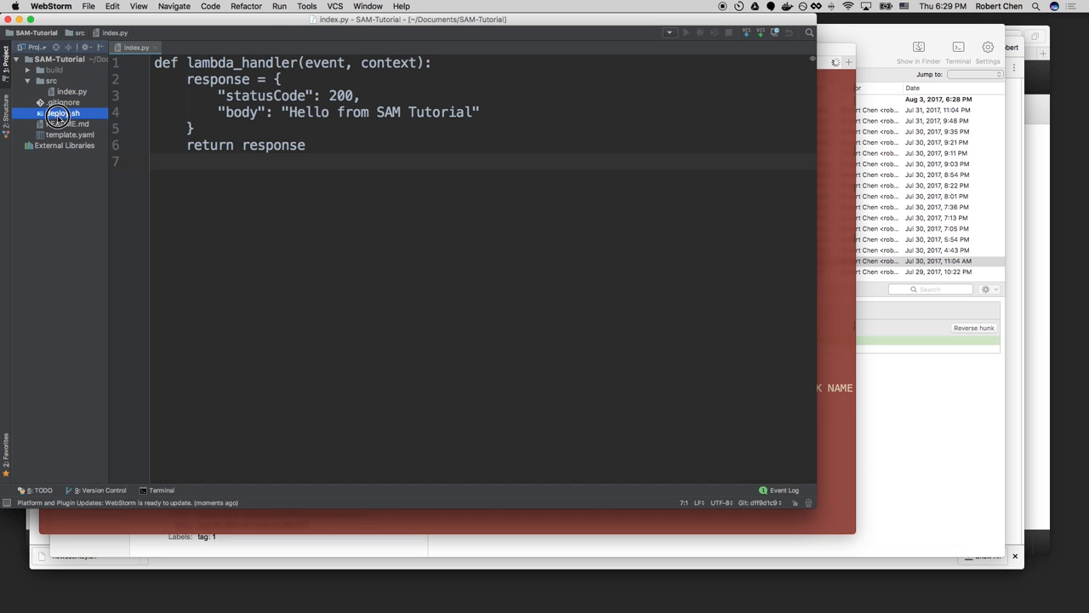
click(61, 113)
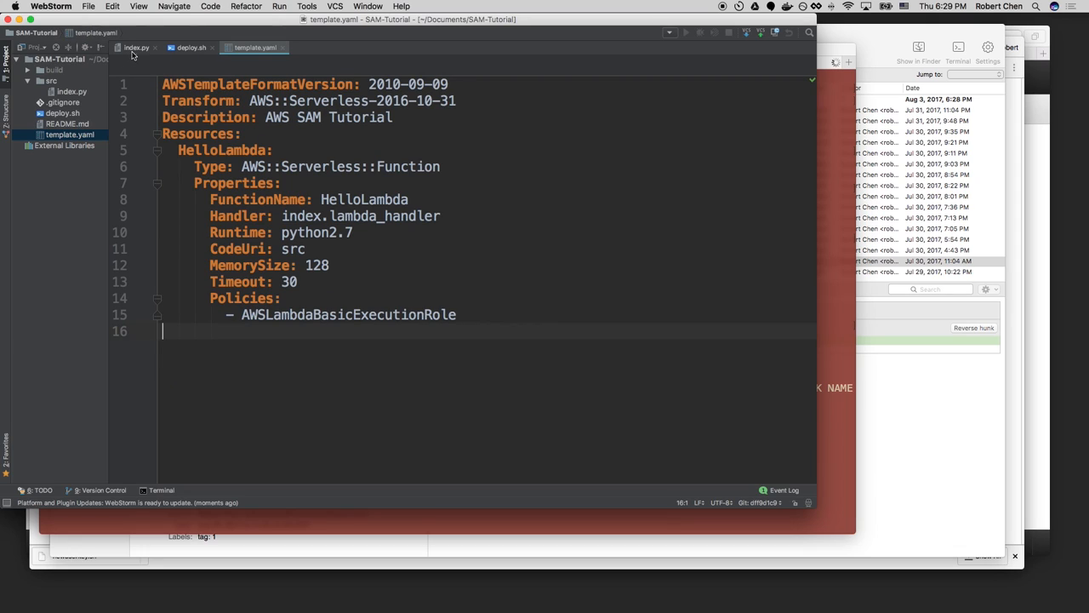
click(136, 48)
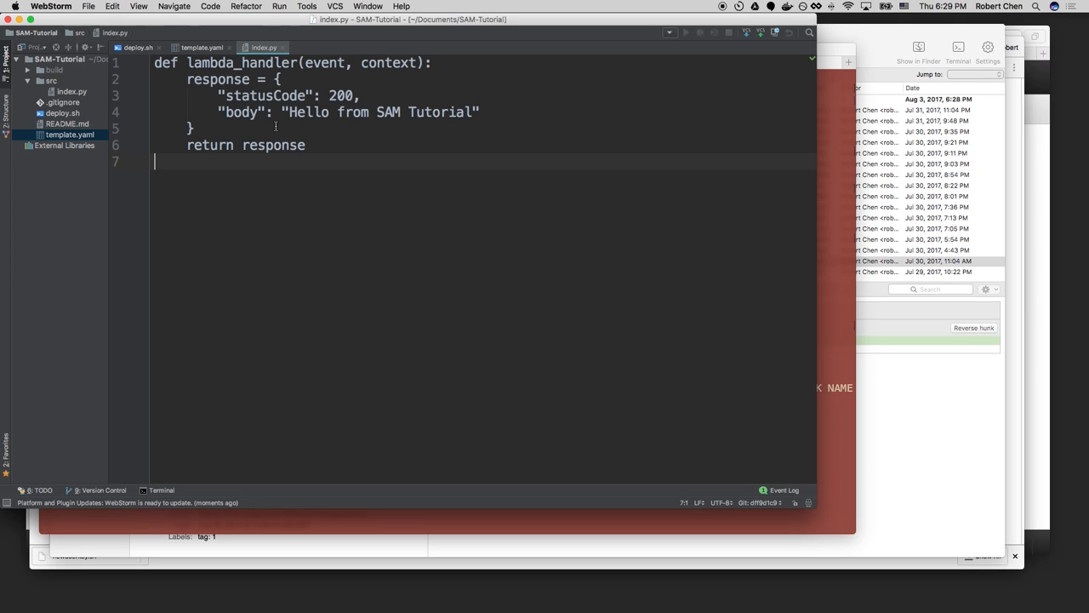
drag(187, 78, 306, 144)
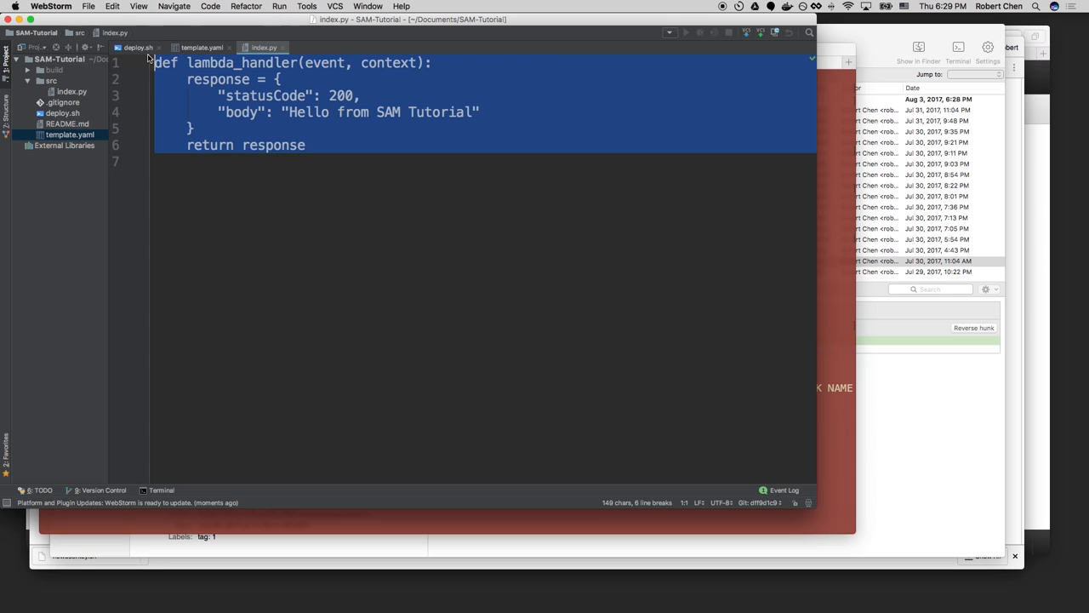
click(201, 47)
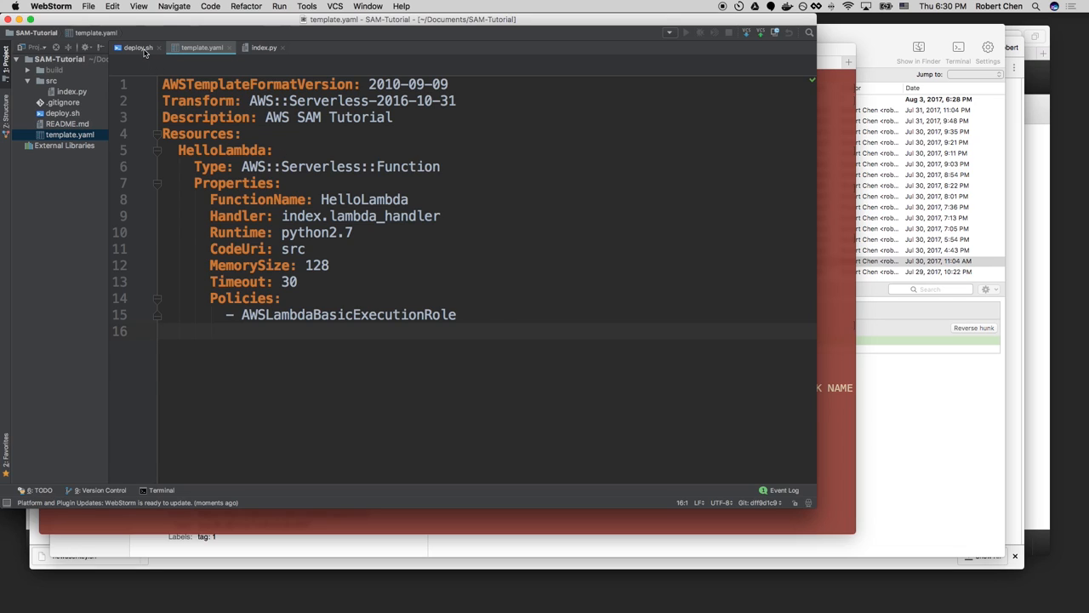
click(136, 48)
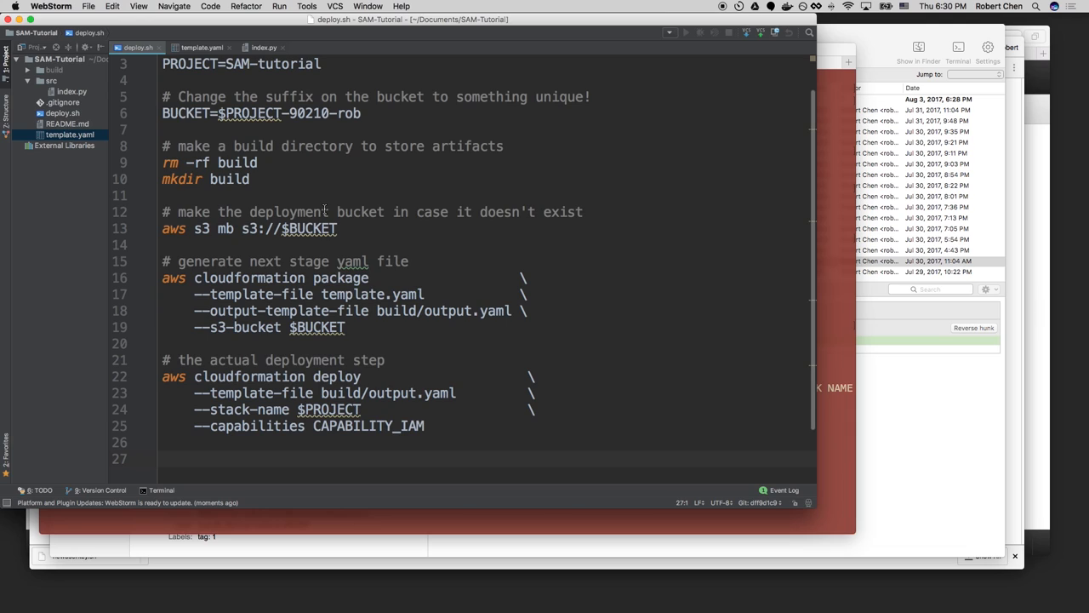
click(201, 48)
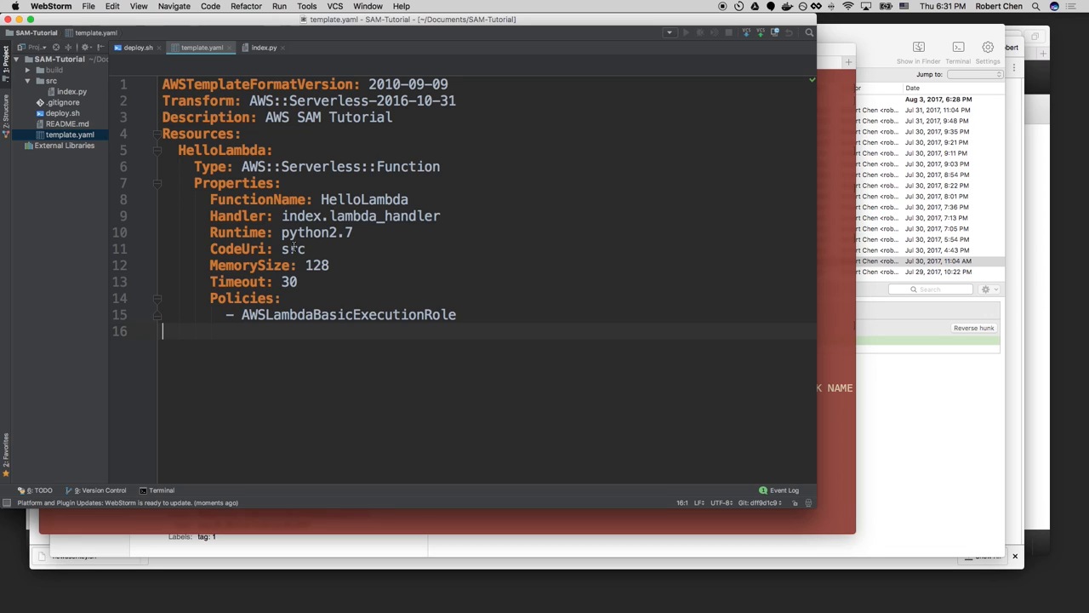
Highlight CodeUri: src against the src folder, then the index.lambda_handler Handler line.
double_click(293, 248)
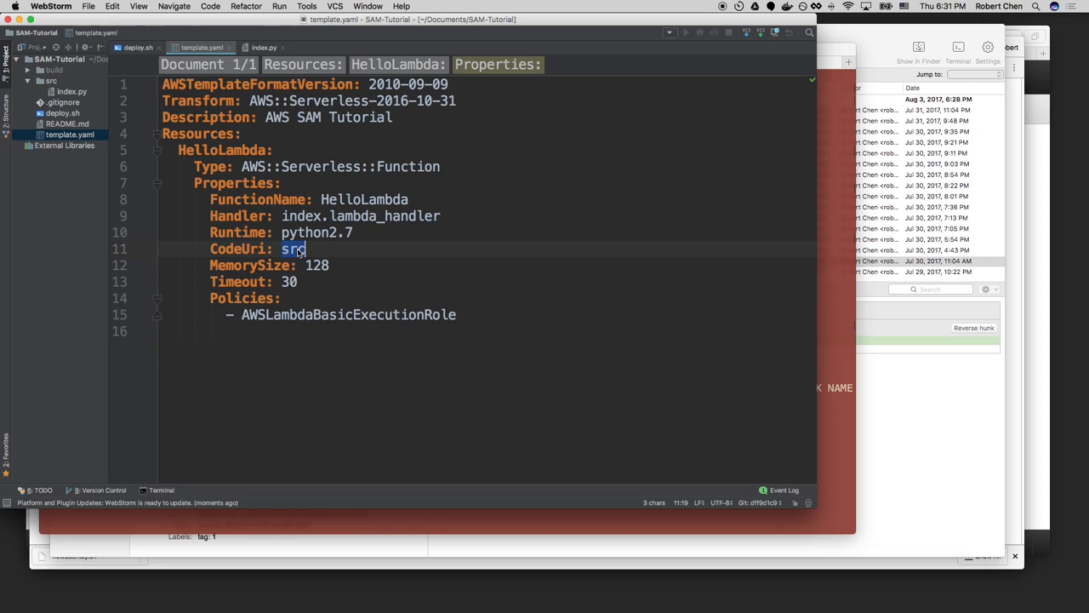
click(51, 82)
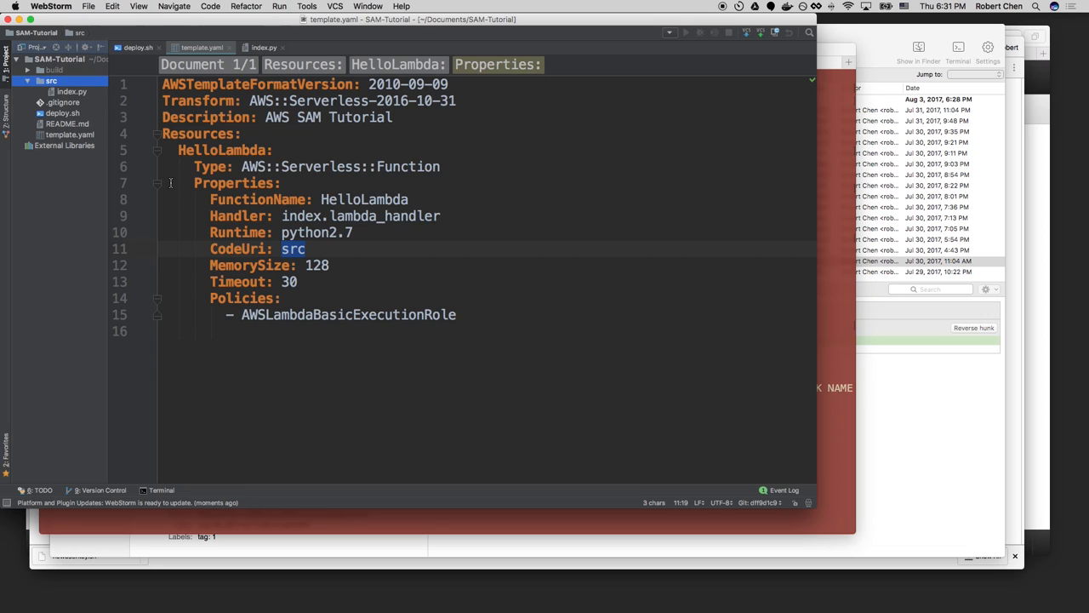
click(300, 214)
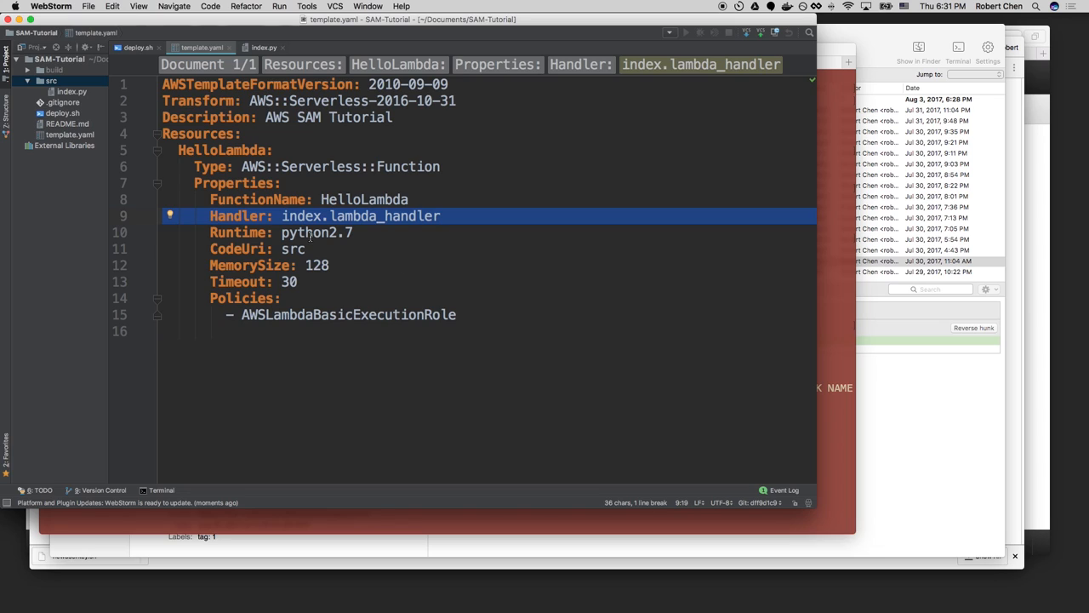
mouse_move(163, 75)
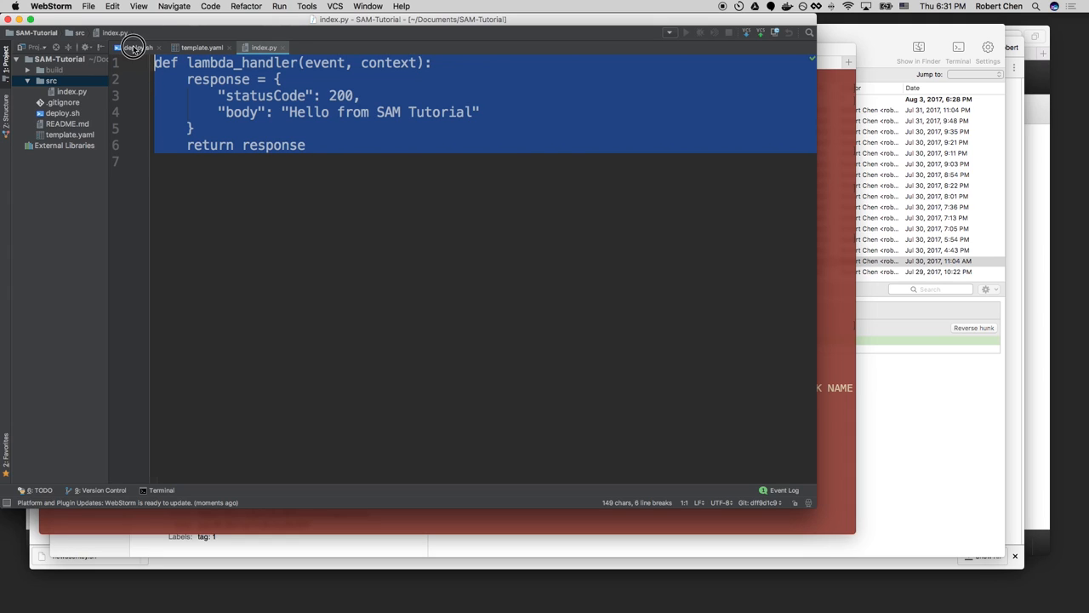
Show deploy.sh with its package and deploy commands for SAM-tutorial.
click(136, 47)
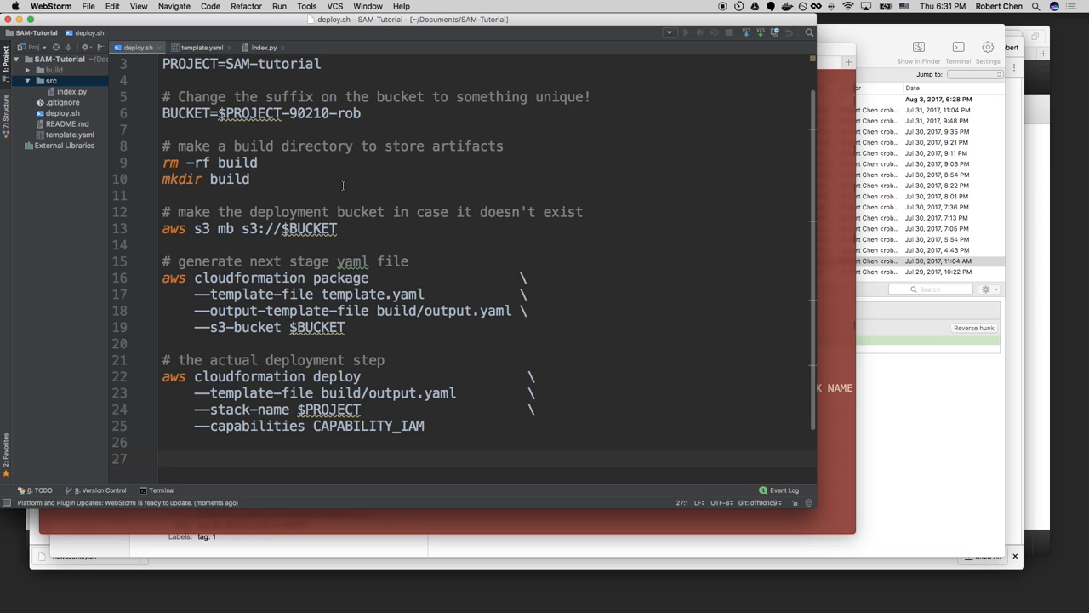
mouse_move(298, 266)
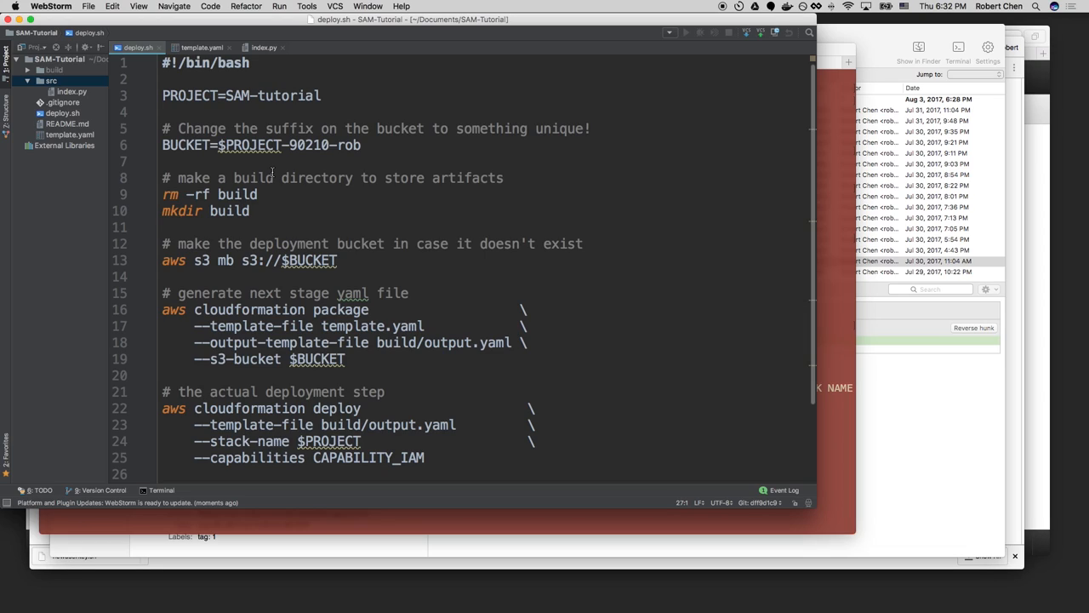
mouse_move(337, 519)
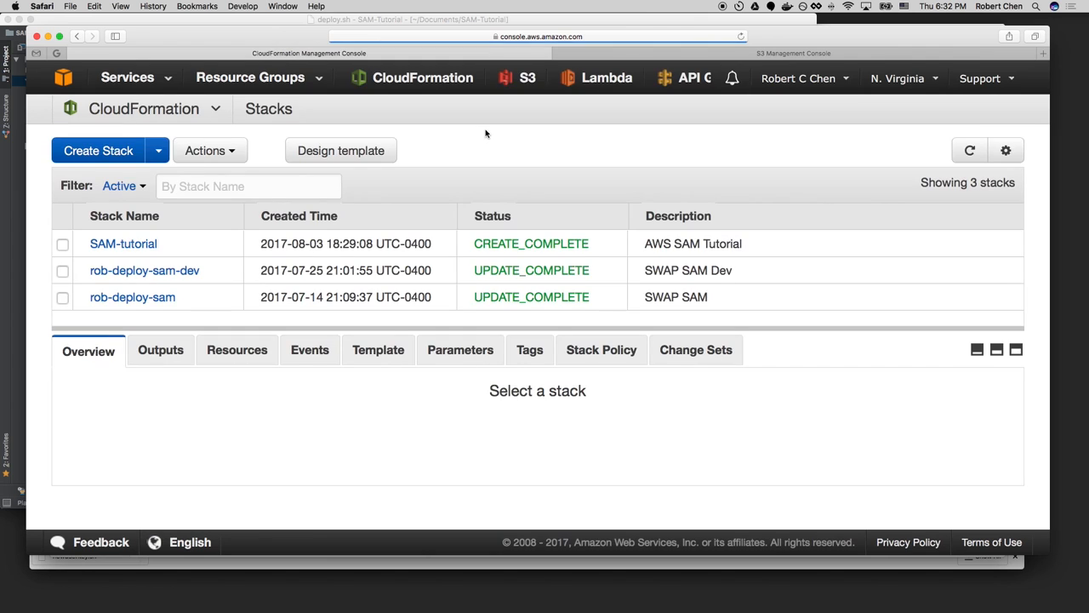
mouse_move(480, 129)
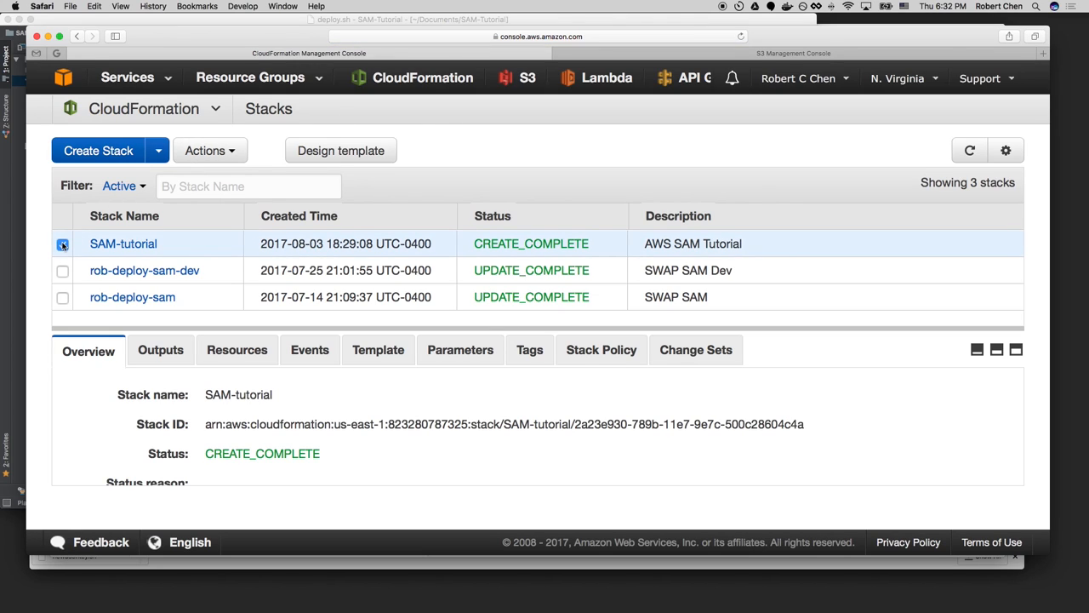
View the SAM-tutorial stack's CREATE_COMPLETE details and bring up the Lambda console in a new tab.
click(62, 245)
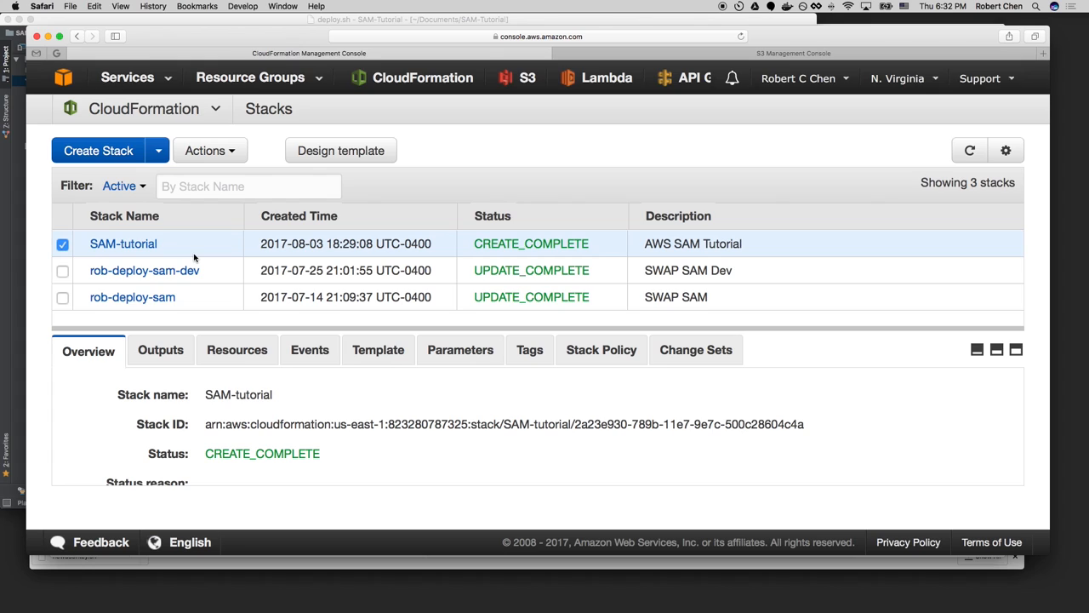
right_click(606, 78)
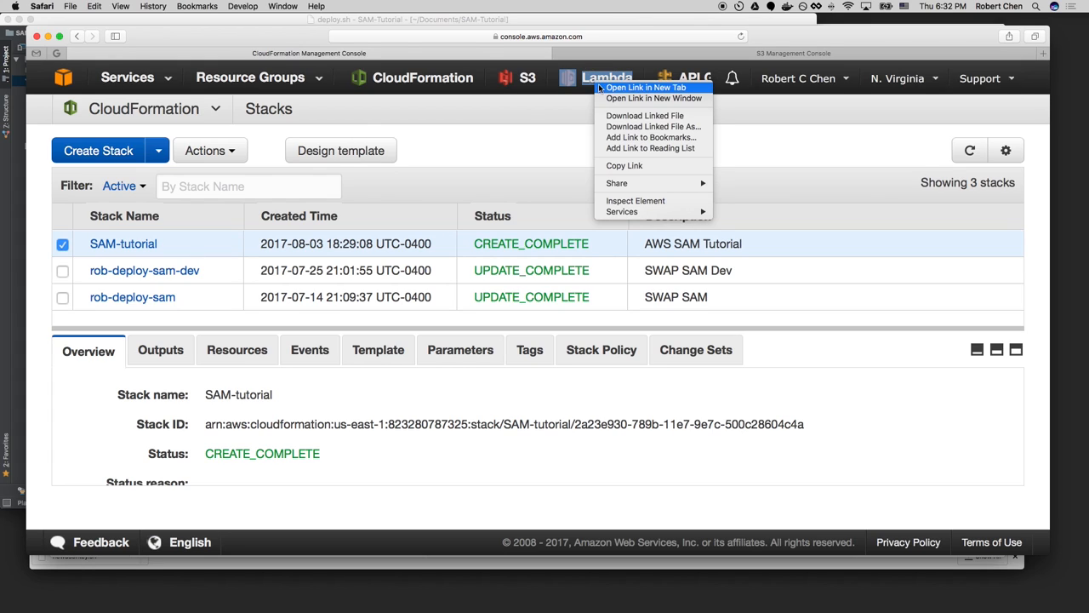
click(647, 88)
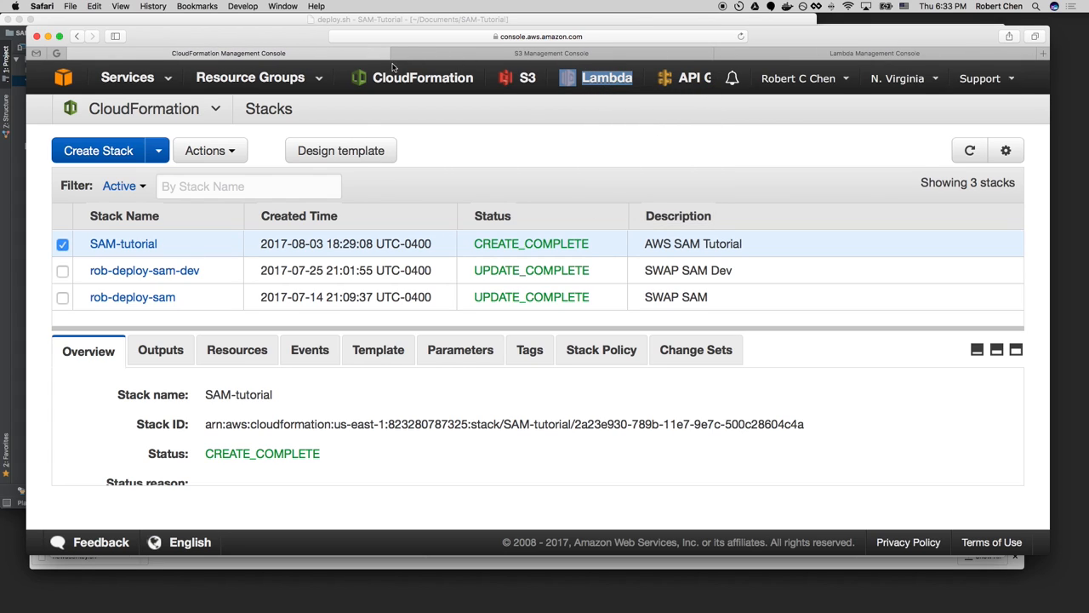
click(396, 53)
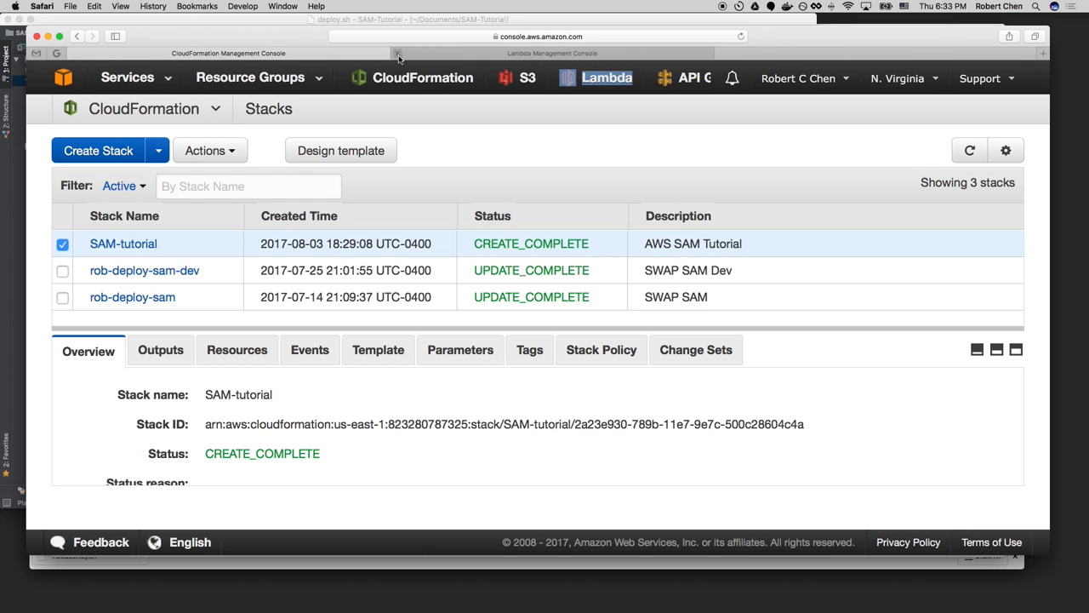
click(551, 52)
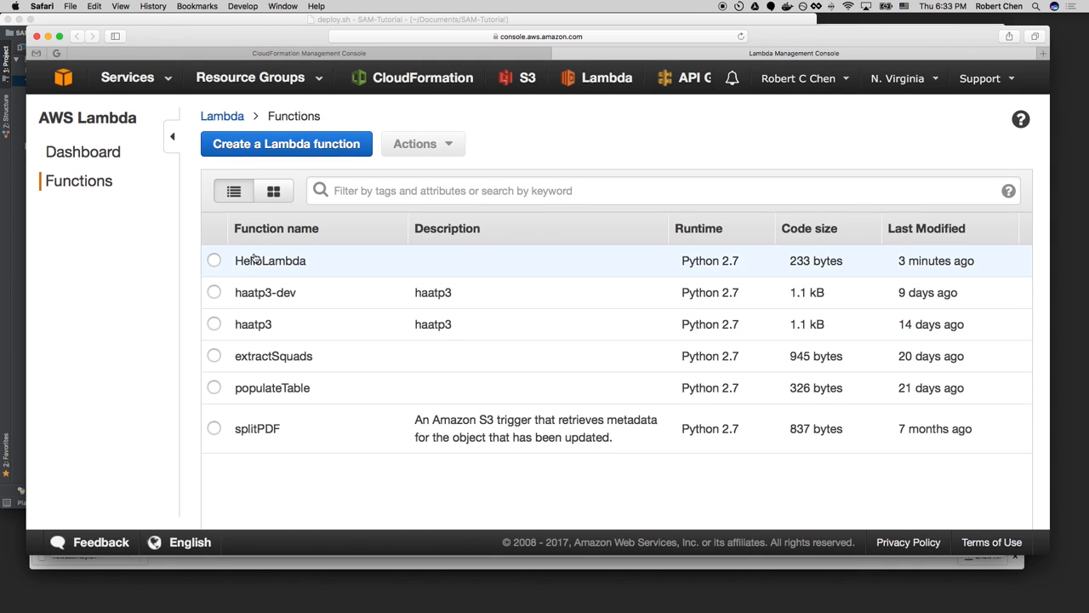
Open HelloLambda, select all its code and launch a Test run.
click(269, 260)
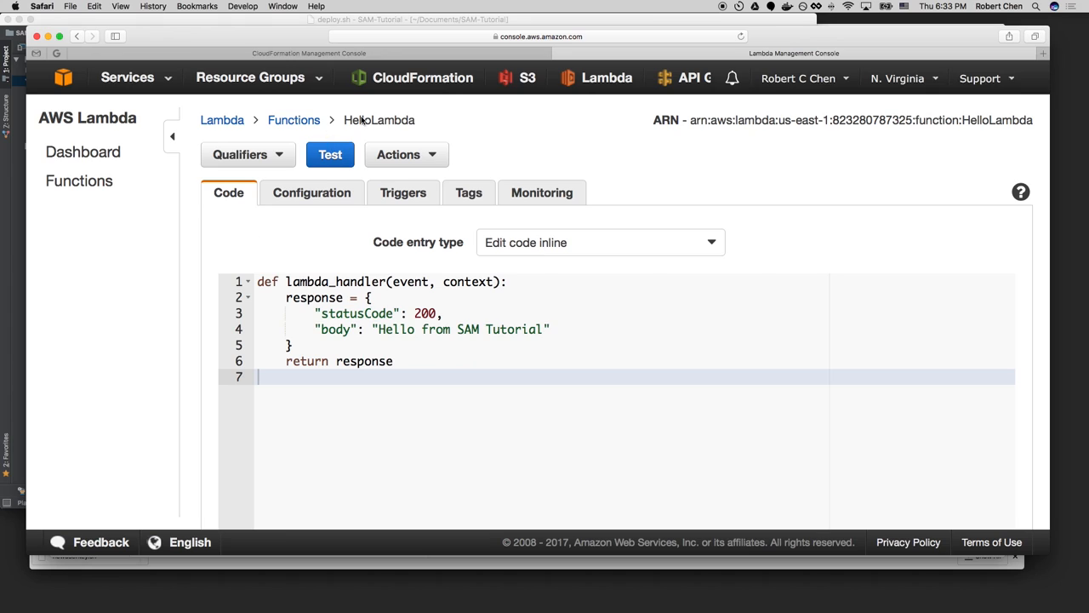
key(cmd+a)
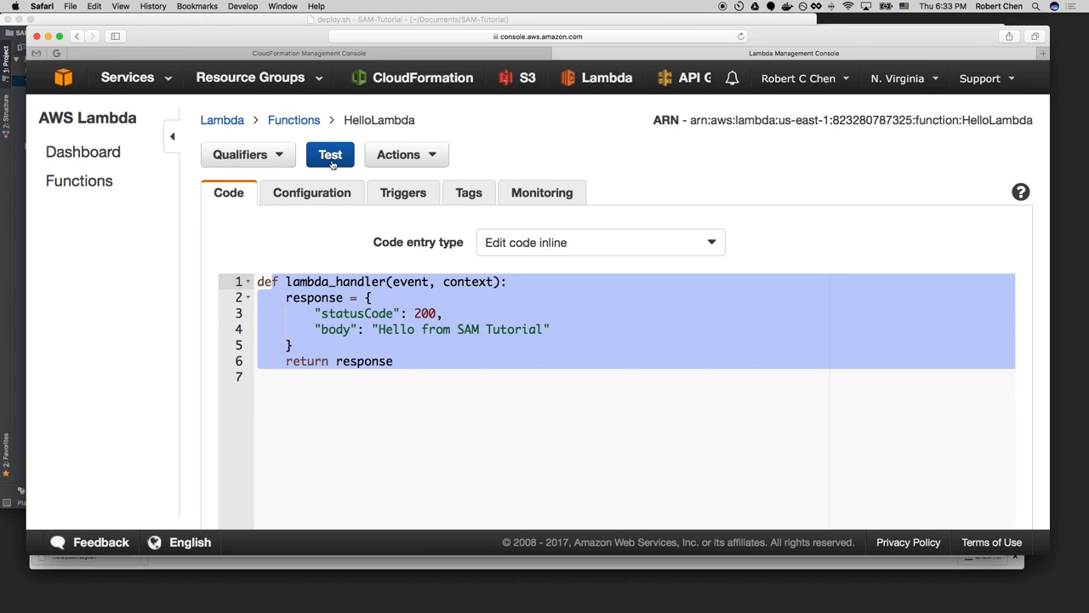
click(330, 153)
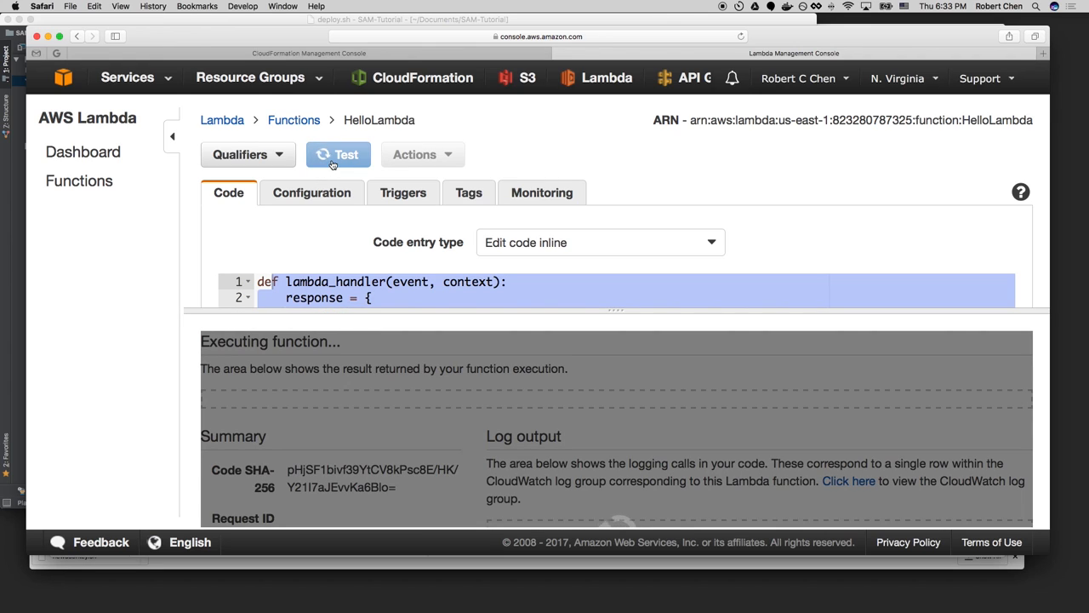
click(338, 153)
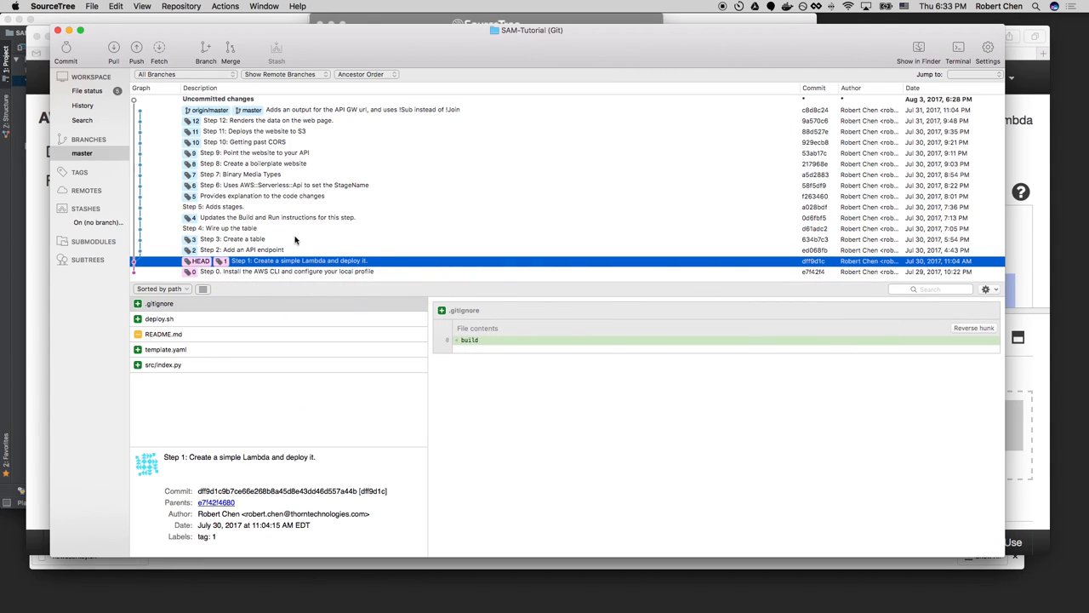
Select a step commit in the master branch history in SourceTree.
click(242, 249)
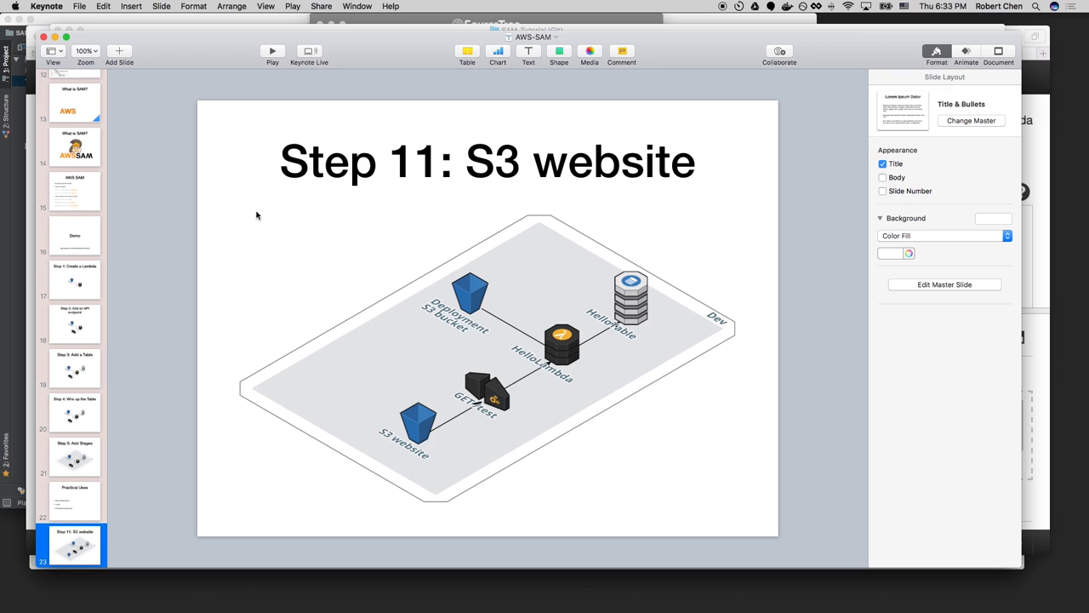
Show the last slide, Step 11: S3 website, in the Keynote deck.
click(75, 323)
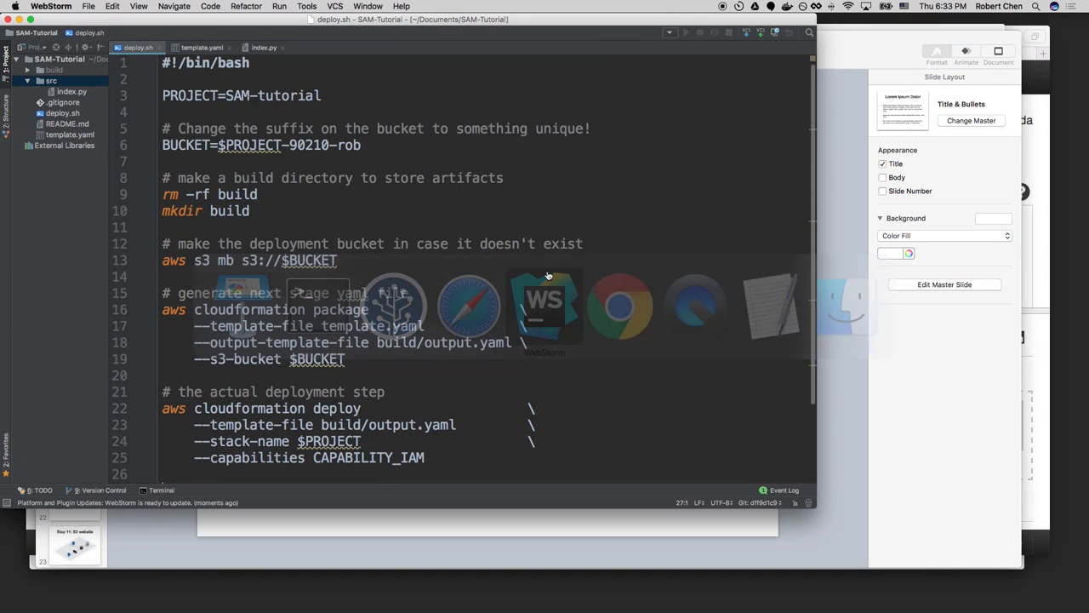
Show template.yaml's Events section adding MyEndpoint, a GET Api event at /test.
click(200, 48)
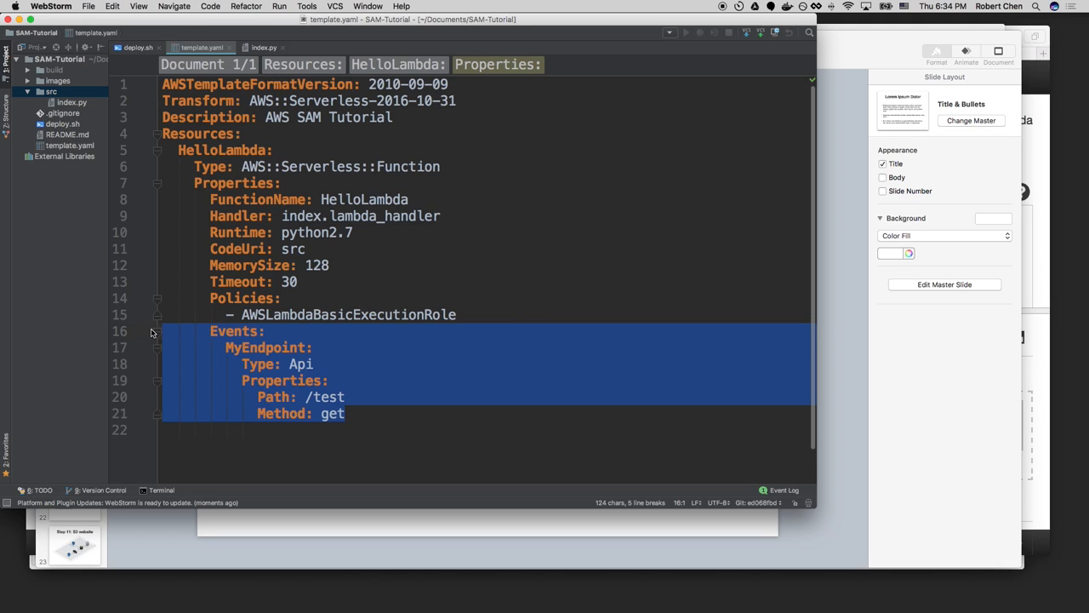
key(cmd+tab)
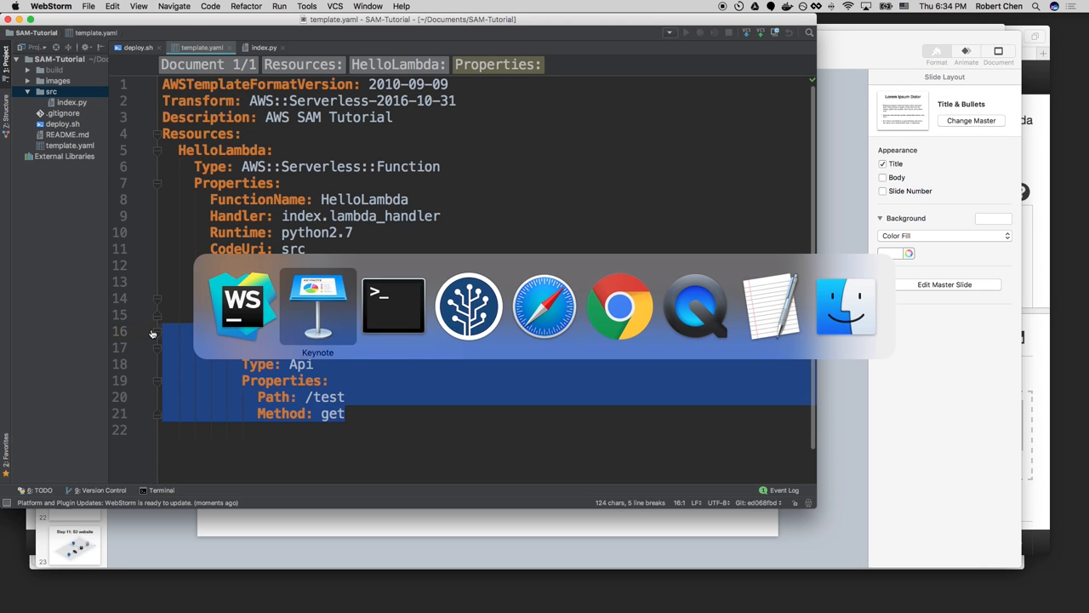
mouse_move(545, 307)
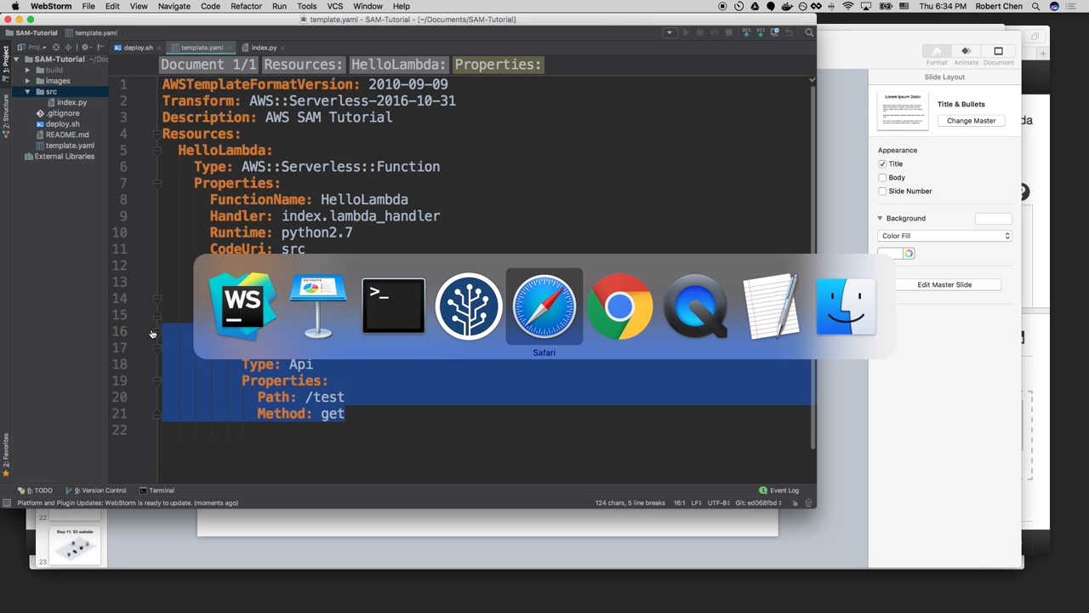
In Safari's API Gateway console, go to the SAM-tutorial API's /test GET method.
click(391, 307)
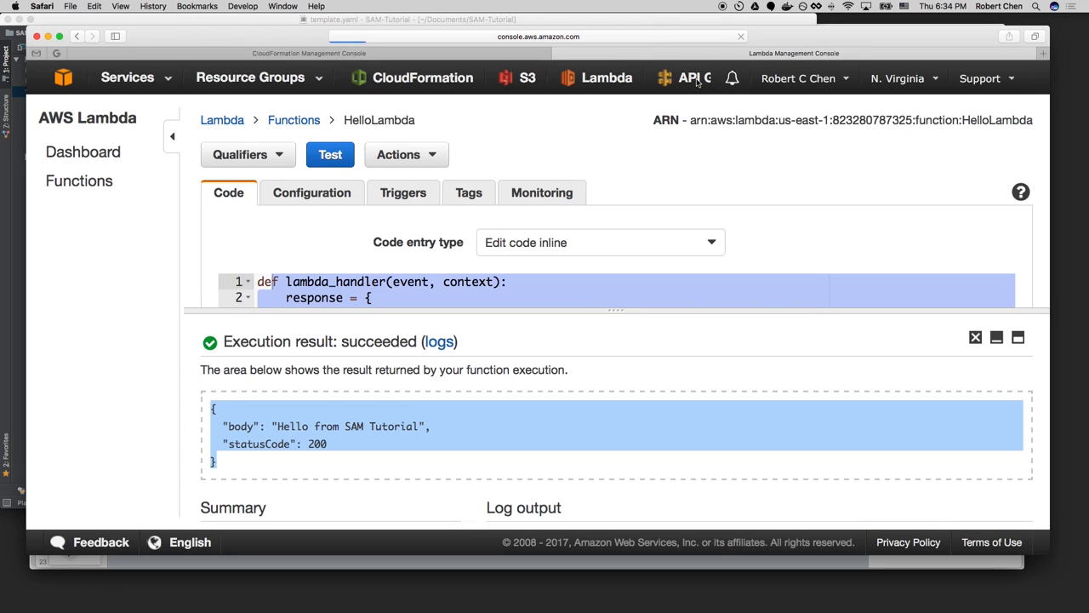
click(689, 79)
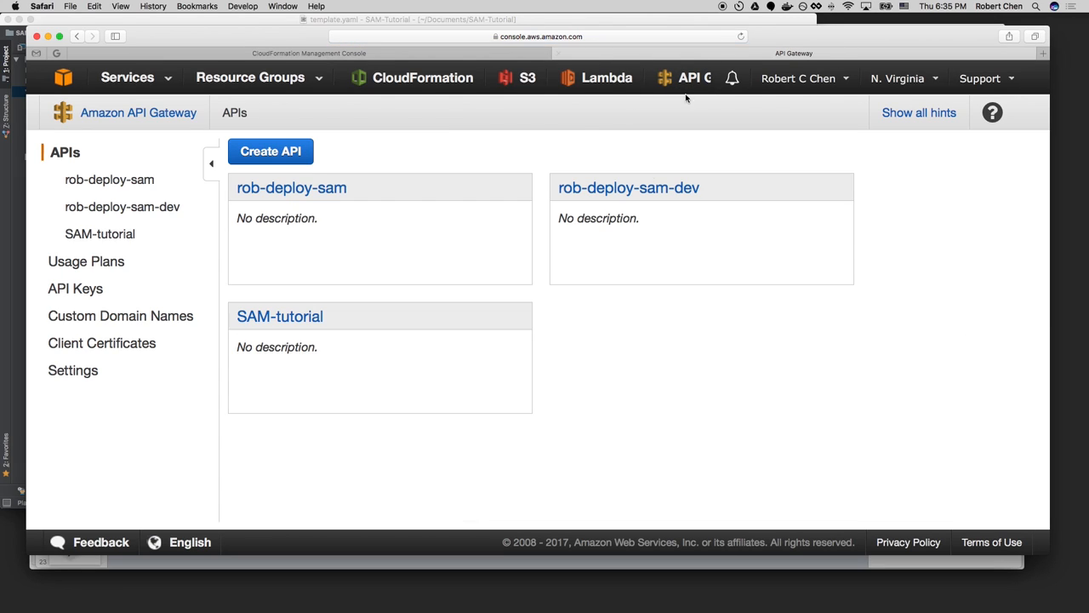
click(279, 315)
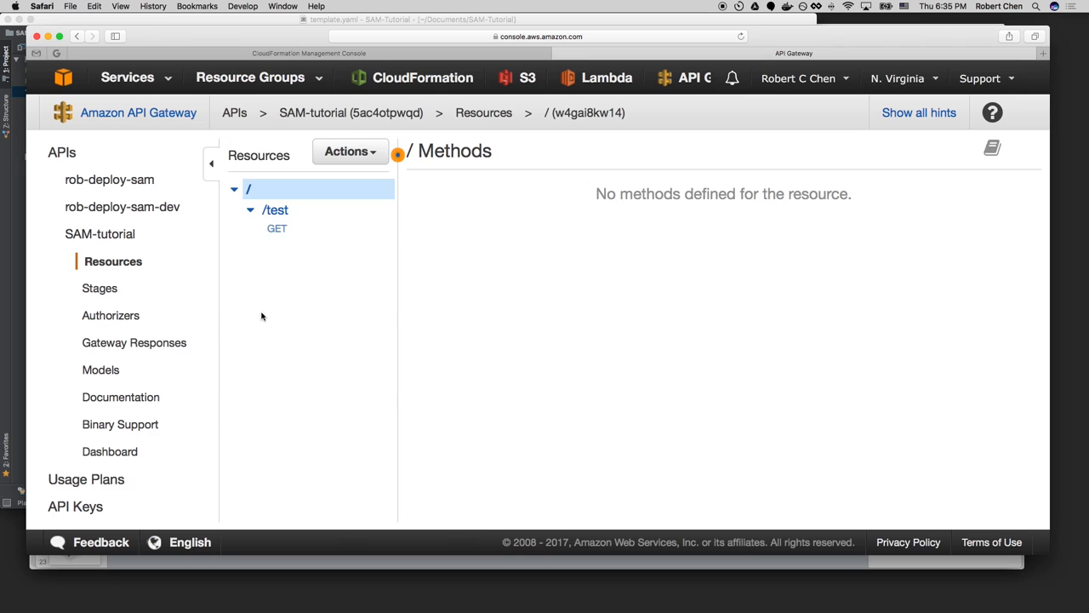
click(275, 228)
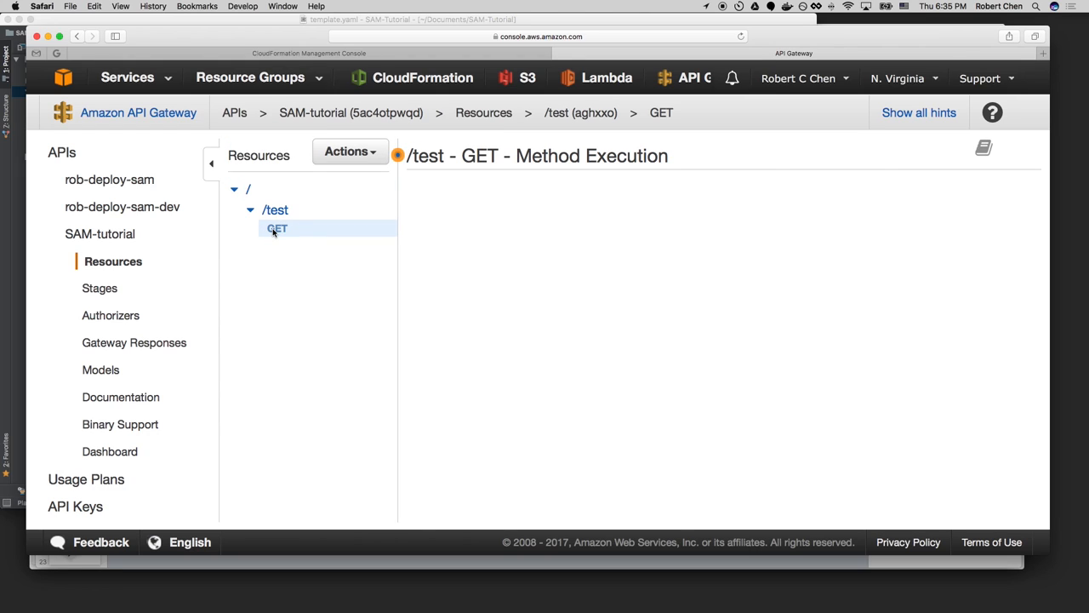
click(276, 228)
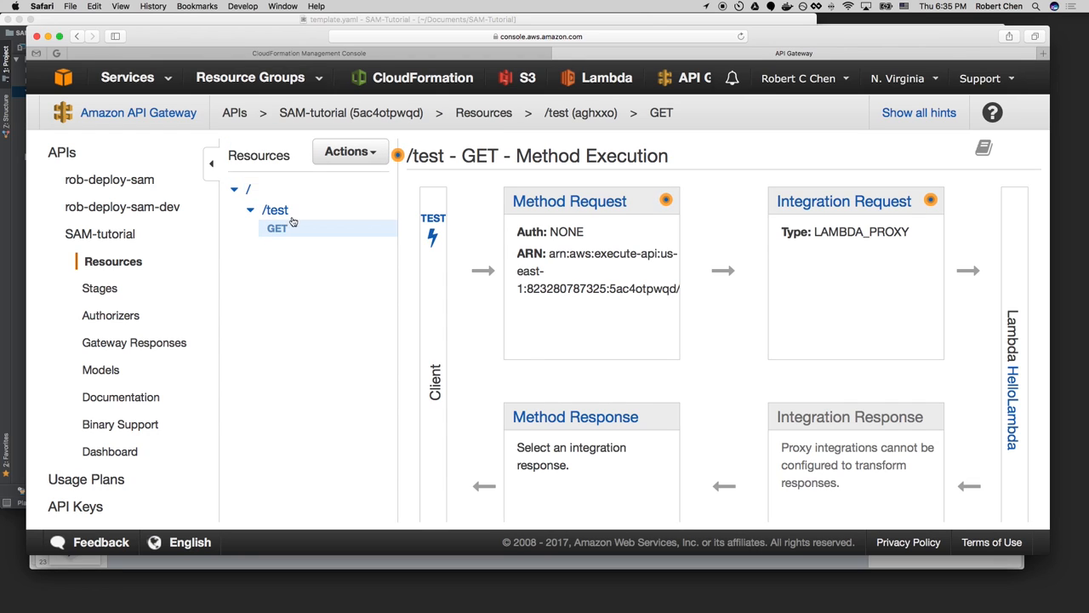
Run a test request against GET /test so it invokes HelloLambda.
click(433, 228)
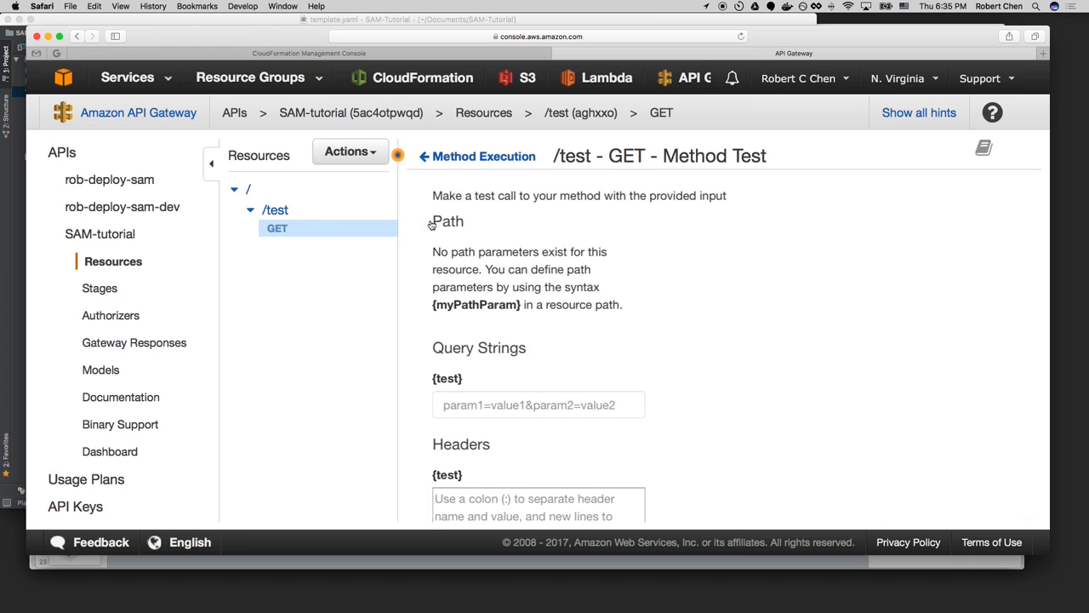
scroll(down, 3)
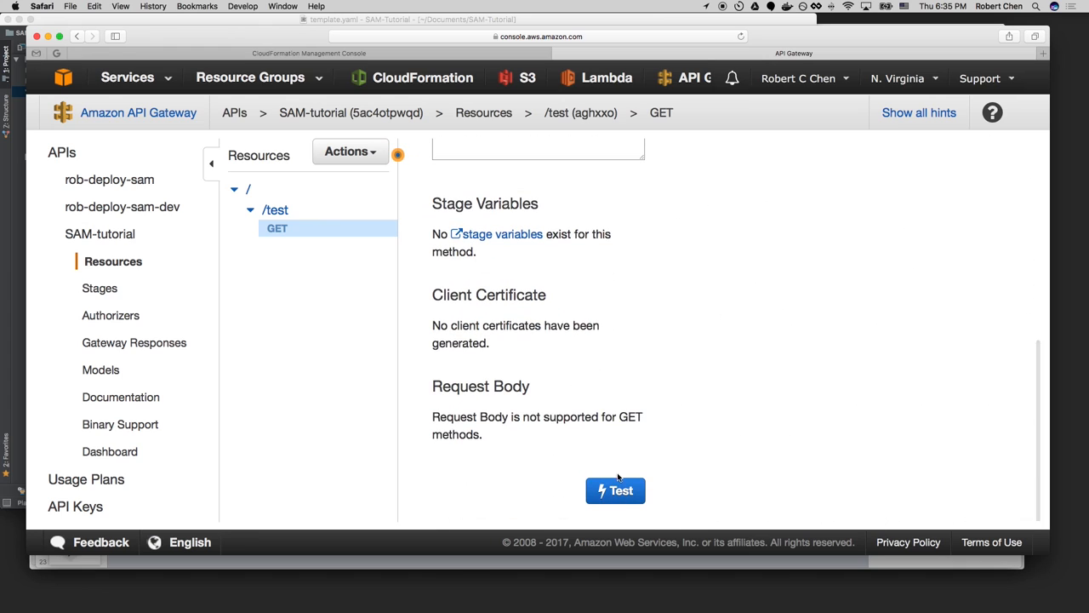
click(616, 490)
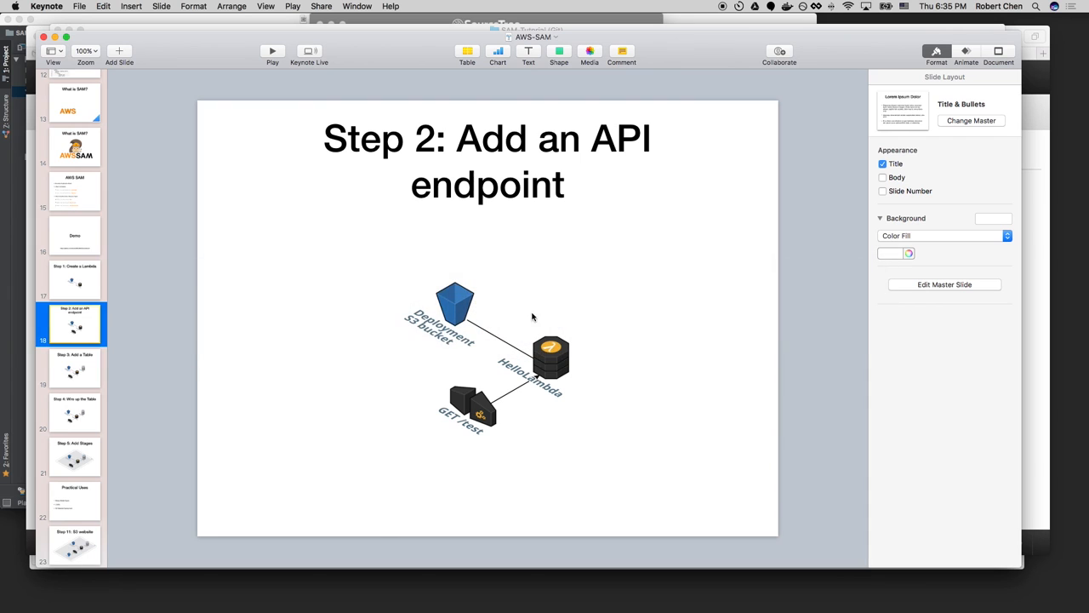
Advance the Keynote deck to the 'Step 3: Add a Table' slide.
click(75, 368)
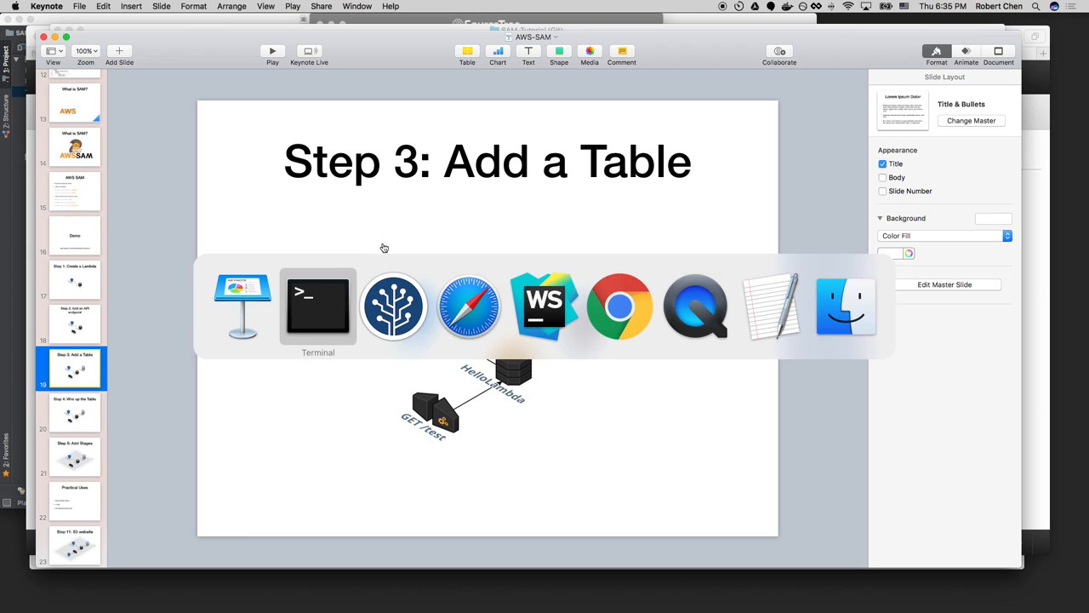
Expand HelloTable in template.yaml to show its SimpleTable primary key and throughput, then return to Terminal.
click(543, 307)
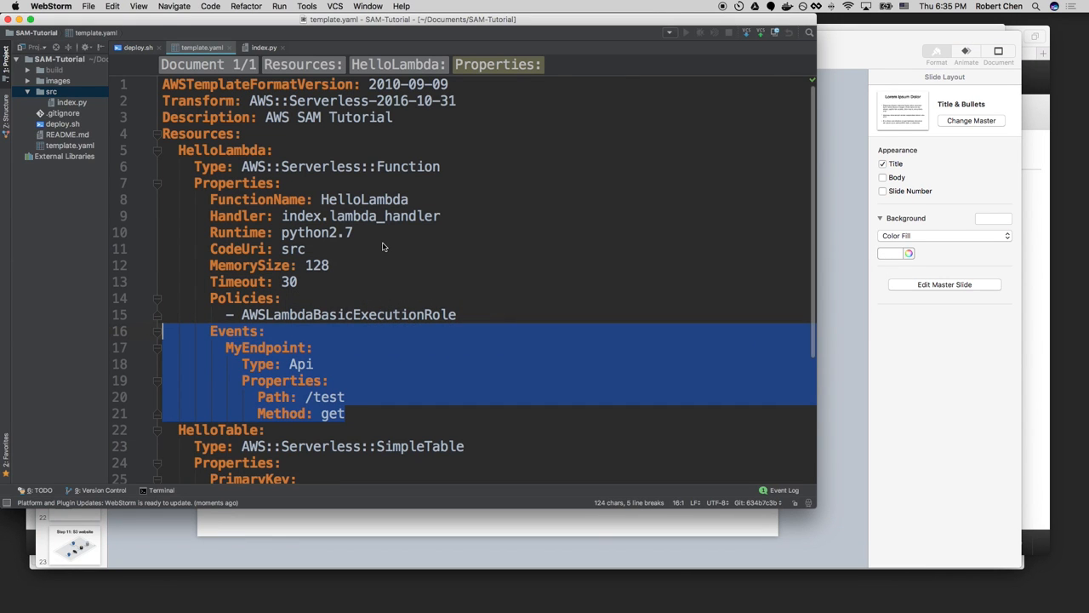
scroll(down, 3)
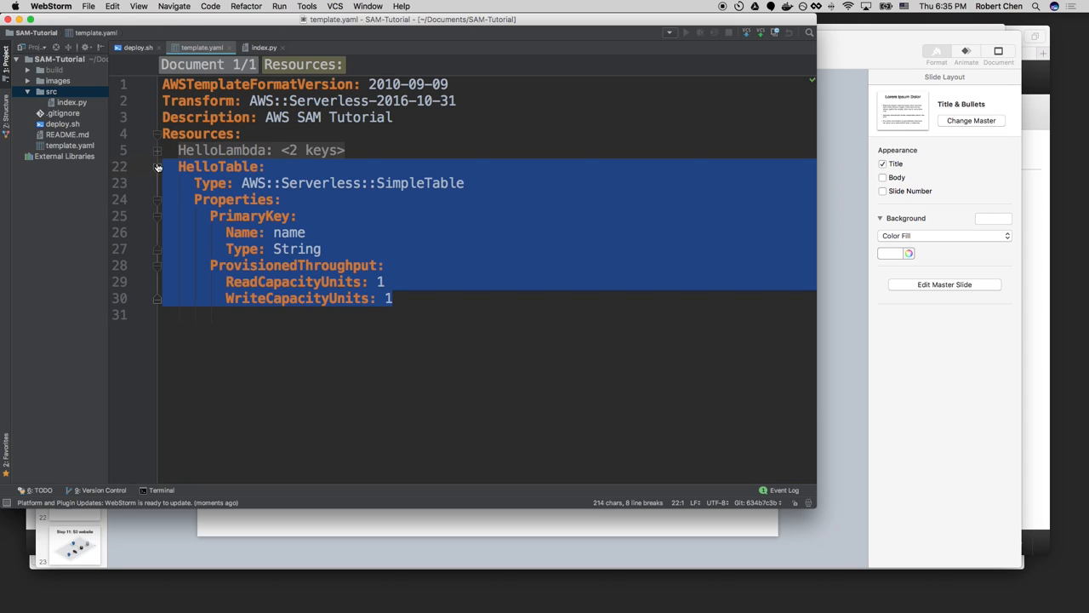
click(156, 167)
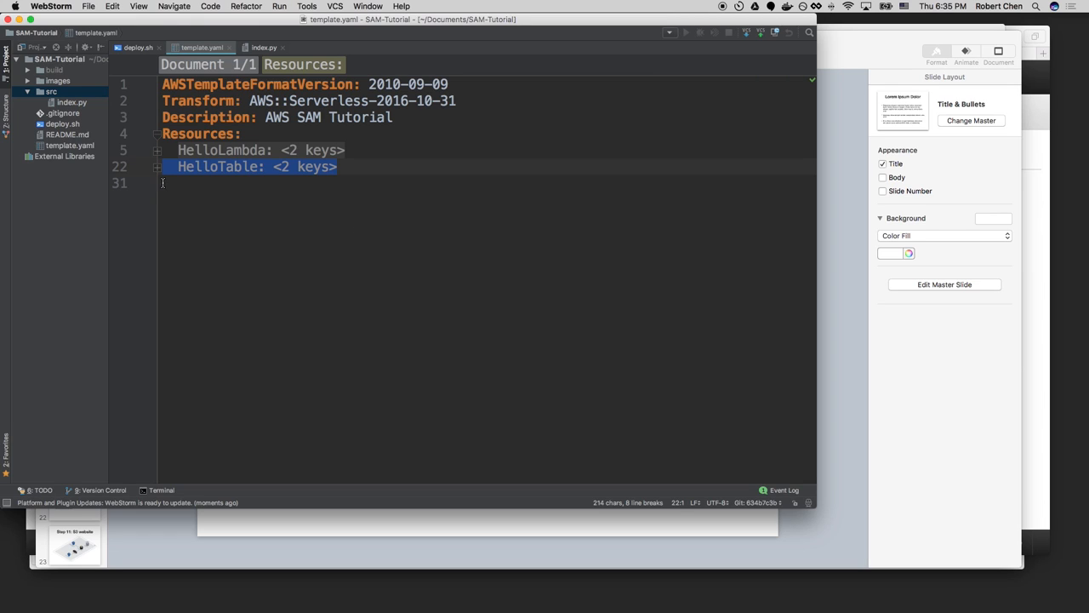
click(157, 166)
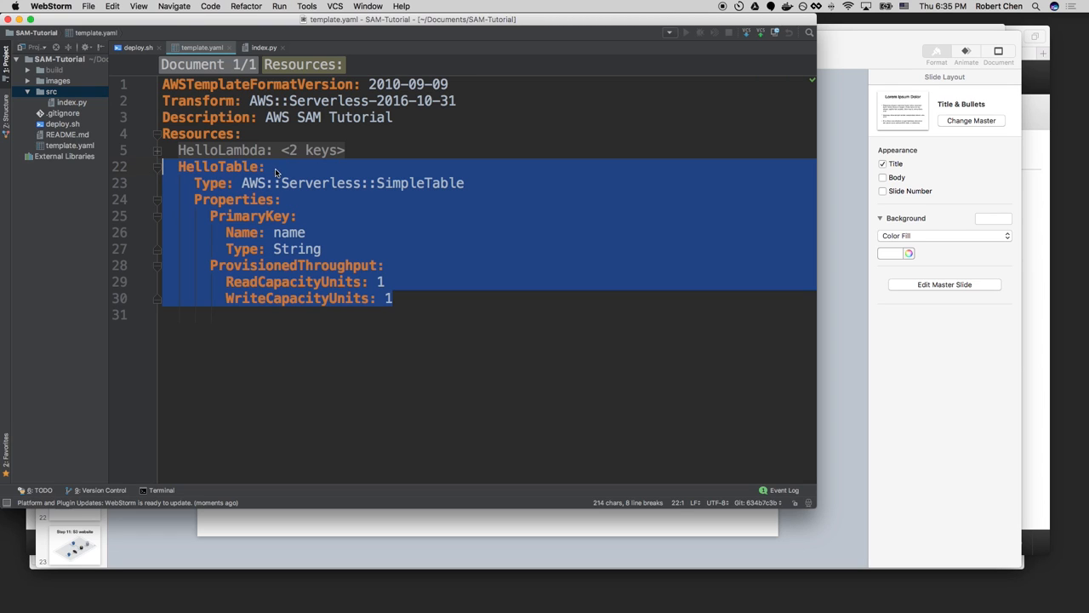
double_click(320, 182)
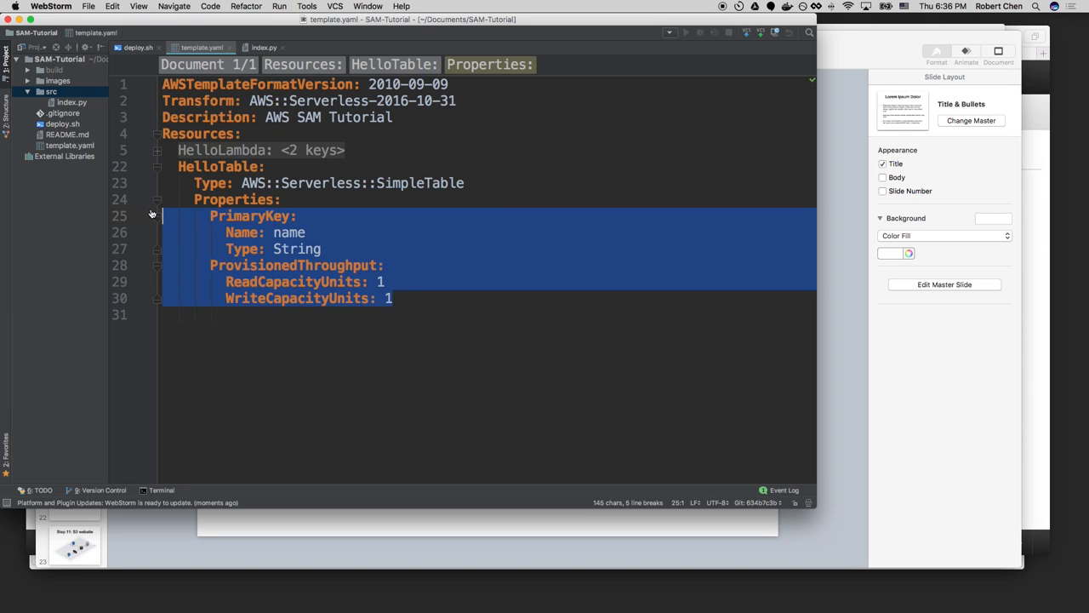
key(Cmd+Tab)
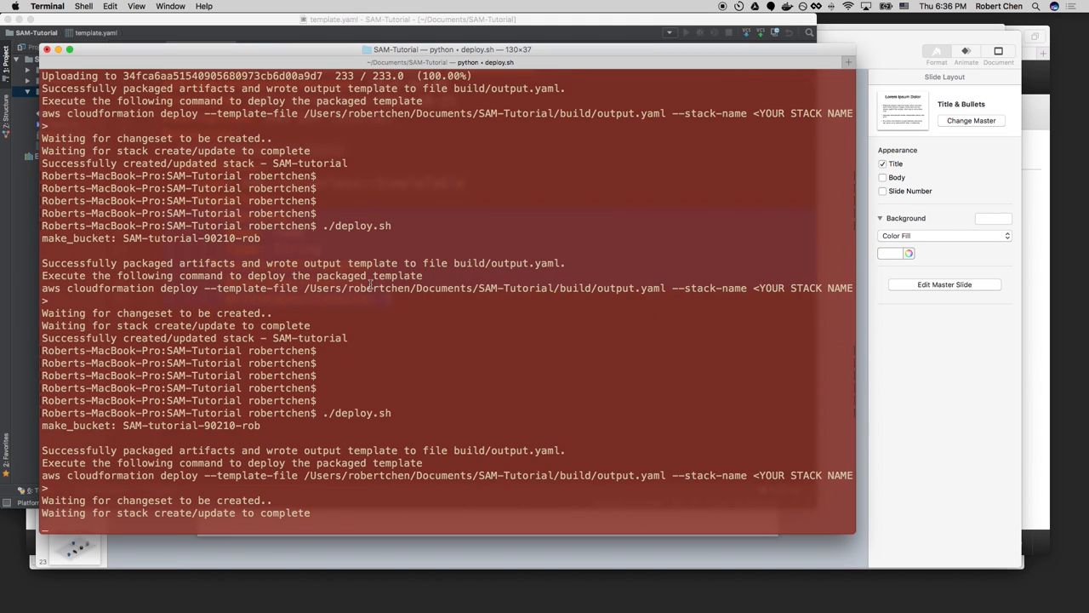
key(cmd+tab)
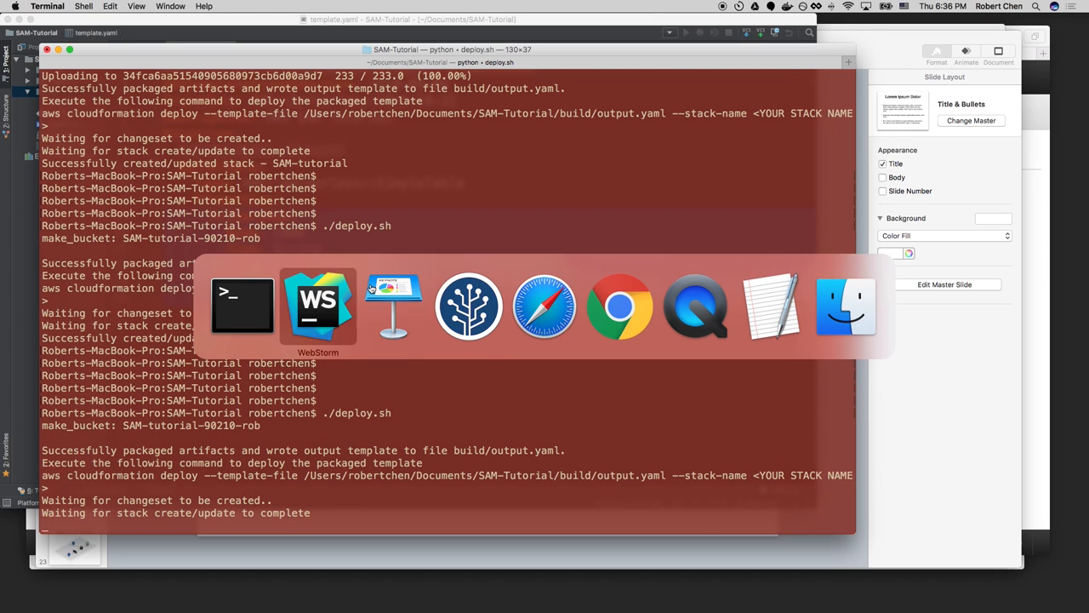
click(317, 306)
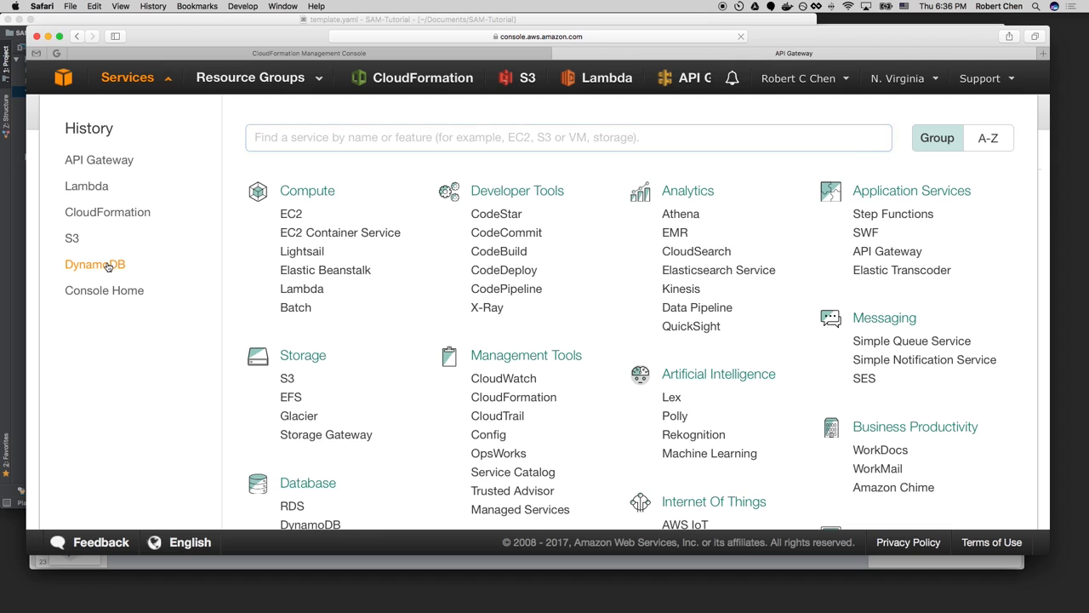
In the DynamoDB console, view the items of the SAM-tutorial HelloTable table.
click(95, 264)
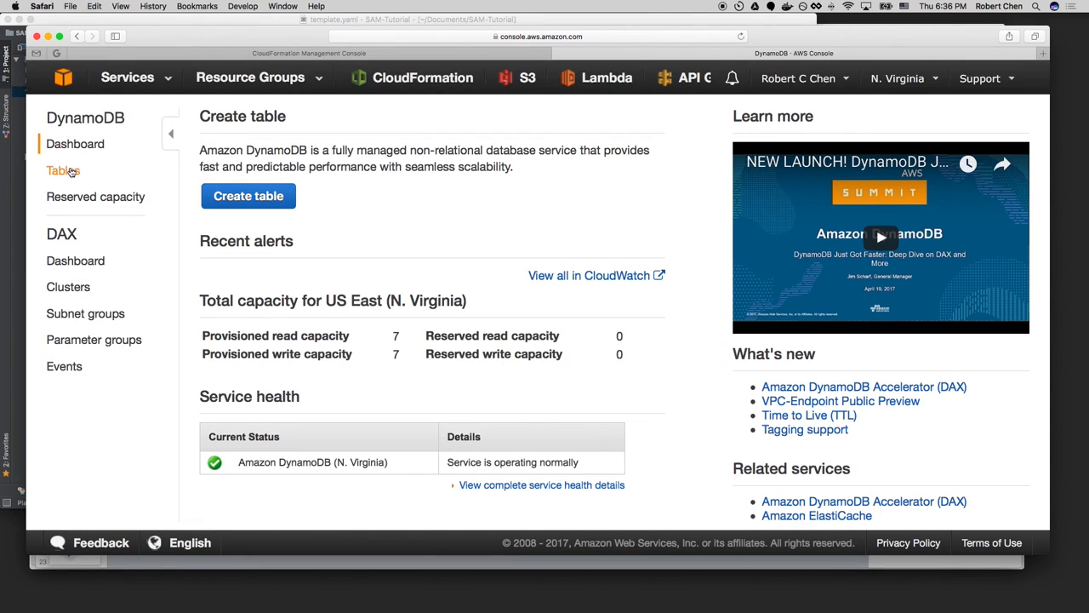
click(63, 170)
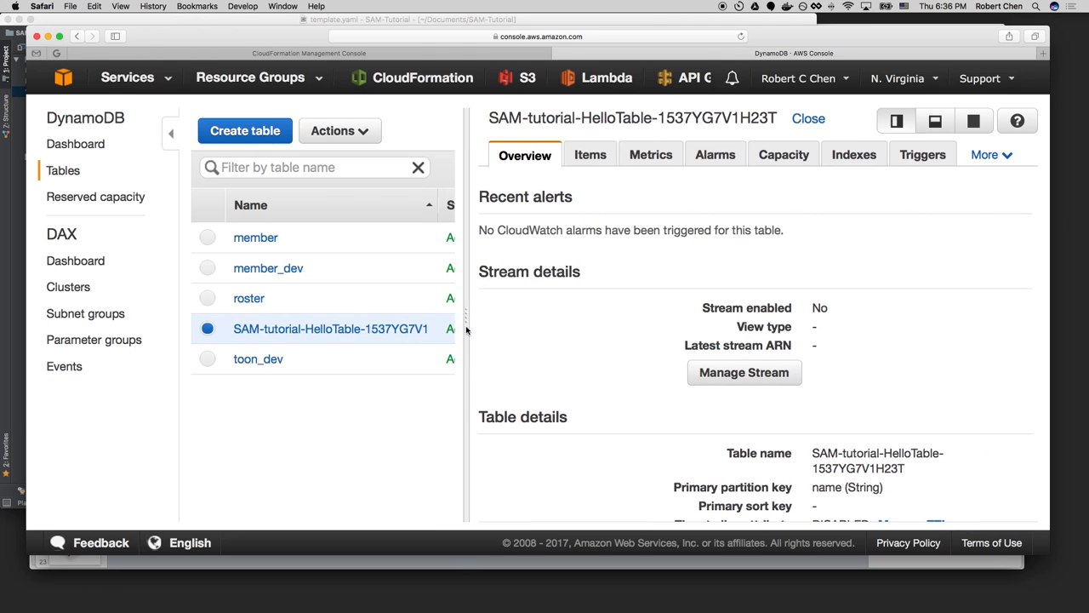
mouse_move(382, 329)
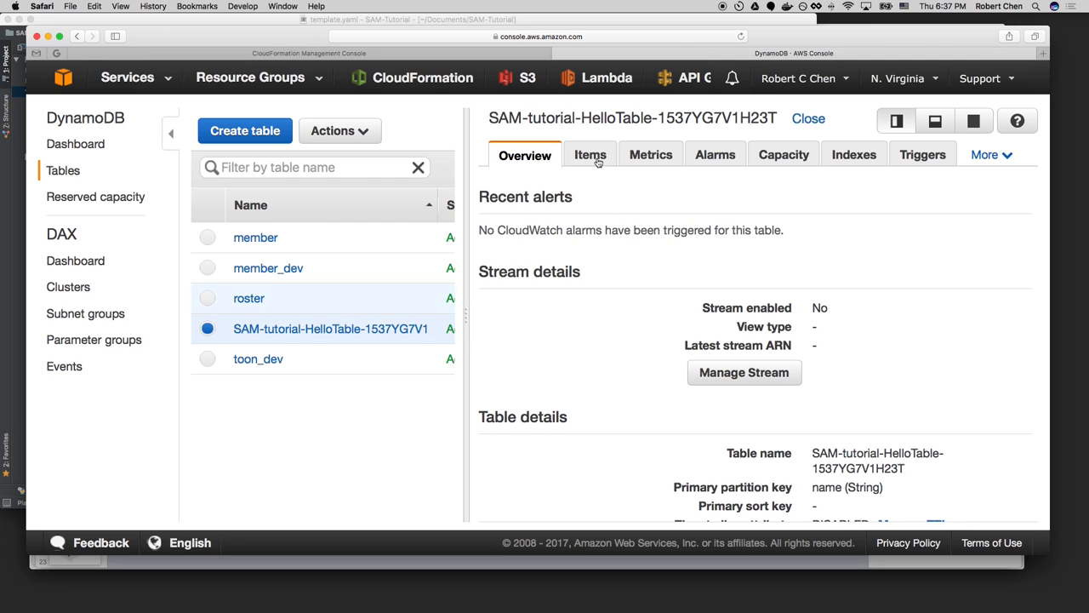
click(589, 155)
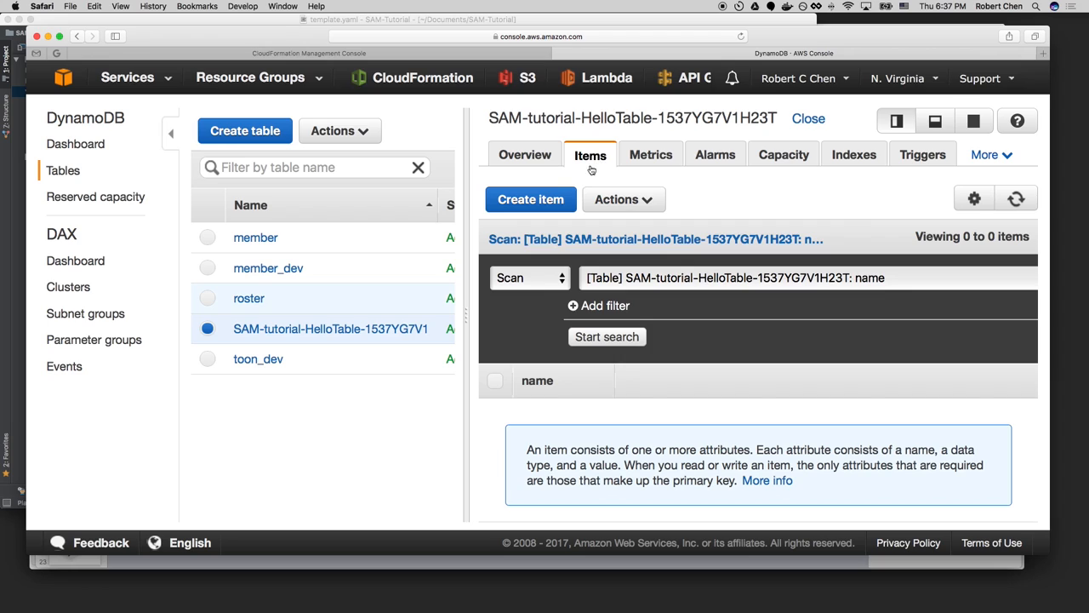
Create and save new HelloTable items, including one named Rob.
click(531, 199)
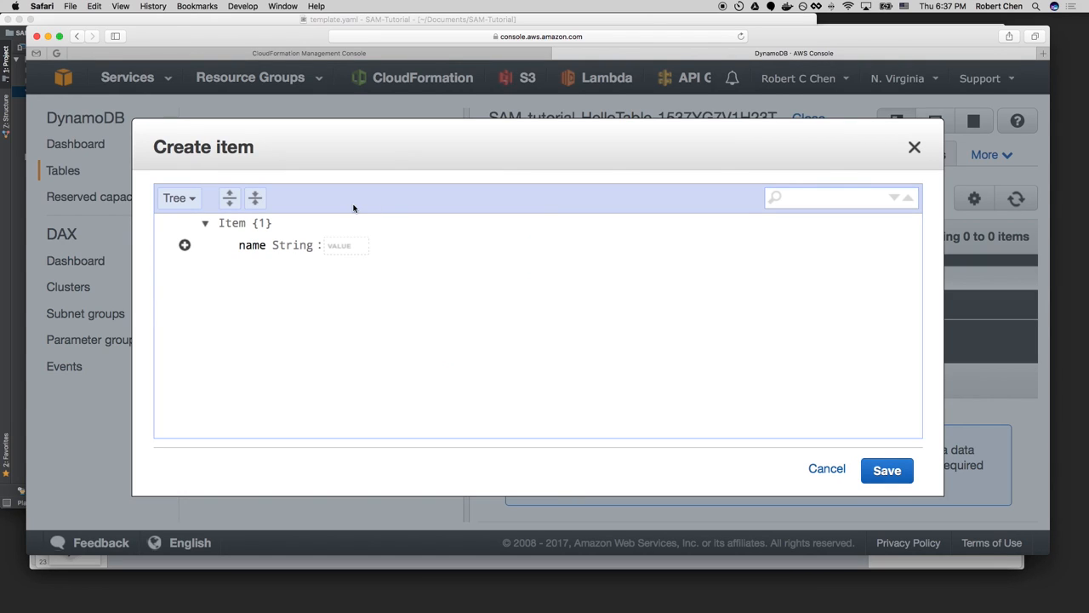
text(Rob)
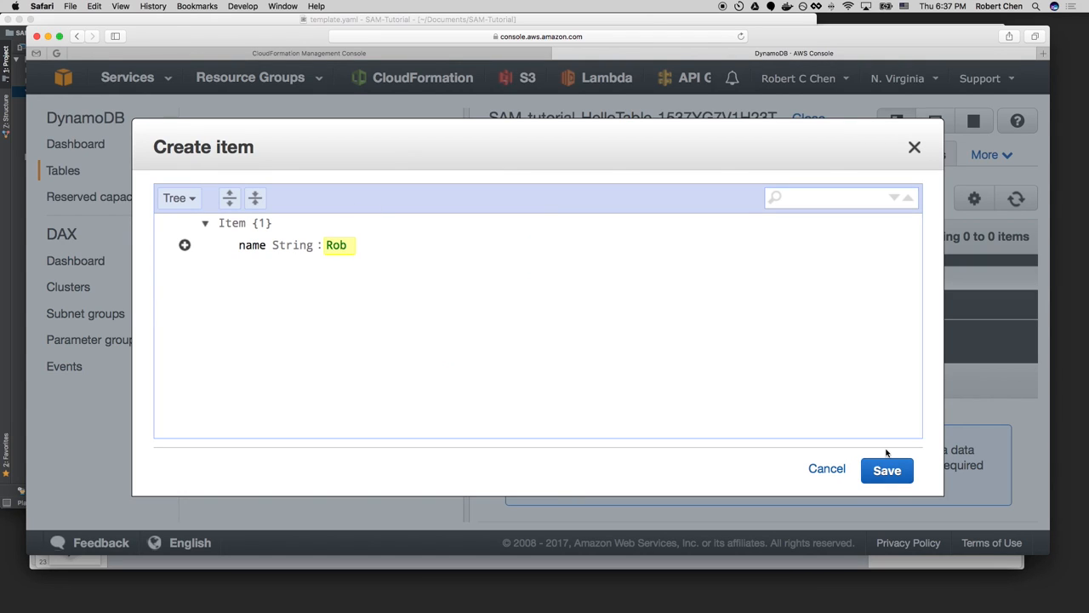
click(887, 470)
text(S)
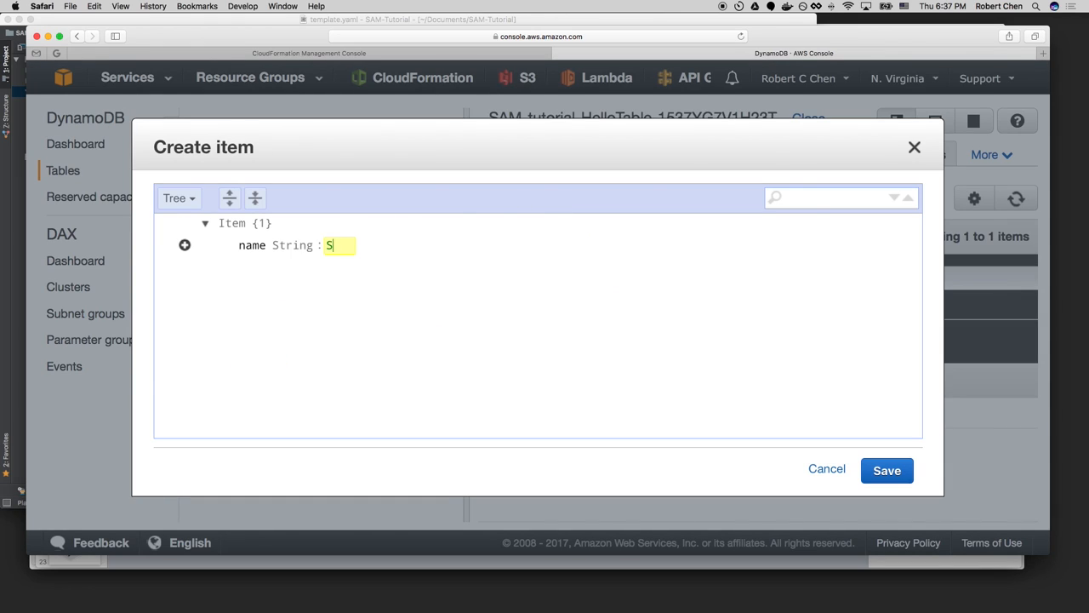
click(887, 469)
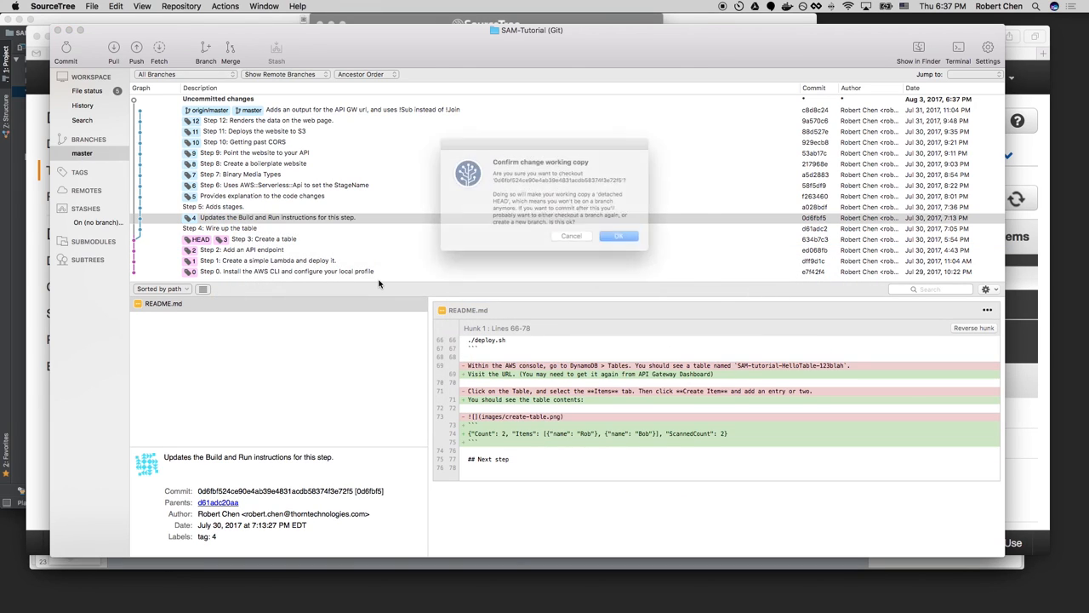
Cancel the working-copy change and select the 'Step 4: Wire up the table' commit to view its changes.
click(620, 235)
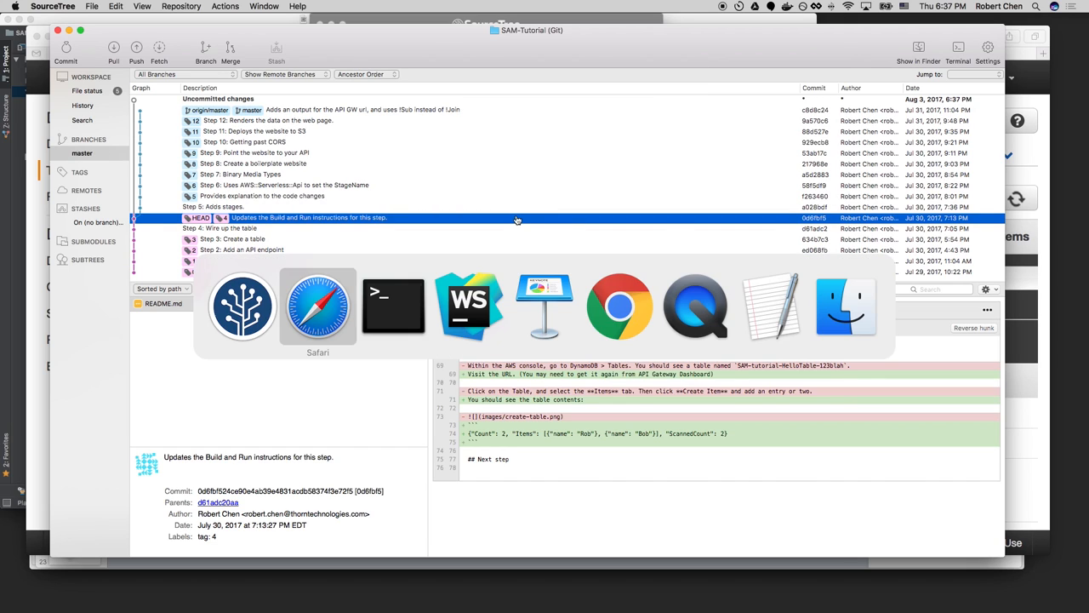
click(393, 307)
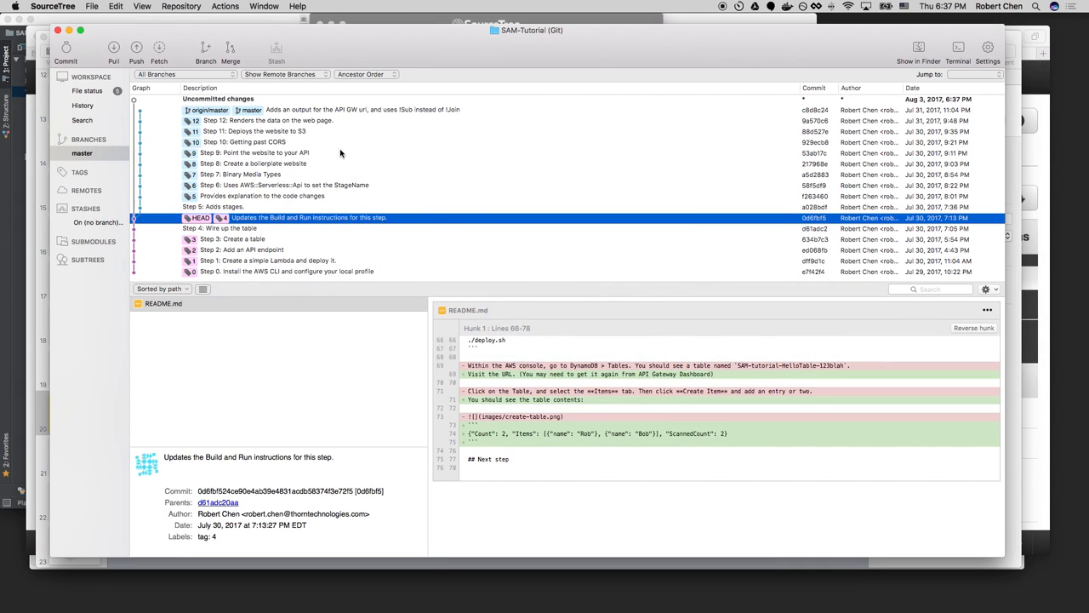
click(231, 228)
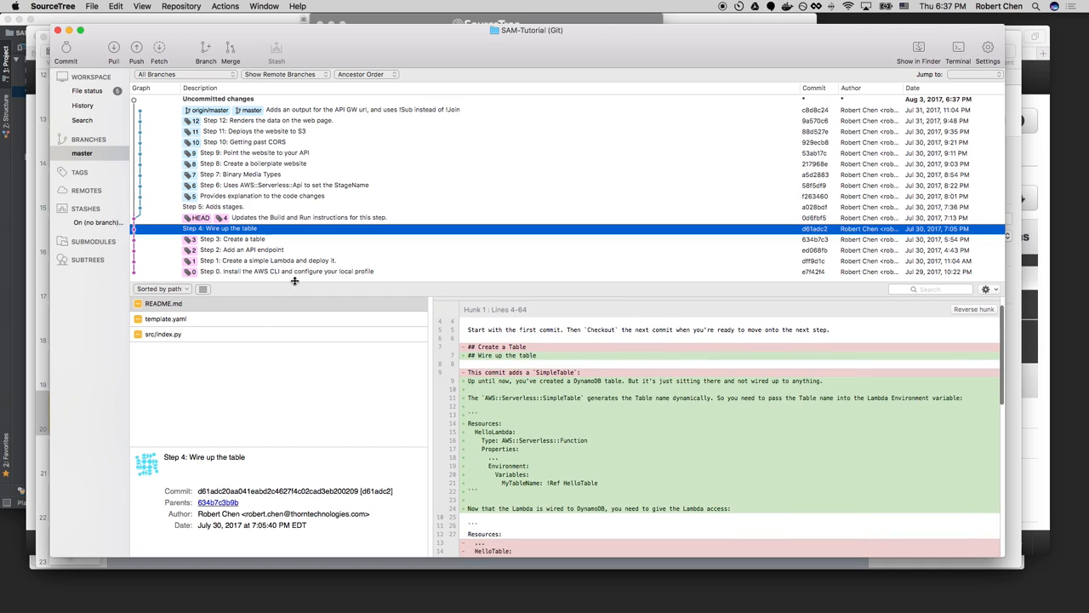
click(167, 318)
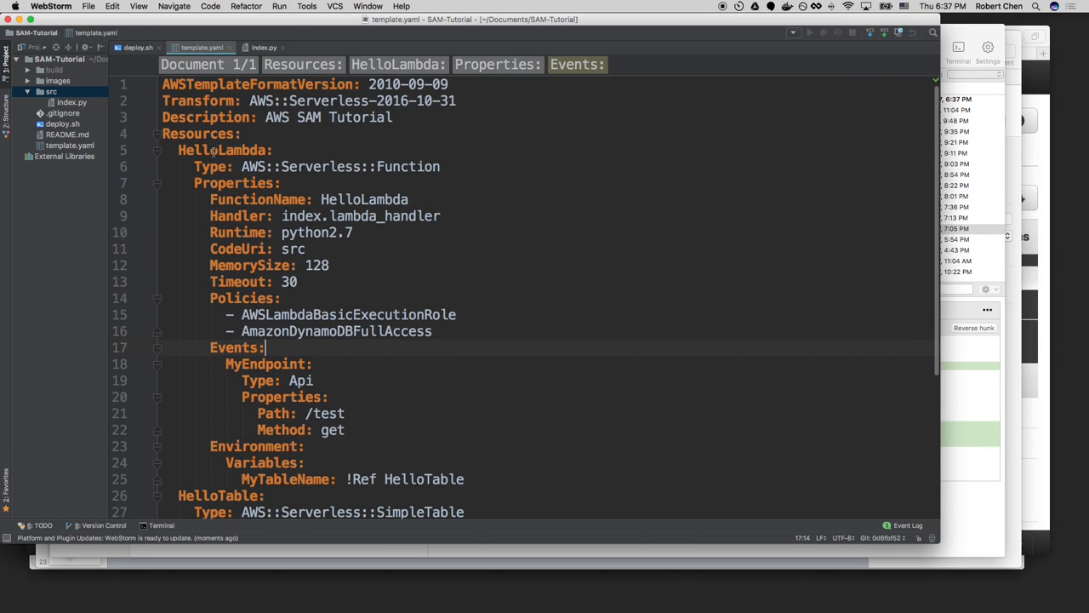
scroll(down, 3)
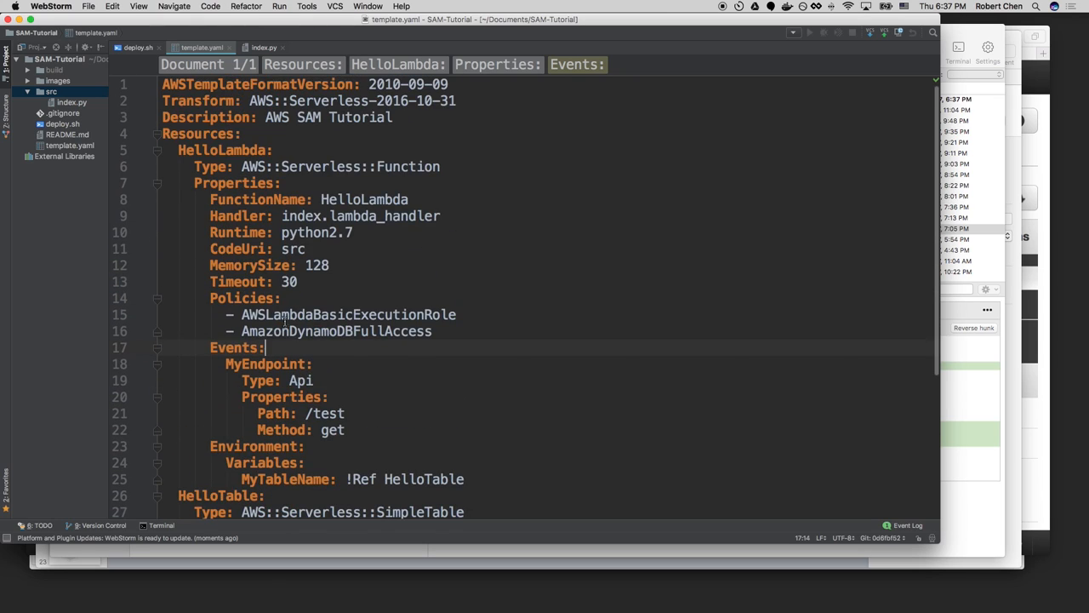
click(337, 330)
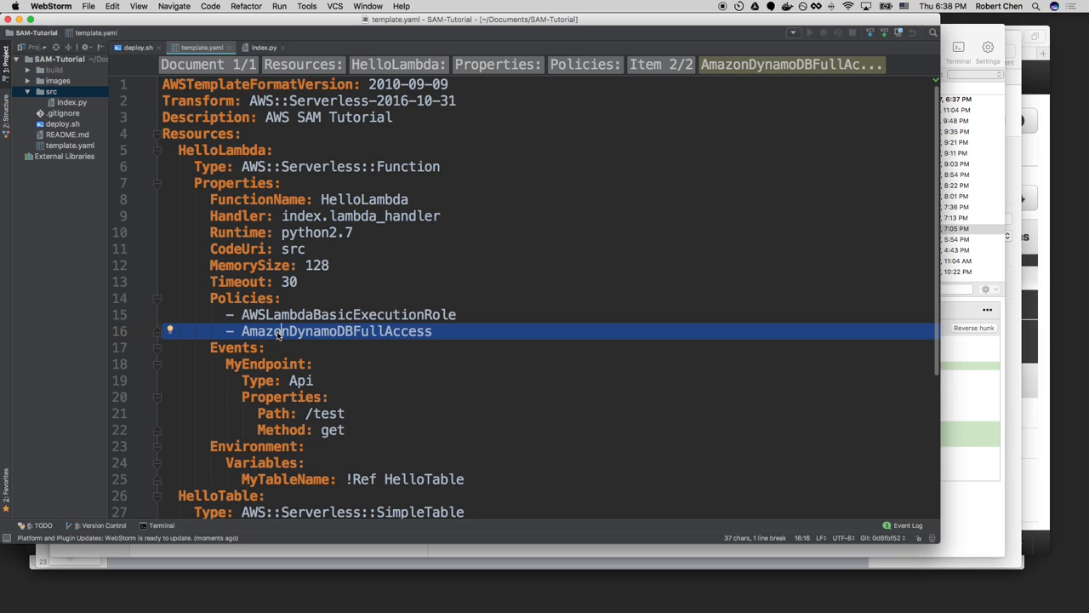
scroll(down, 3)
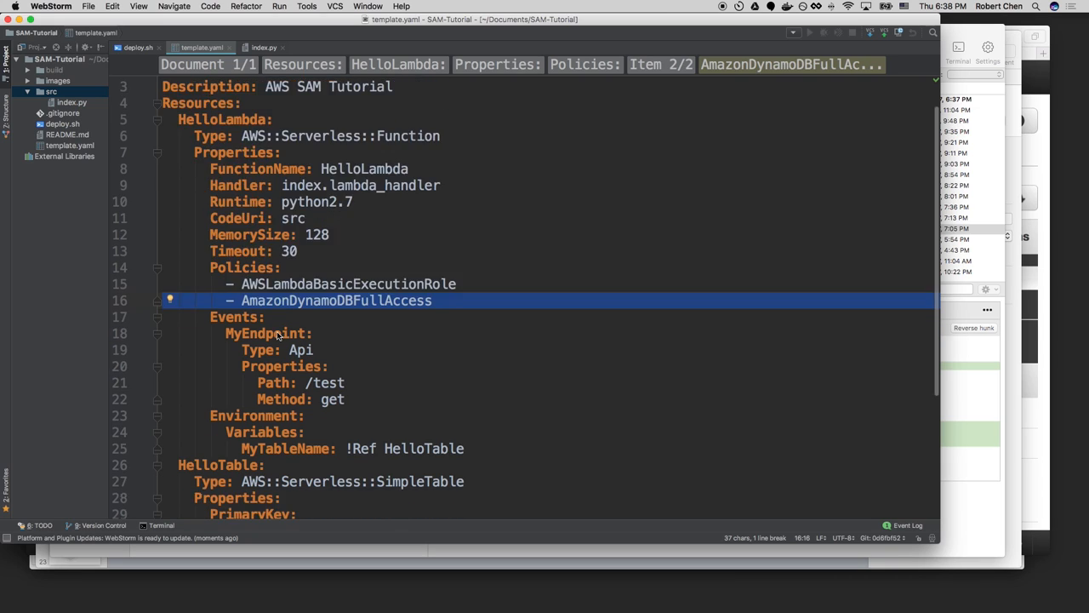
scroll(down, 3)
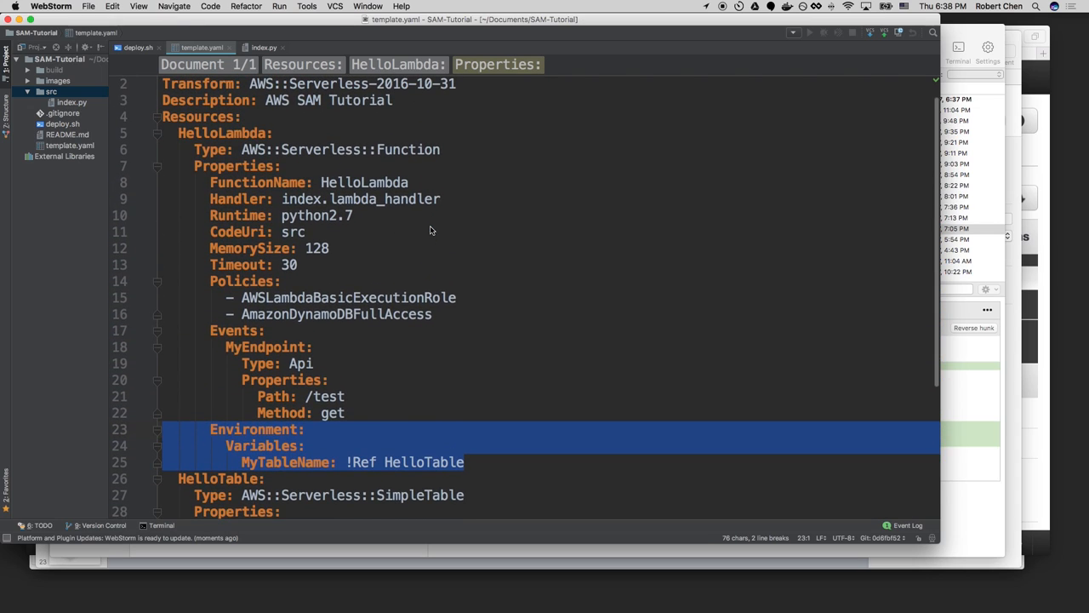
scroll(down, 3)
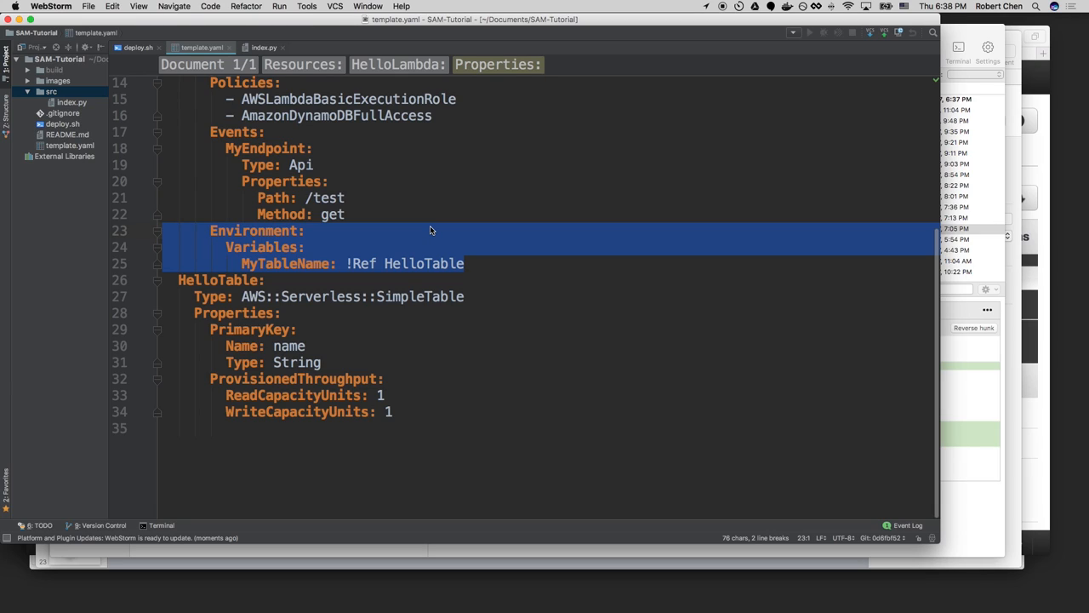
mouse_move(401, 317)
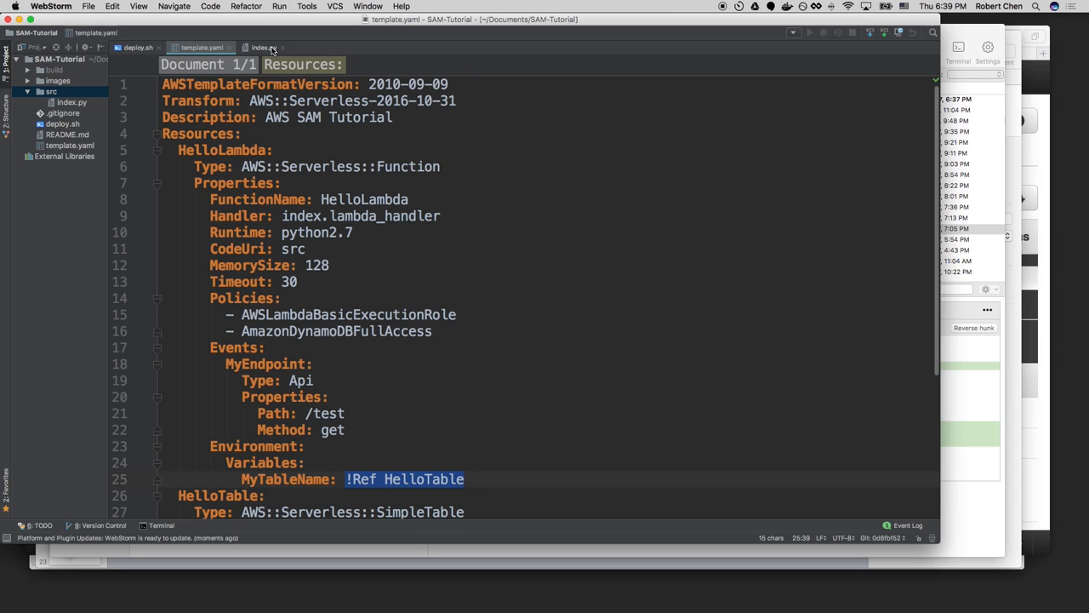
Show index.py's handler reading MyTableName and highlight its table scan call.
click(262, 47)
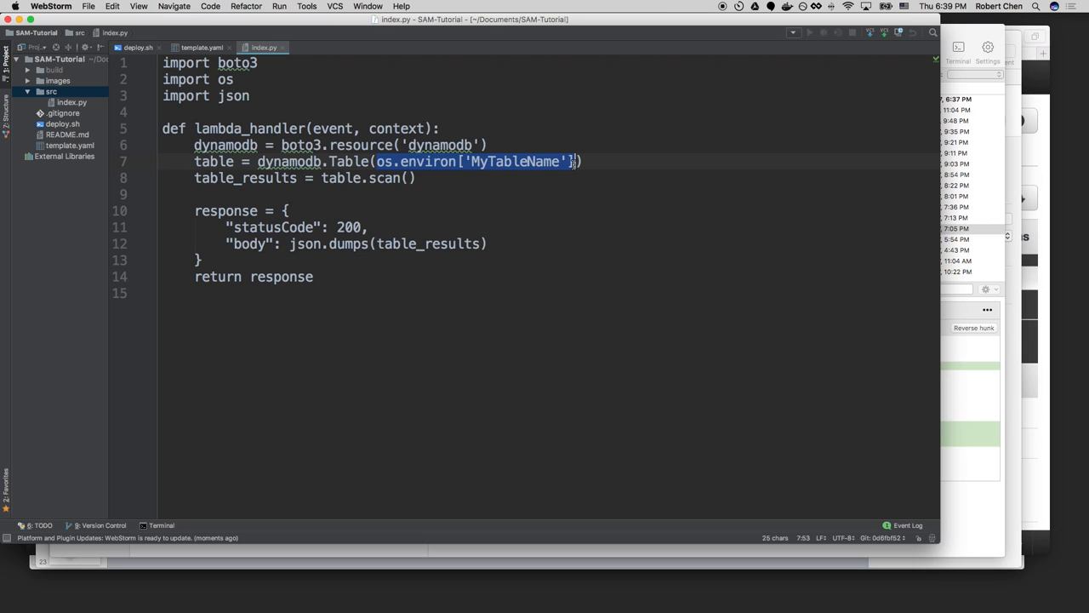
mouse_move(320, 160)
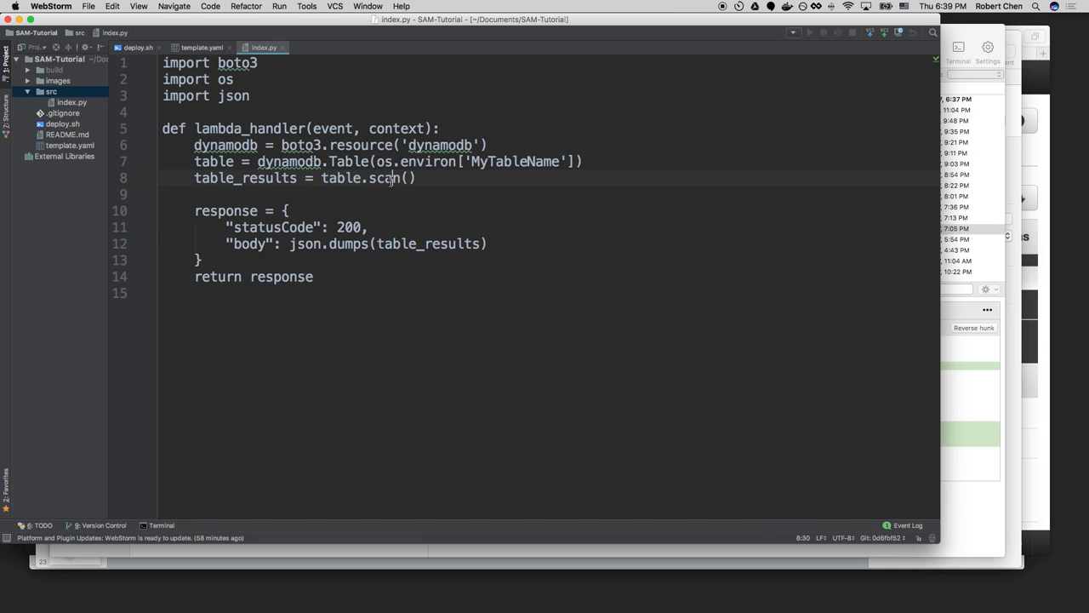
double_click(383, 179)
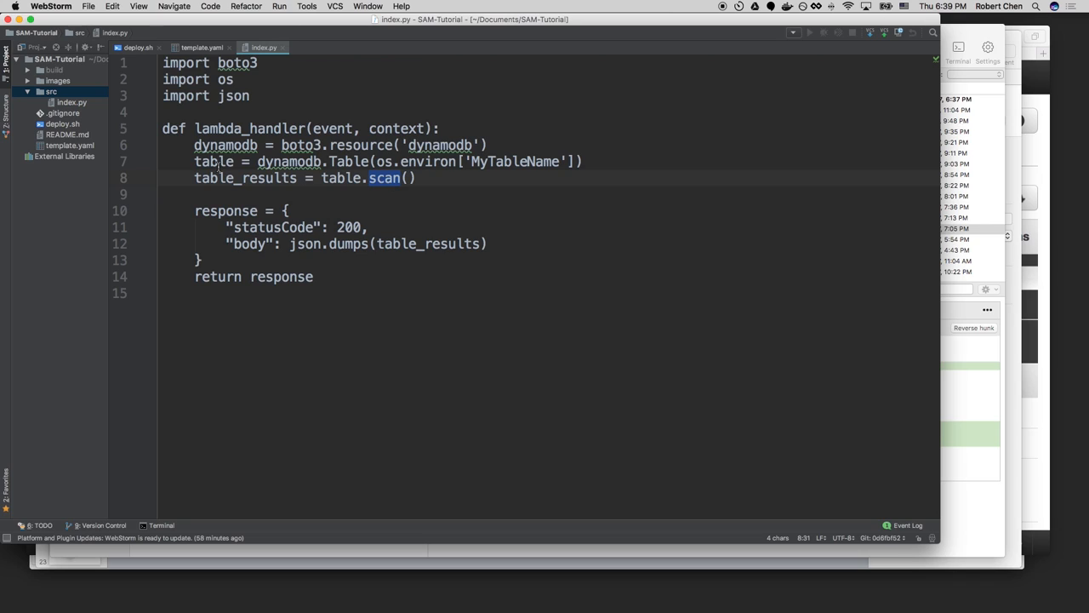
double_click(347, 243)
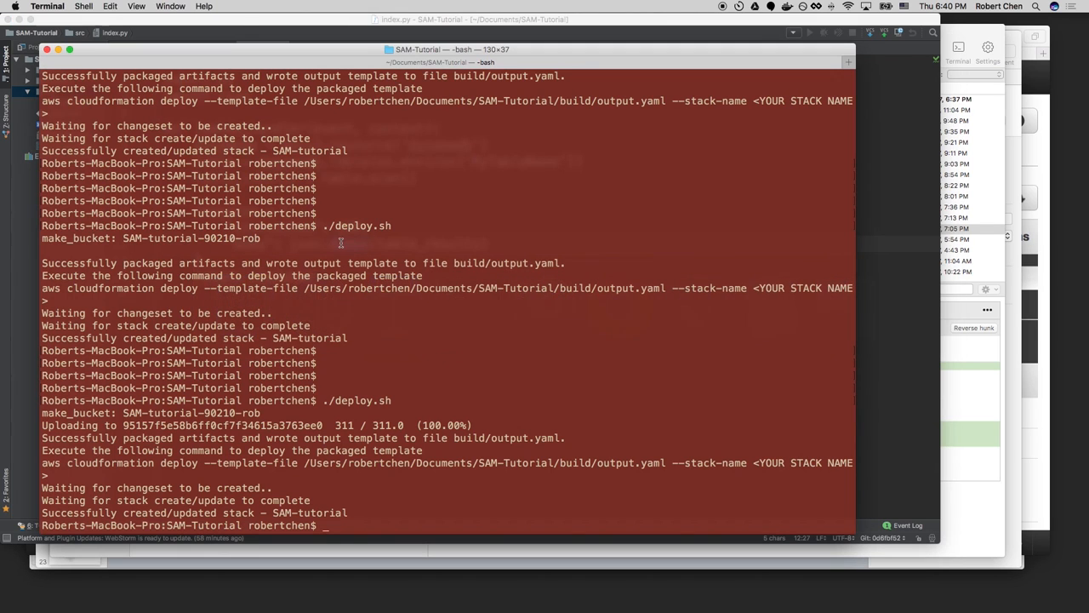
scroll(down, 3)
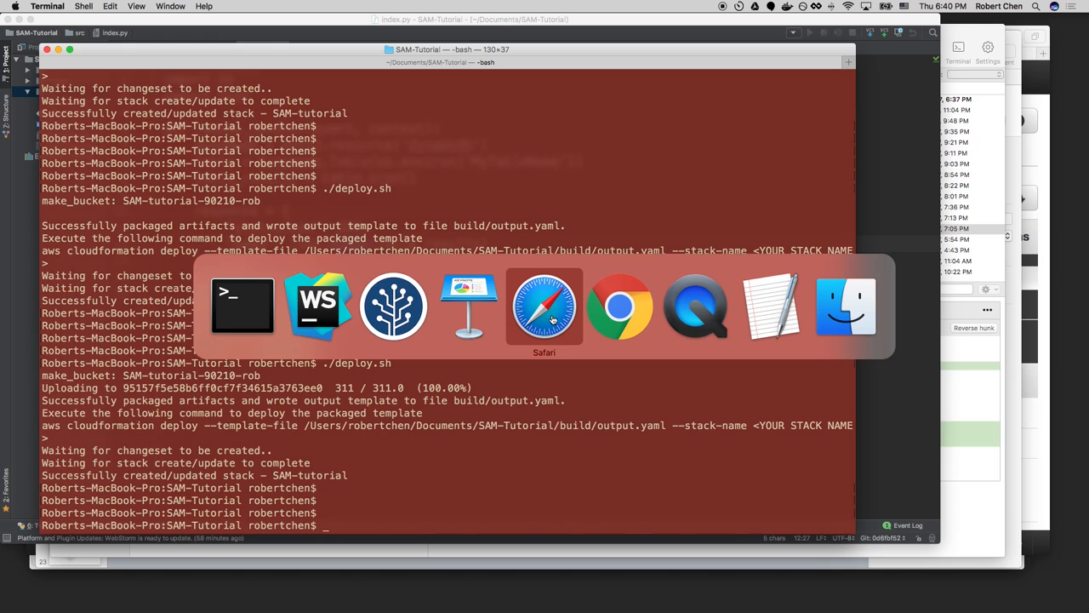
In Safari's API Gateway console, return to the SAM-tutorial API's /test GET test page.
click(544, 307)
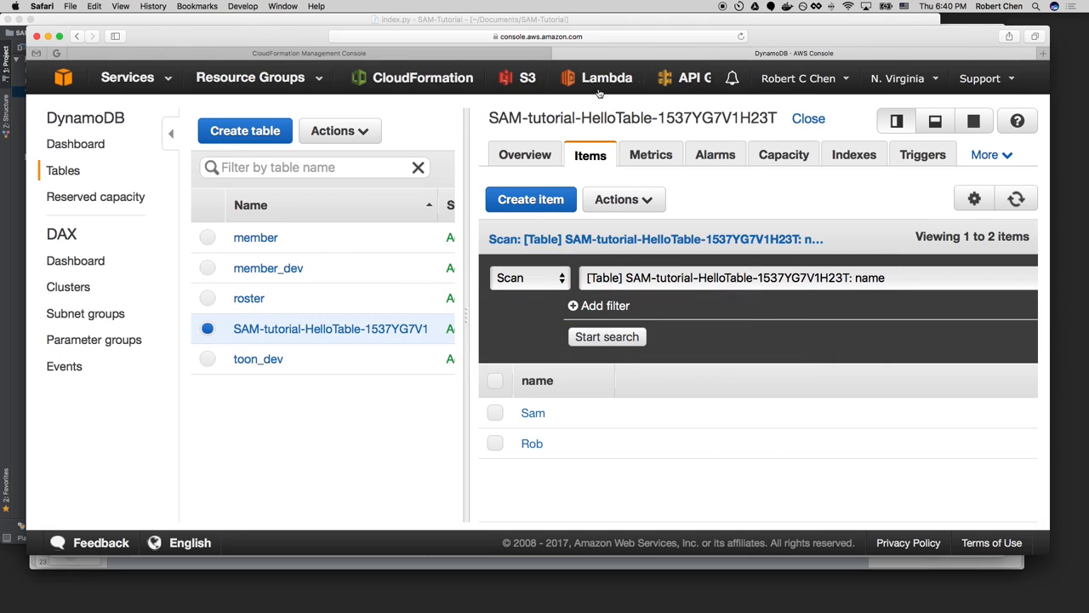
click(687, 78)
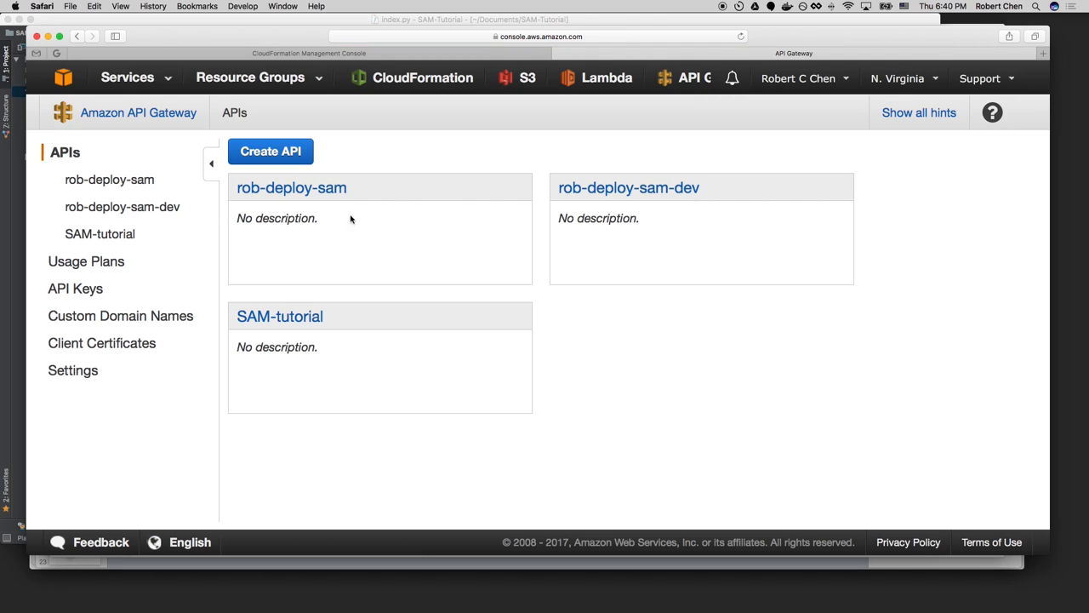
click(279, 315)
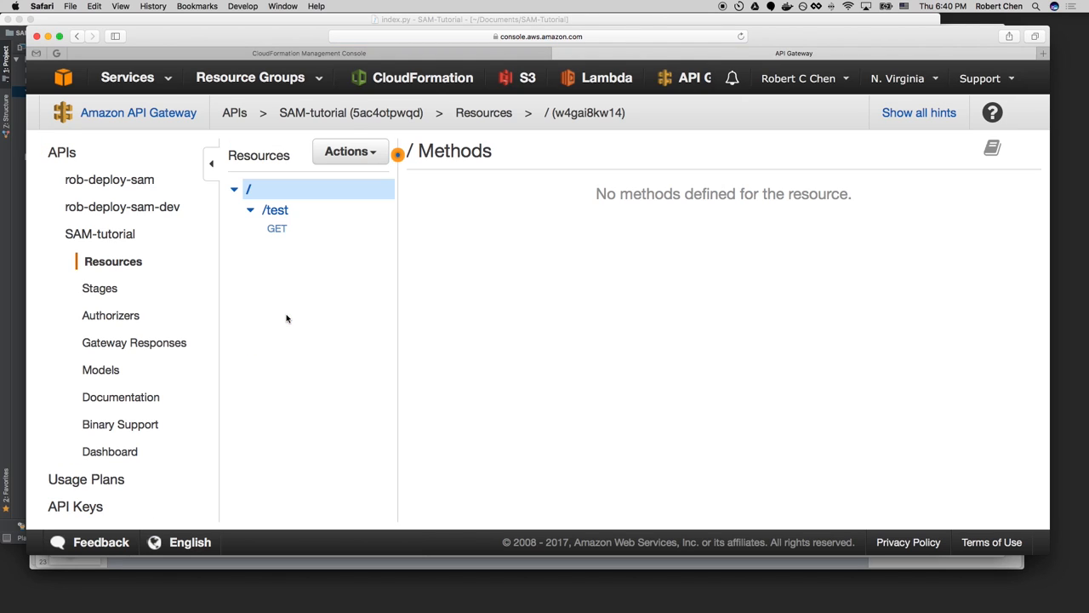
click(276, 228)
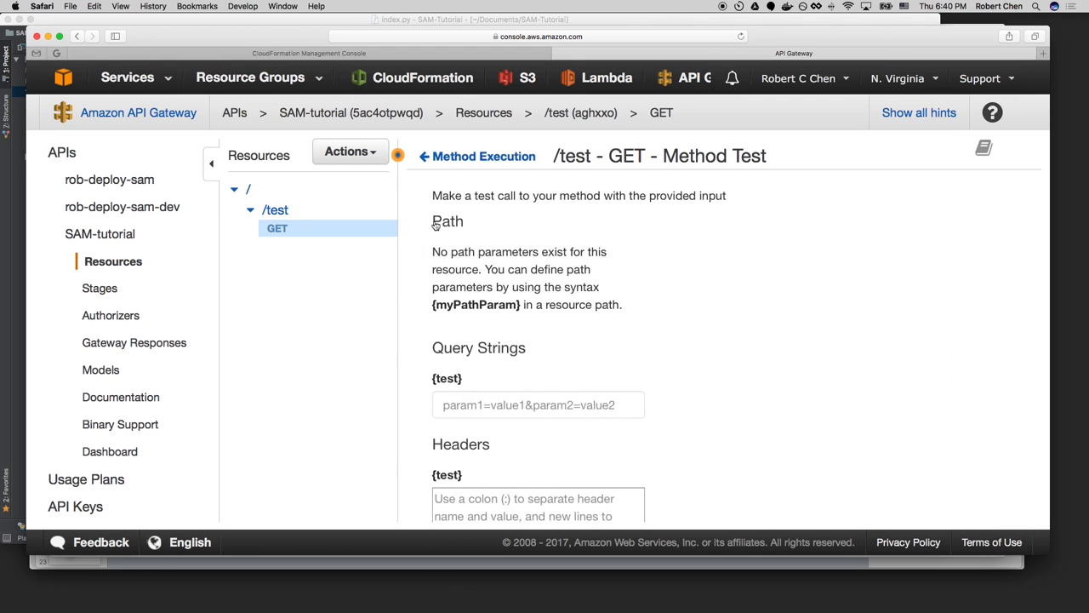
Review the status 200 response body listing both items, Sam and Rob.
scroll(down, 3)
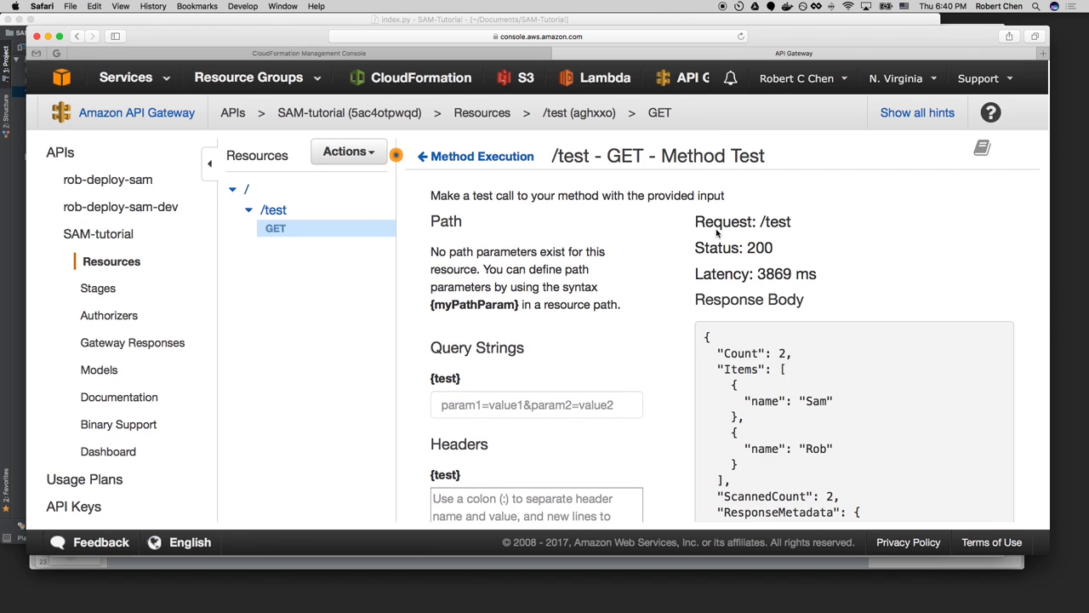
scroll(down, 3)
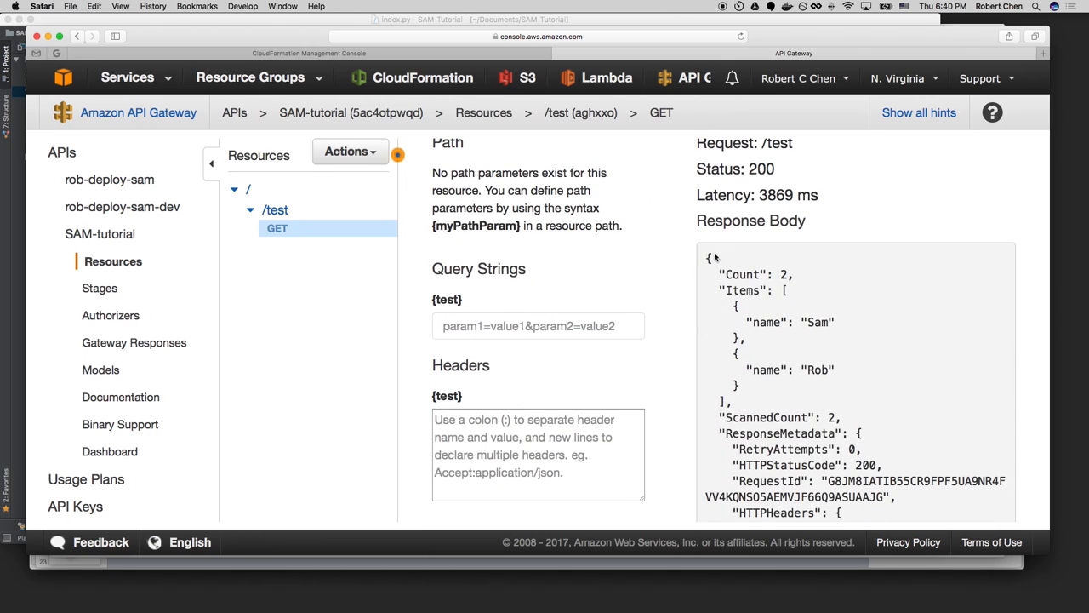
drag(715, 259, 821, 423)
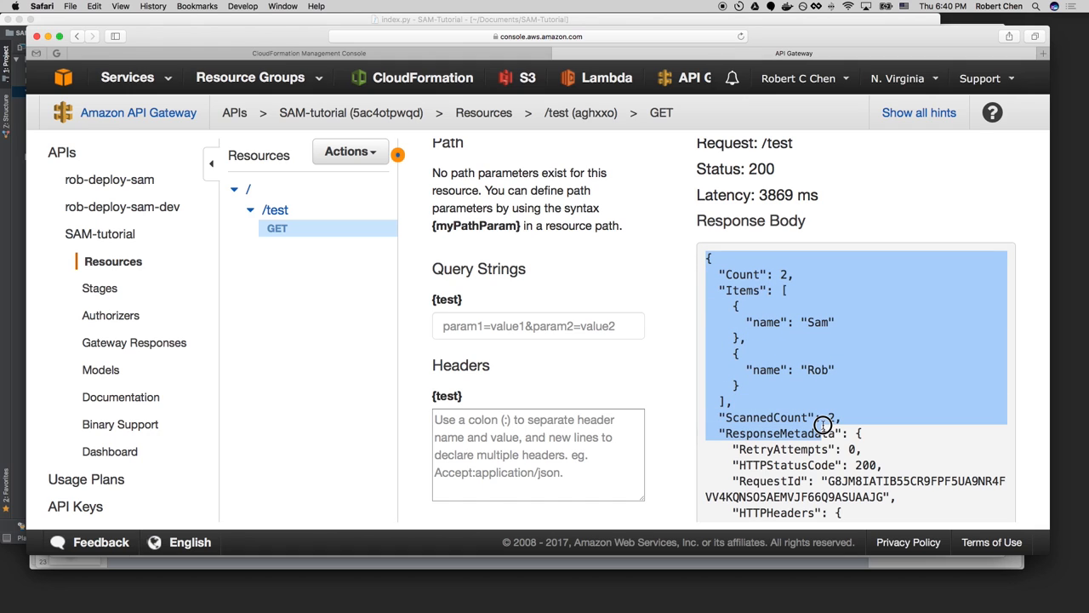
scroll(down, 3)
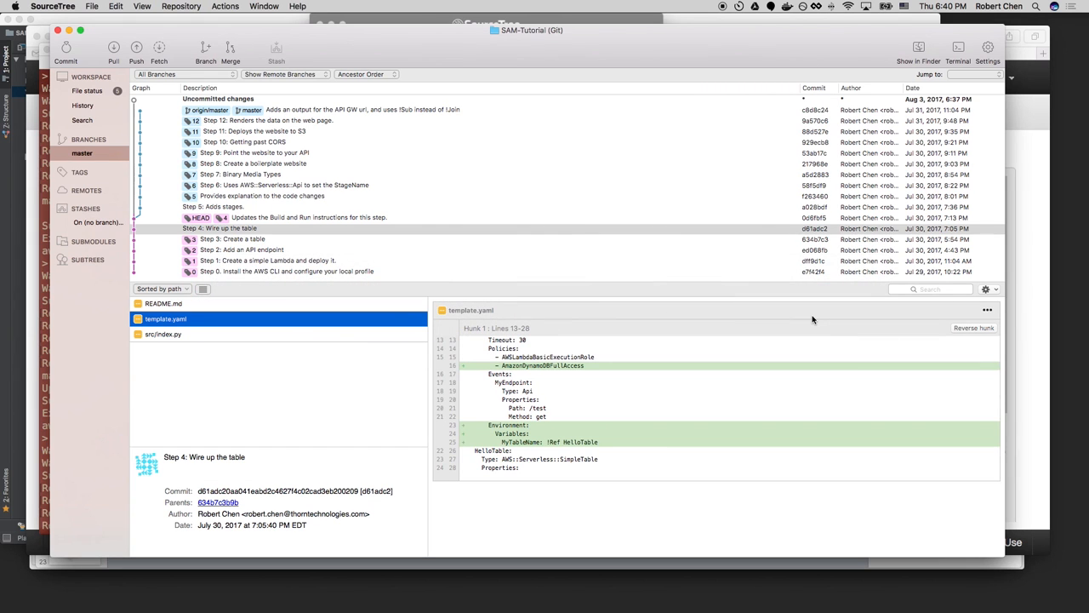
mouse_move(286, 197)
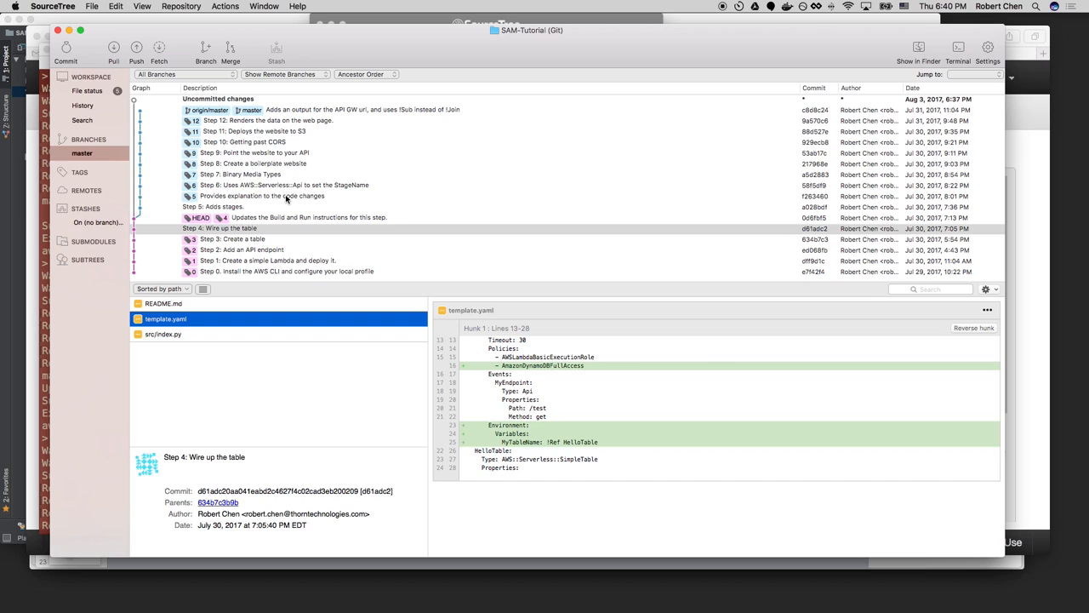
Check out the 'Provides explanation to the code changes' commit into the working copy.
click(262, 196)
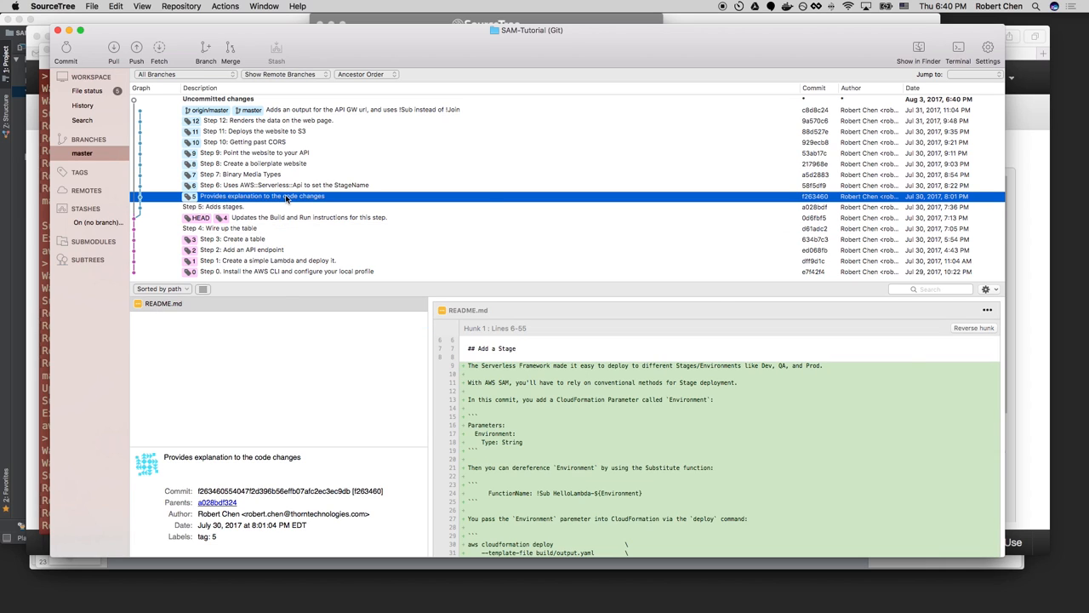
double_click(263, 196)
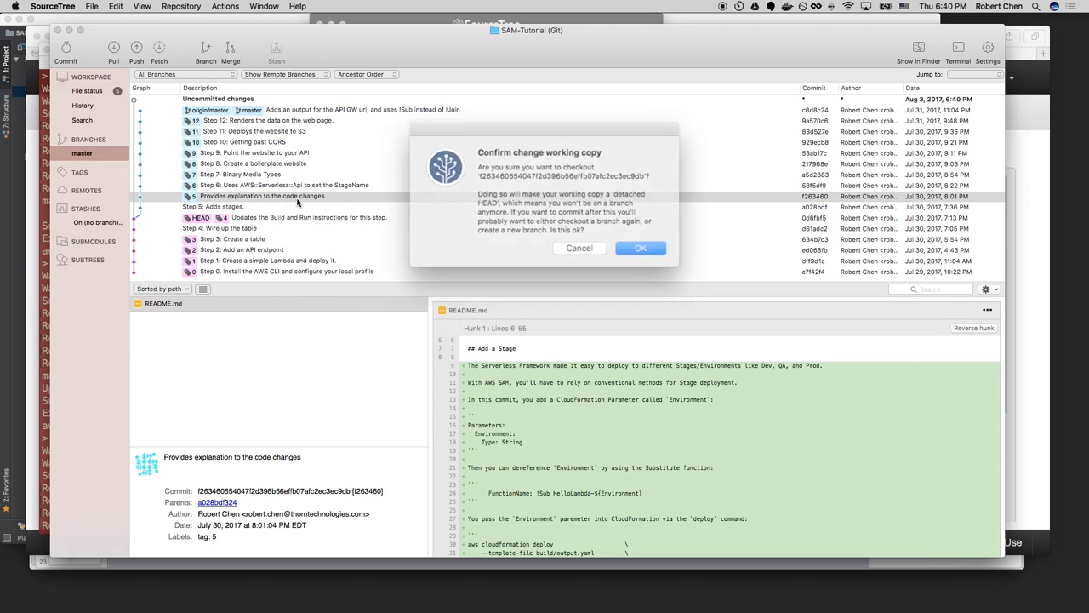
click(640, 249)
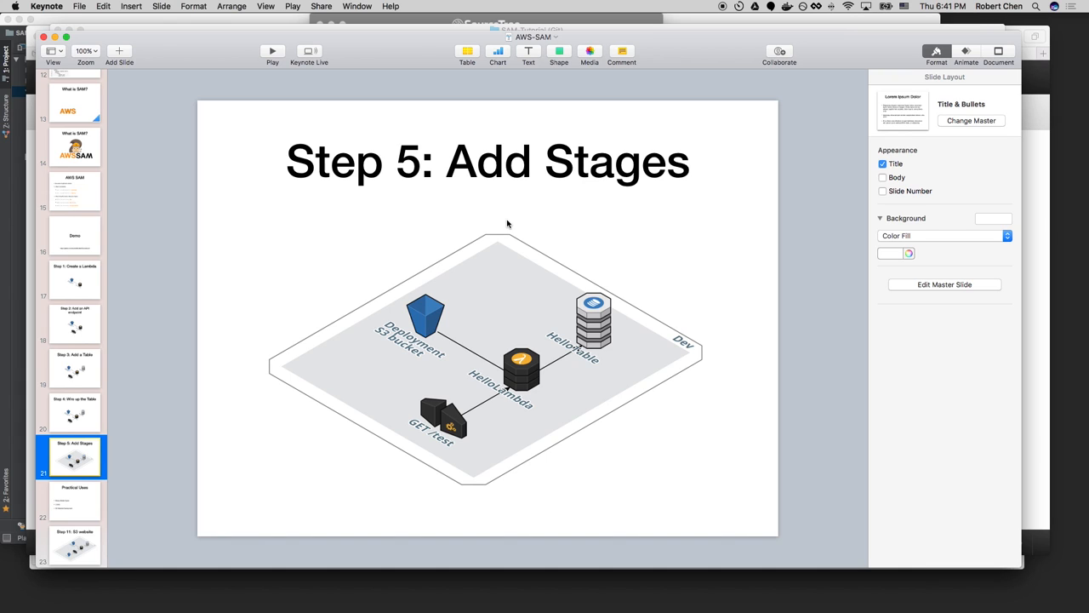
Switch to SourceTree and view the 'Step 5: Adds stages' commit's deploy.sh diff.
key(cmd+tab)
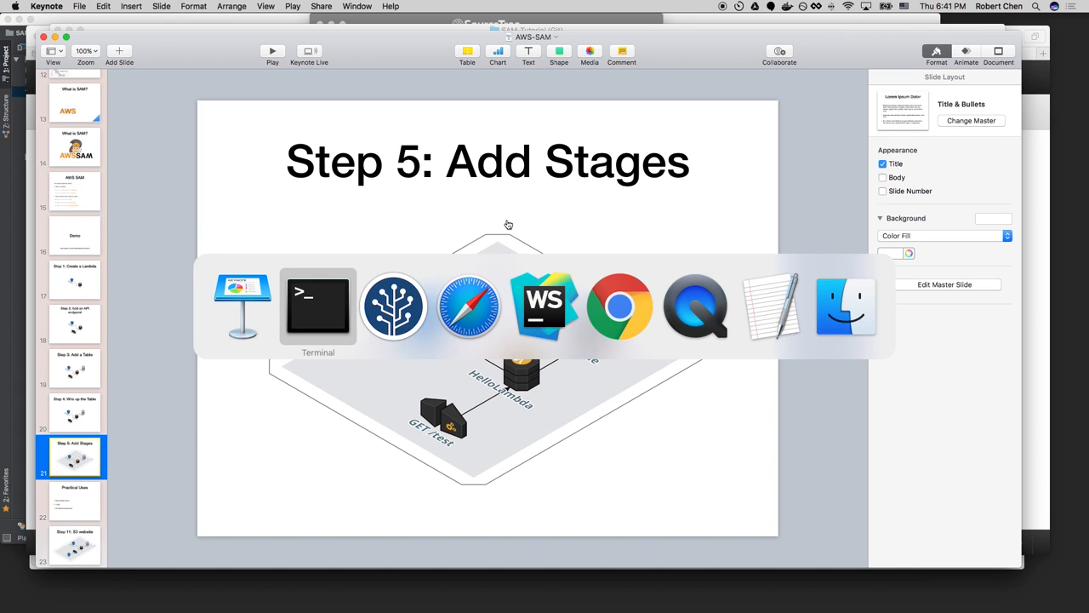
click(395, 305)
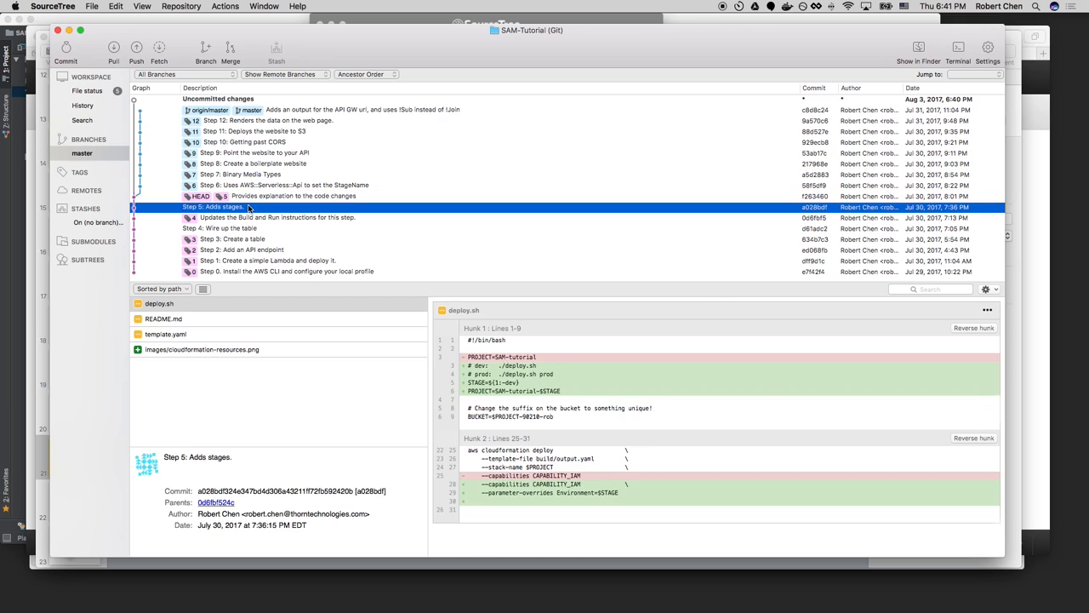
mouse_move(282, 330)
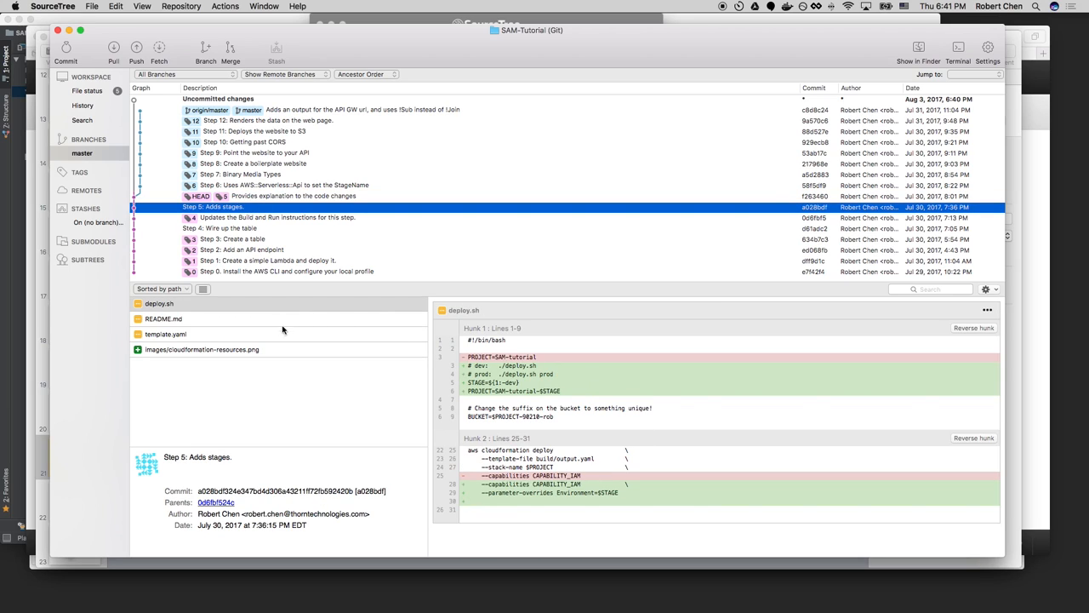
click(167, 334)
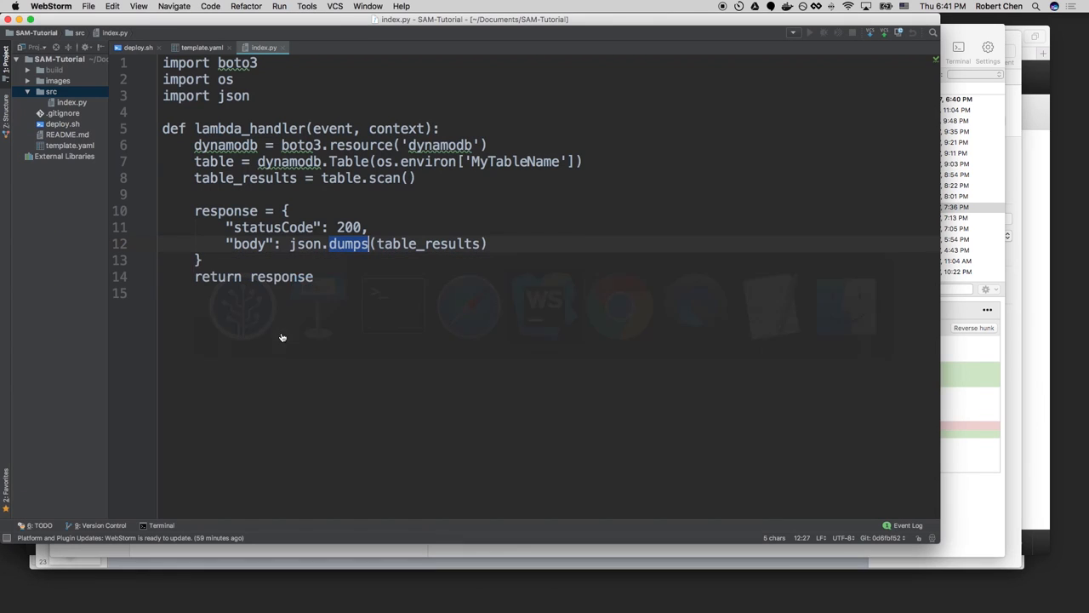
In deploy.sh, highlight the STAGE=dev default and the Environment=$STAGE parameter-override line.
click(136, 47)
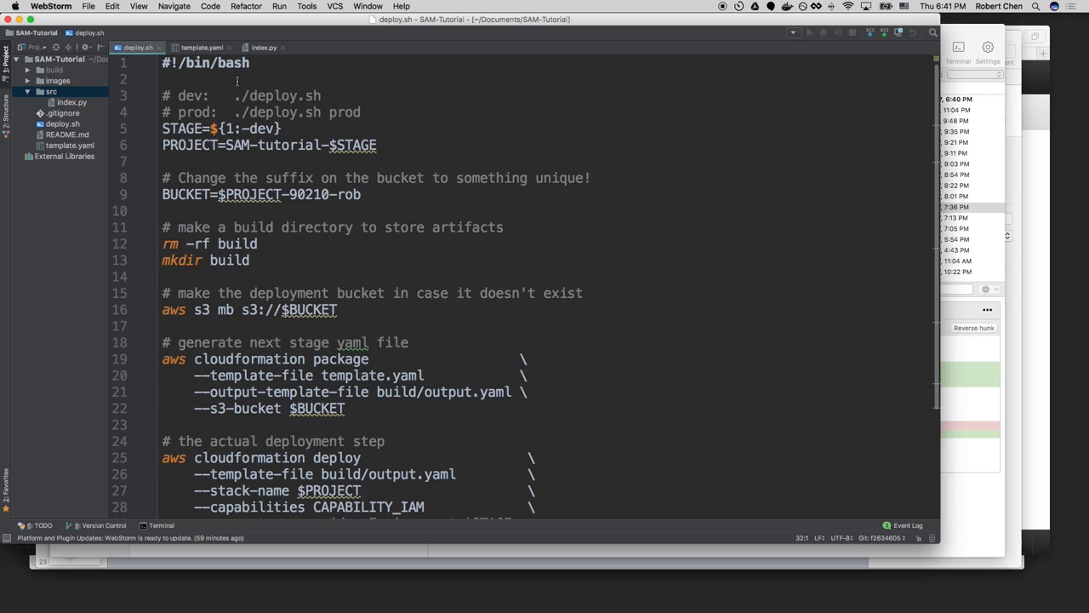
triple_click(221, 128)
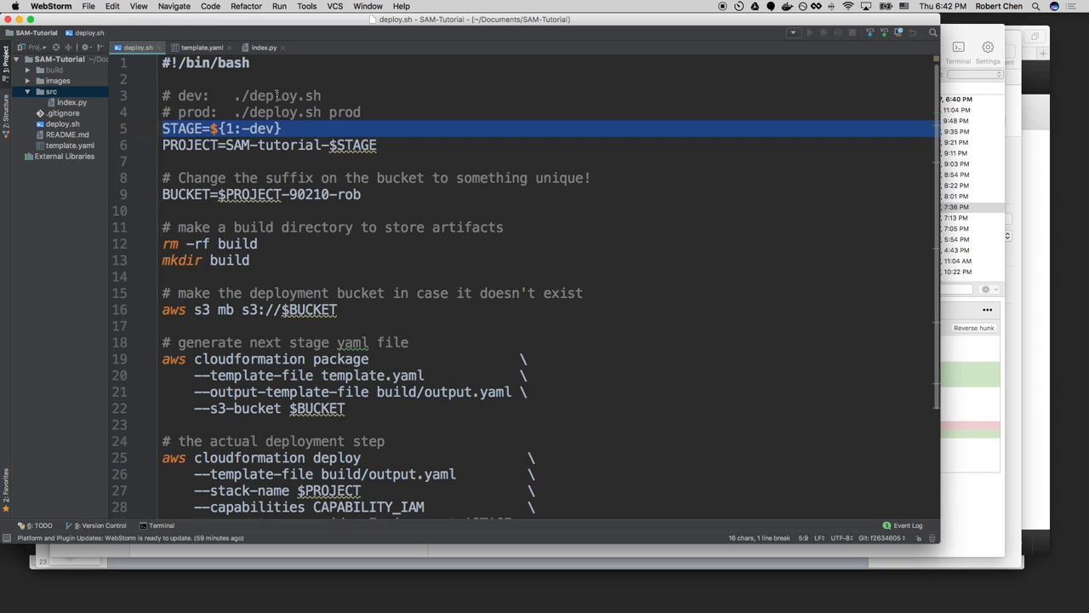
mouse_move(305, 115)
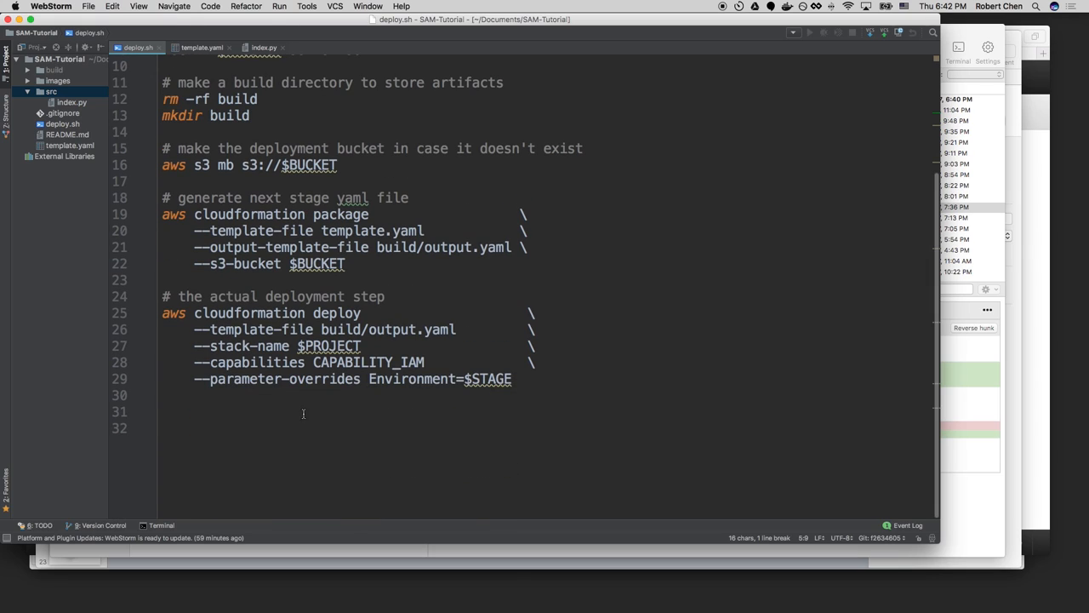
triple_click(341, 378)
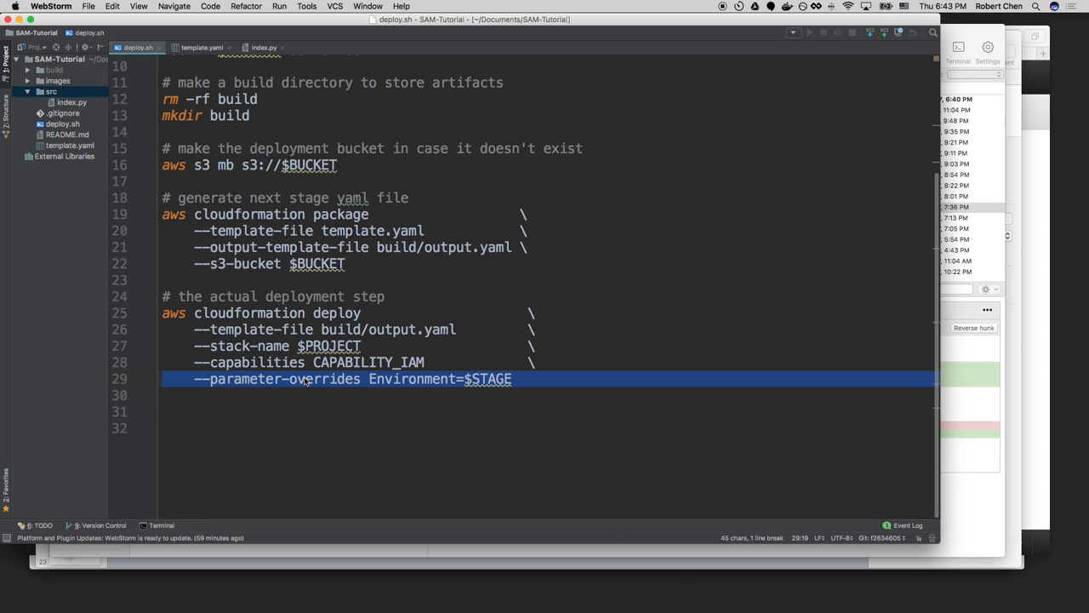
Review template.yaml's Environment parameter and the HelloLambda-${Environment} function name.
click(201, 47)
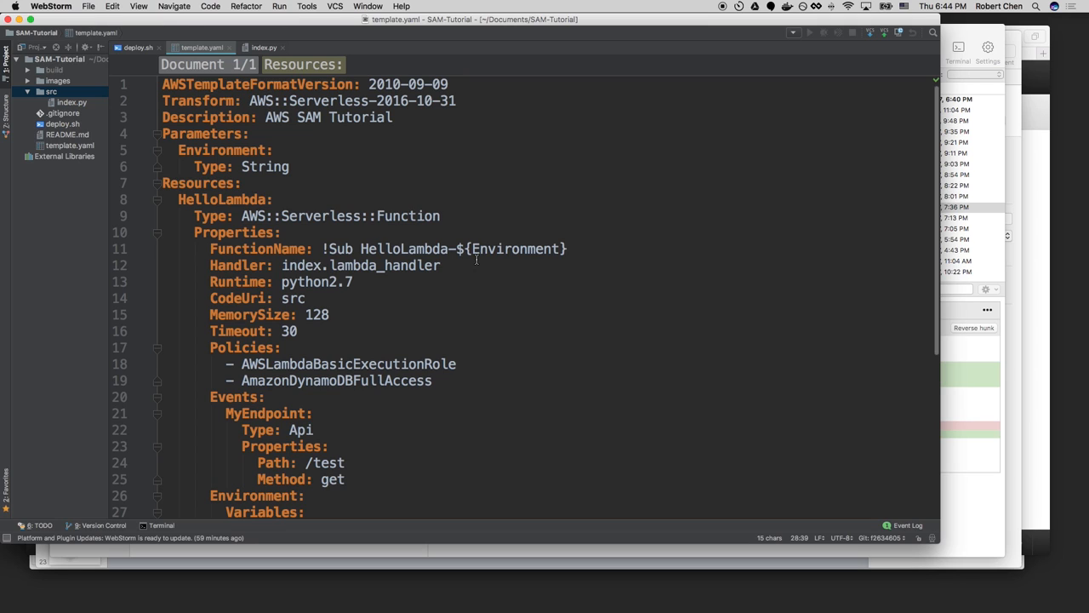
key(cmd+tab)
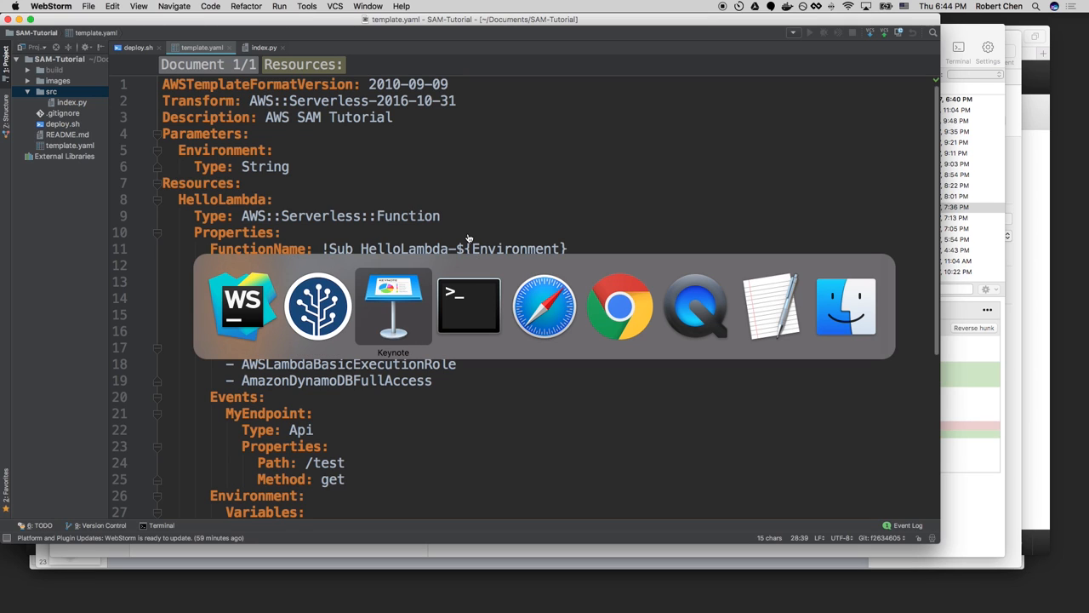
In CloudFormation, select SAM-tutorial-dev and scroll its Resources list including HelloLambda-dev.
click(545, 306)
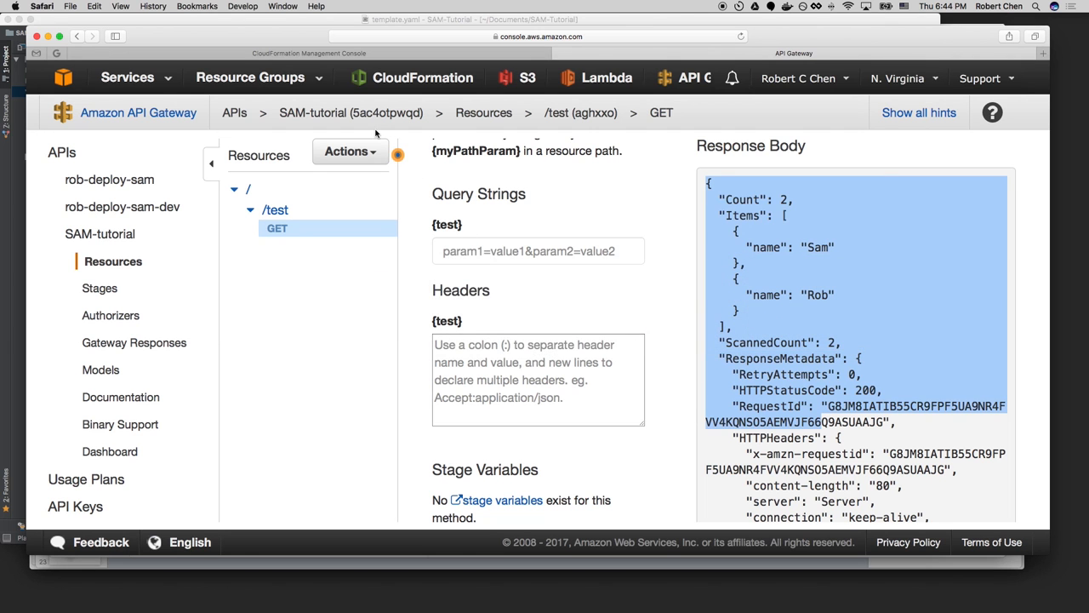
click(423, 78)
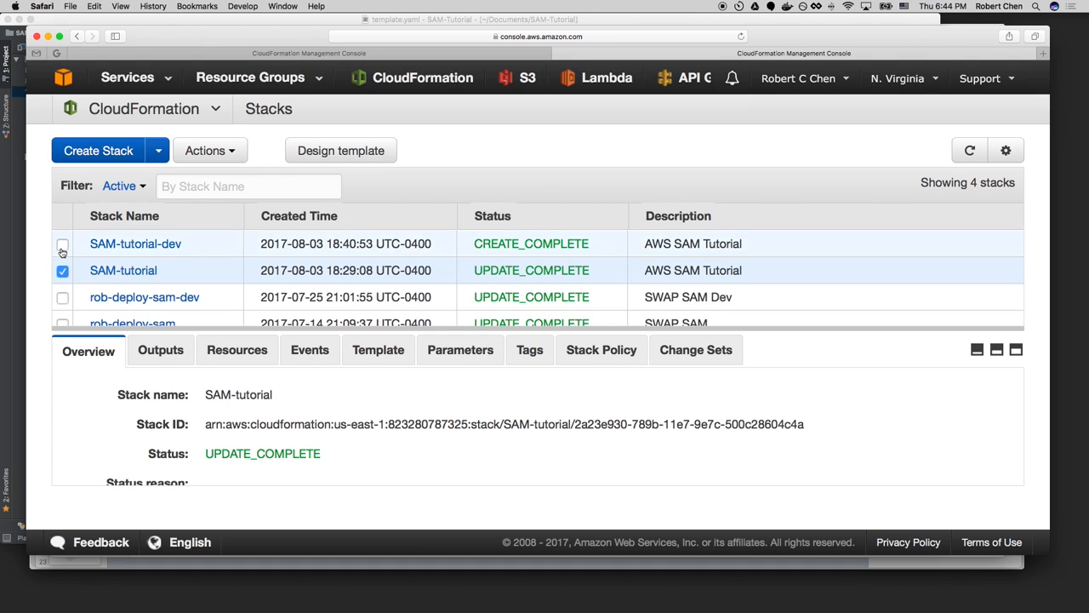
click(61, 243)
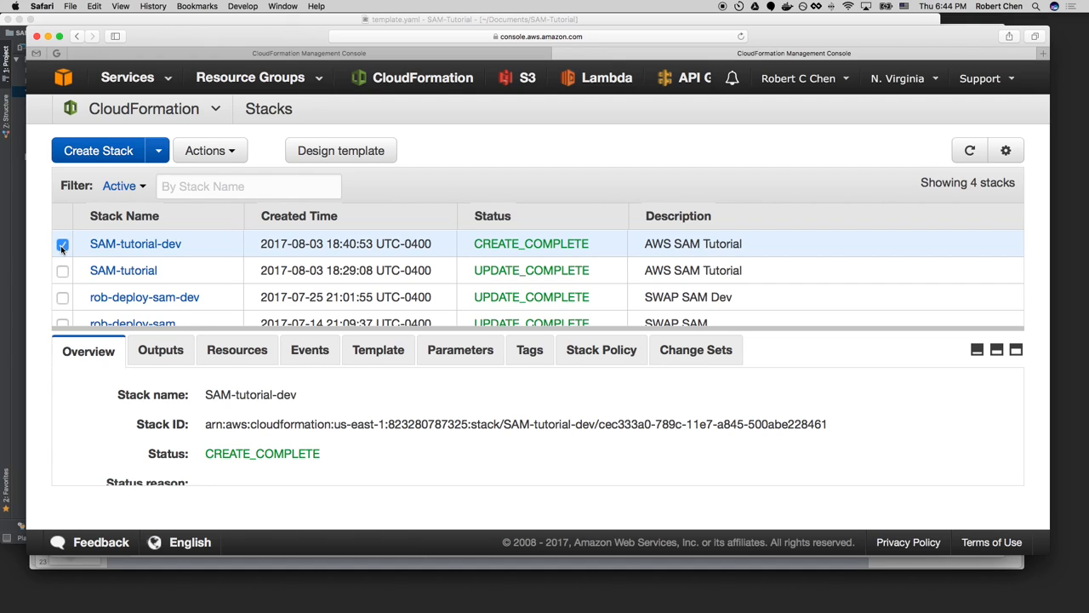
mouse_move(174, 341)
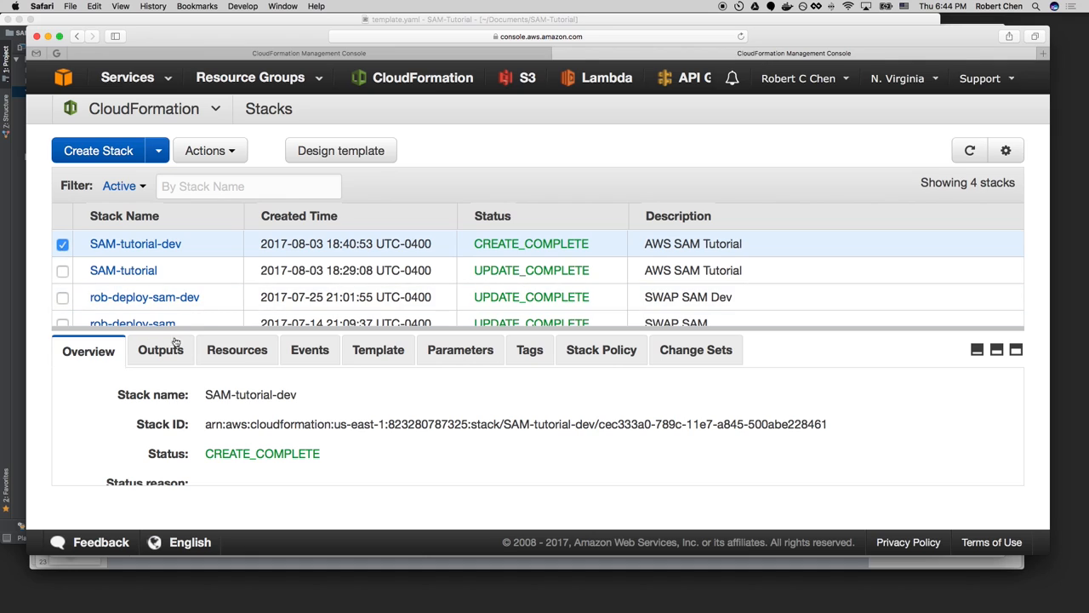
click(236, 350)
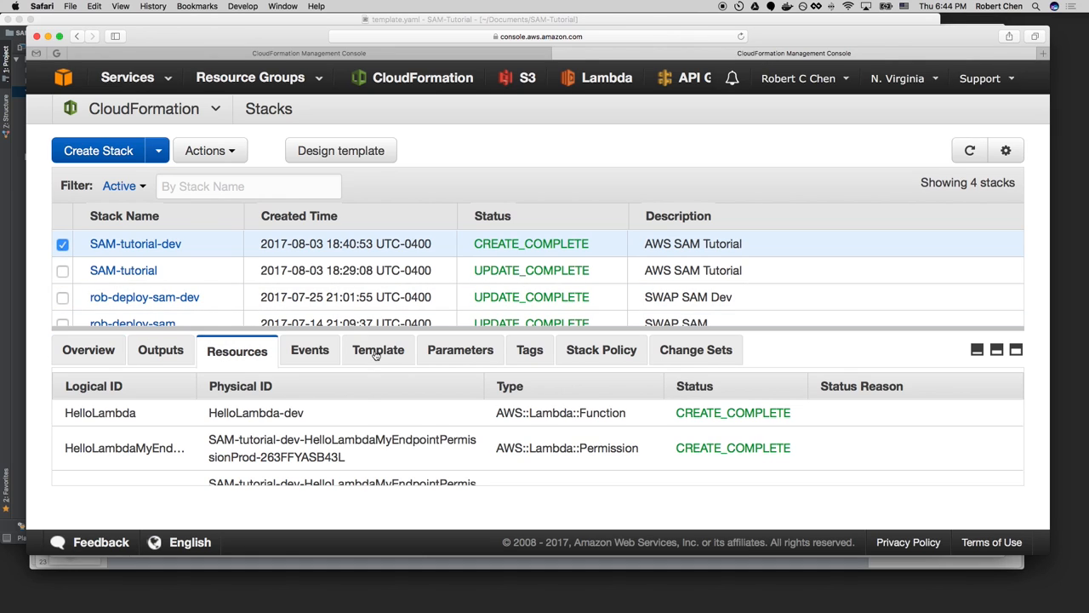
scroll(down, 3)
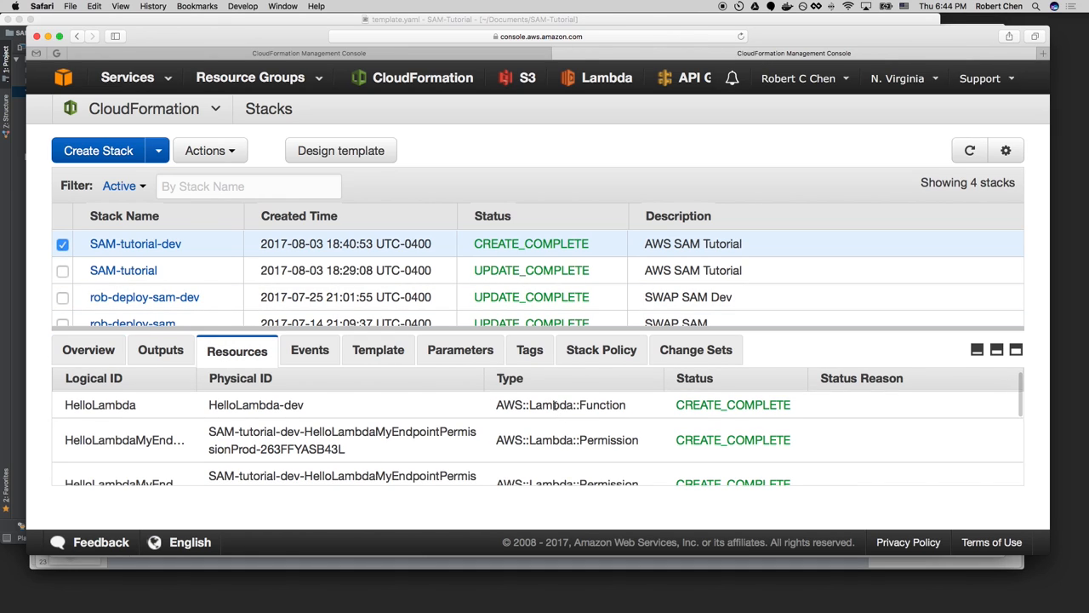
mouse_move(562, 405)
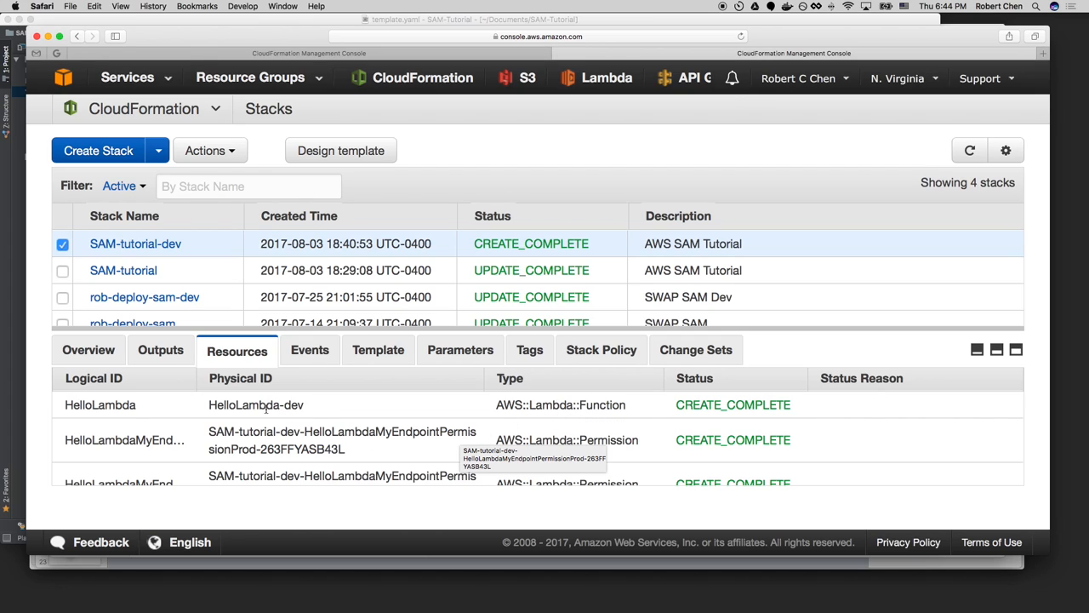
scroll(down, 3)
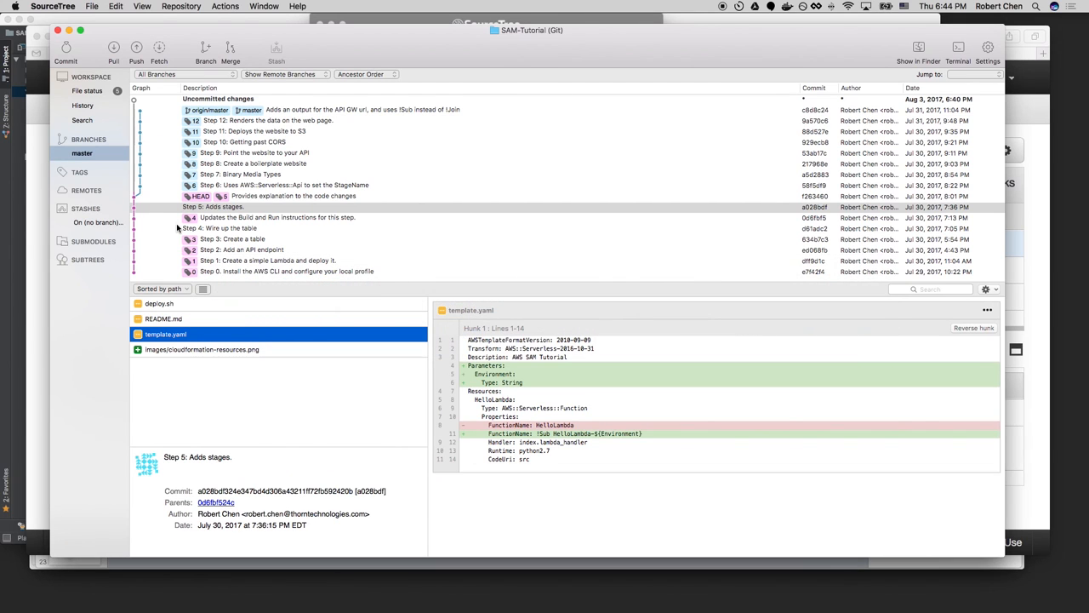
Check out the Step 6 commit and confirm changing the working copy.
click(281, 184)
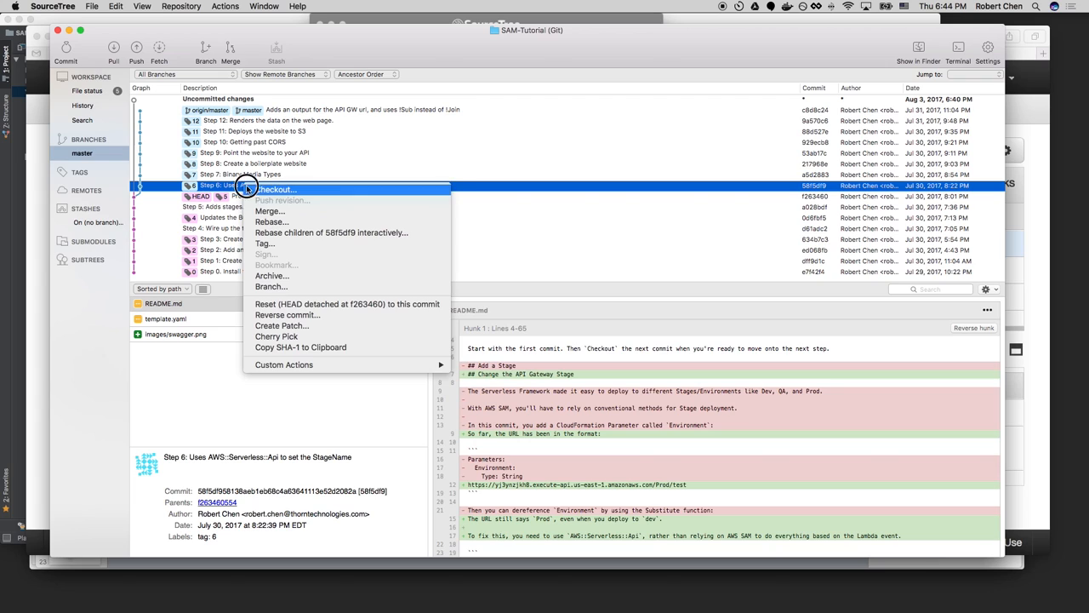
click(275, 189)
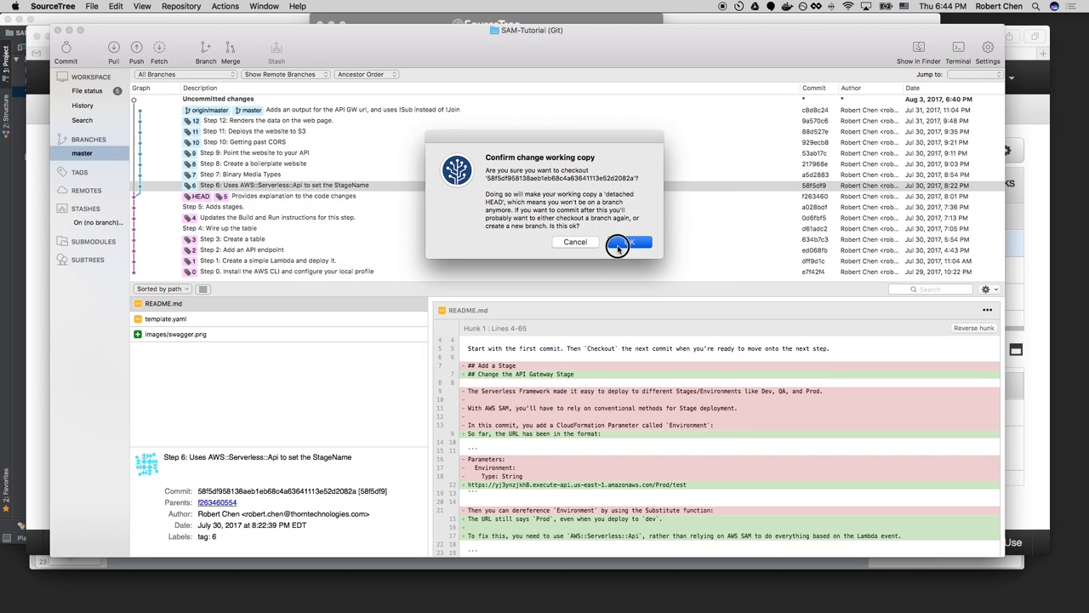
click(630, 241)
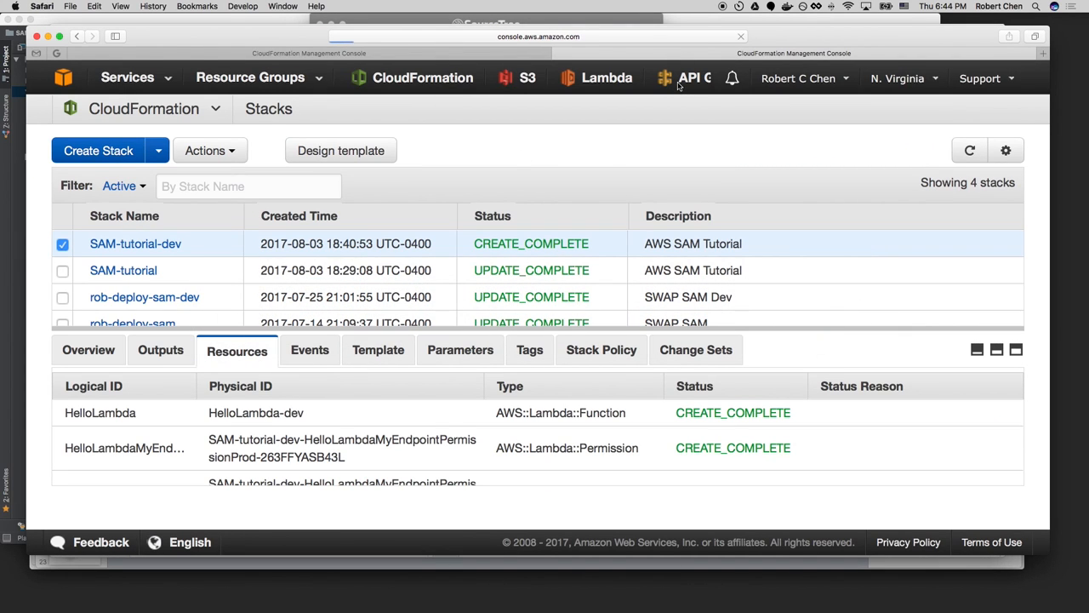
Browse the API Gateway APIs list and look into the SAM-tutorial-dev API's sections.
click(684, 78)
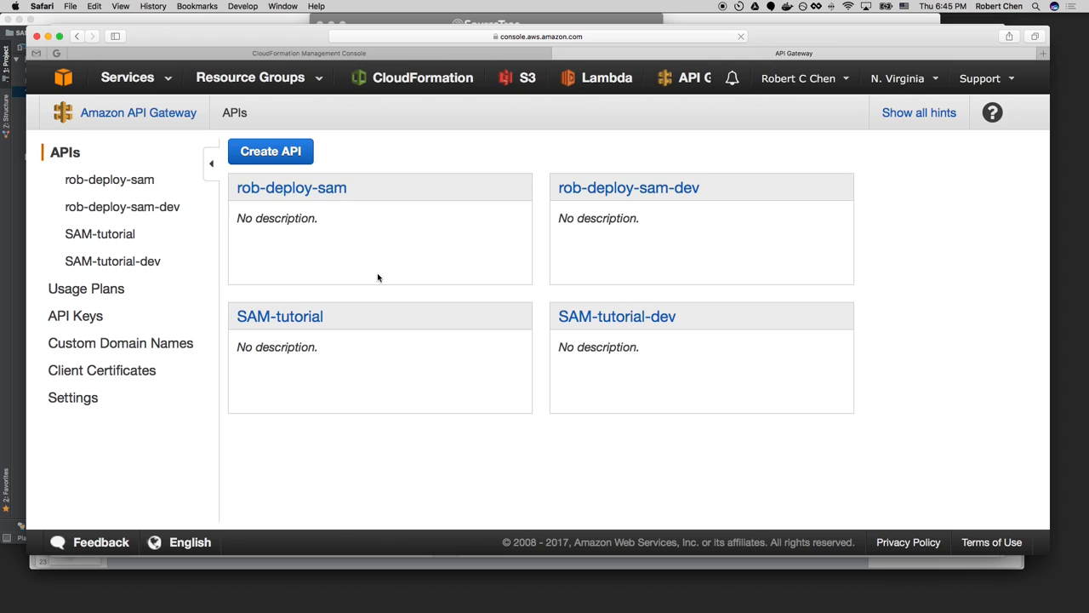
mouse_move(617, 315)
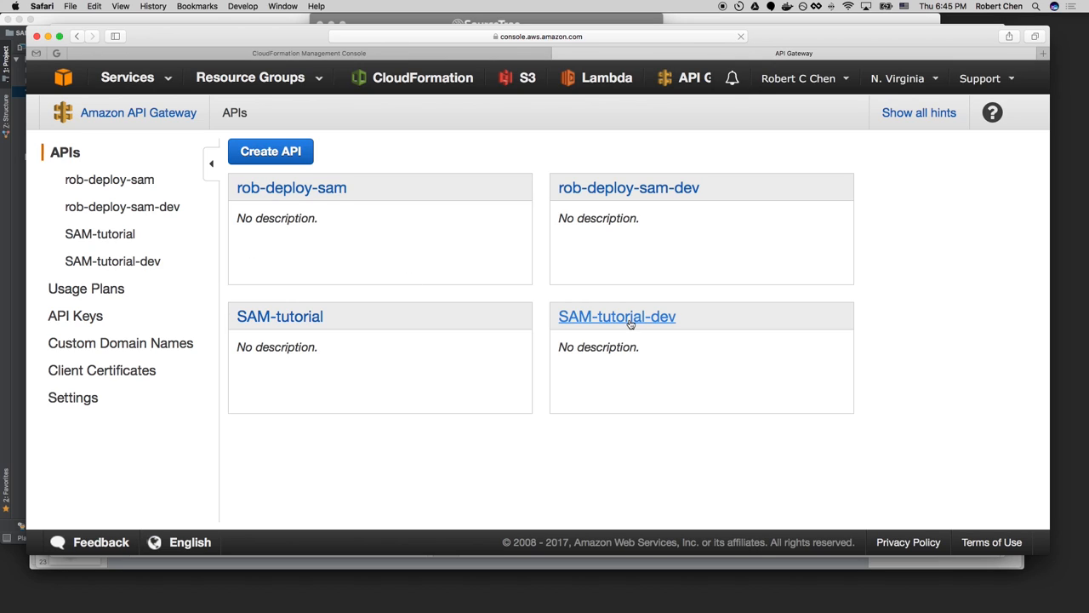
mouse_move(620, 322)
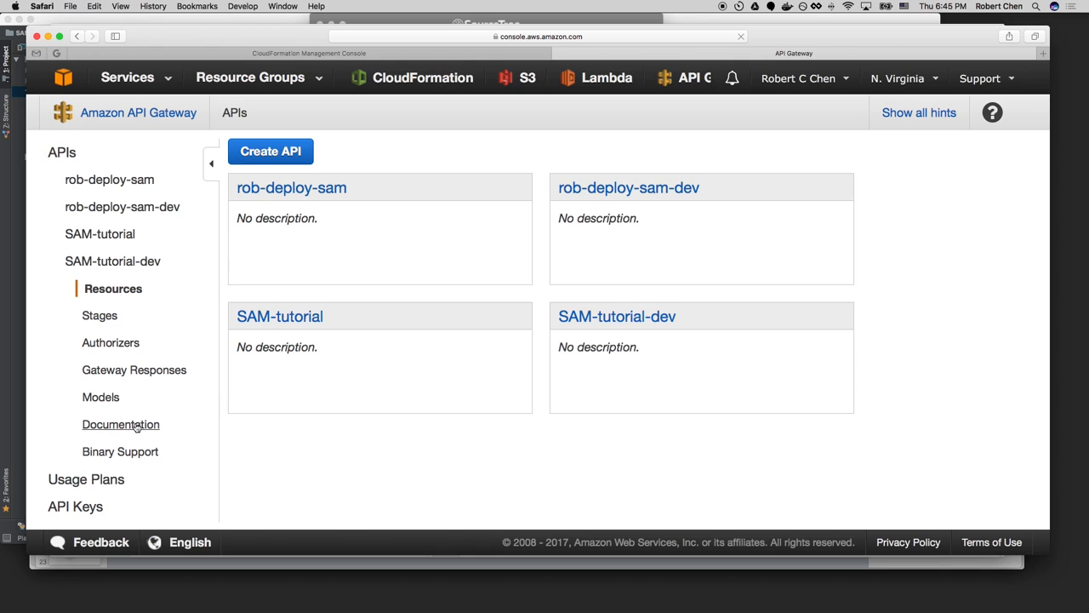
mouse_move(126, 315)
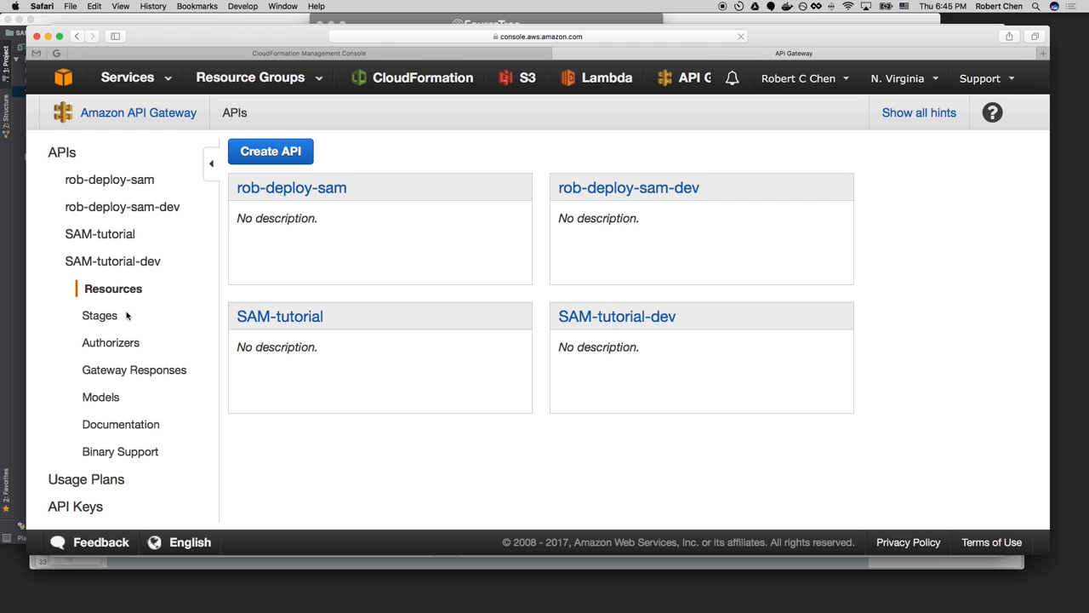
mouse_move(119, 443)
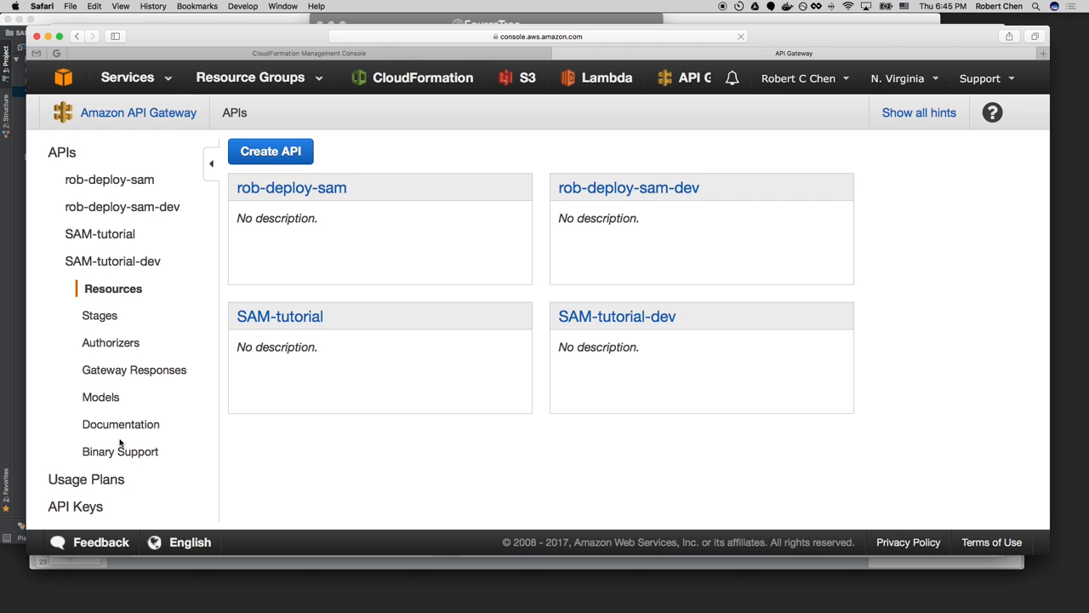
scroll(down, 3)
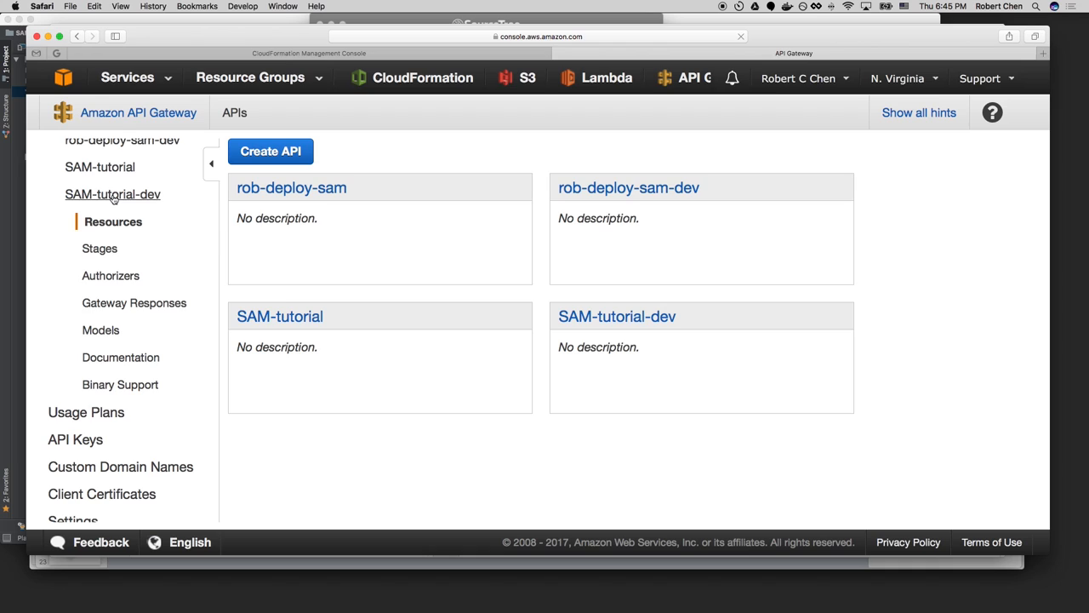
click(109, 275)
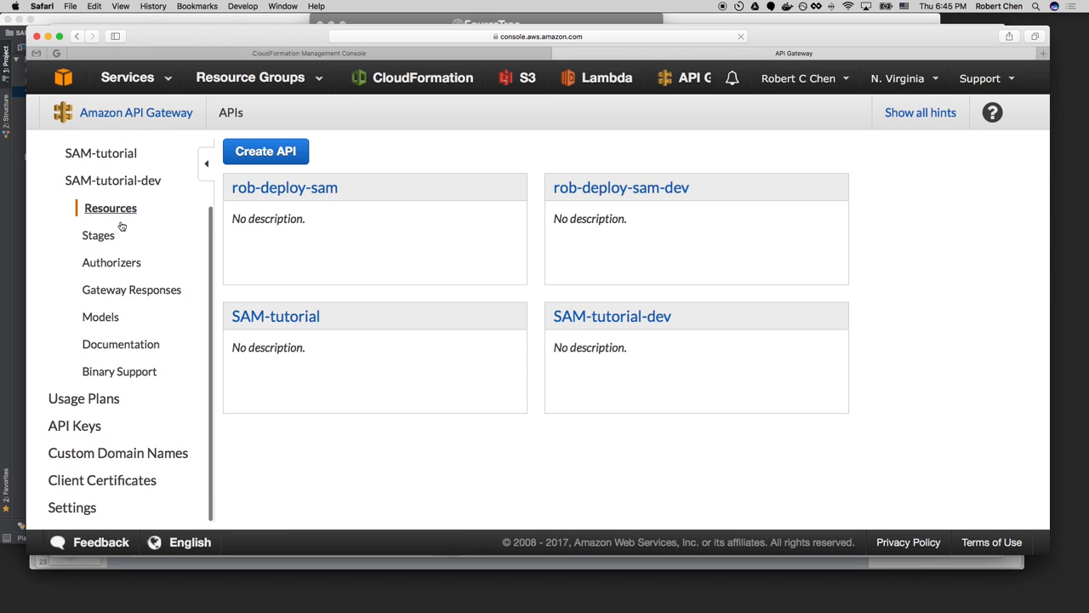
scroll(down, 3)
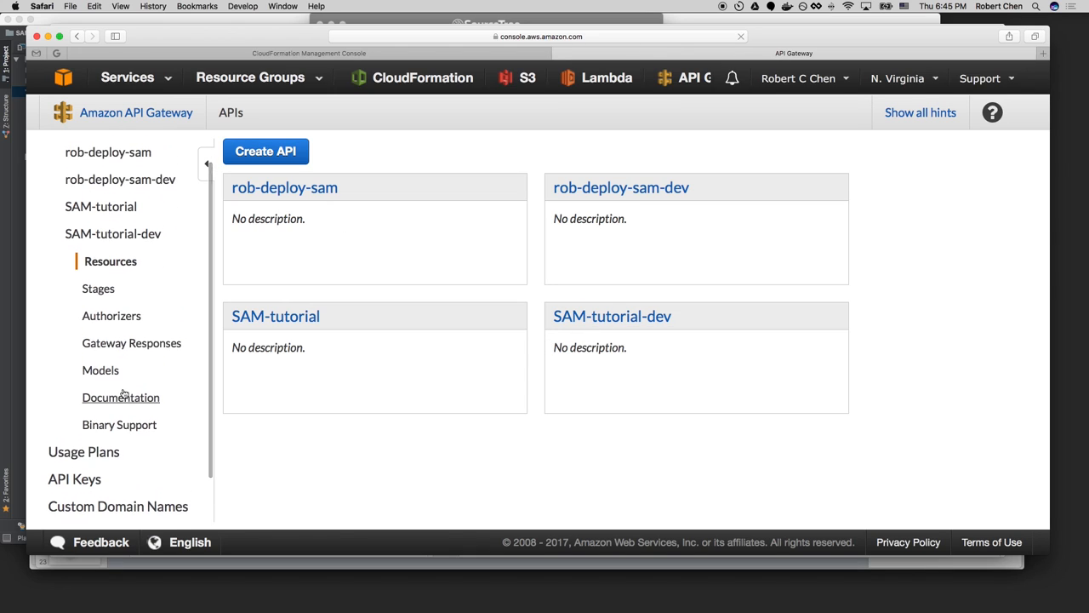
mouse_move(119, 223)
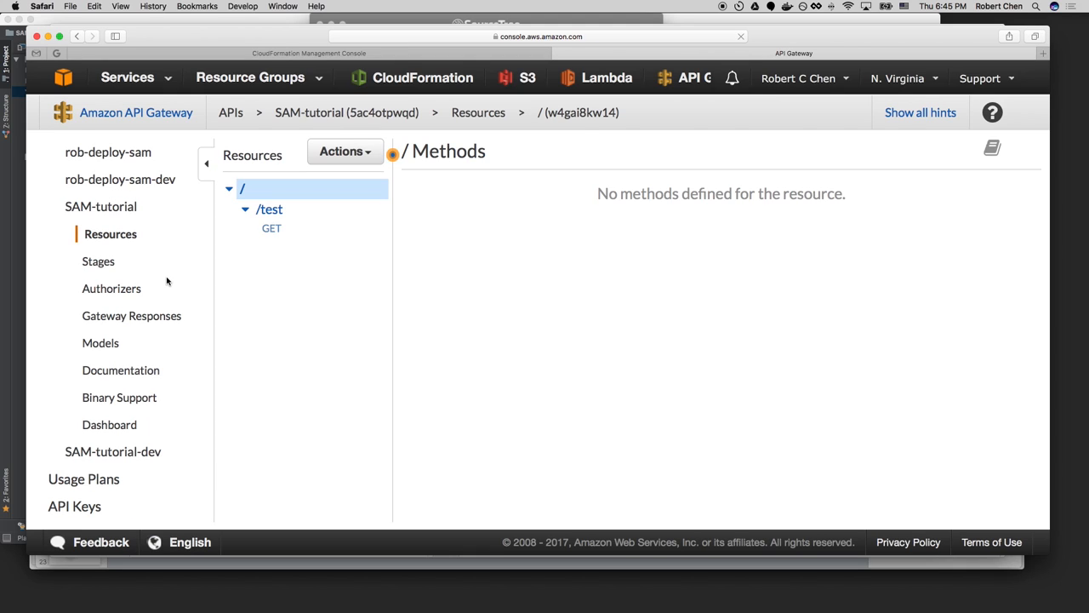
mouse_move(112, 451)
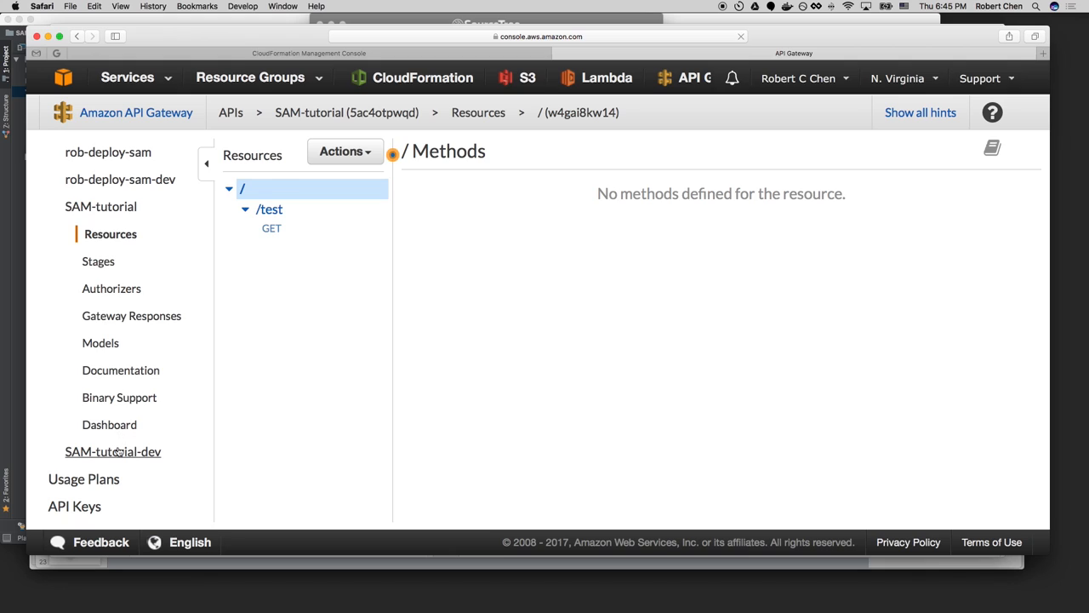
click(113, 451)
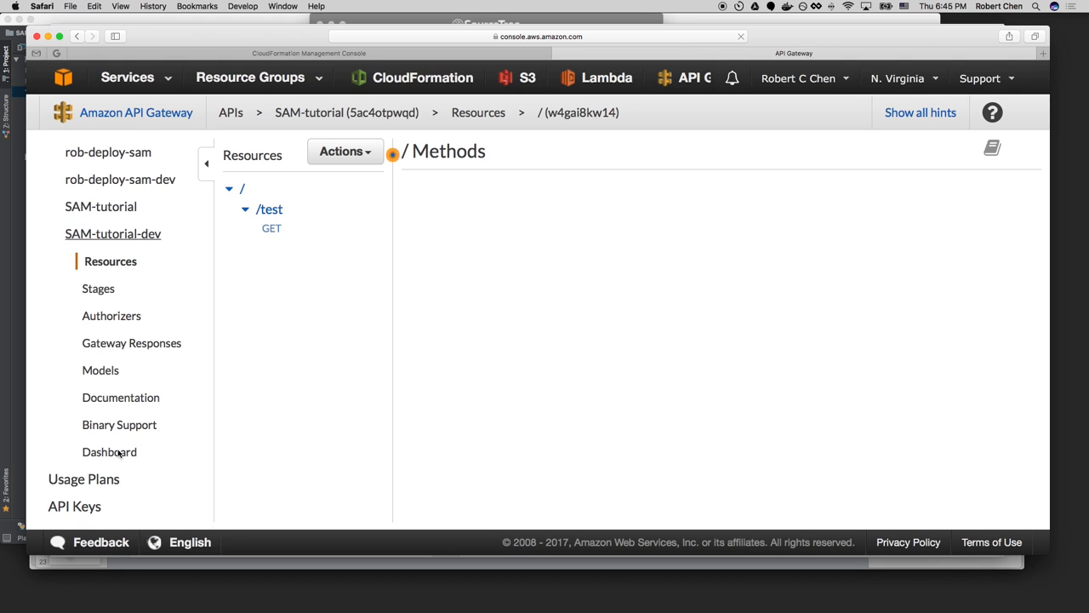
click(112, 453)
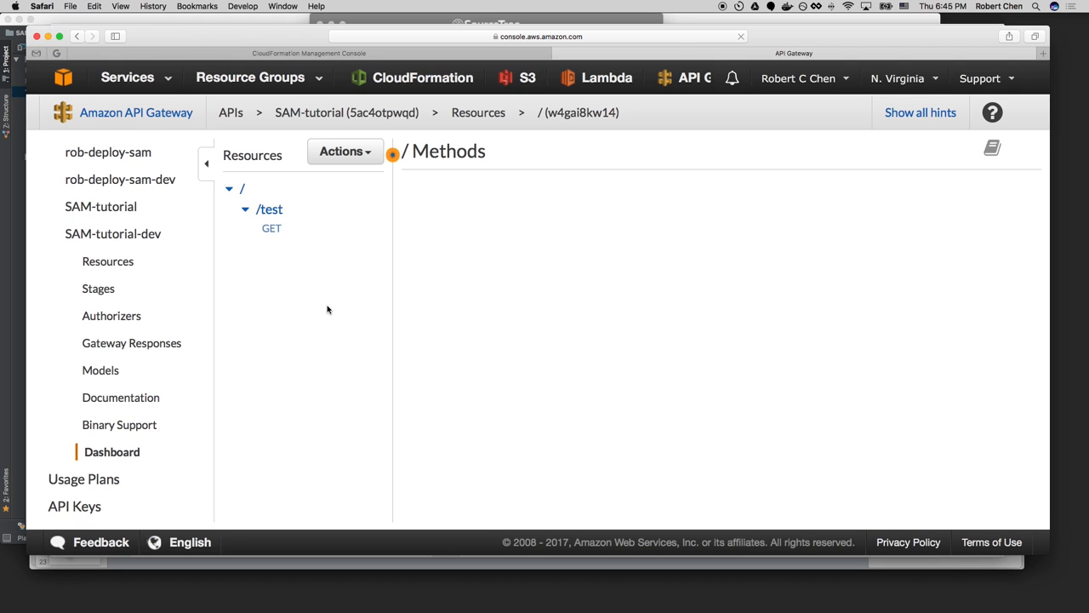
Inspect SAM-tutorial's /test GET method, then copy the Prod invoke URL from its Dashboard.
click(273, 228)
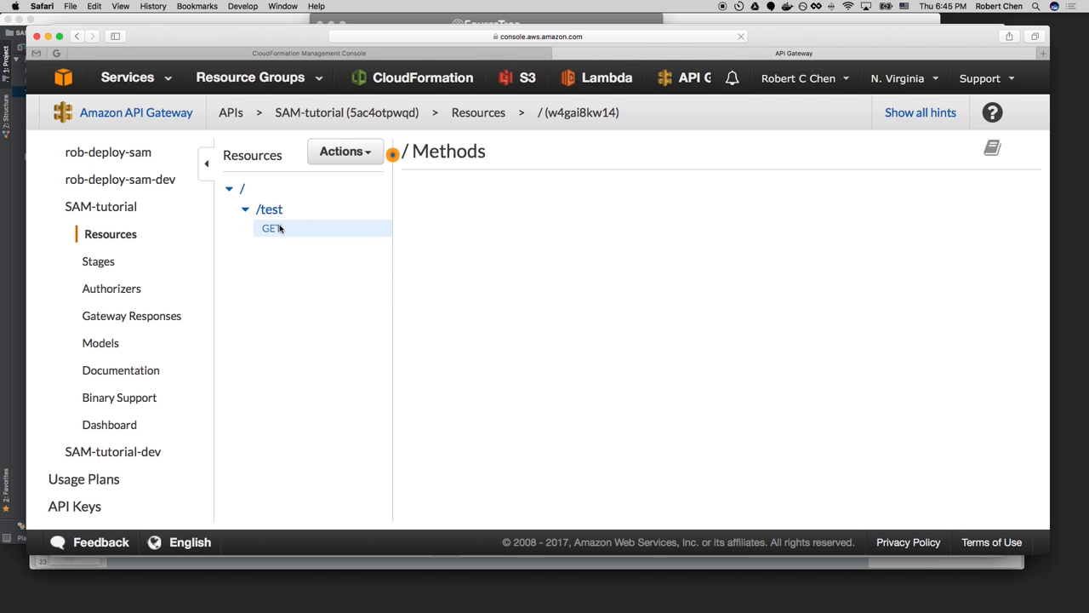
click(271, 228)
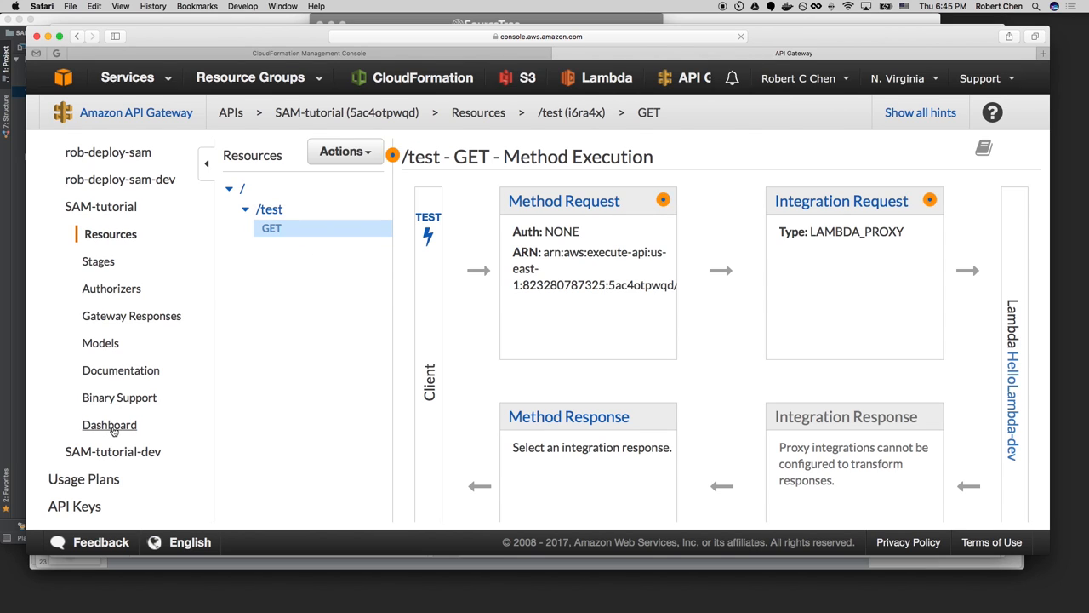
click(109, 424)
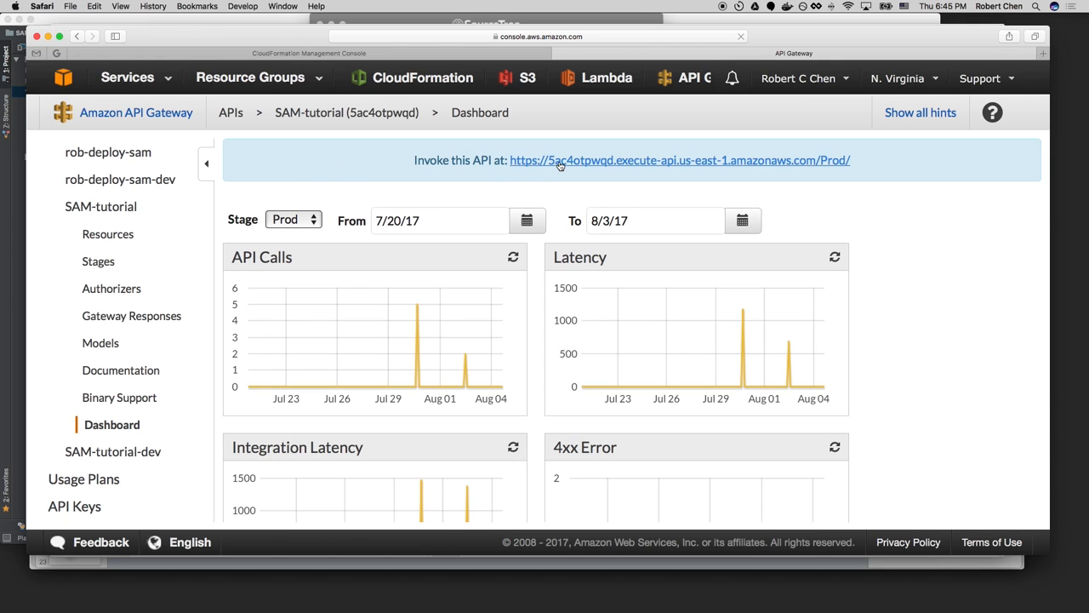
right_click(531, 160)
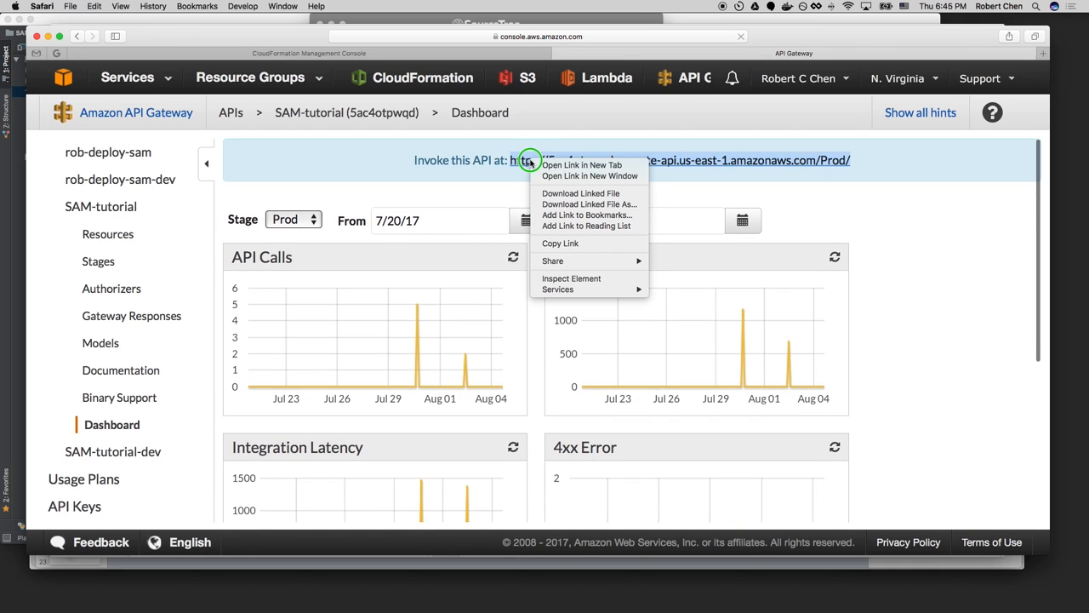
mouse_move(560, 244)
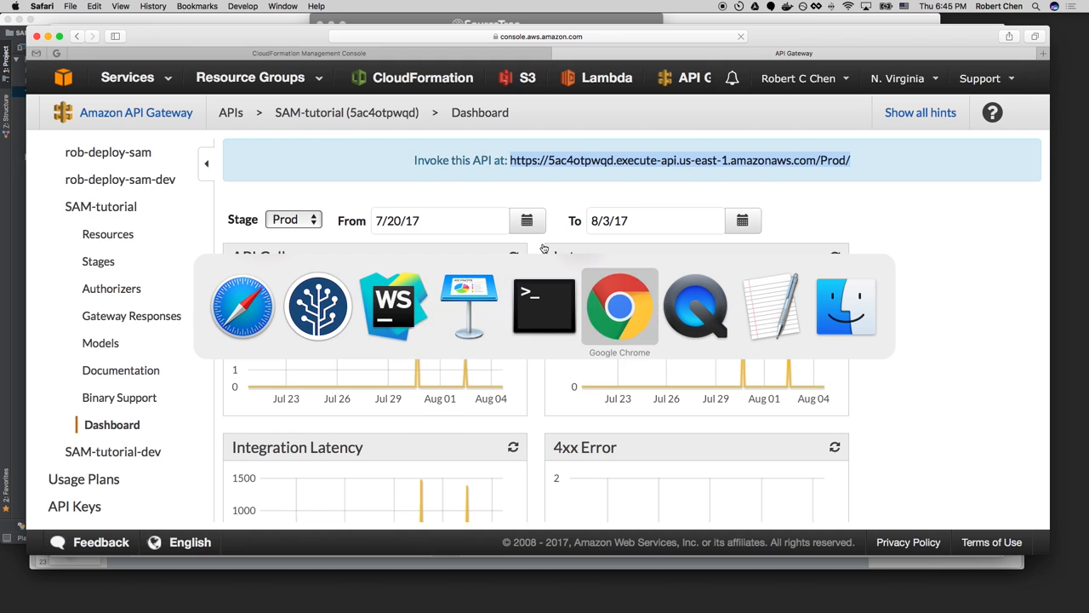
Load the Prod invoke URL with test appended and view the JSON listing Sam and Rob.
click(619, 306)
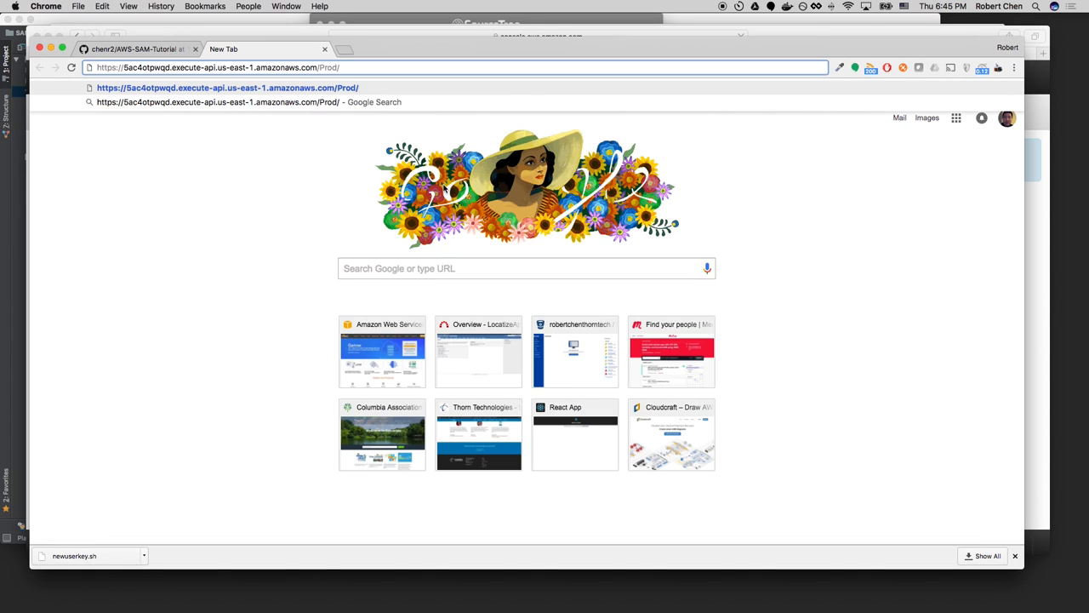
text(test)
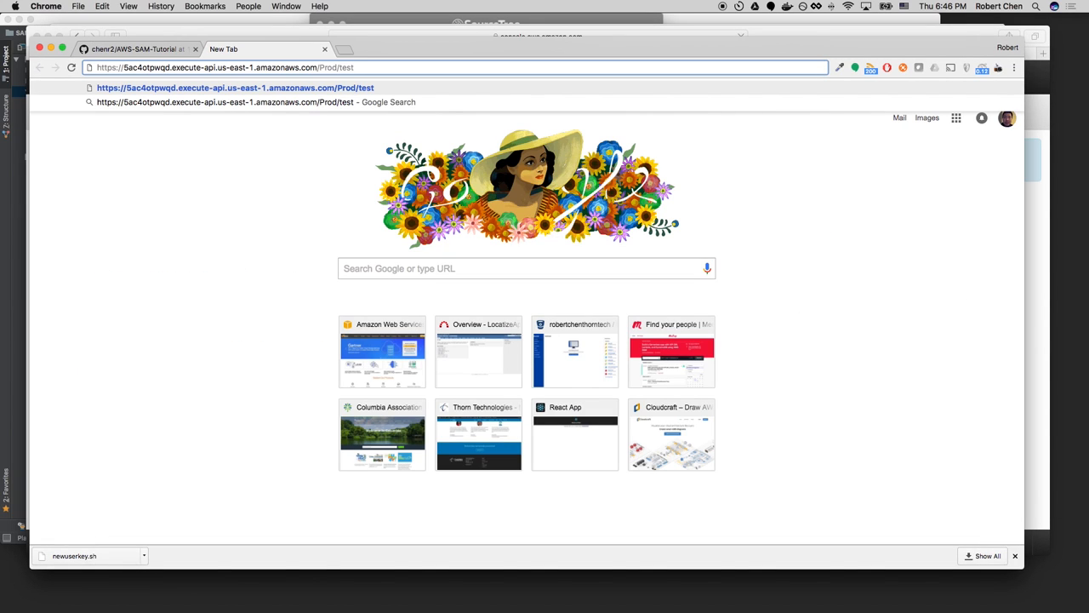
key(Return)
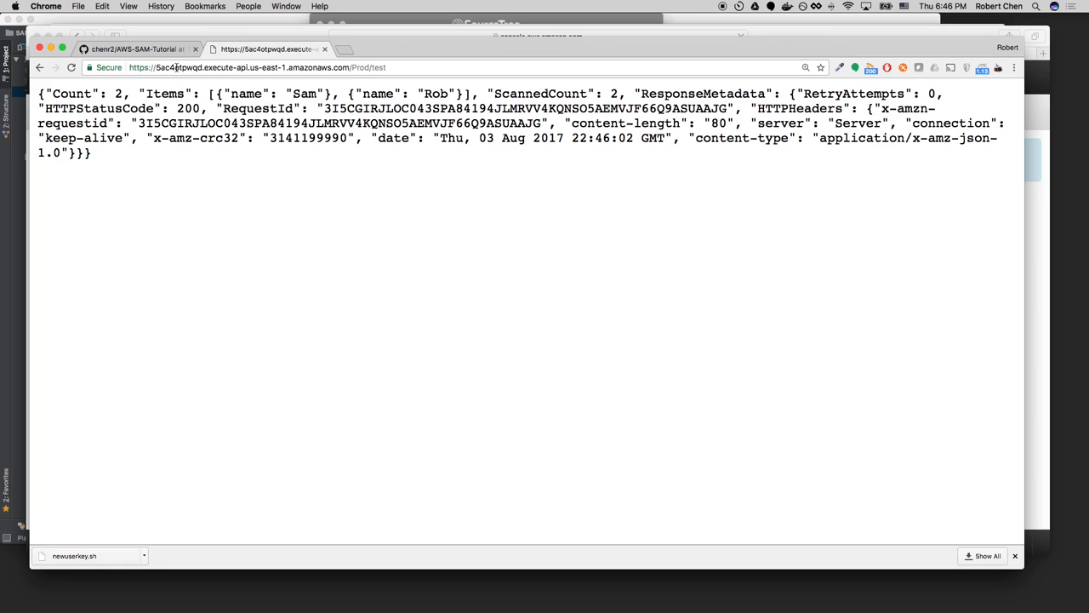
double_click(361, 68)
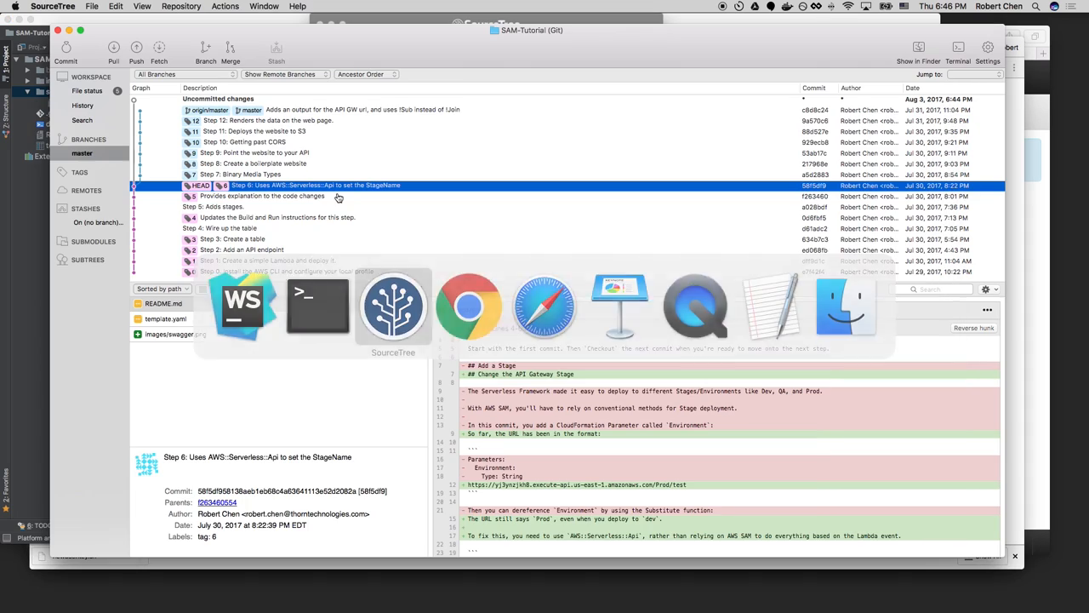
Scroll template.yaml through the HelloAPI AWS::Serverless::Api resource and its swagger DefinitionBody for GET /test.
click(167, 318)
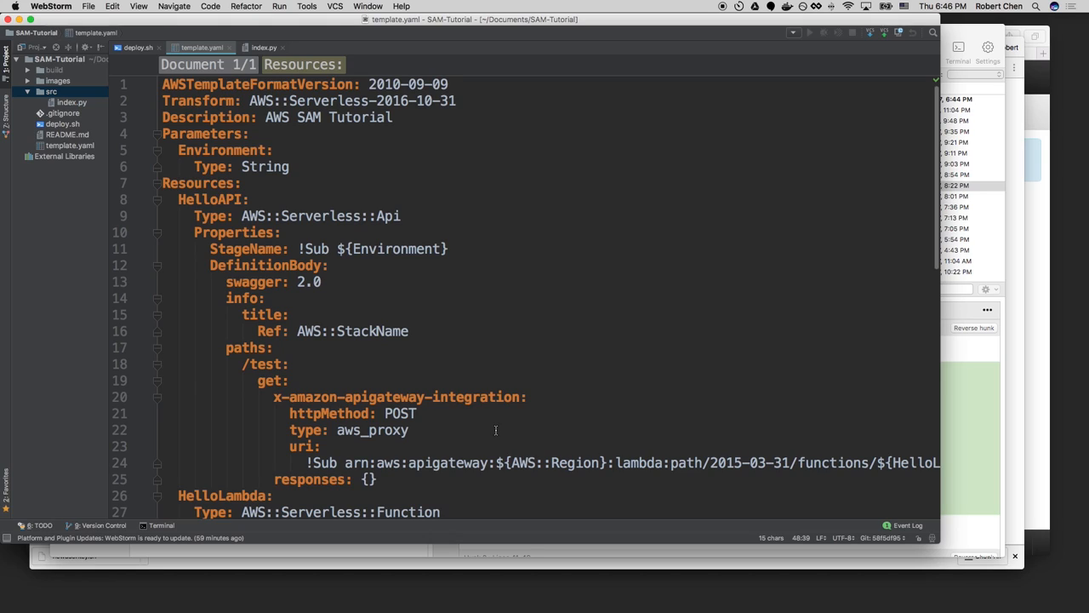
mouse_move(504, 388)
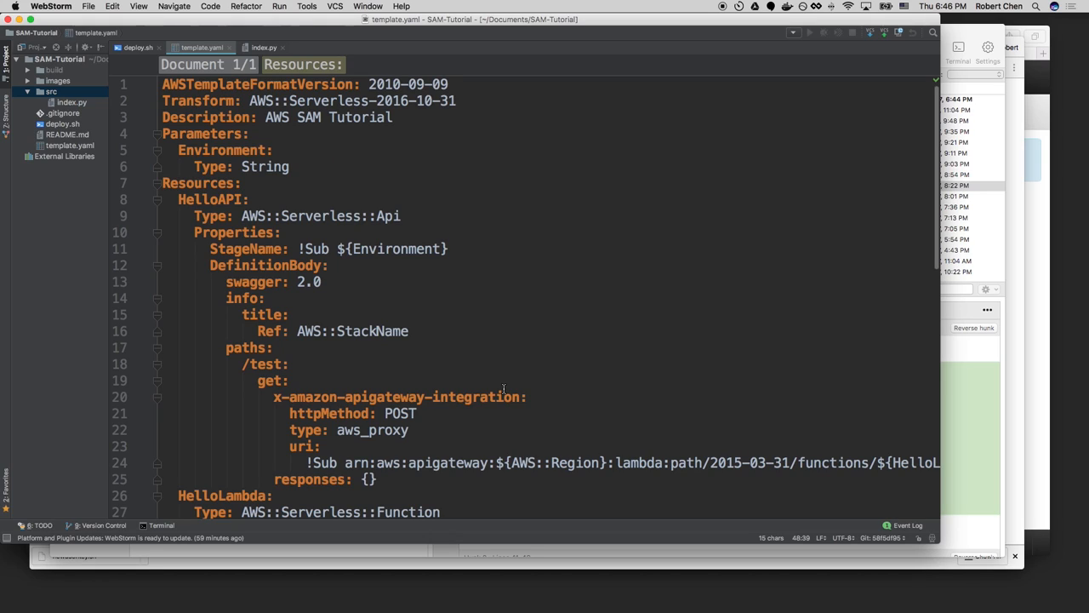
scroll(down, 3)
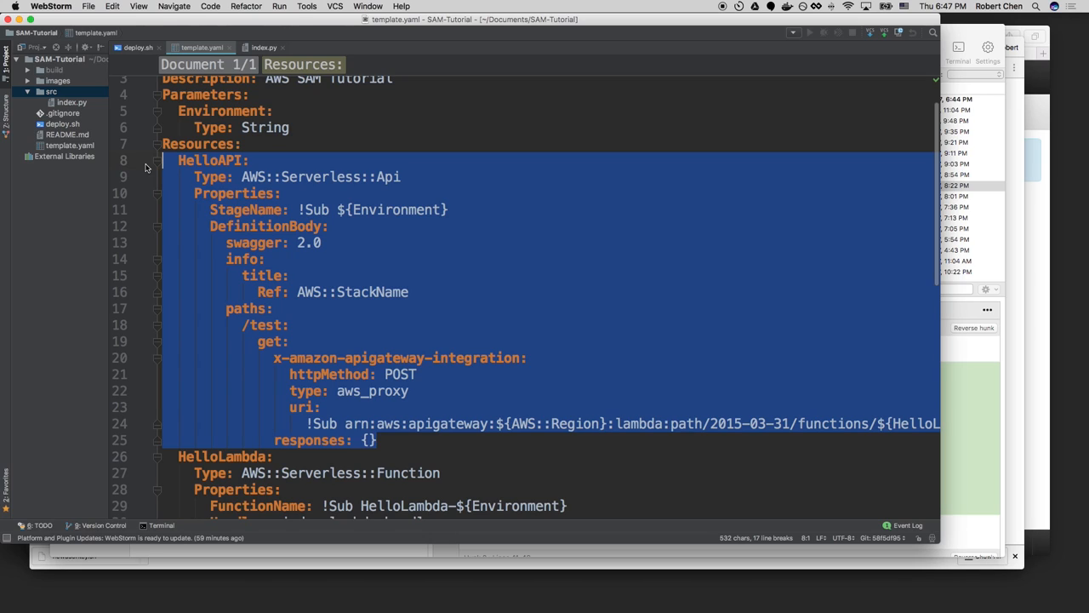
scroll(down, 3)
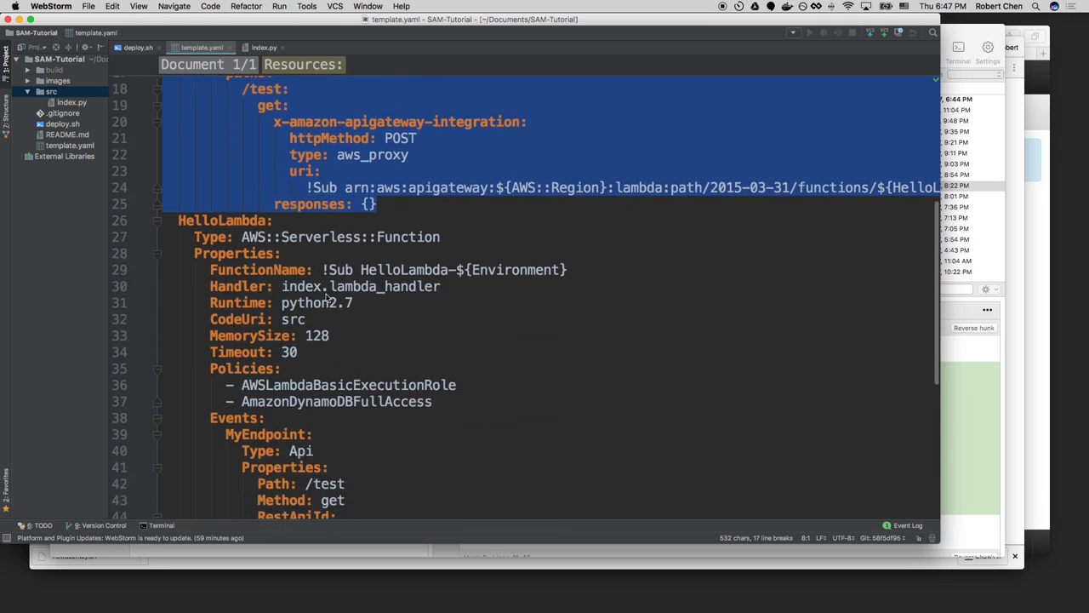
scroll(down, 3)
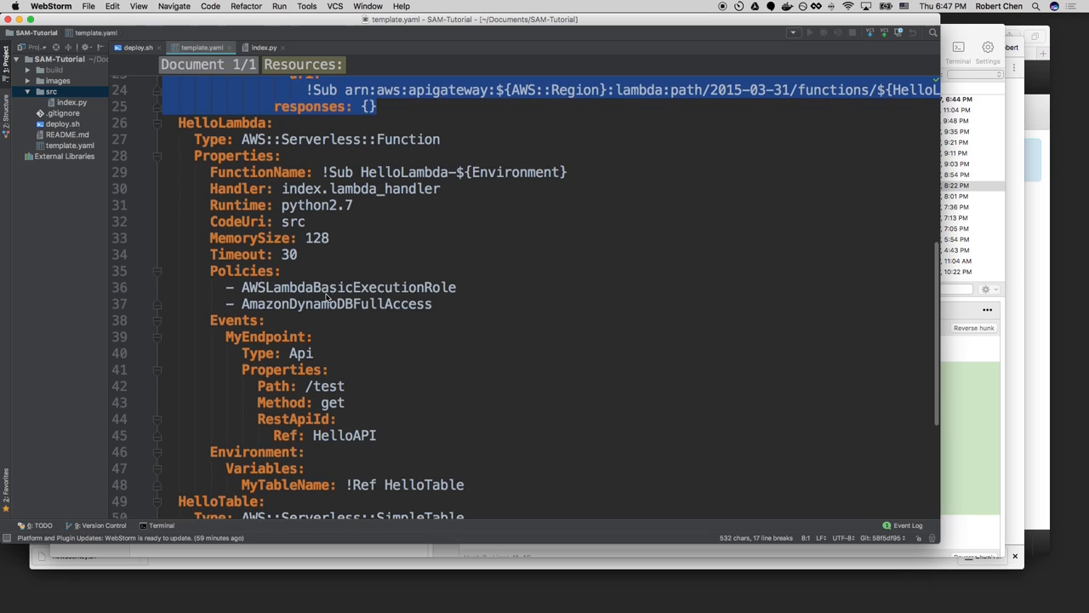
scroll(down, 3)
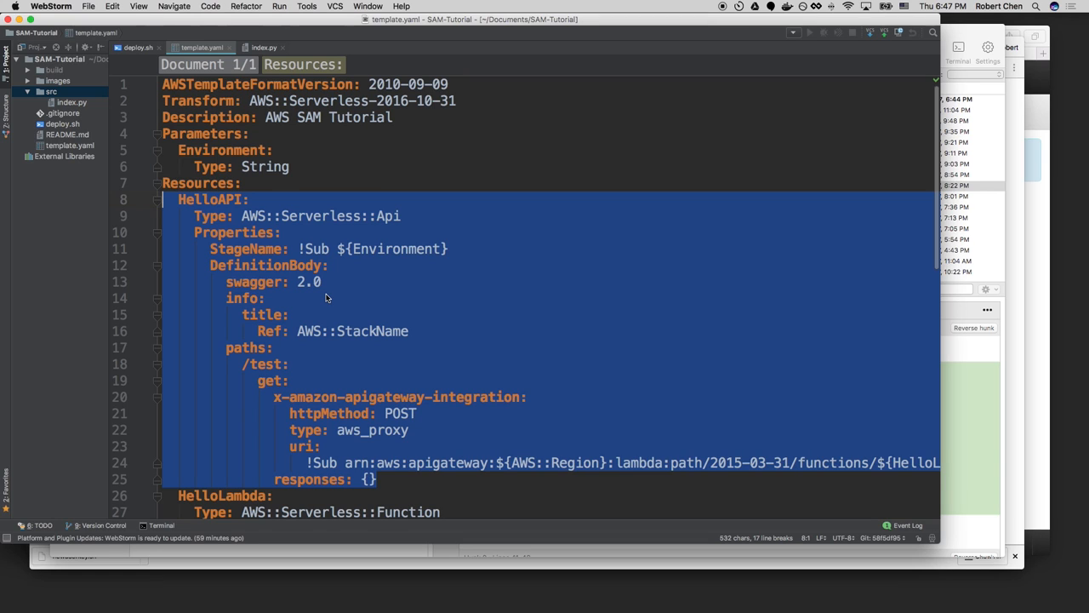
scroll(down, 3)
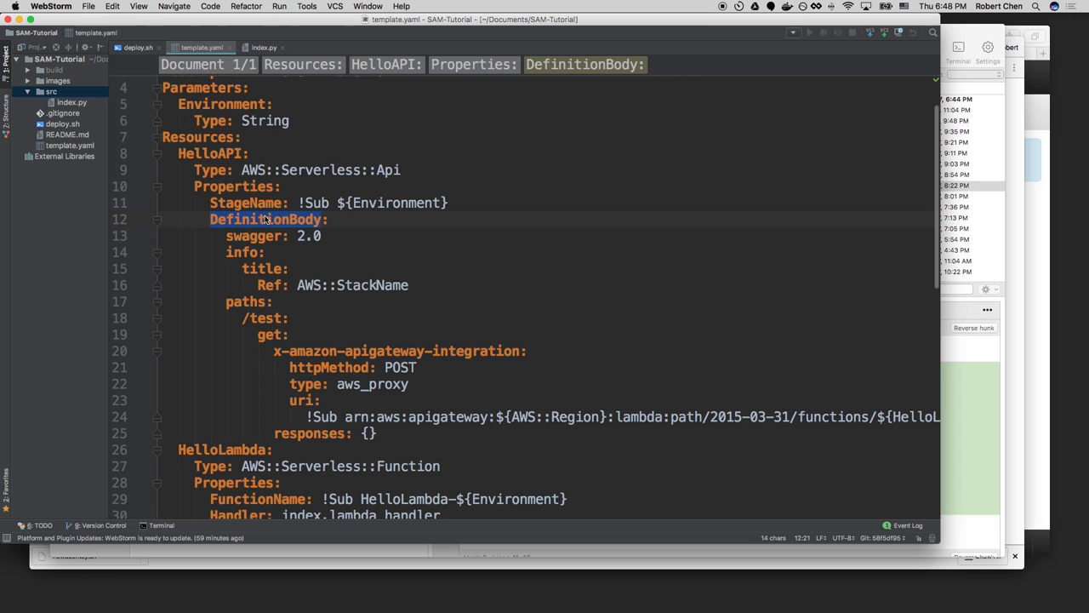
key(Cmd+Tab)
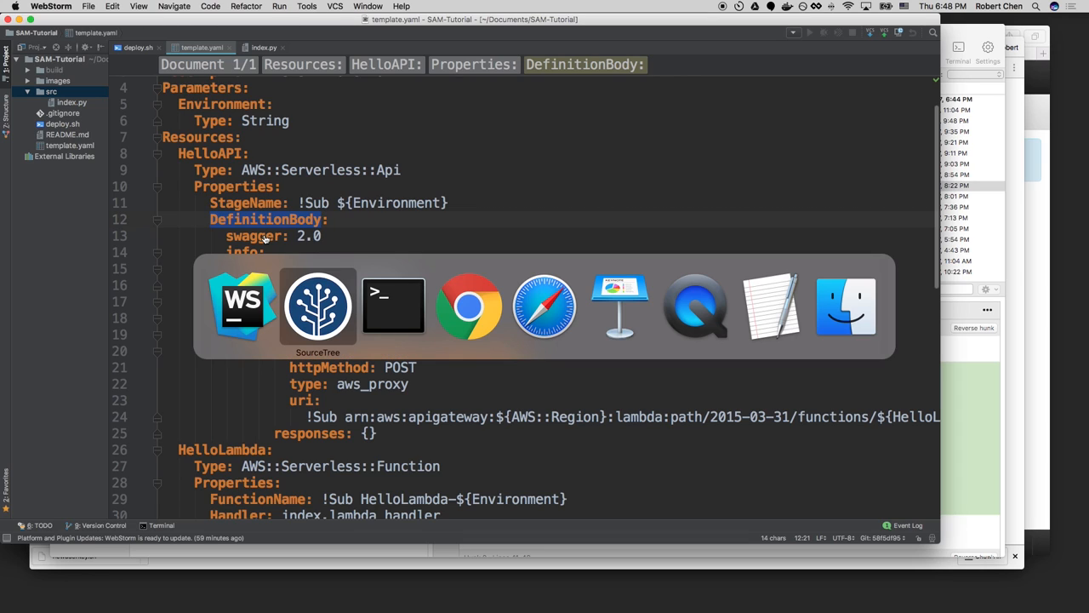
mouse_move(393, 307)
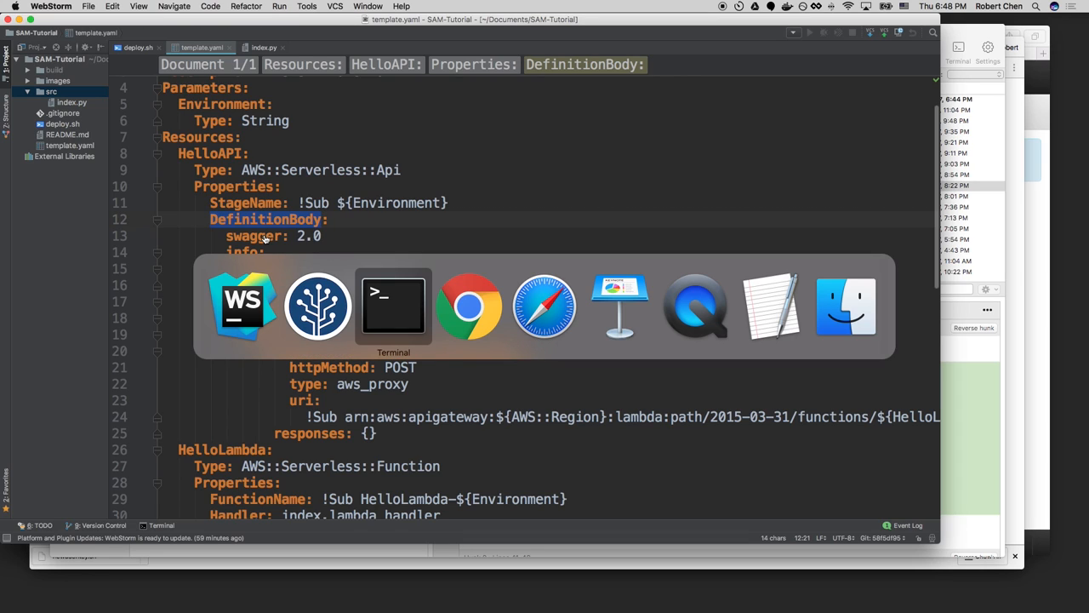
Return to the API Gateway console and dismiss the invalid API identifier error.
click(468, 306)
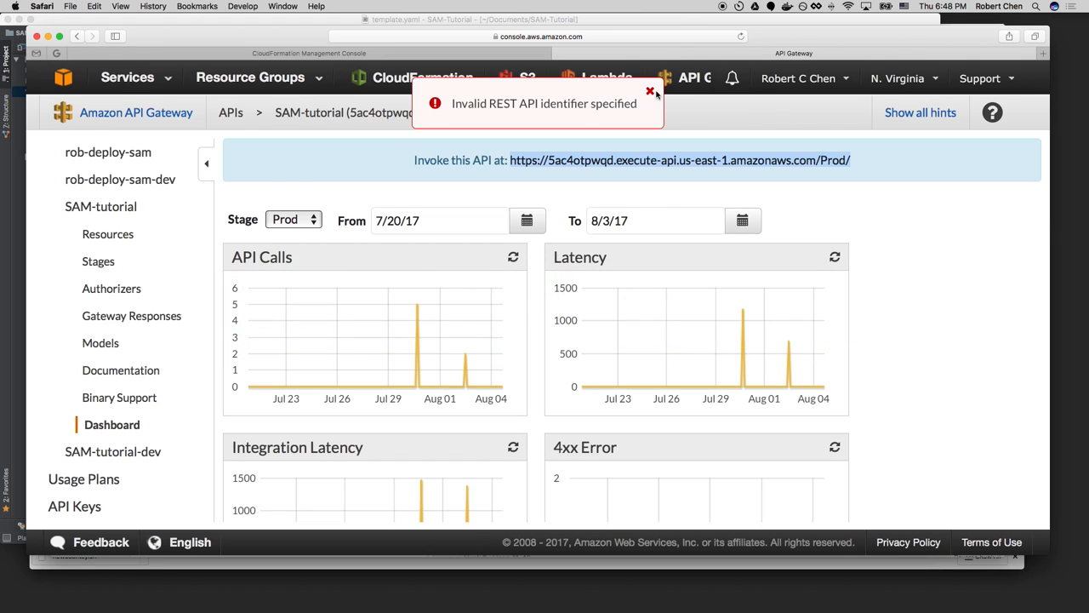
click(542, 36)
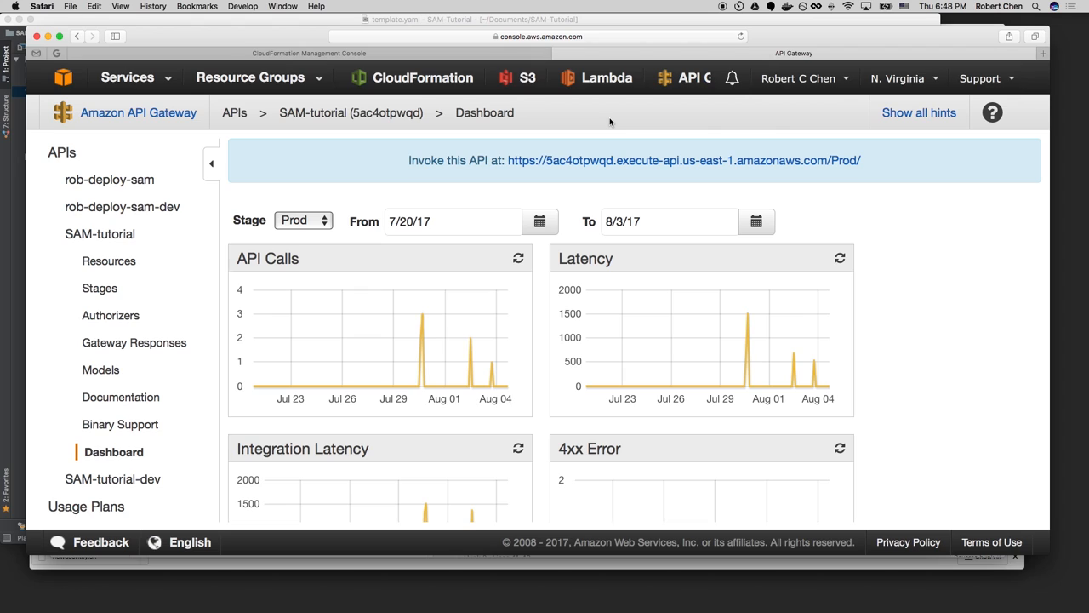
key(cmd+tab)
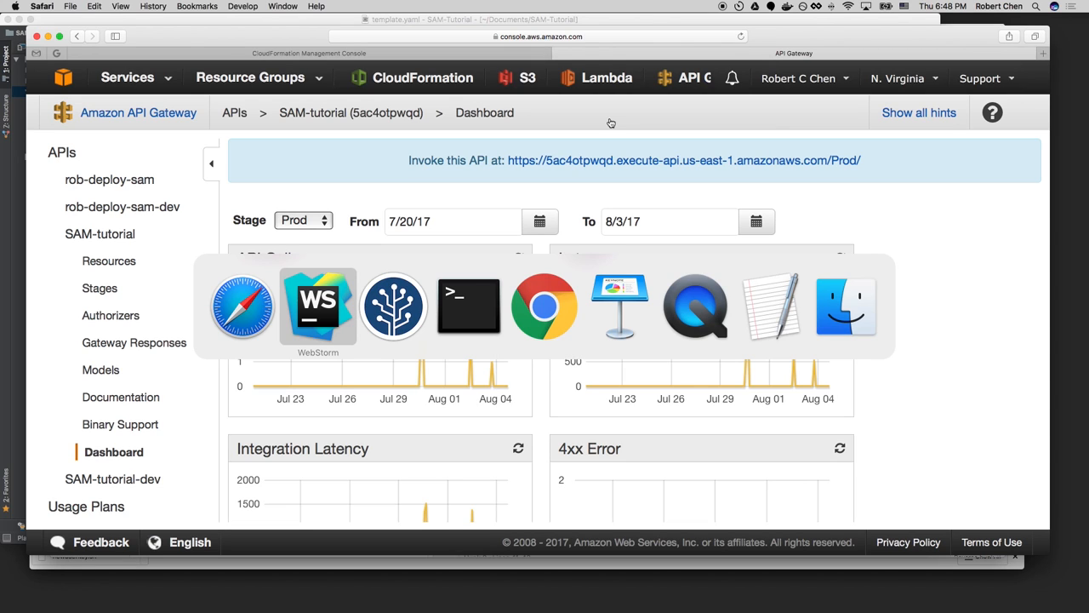
click(316, 306)
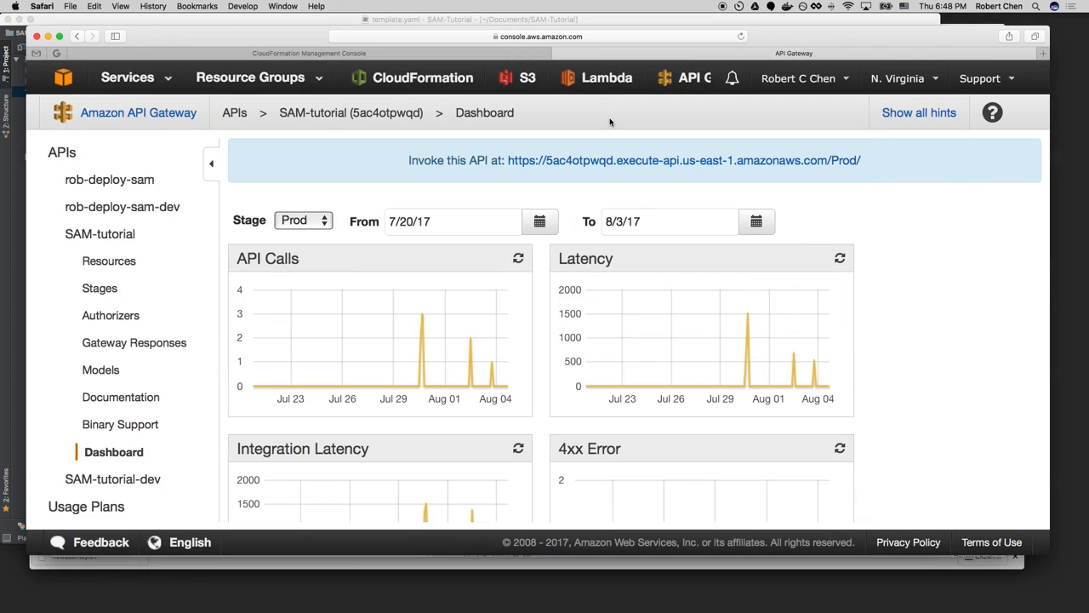
mouse_move(99, 290)
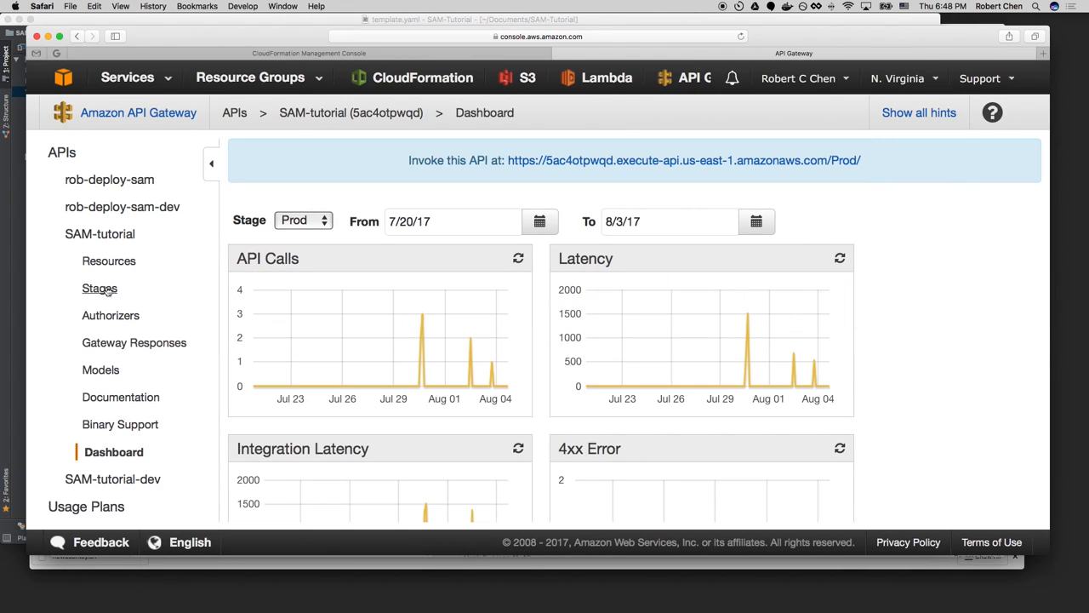
Export the SAM-tutorial Prod stage as Swagger YAML from the stage's Export options.
click(99, 289)
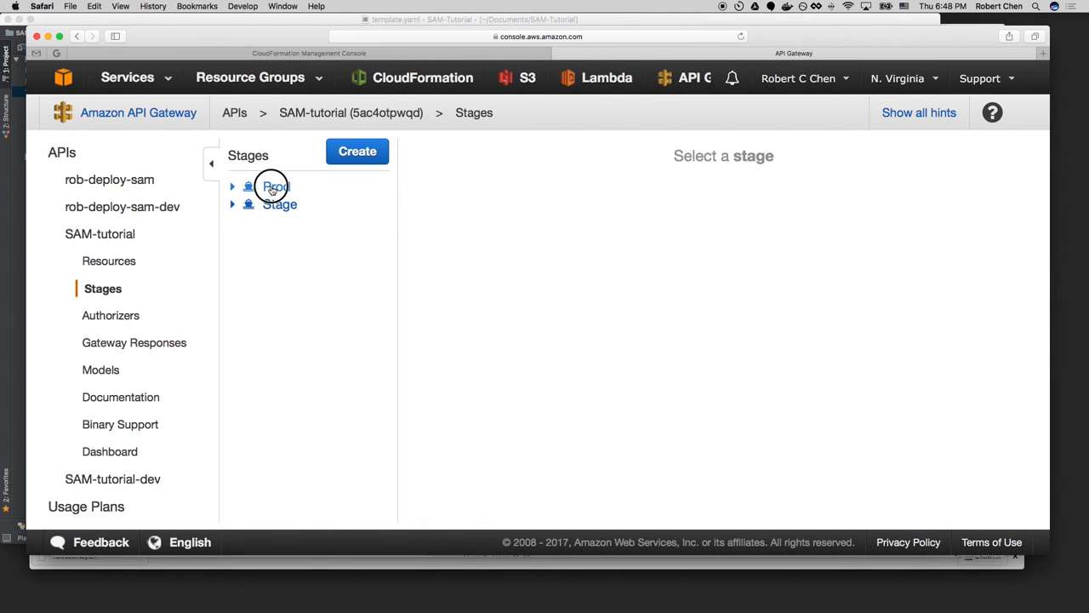
click(276, 185)
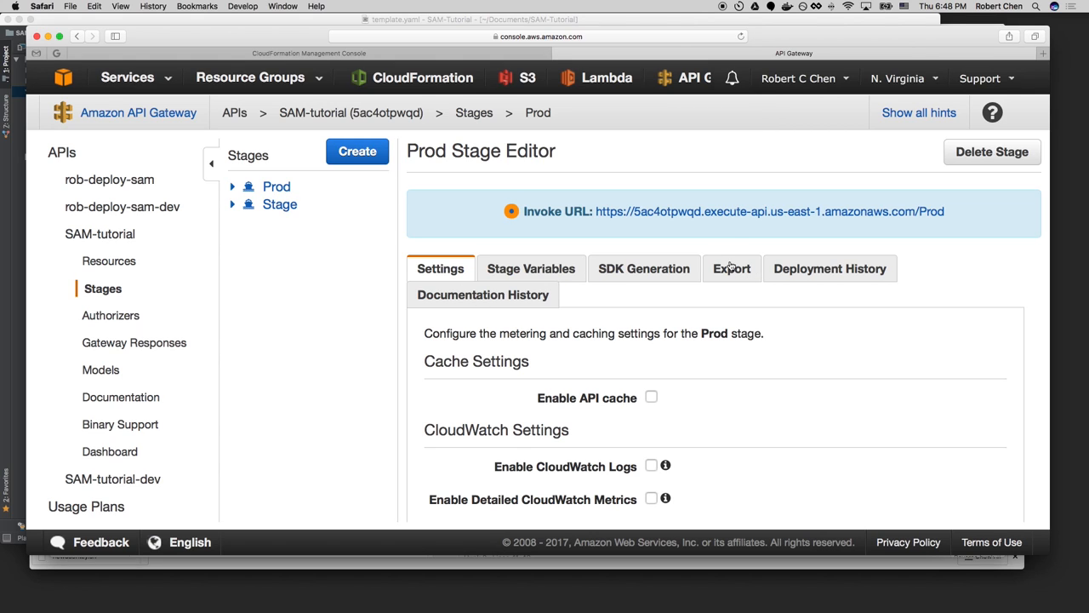
click(732, 269)
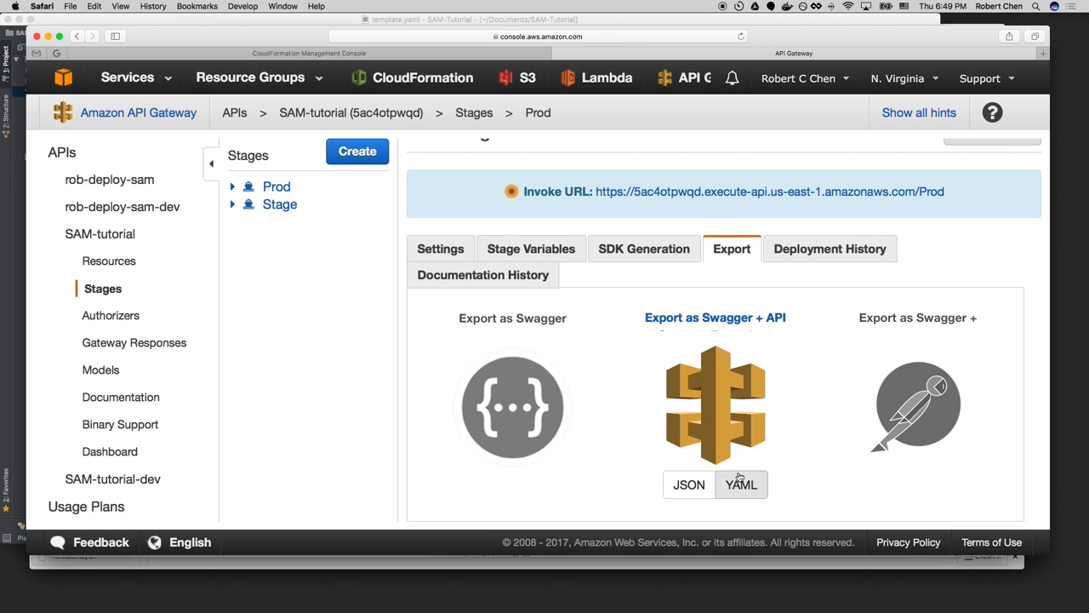
click(740, 483)
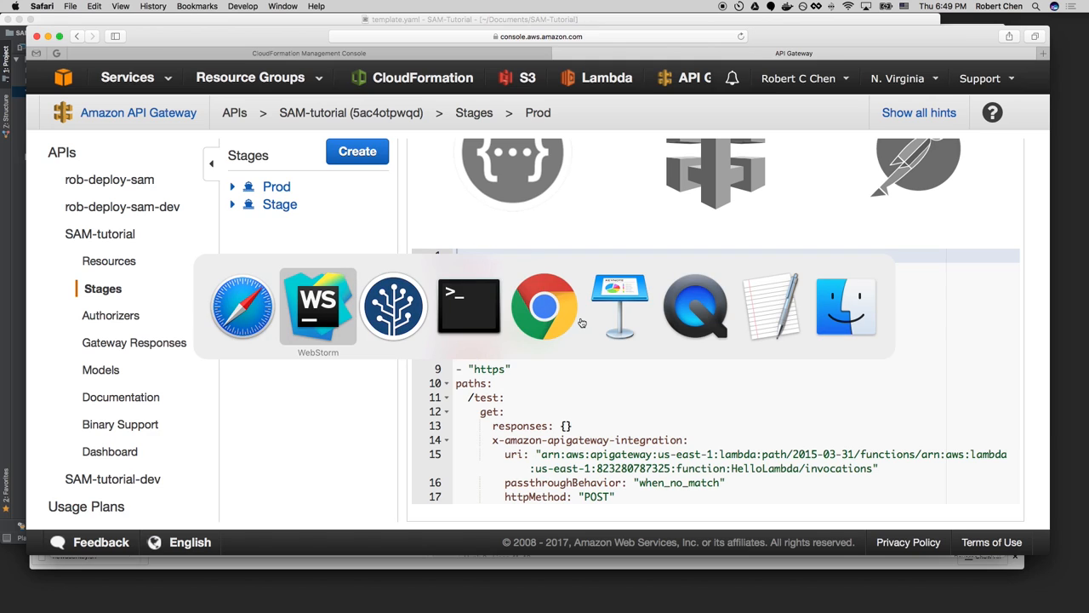
click(316, 303)
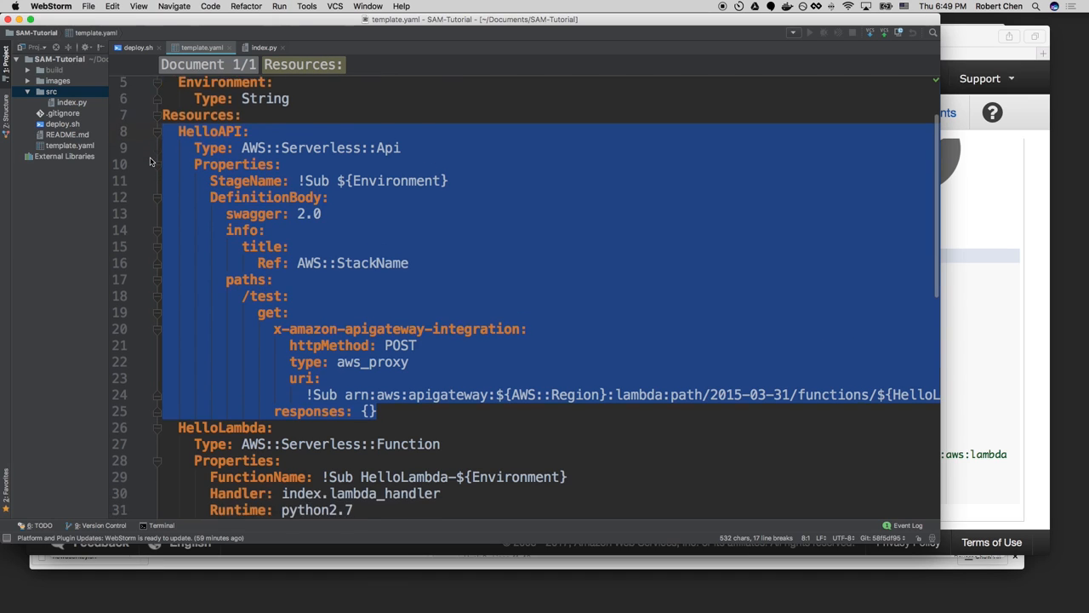
scroll(down, 3)
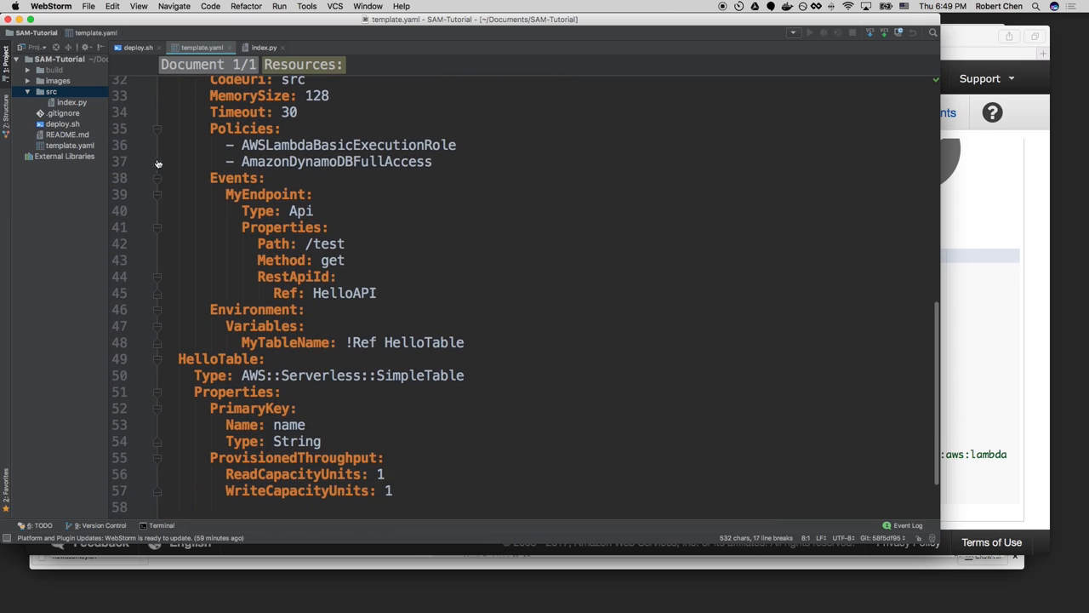
click(243, 285)
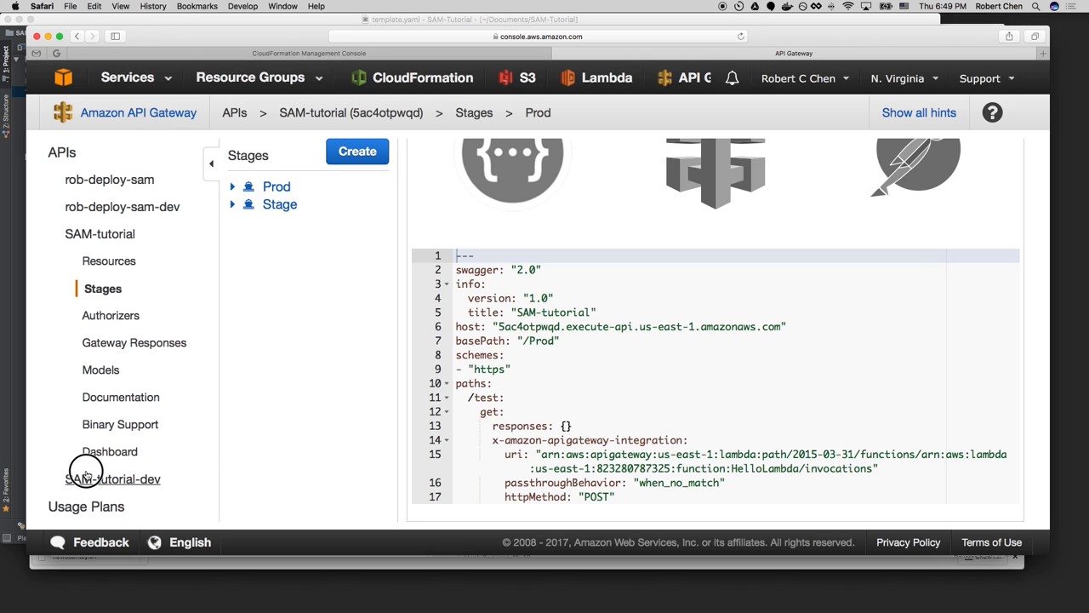
Inspect SAM-tutorial-dev's /test GET method and copy the Stage invoke URL from its Dashboard.
click(114, 478)
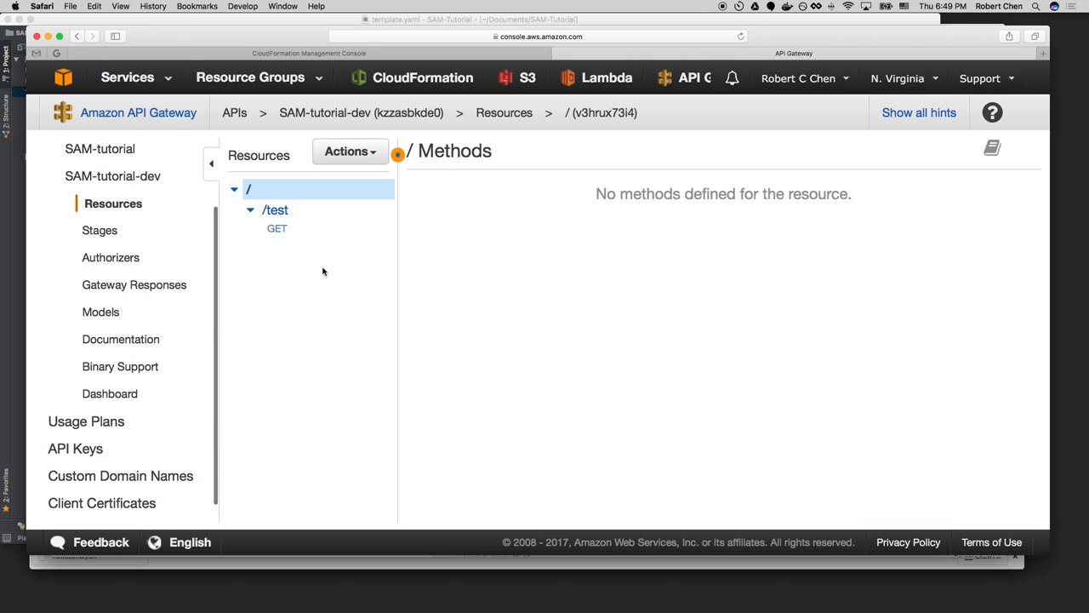
click(276, 228)
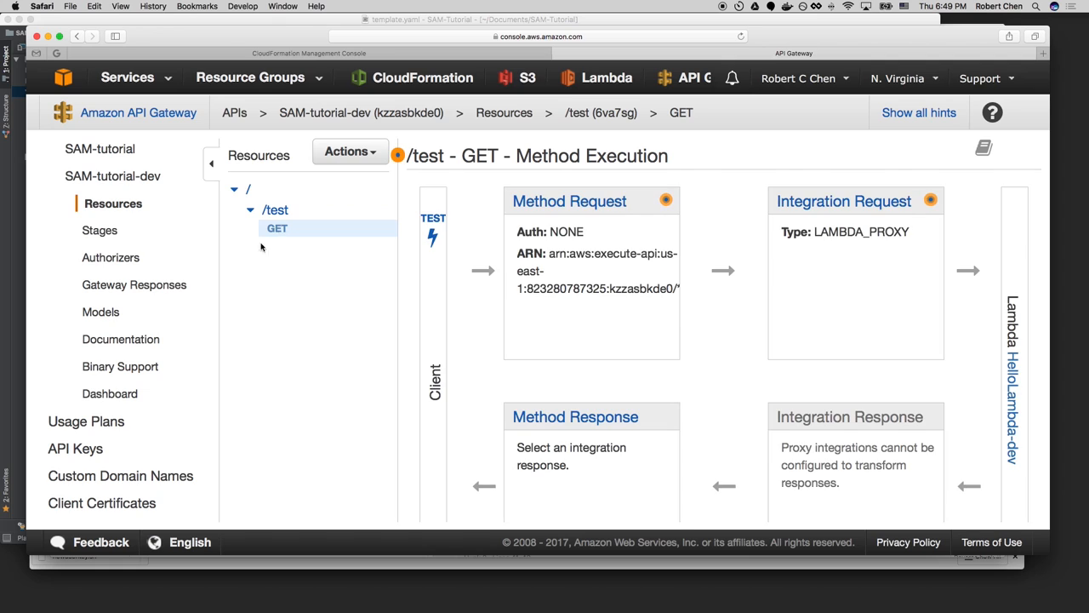
click(109, 393)
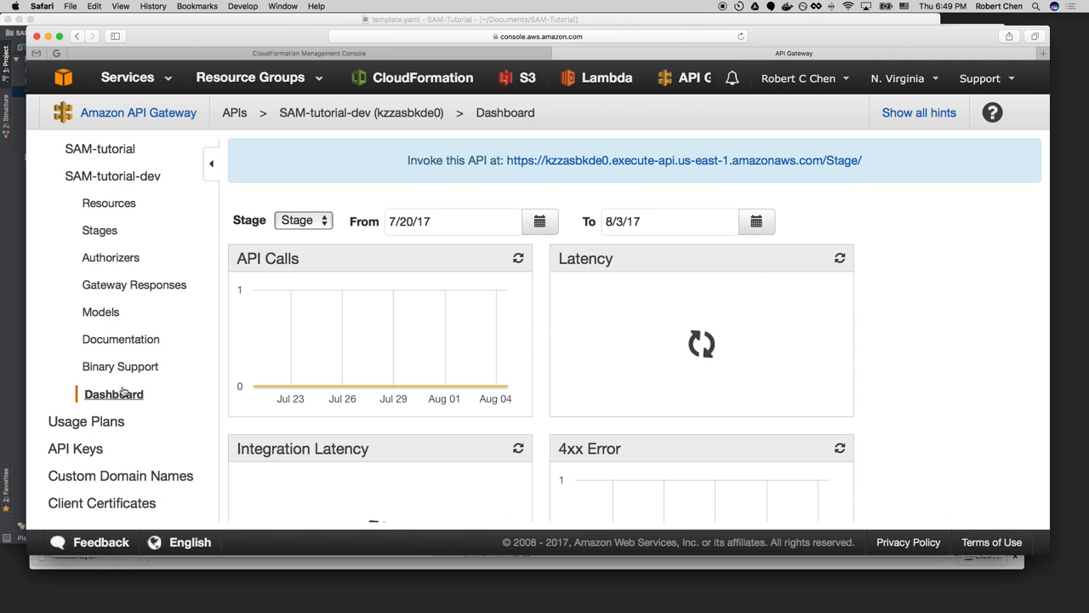
right_click(681, 160)
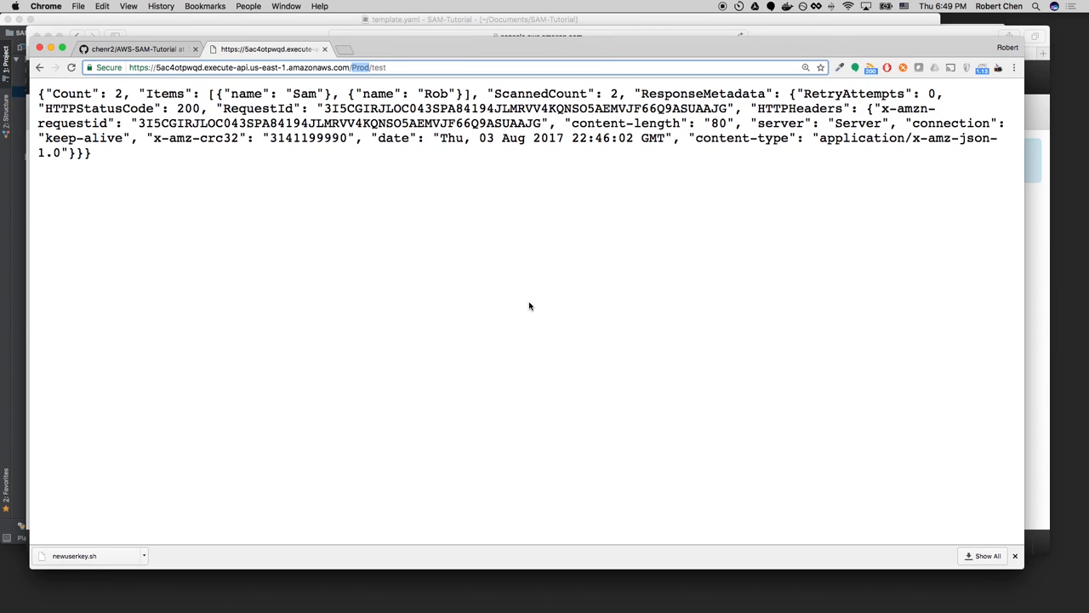
text(https://kzzasbkde0.execute-api.us-east-1.amazonaws.com/Stage/)
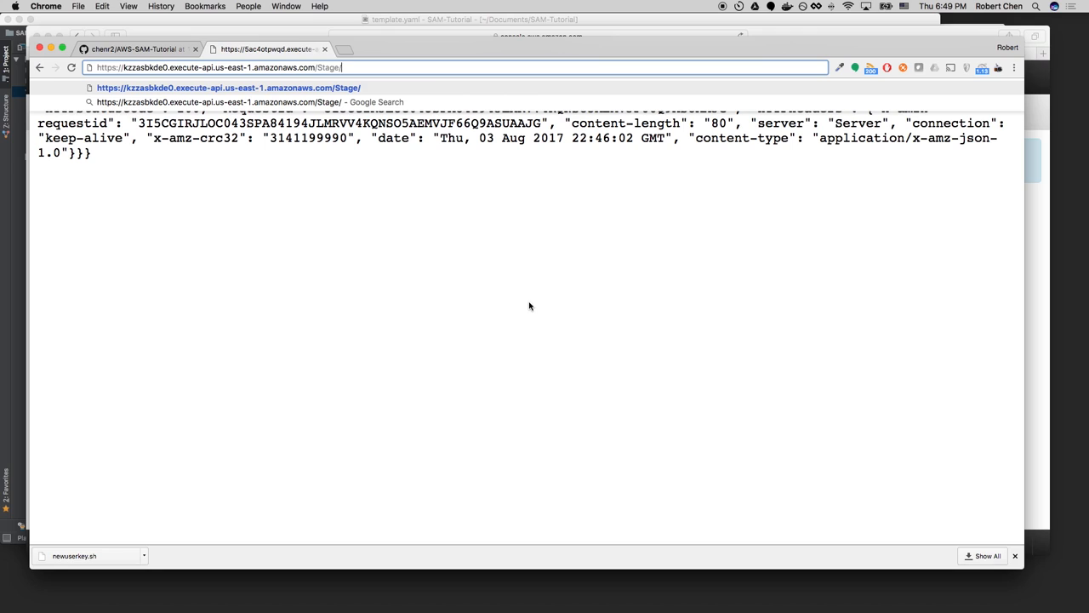
text(test)
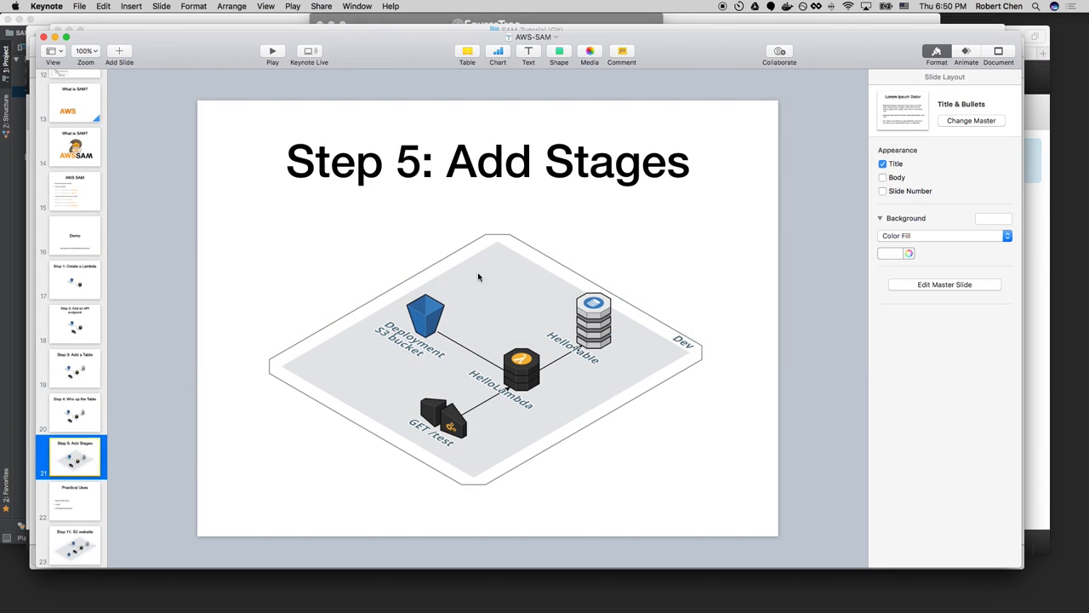
Step through slides Step 2, 4 and 5 to the Practical Uses slide on binary media types, CORS and S3 deployment.
click(75, 323)
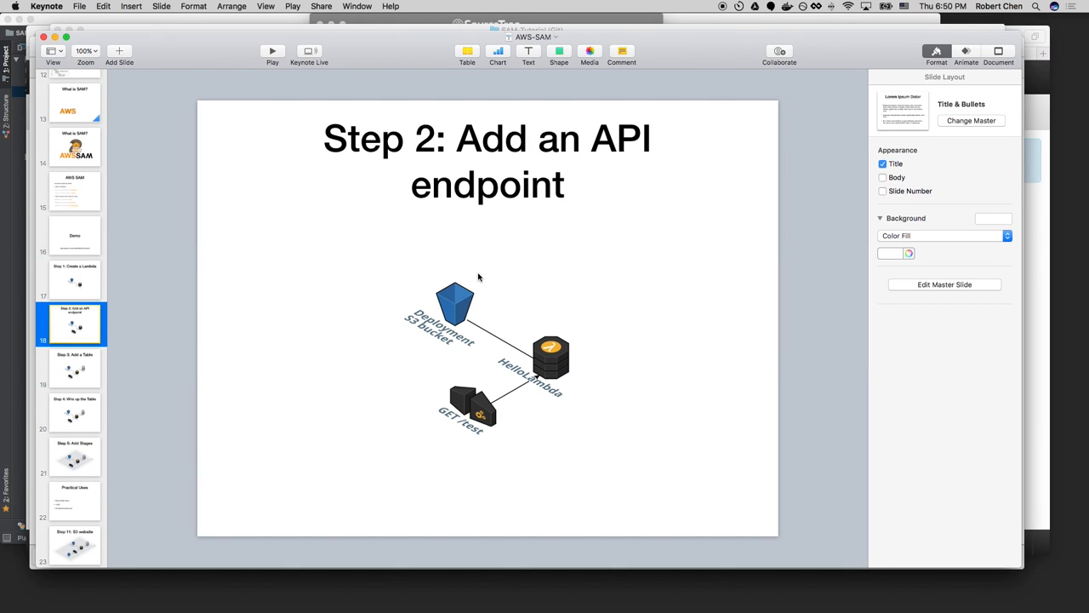
click(75, 414)
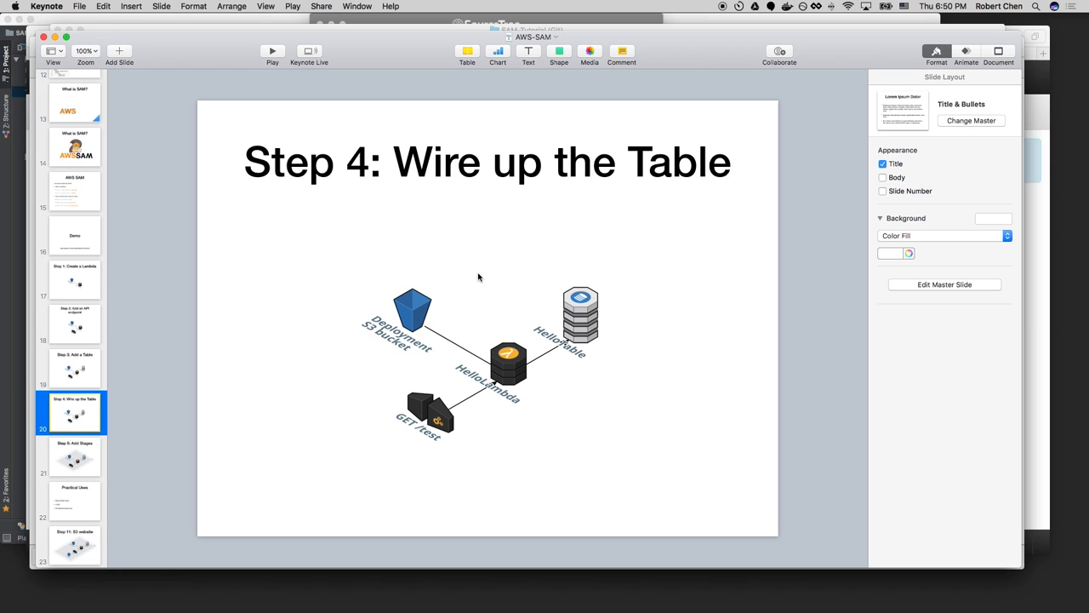
click(75, 457)
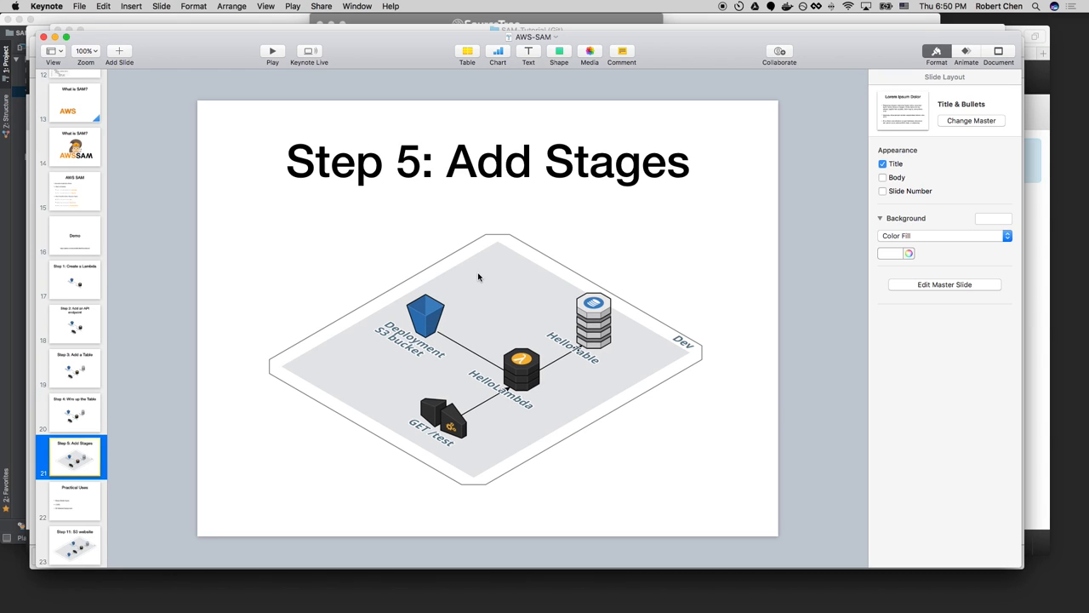
click(75, 501)
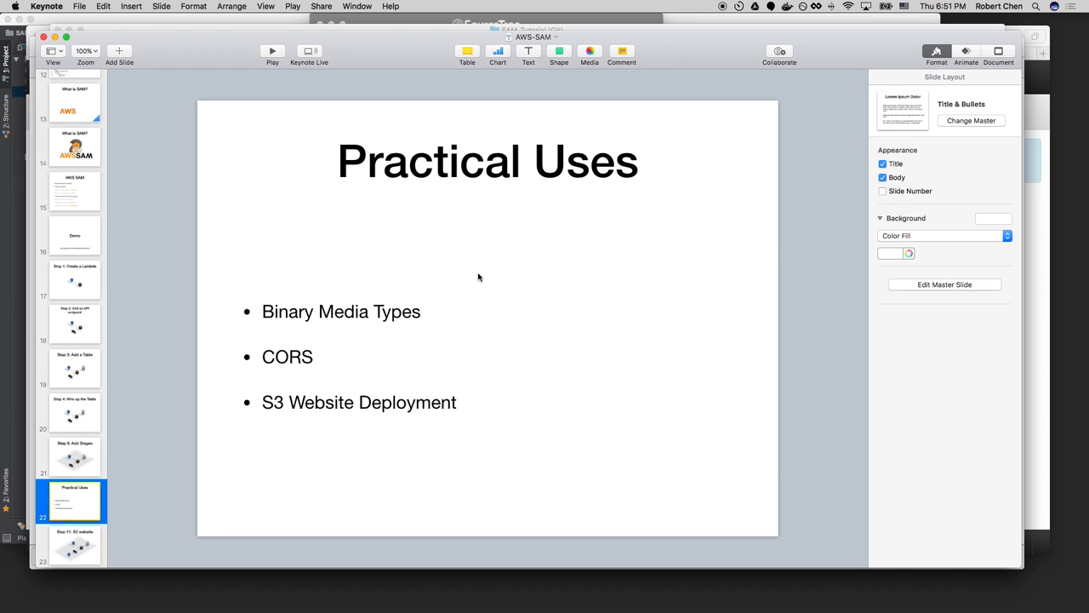
key(cmd+tab)
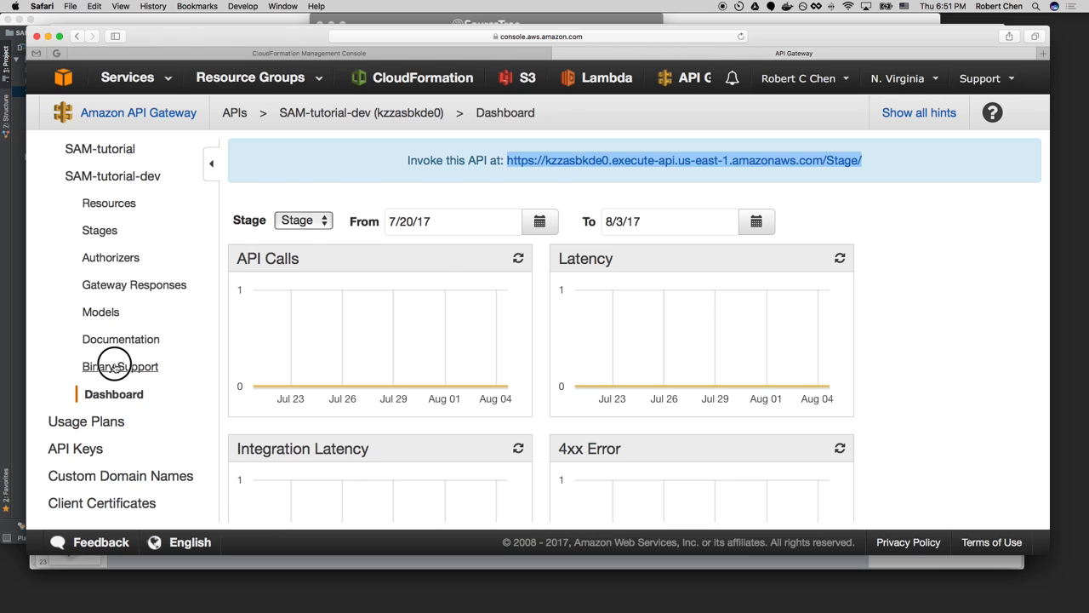
Edit the dev API's binary support, enter image/png, then delete the entry again.
click(124, 366)
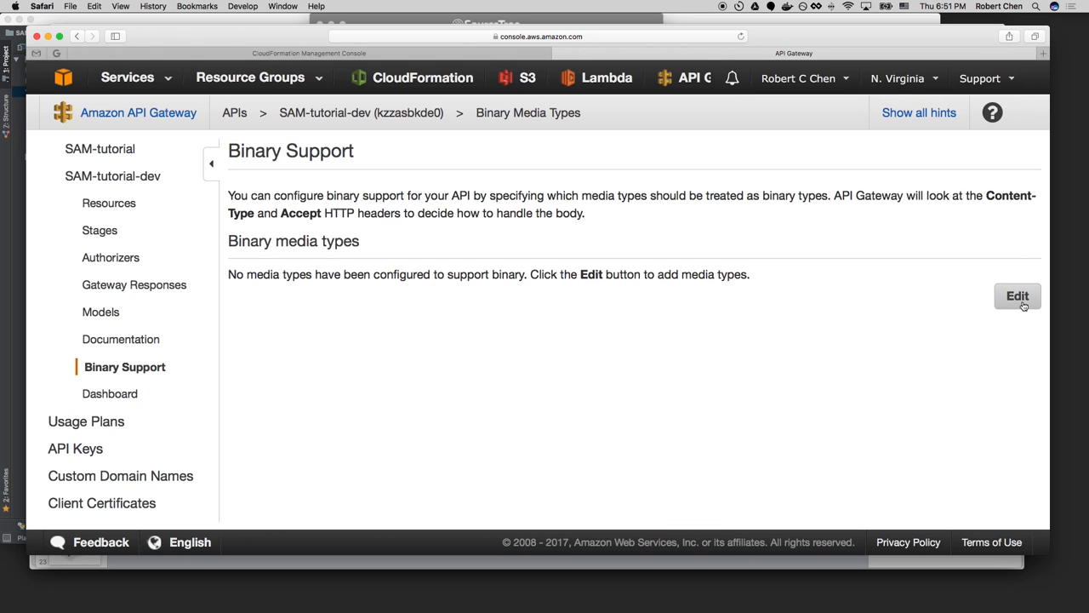
text(in)
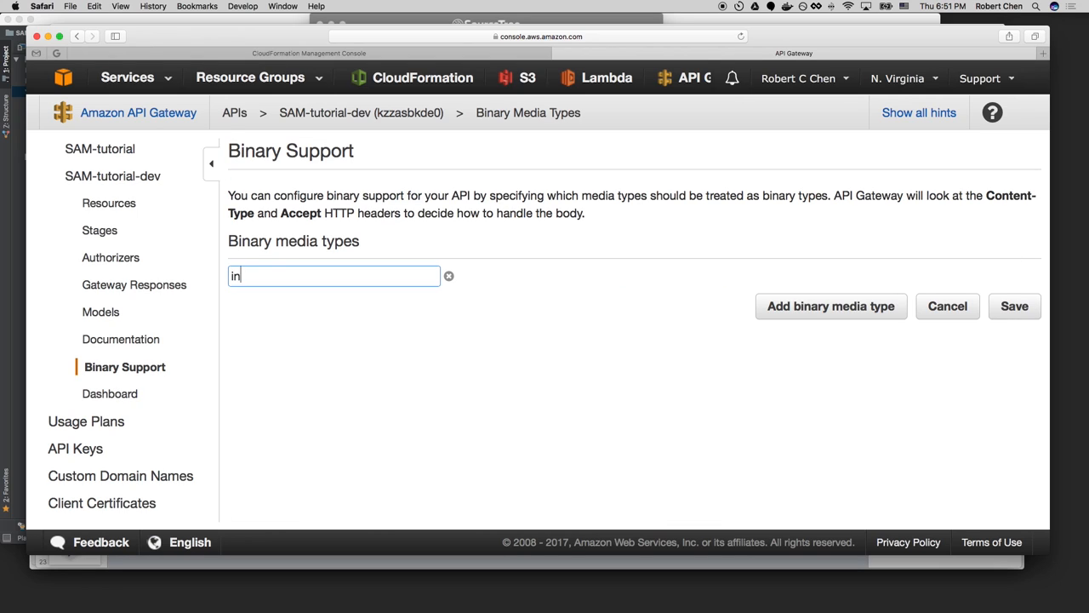
text(image/png)
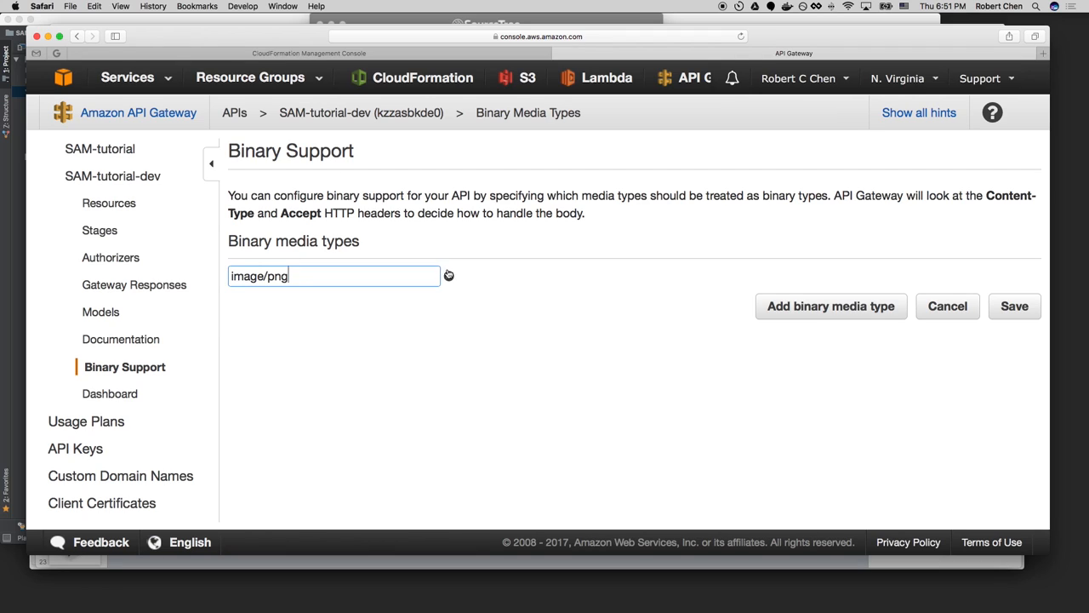
click(449, 275)
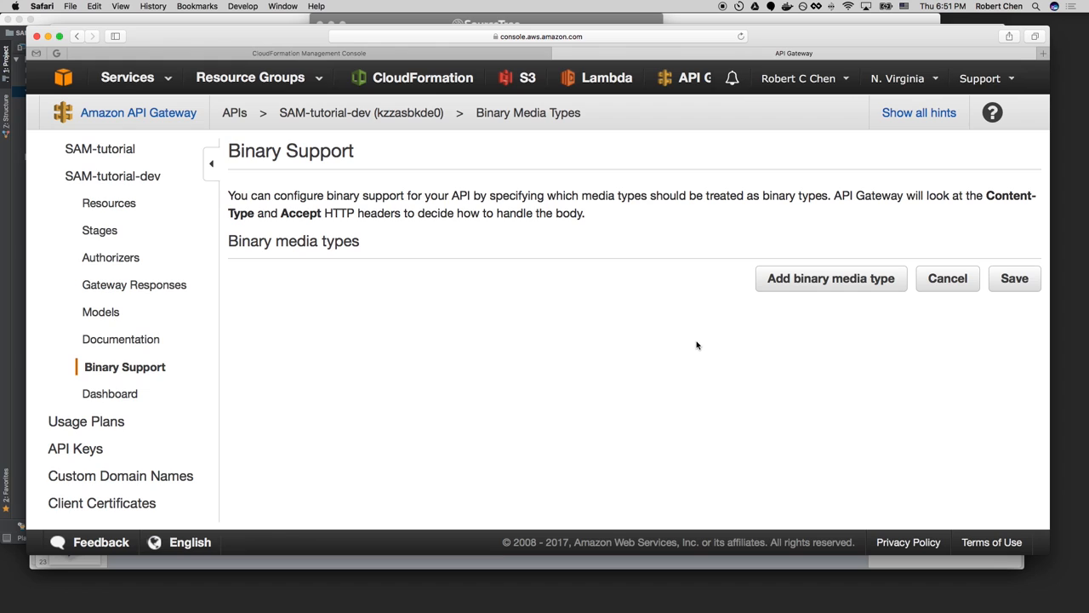
key(cmd+tab)
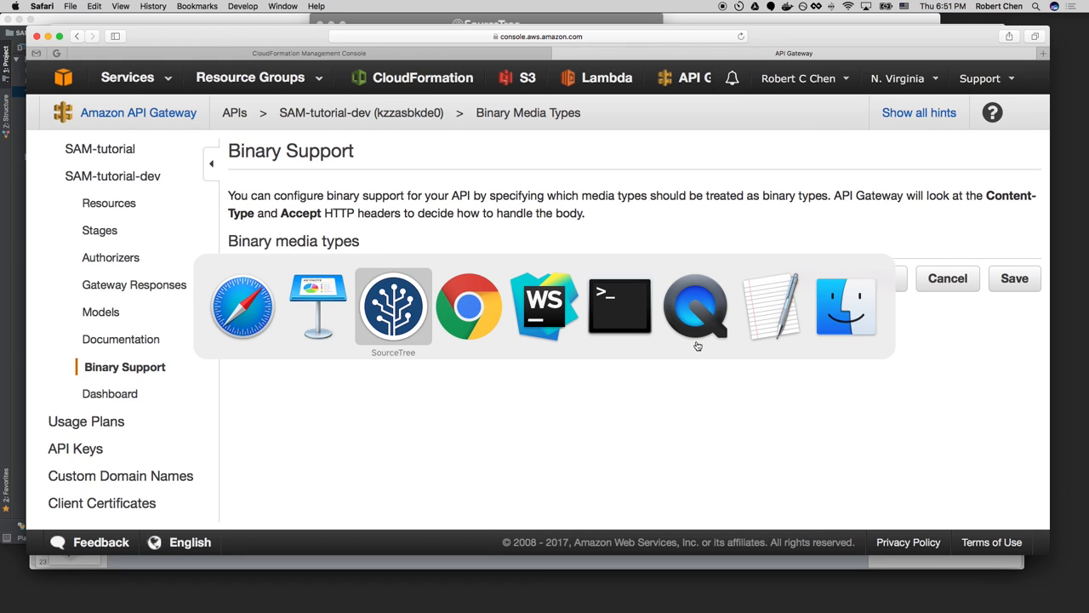
Check out the 'Step 7: Binary Media Types' commit and confirm the working copy change.
click(394, 306)
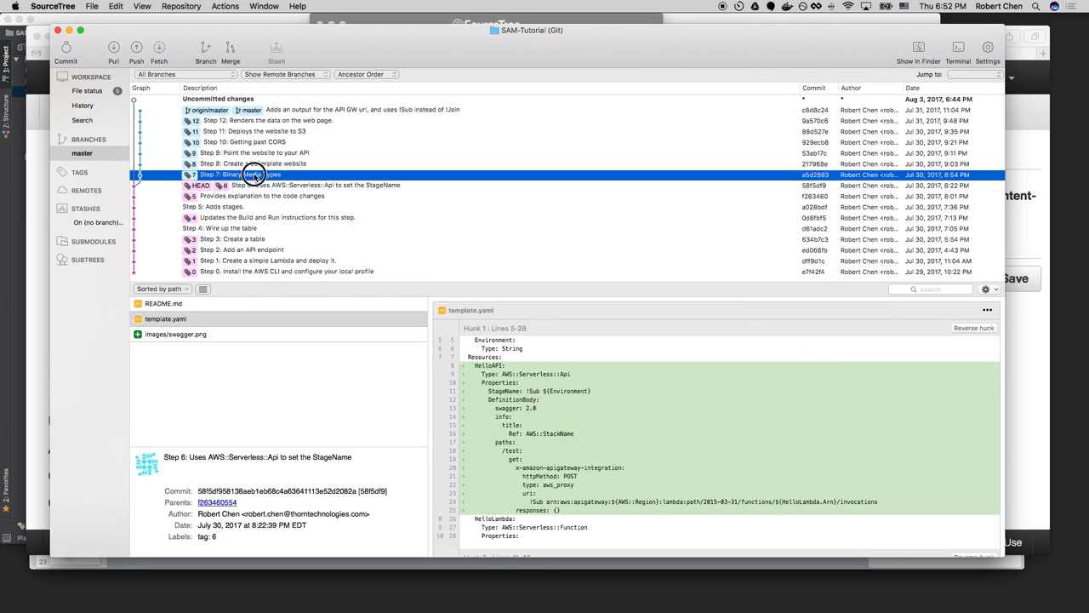
double_click(252, 174)
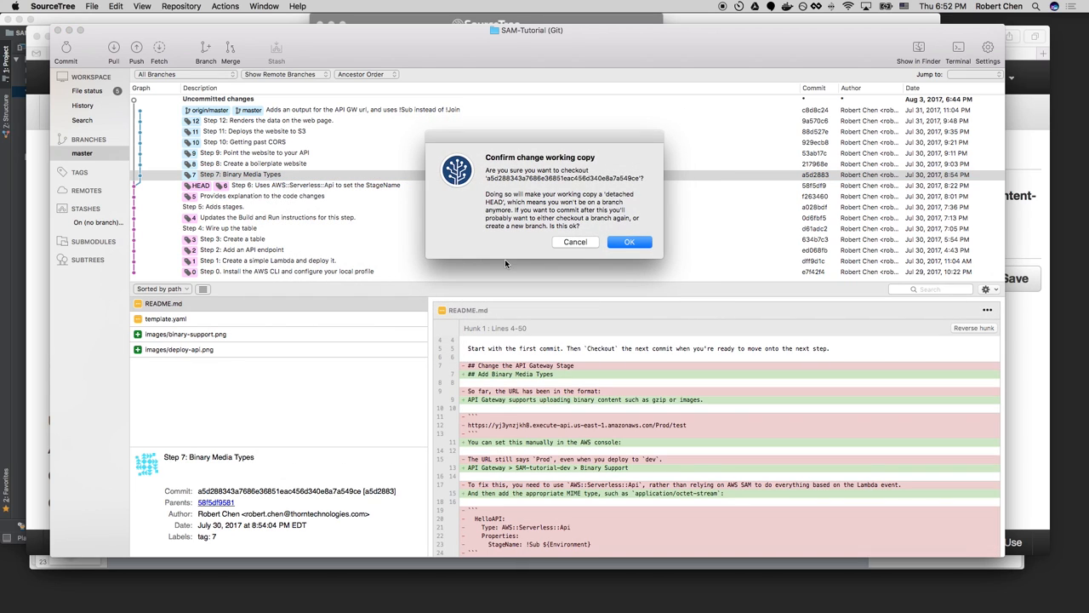
click(630, 242)
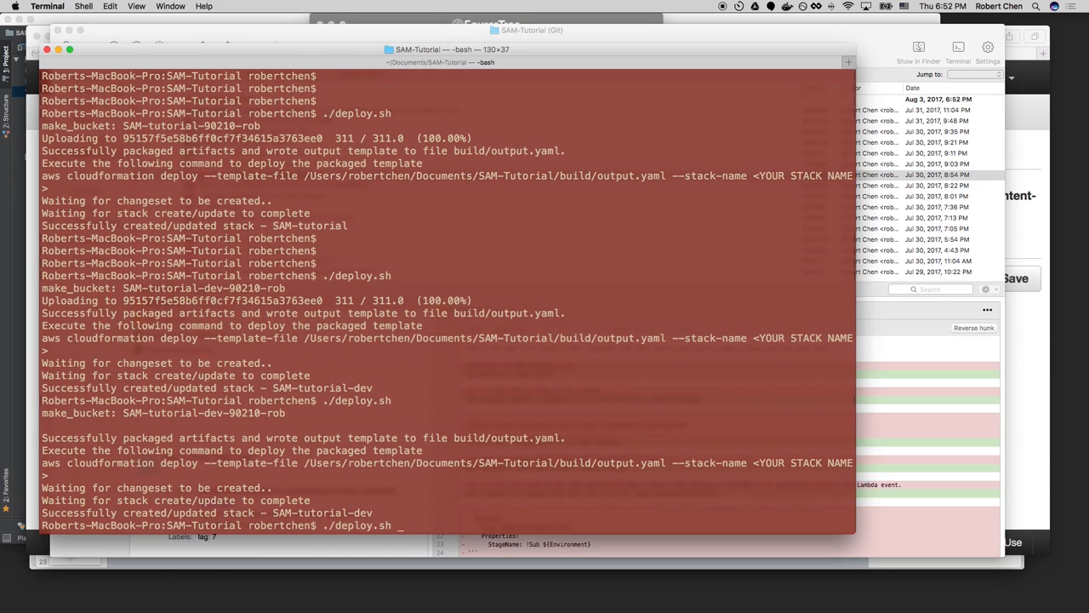
Switch to Terminal where ./deploy.sh packages and redeploys the SAM-tutorial-dev stack.
key(cmd+tab)
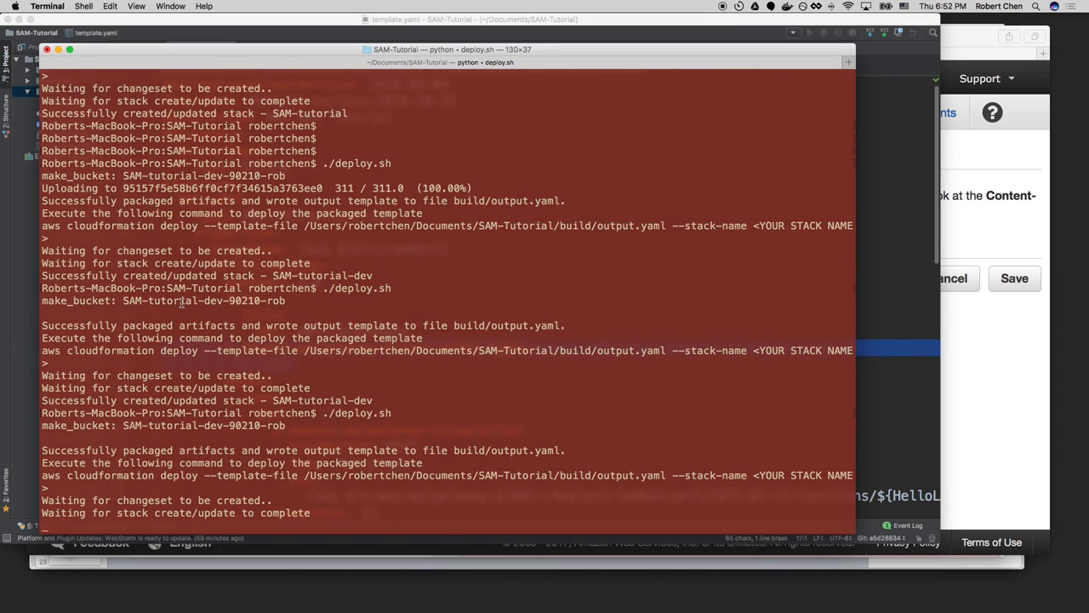
mouse_move(313, 433)
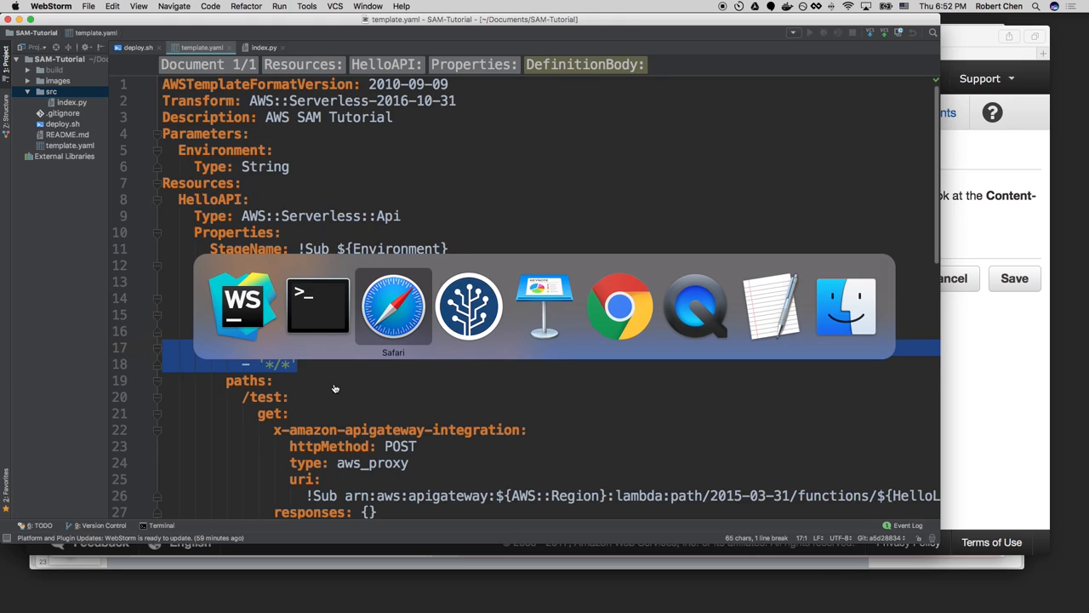
Refresh the Binary Support page so SAM-tutorial-dev lists */* as a binary media type.
click(393, 306)
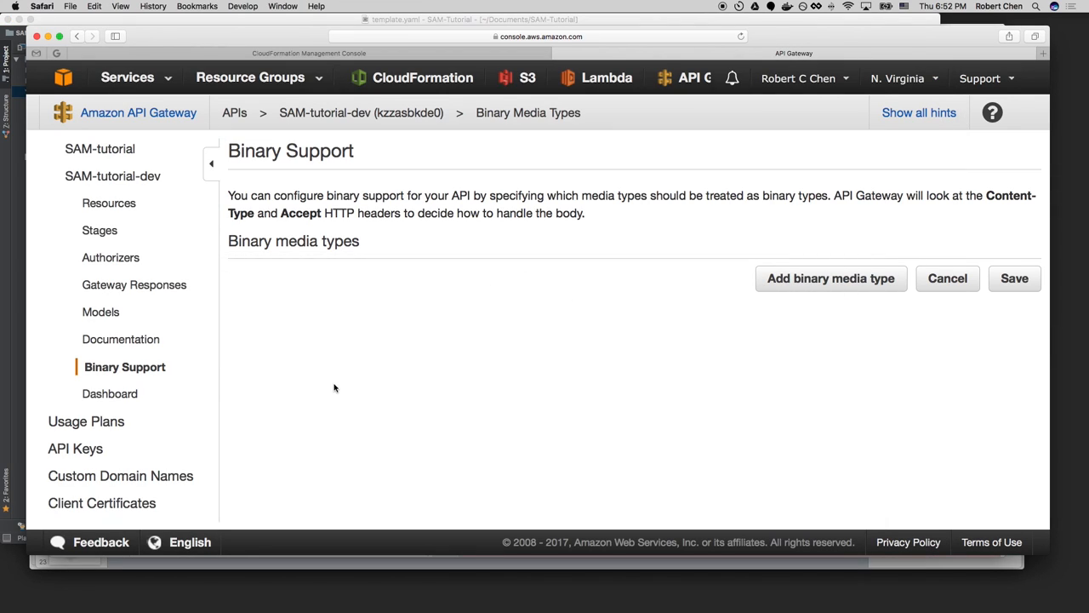
click(1014, 279)
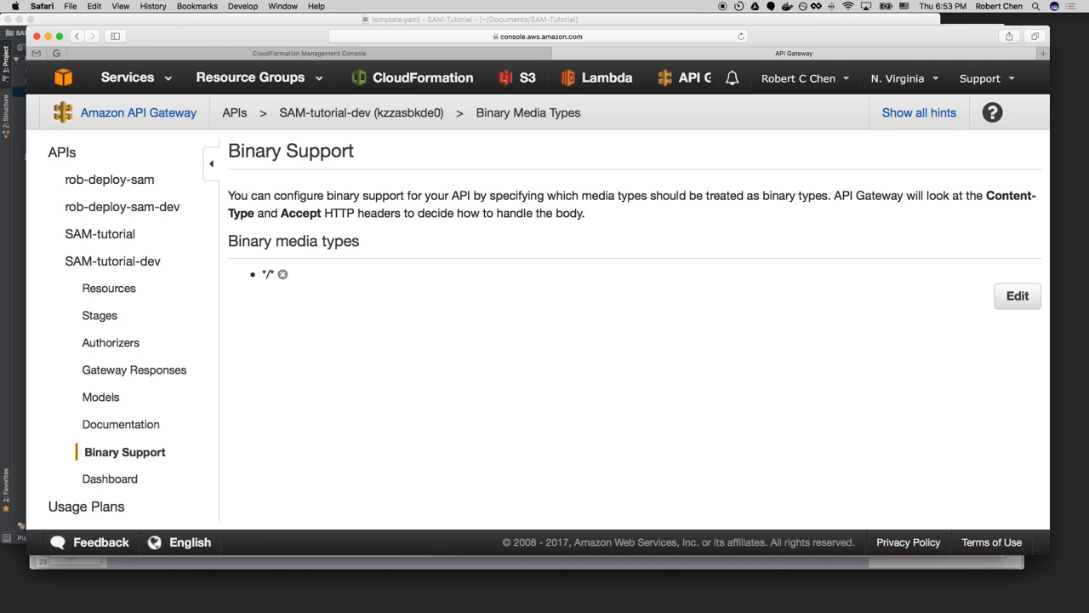
key(cmd+tab)
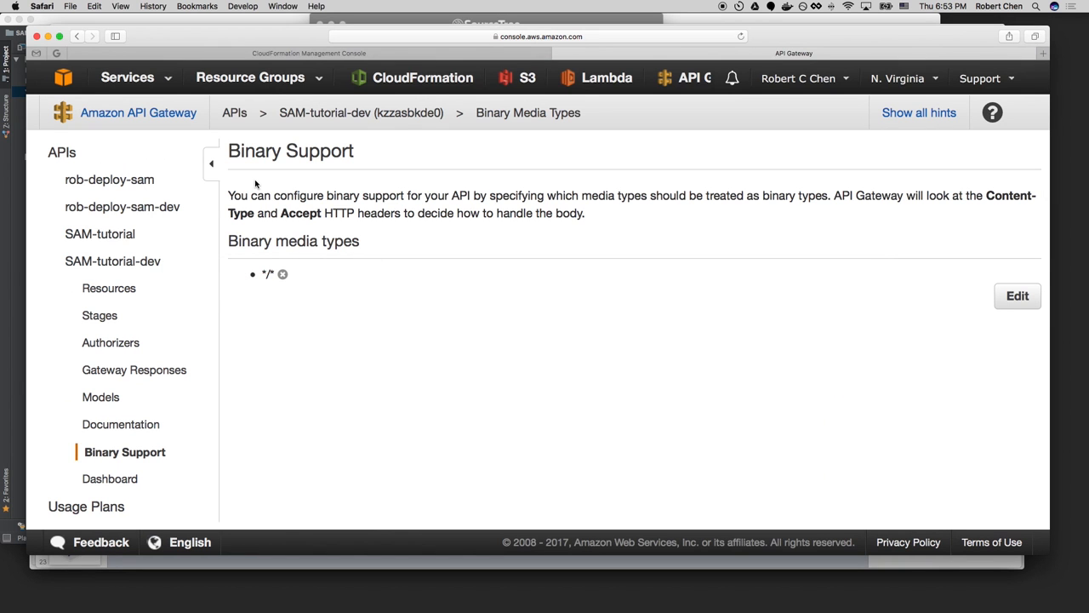
Show the /test GET Method Execution with its LAMBDA_PROXY integration to HelloLambda-dev.
click(112, 288)
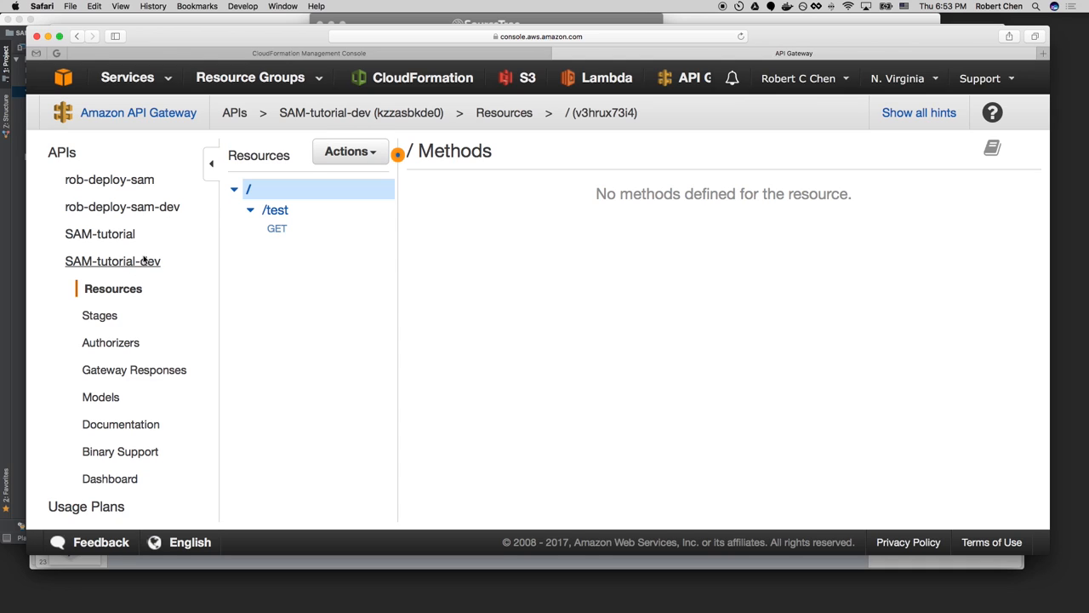
click(276, 228)
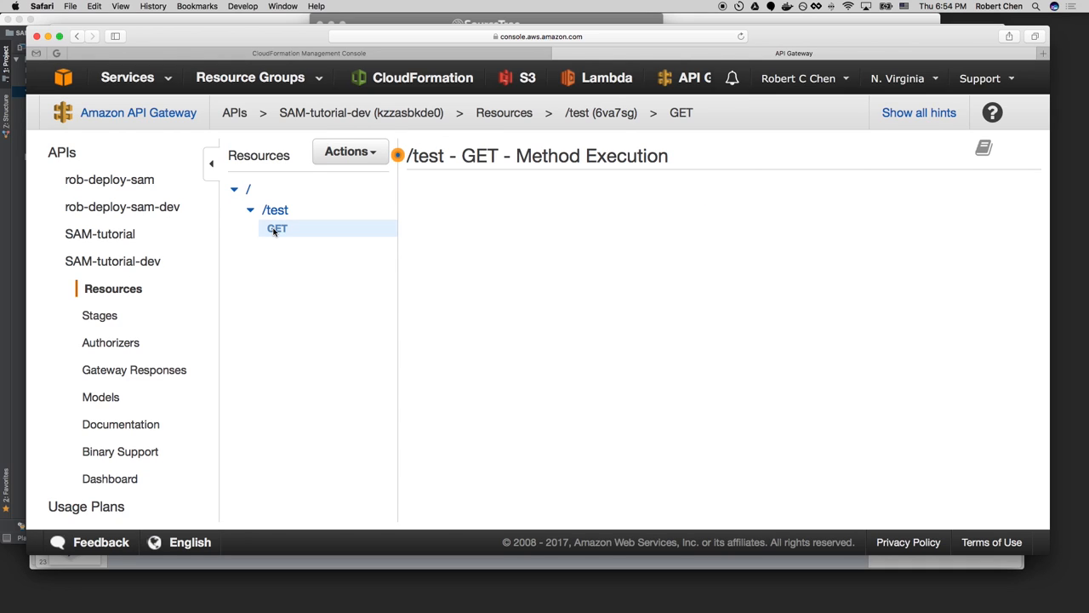
click(278, 228)
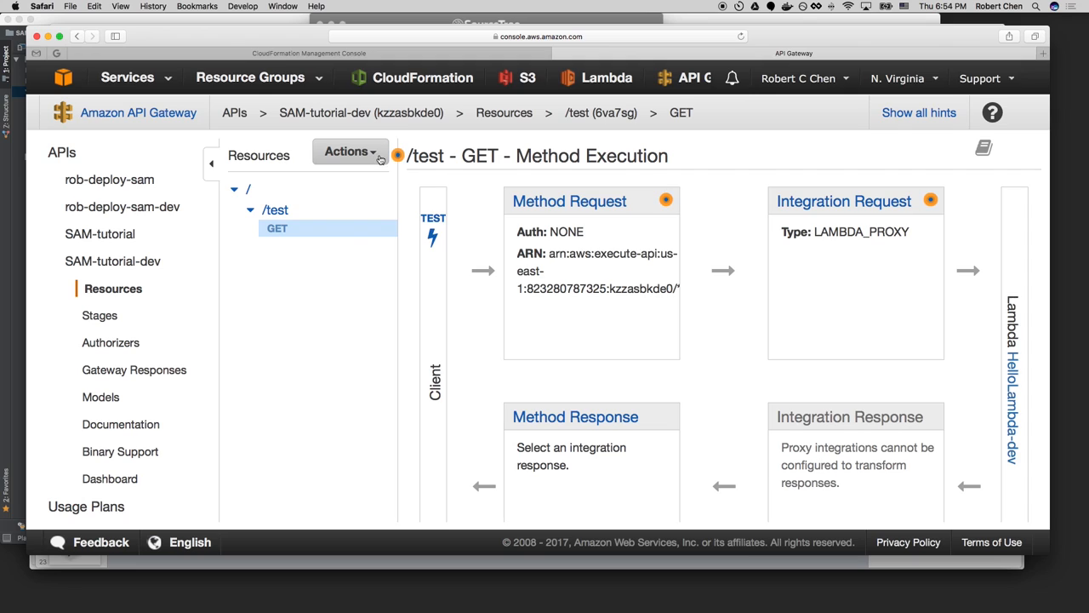
click(351, 152)
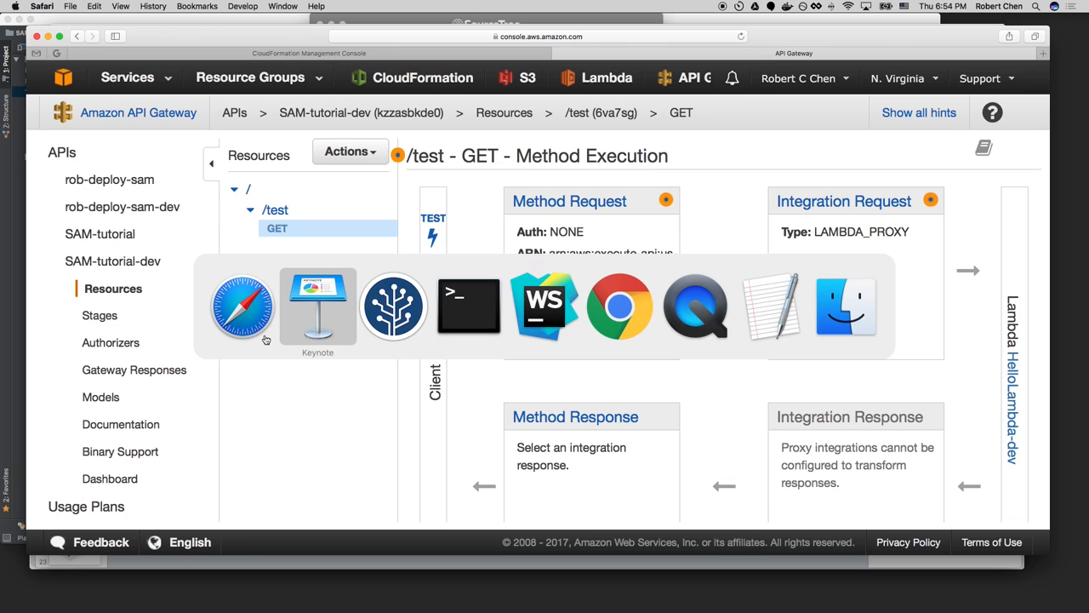
Bring SourceTree to the front showing the SAM-Tutorial repository history.
click(394, 306)
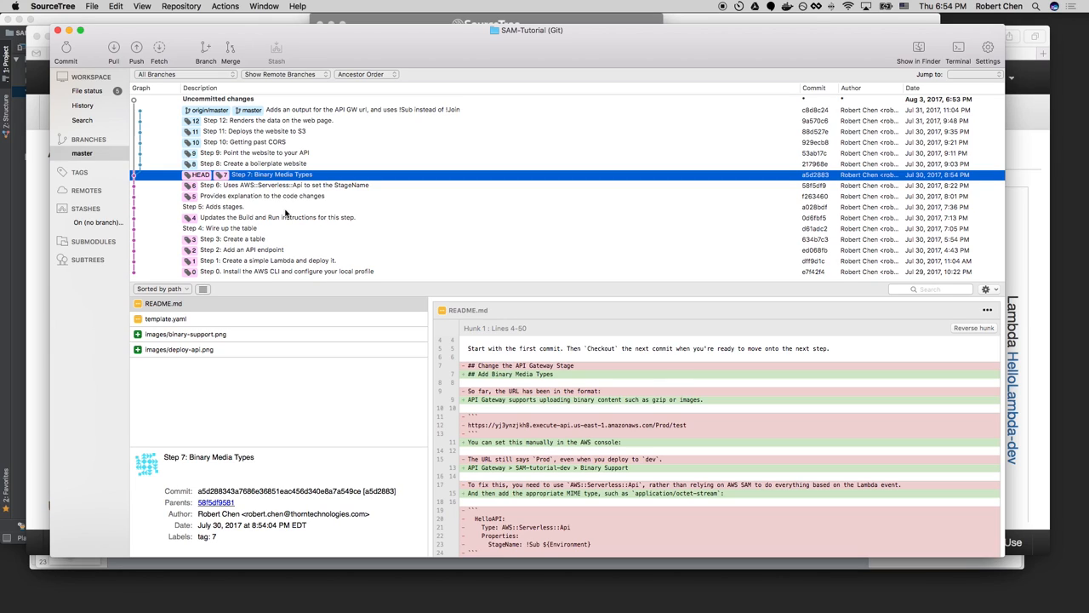
Check out 'Step 8: Create a boilerplate website', confirm it, and return to Terminal.
click(252, 163)
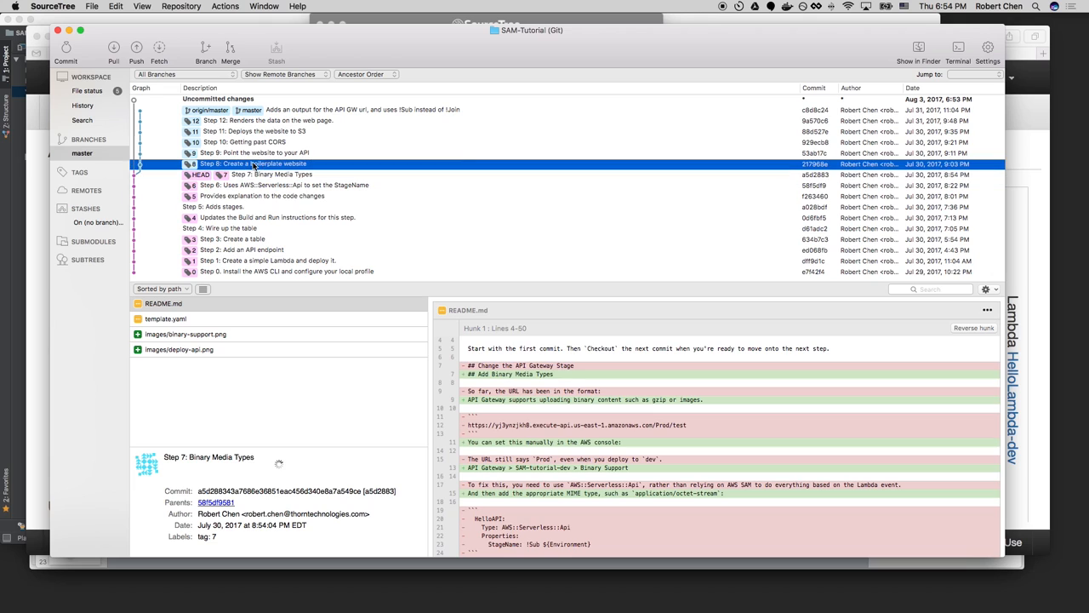
double_click(252, 163)
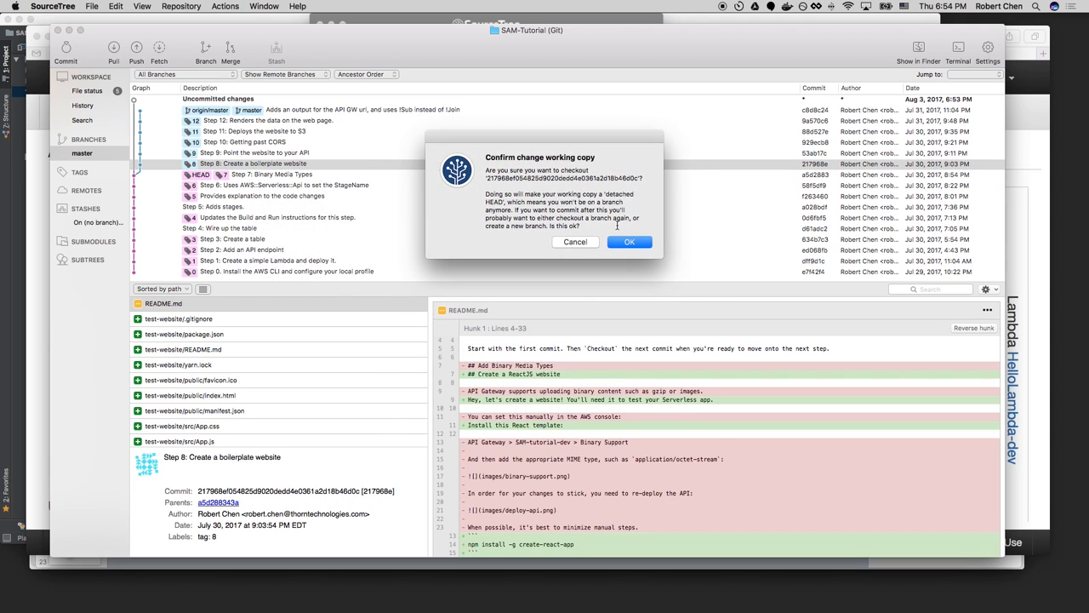
click(630, 242)
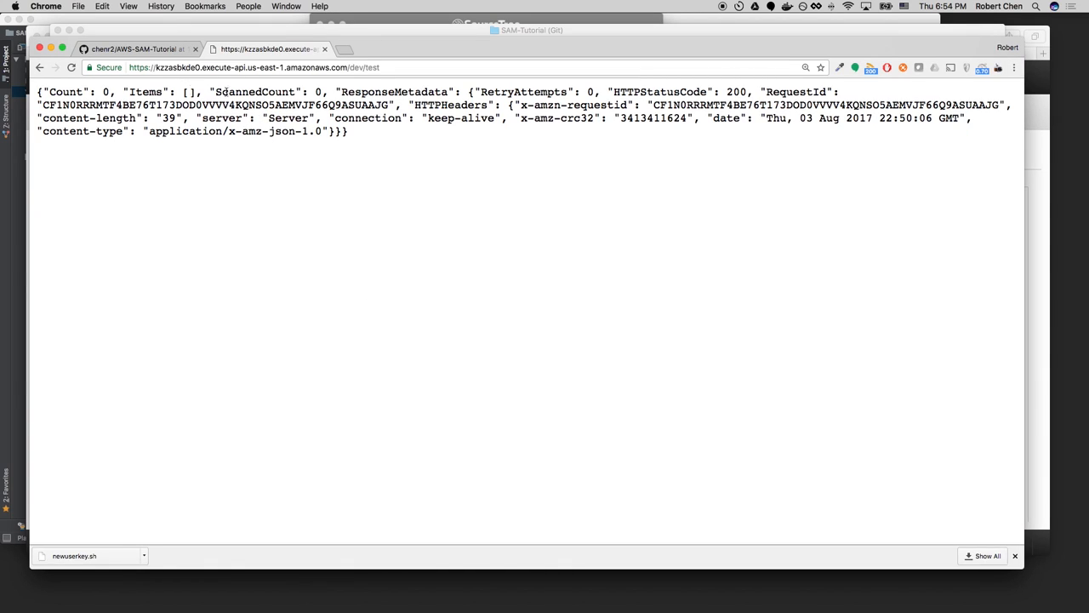
click(135, 48)
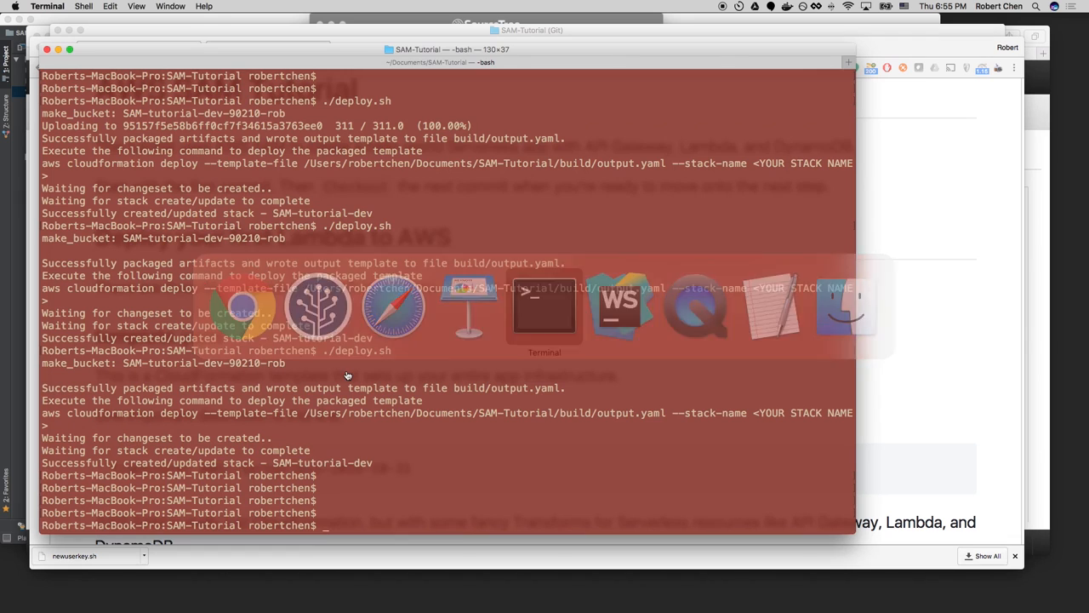
List the project, remove test-website/ with rm -rf, and switch to the browser.
text(ll)
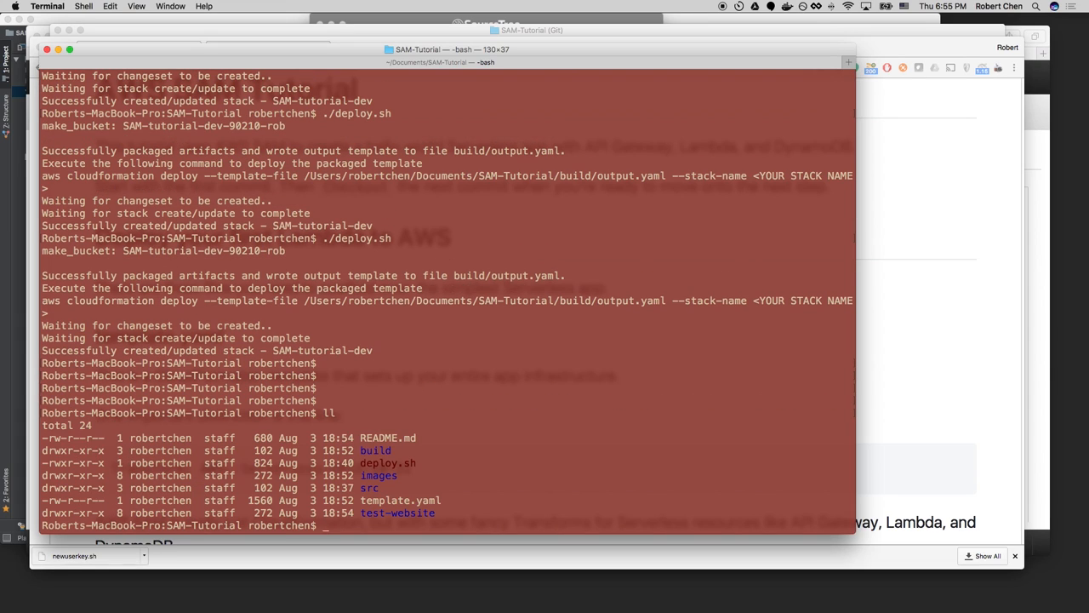
text(rm -rf)
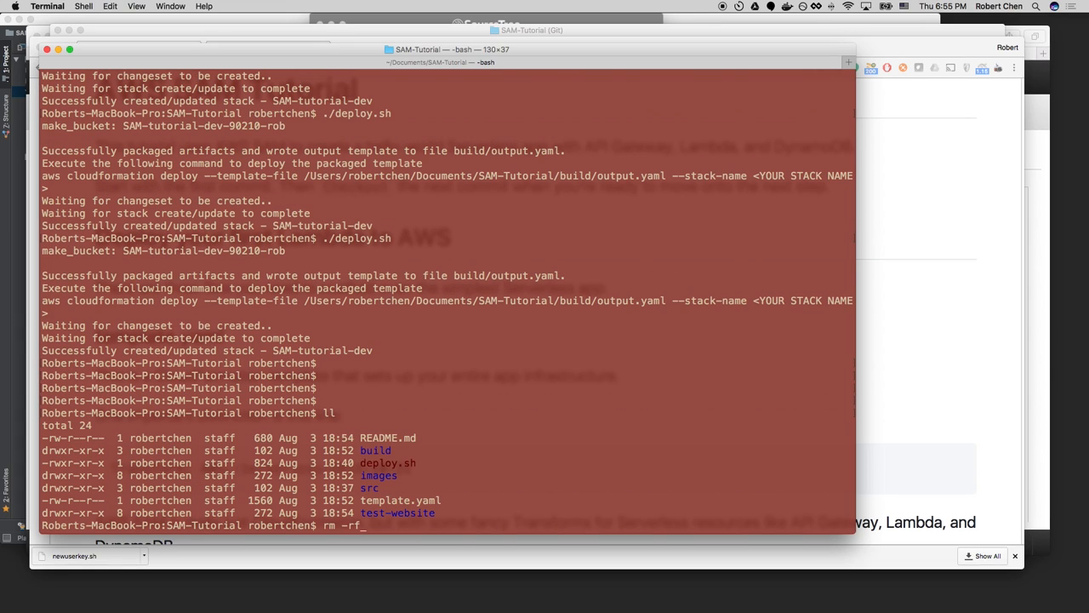
text(test-website/)
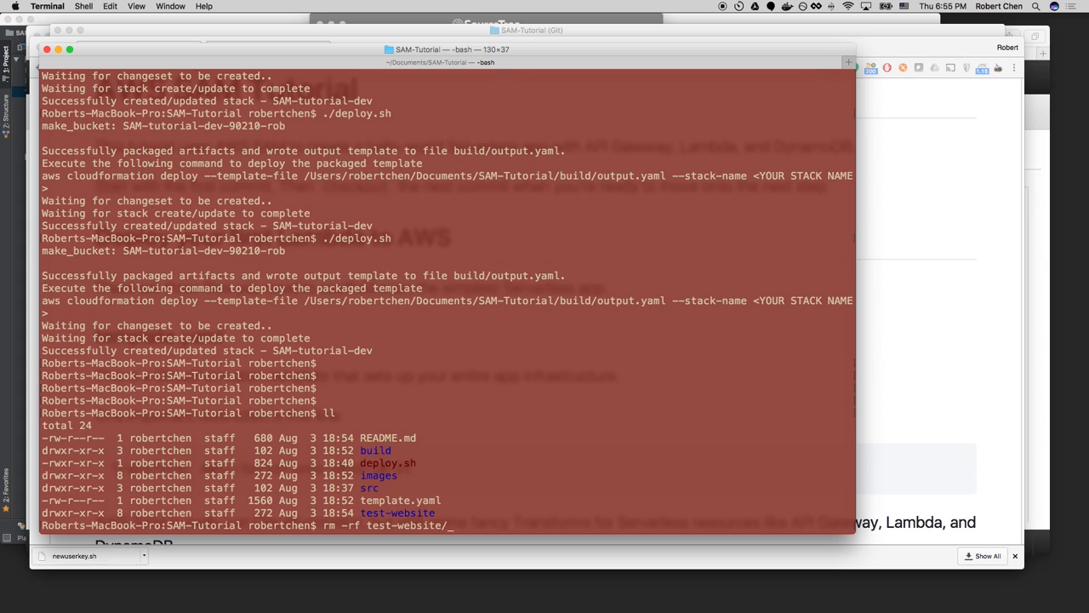
key(Return)
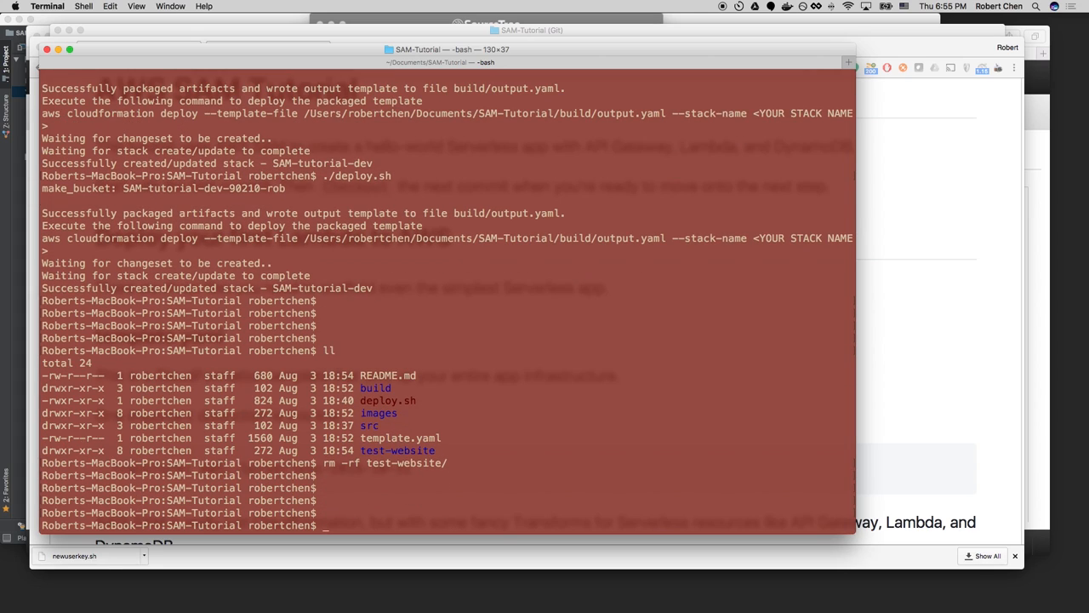
key(cmd+tab)
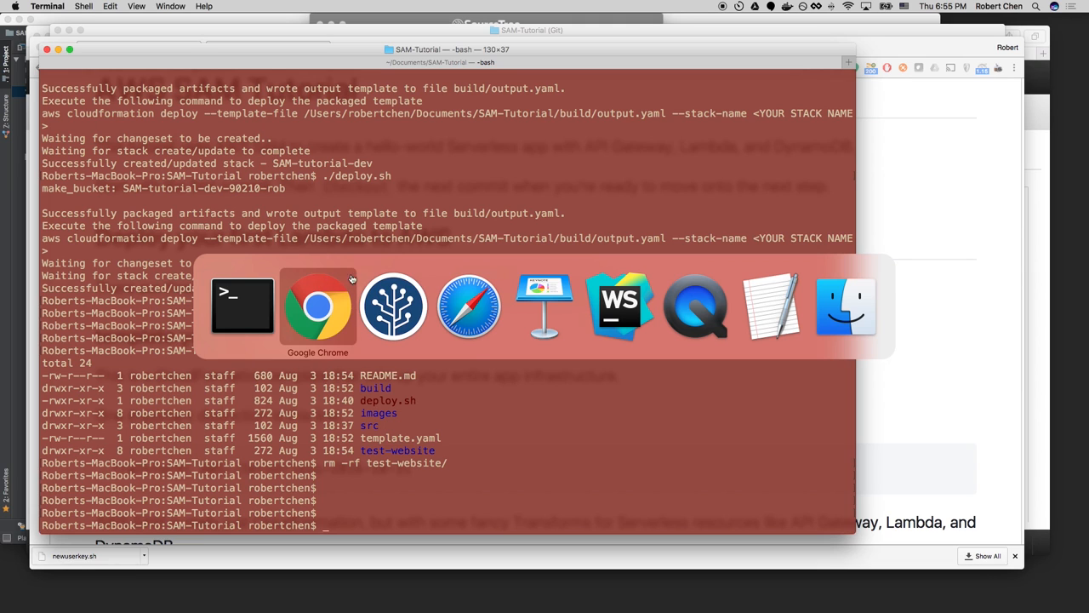
click(317, 306)
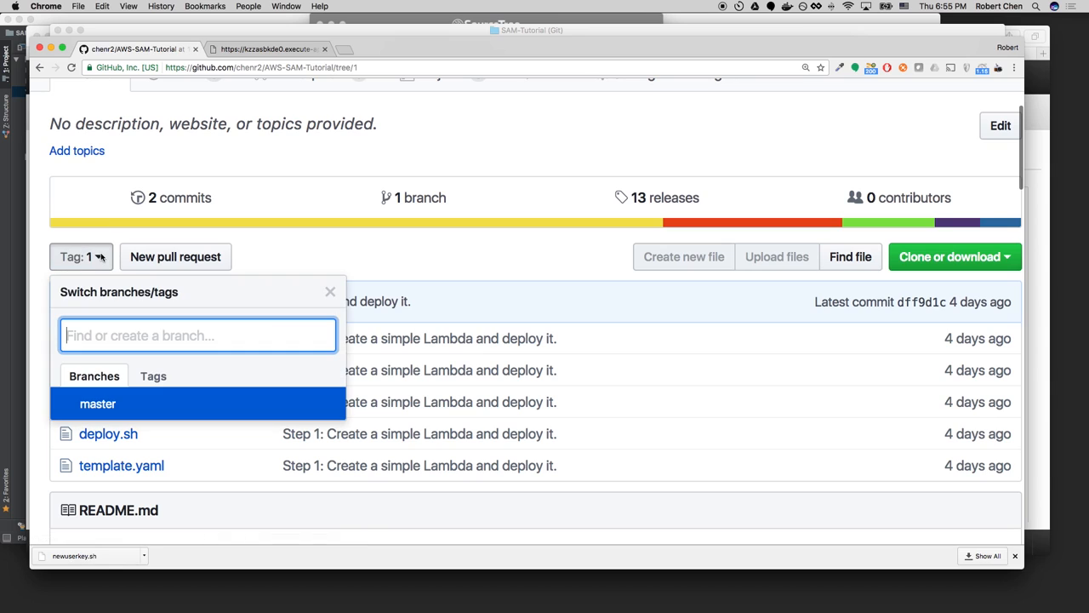
View the repository at tag 8 and scroll to the 'Create a ReactJS website' README section.
click(154, 376)
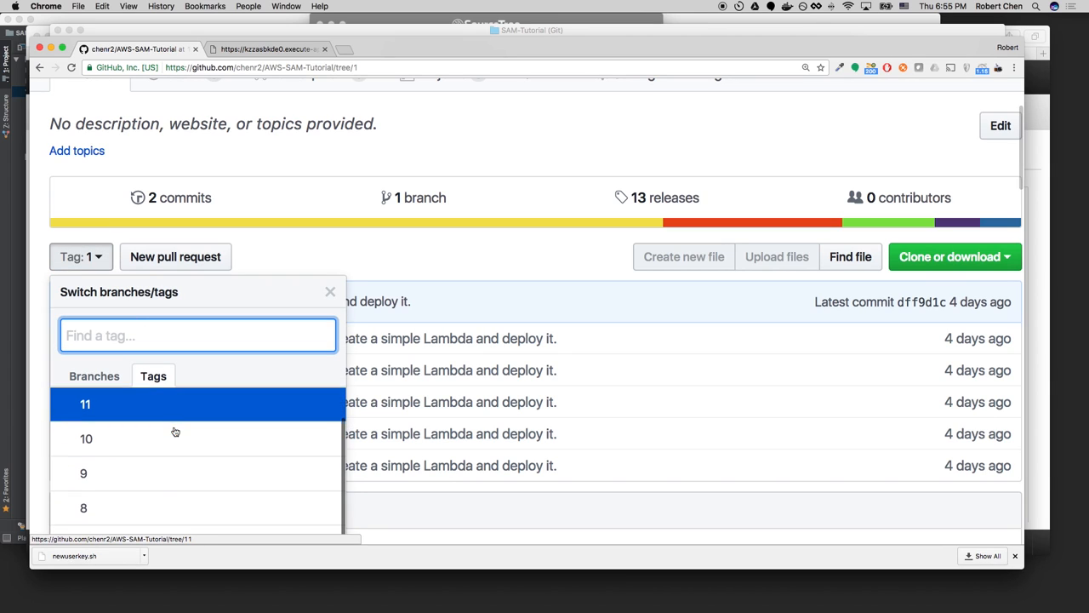
click(84, 507)
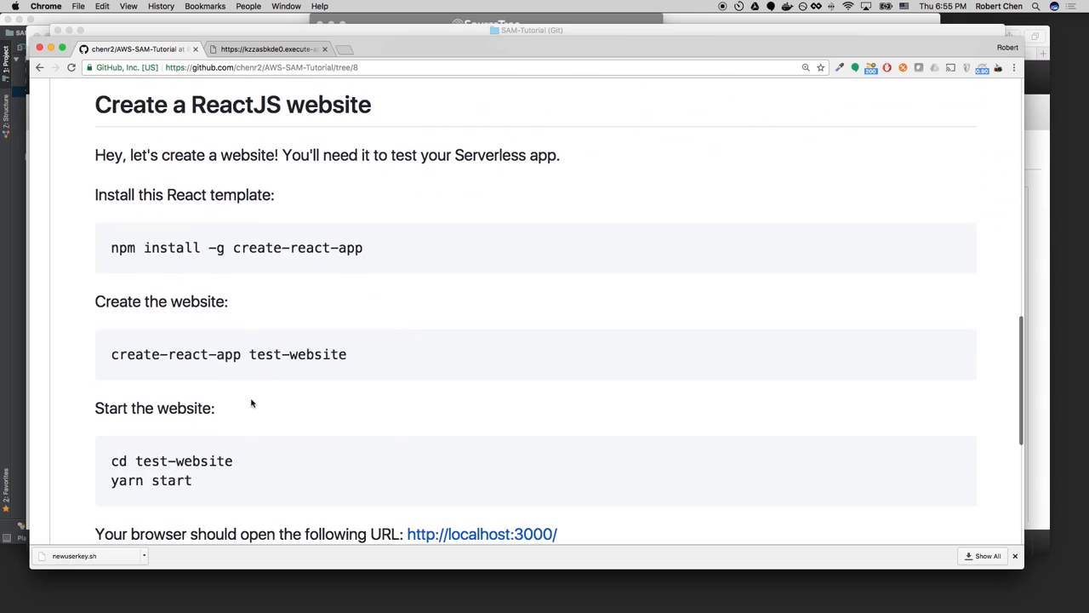
scroll(down, 3)
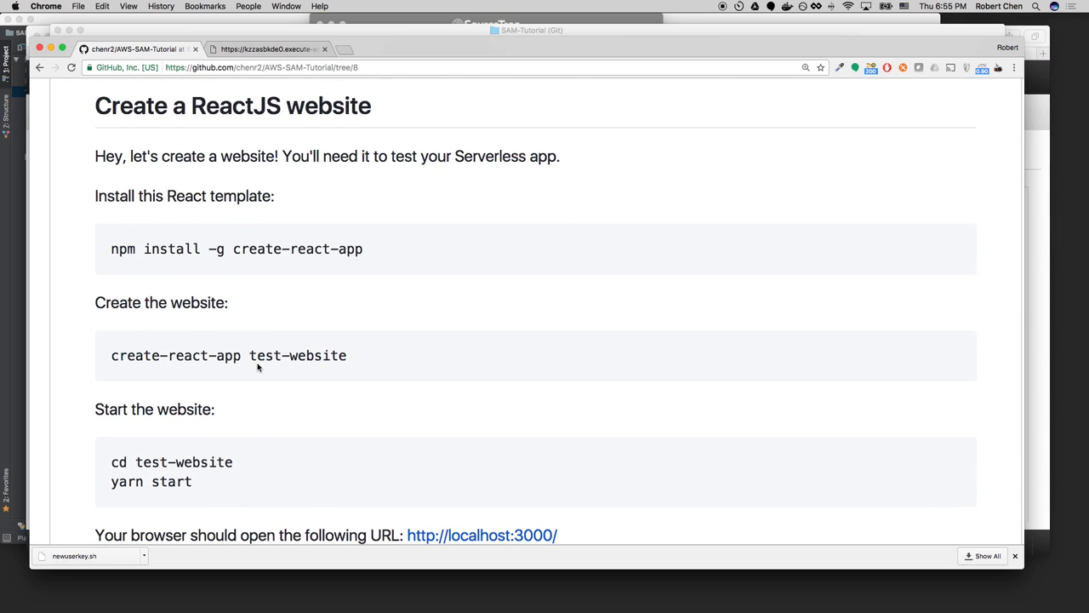
mouse_move(276, 286)
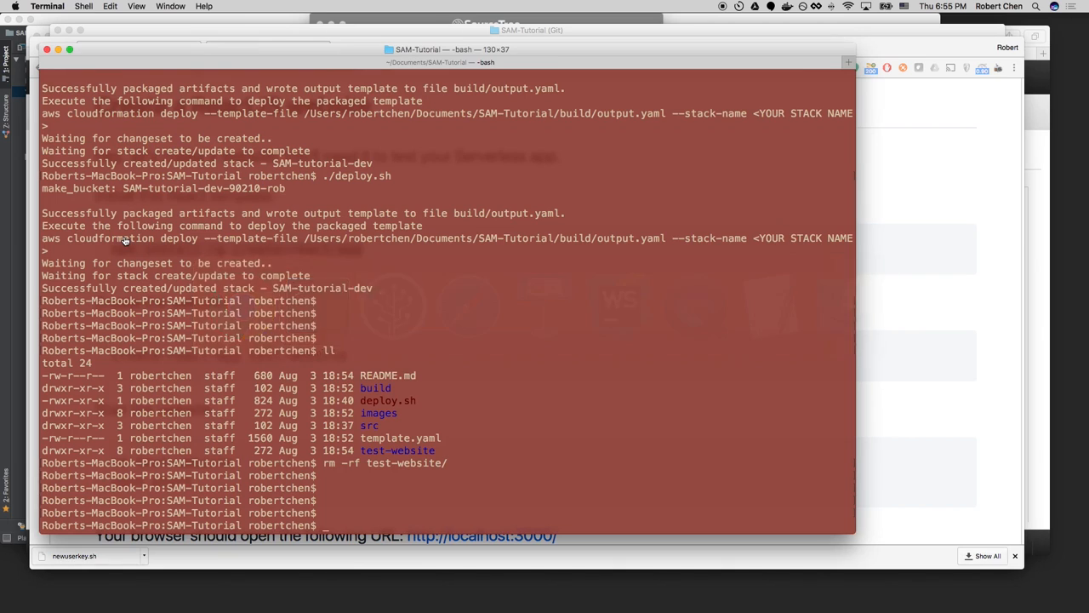
Install create-react-app globally with npm and generate the test-website React app.
text(npm install -g create-react-app)
text(create-react-app test-website)
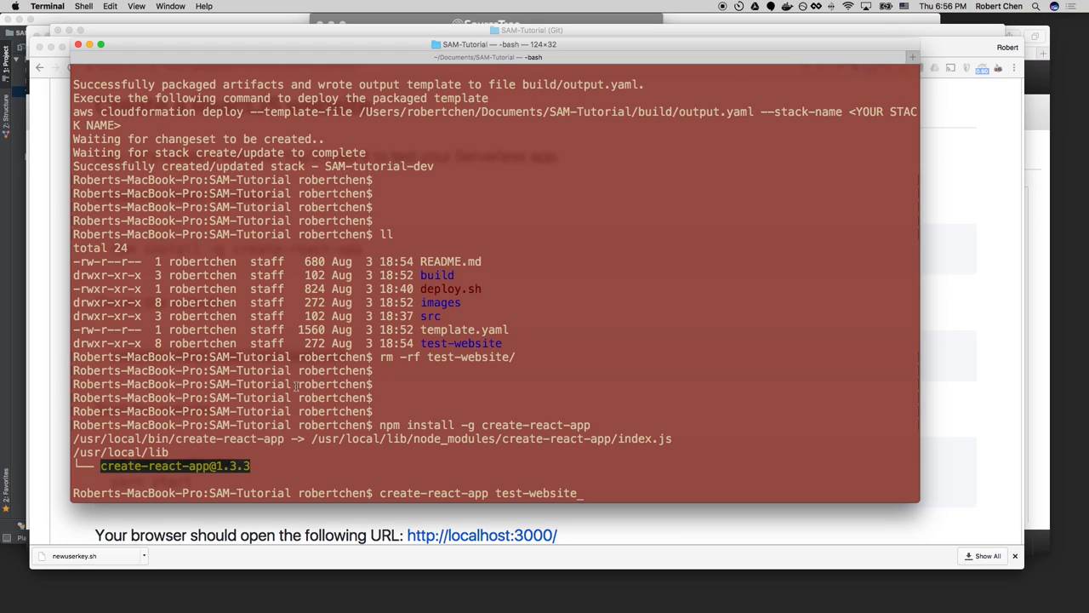
key(Backspace)
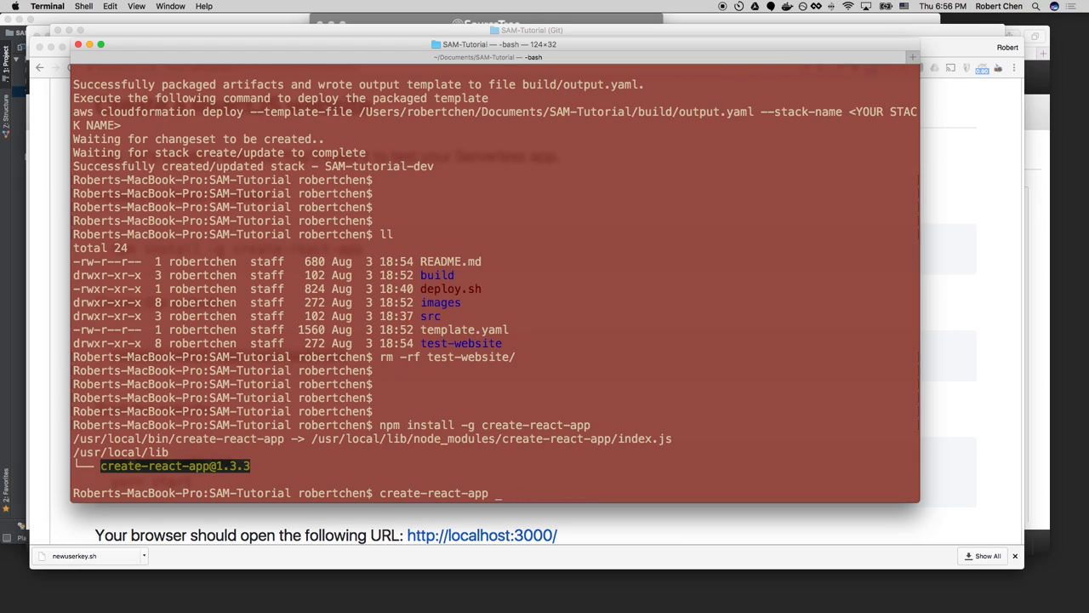
text(asdfjadsf)
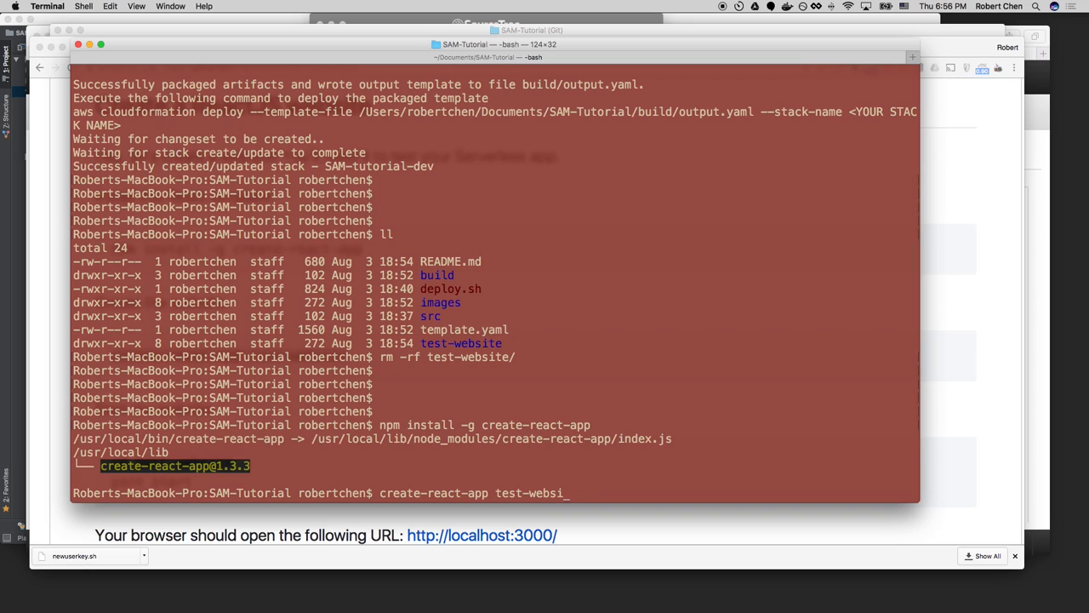
key(Return)
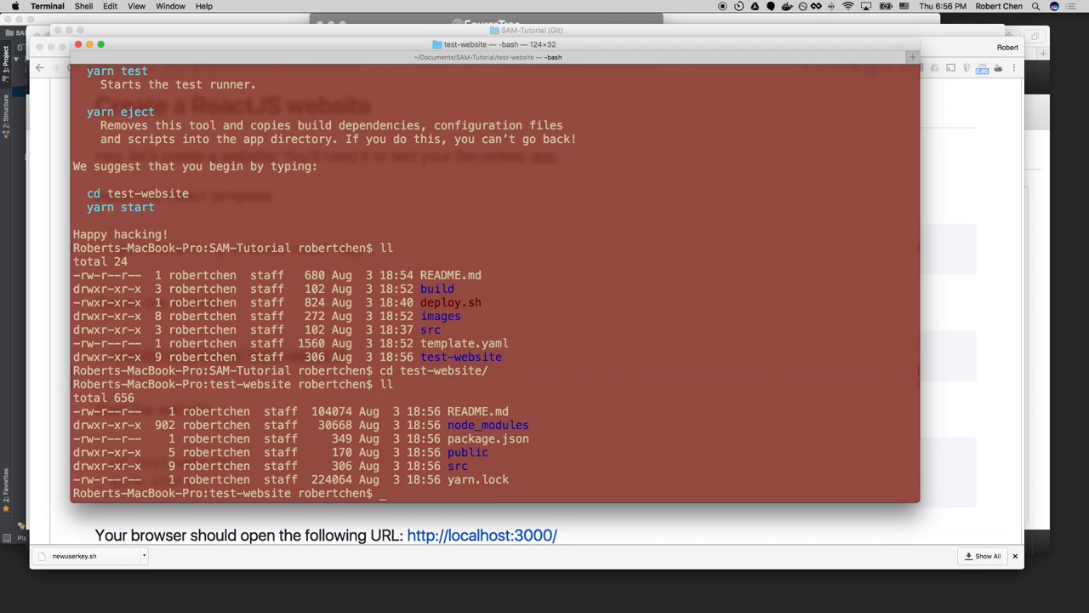
Start the React development server with yarn start, opening localhost:3000.
text(yarn s)
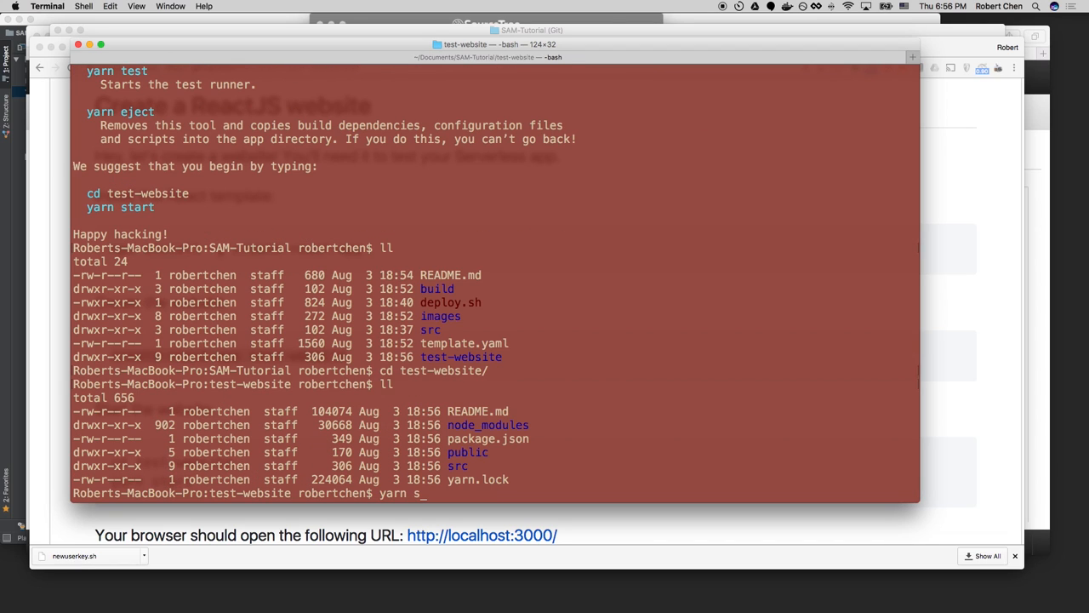
key(Return)
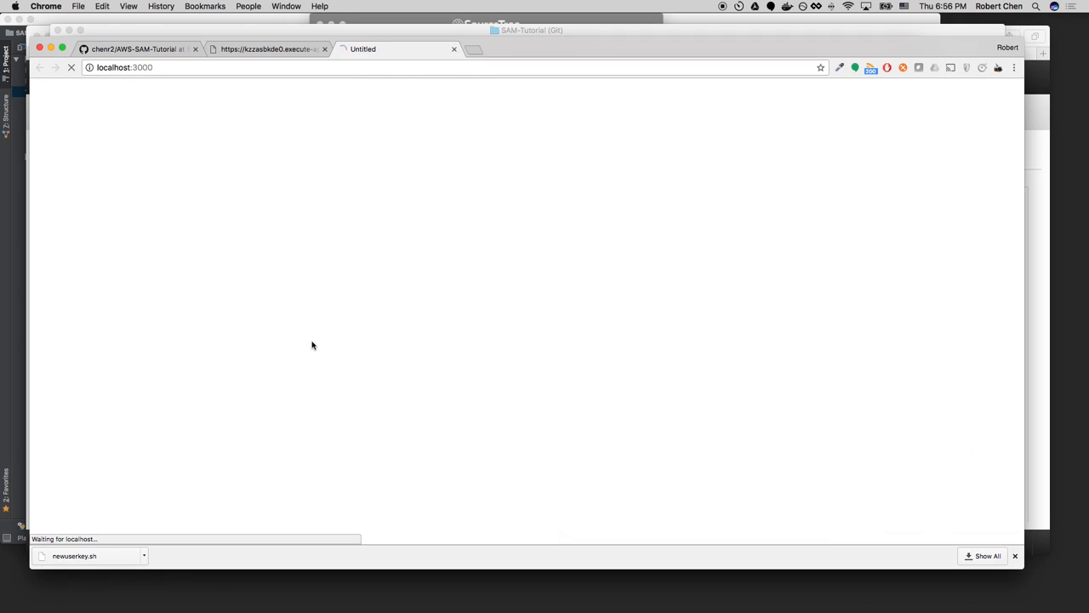
mouse_move(323, 306)
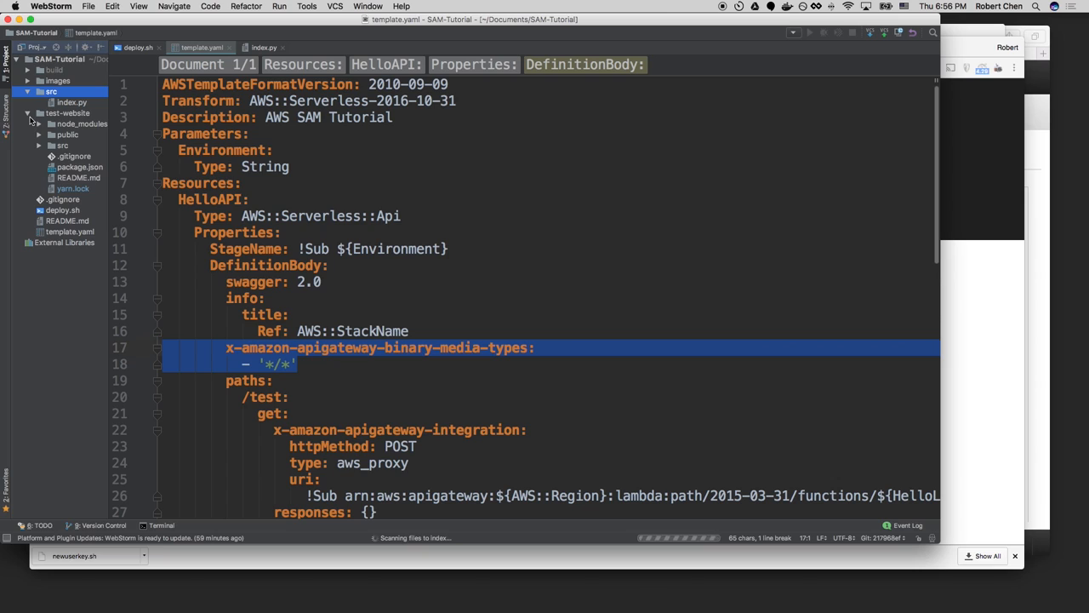
Open App.js of the new React app and look at its <p> markup.
click(61, 145)
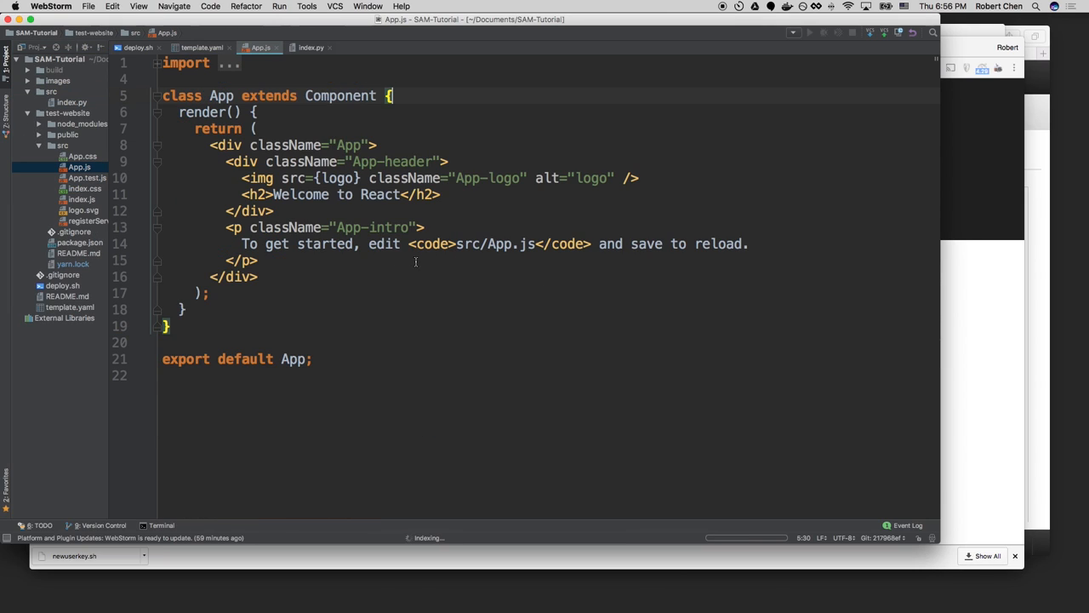
text(<p)
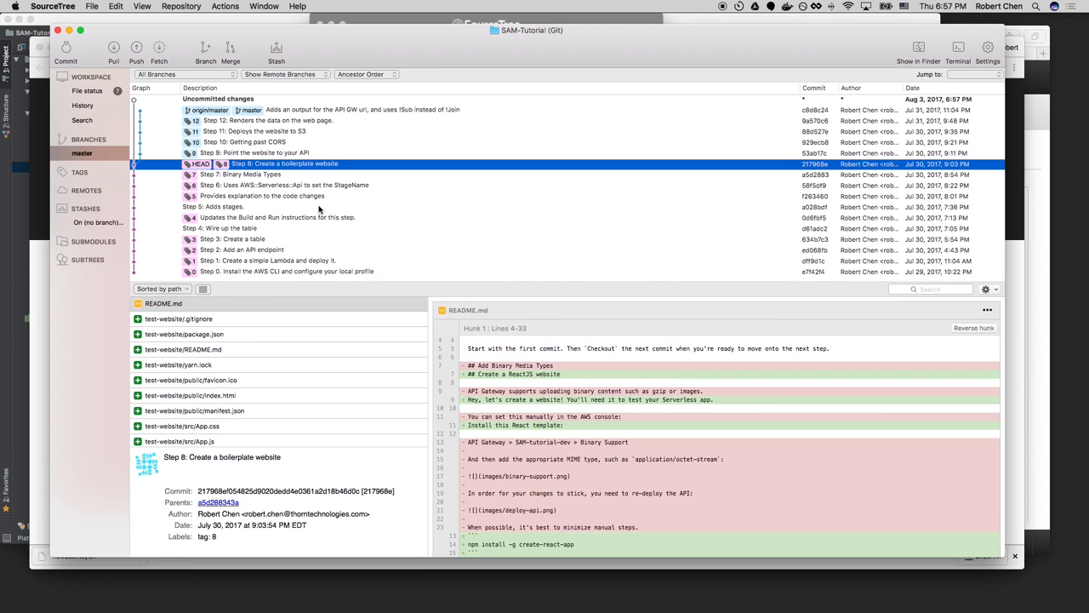
mouse_move(286, 162)
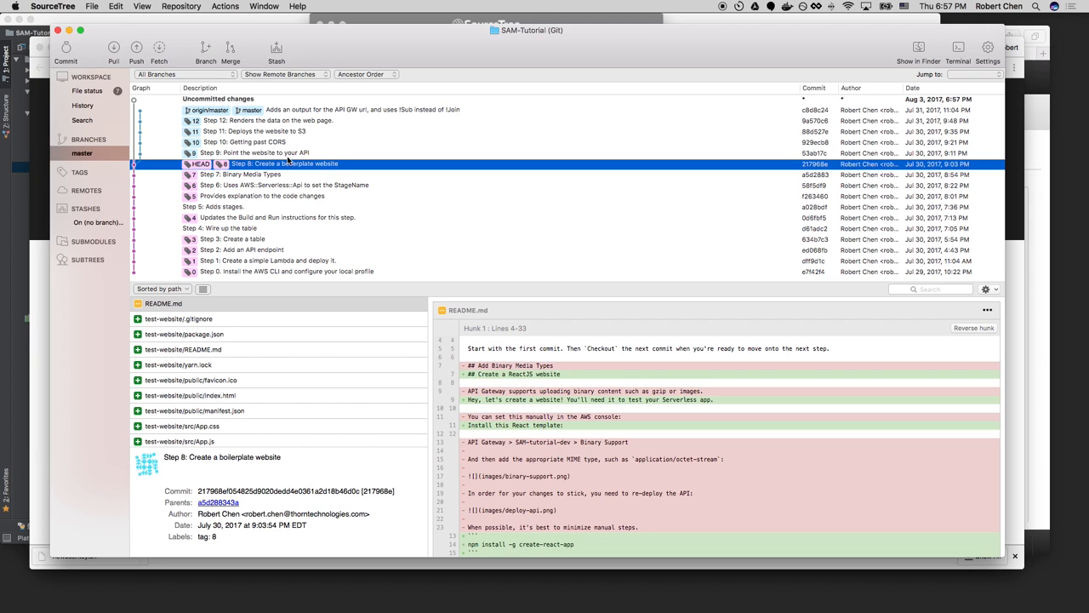
Attempt to check out the Step 9 commit from its context menu and confirm.
right_click(247, 153)
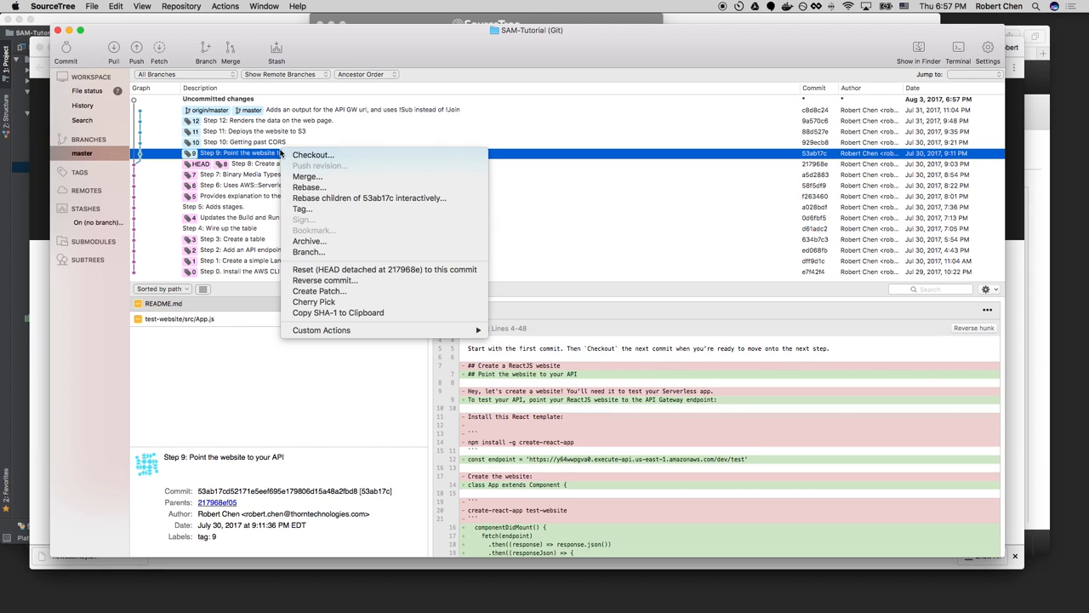
click(313, 154)
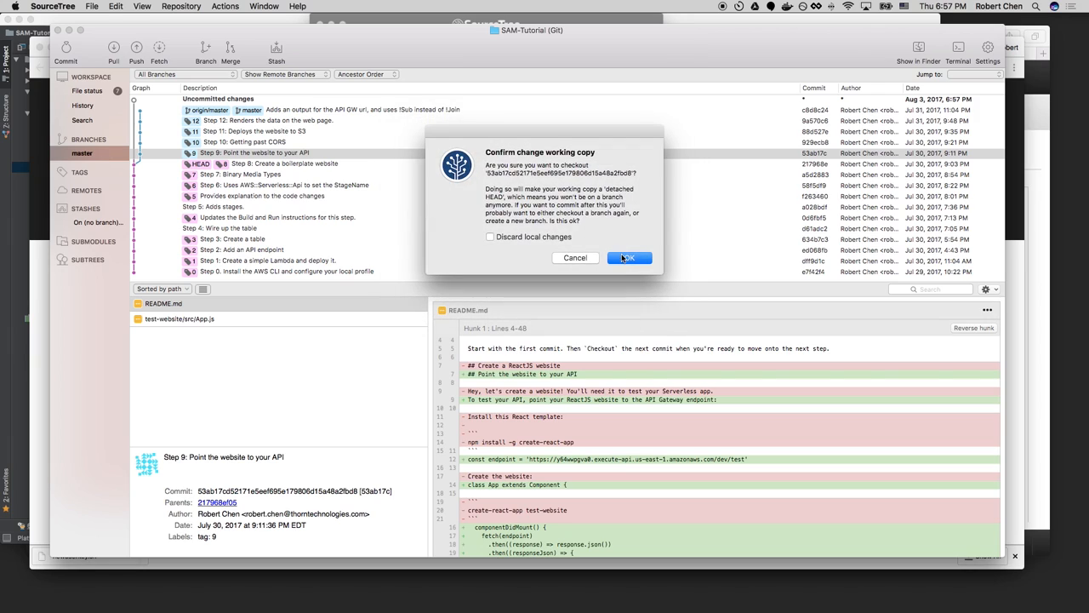
click(627, 259)
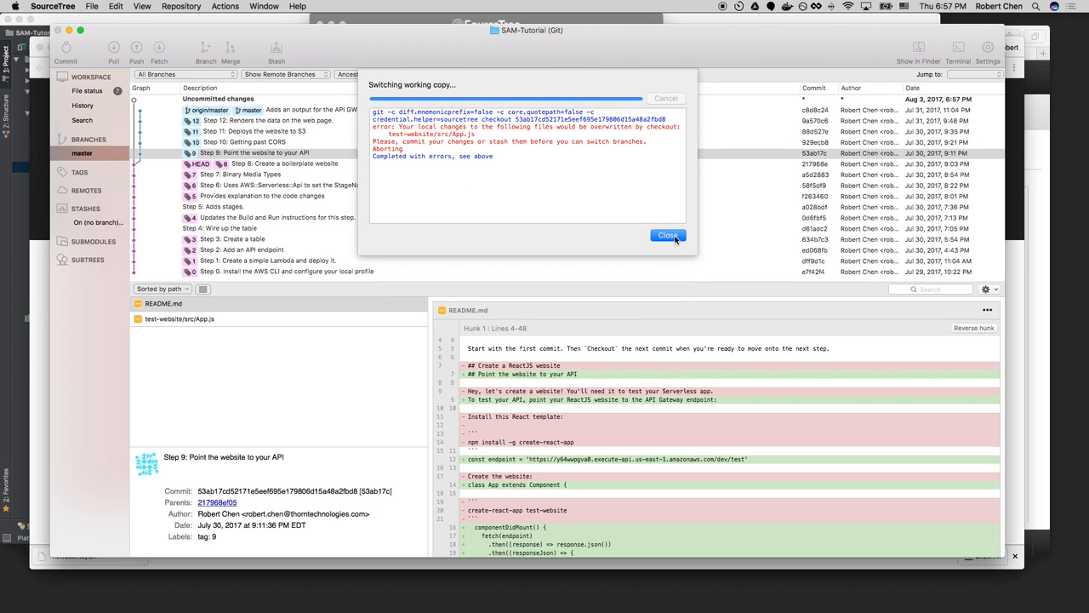
Retry the Step 9 checkout from the history and confirm the working-copy switch.
click(667, 235)
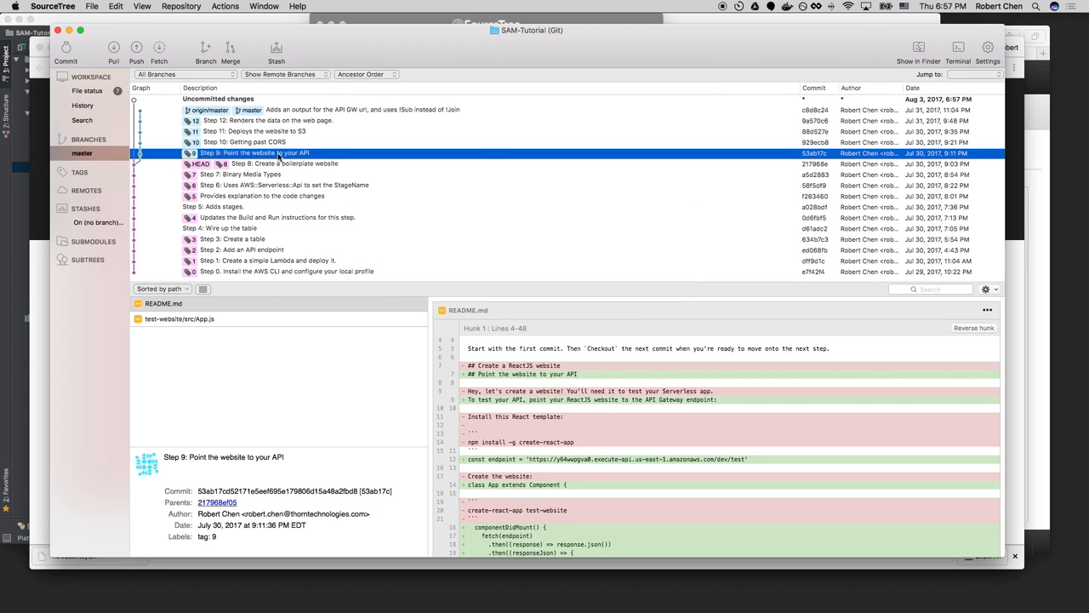
double_click(255, 153)
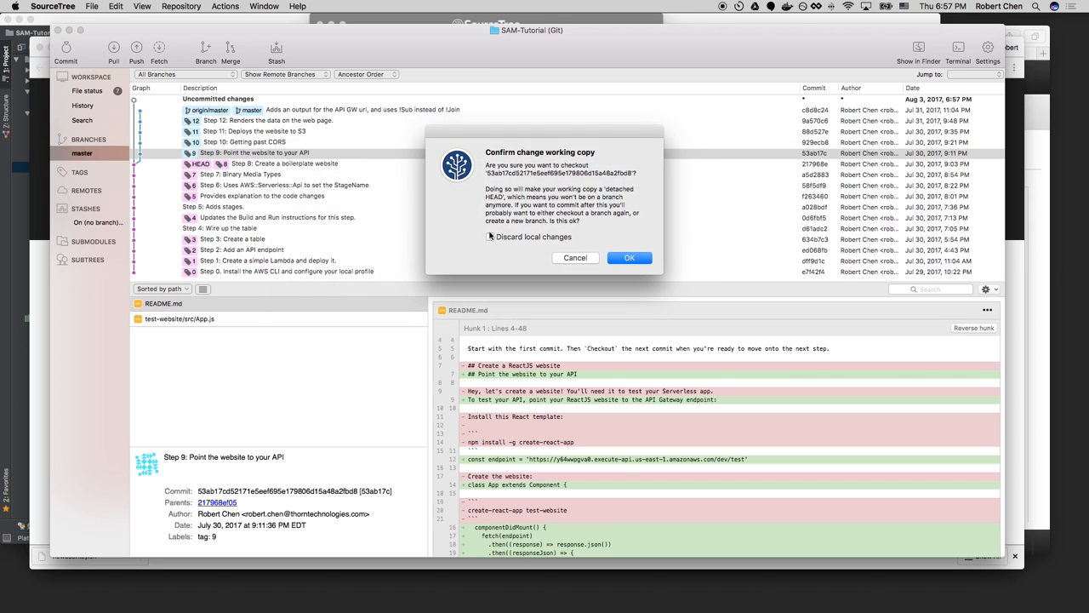
click(630, 259)
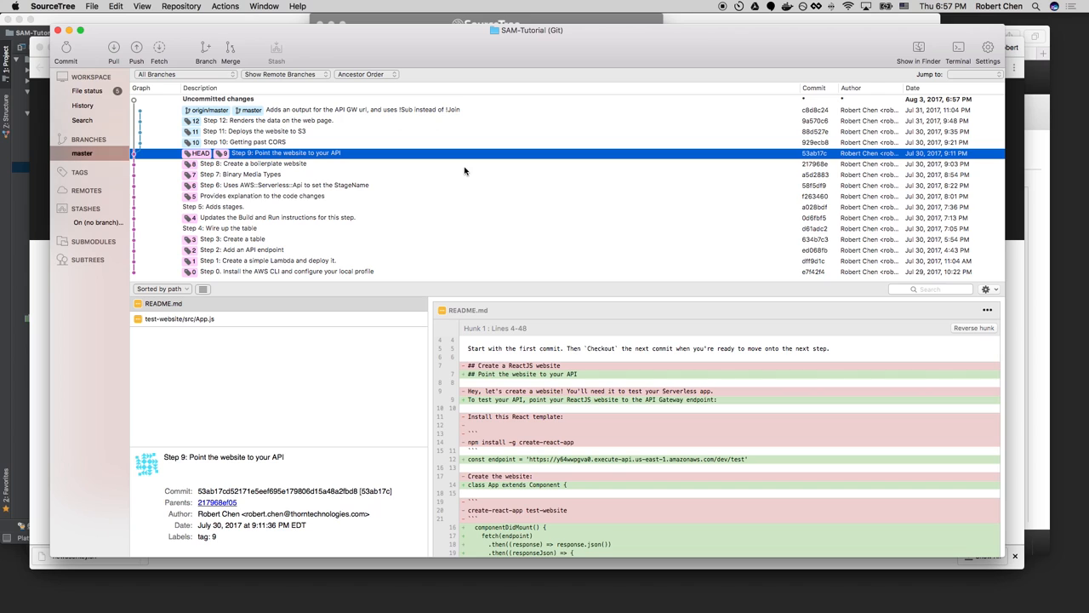
mouse_move(364, 153)
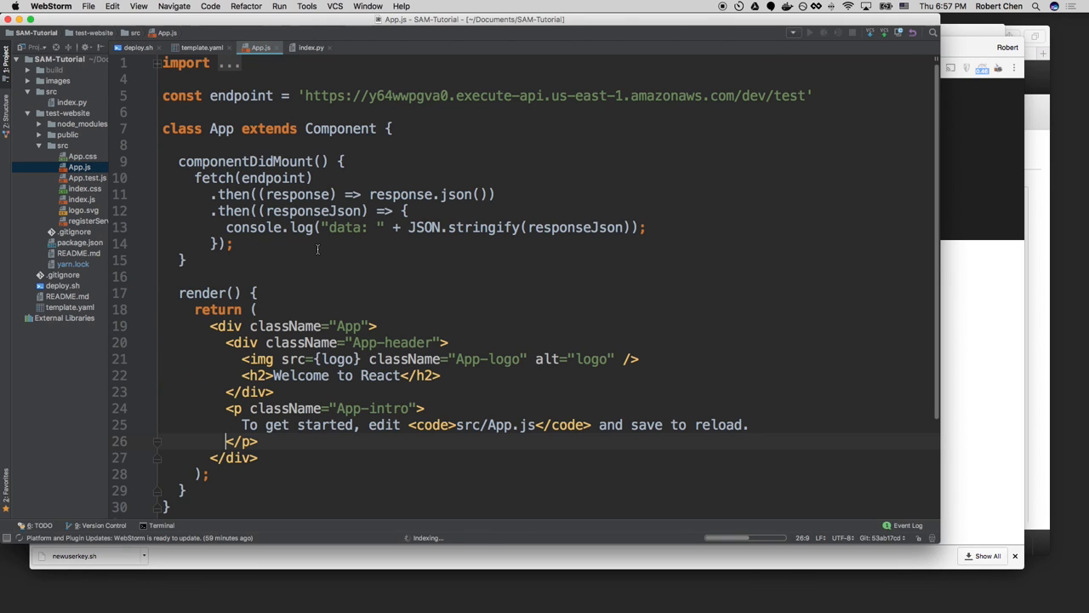
scroll(down, 3)
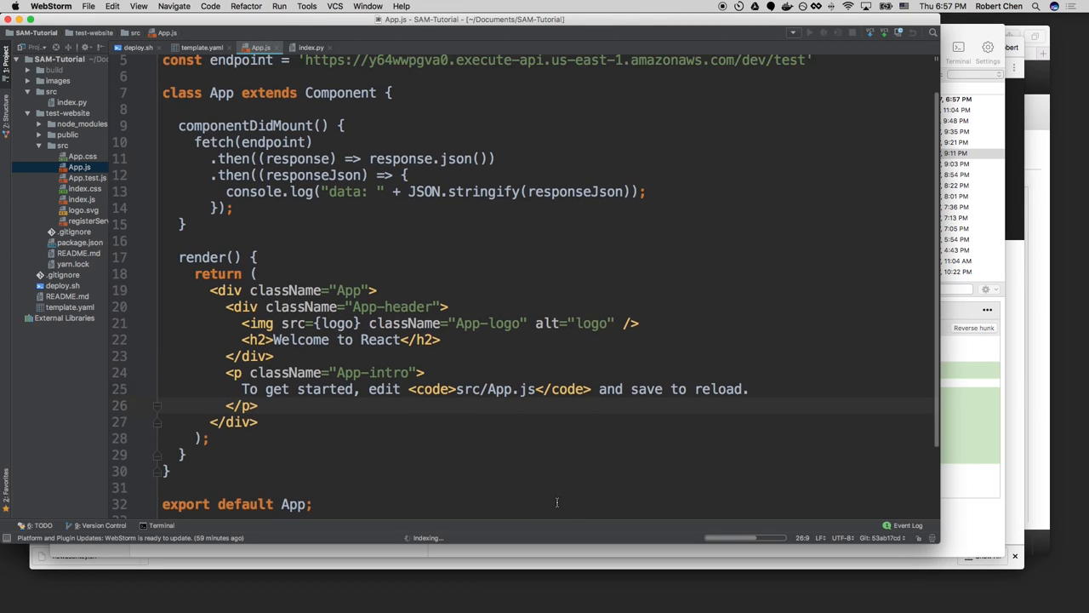
scroll(down, 3)
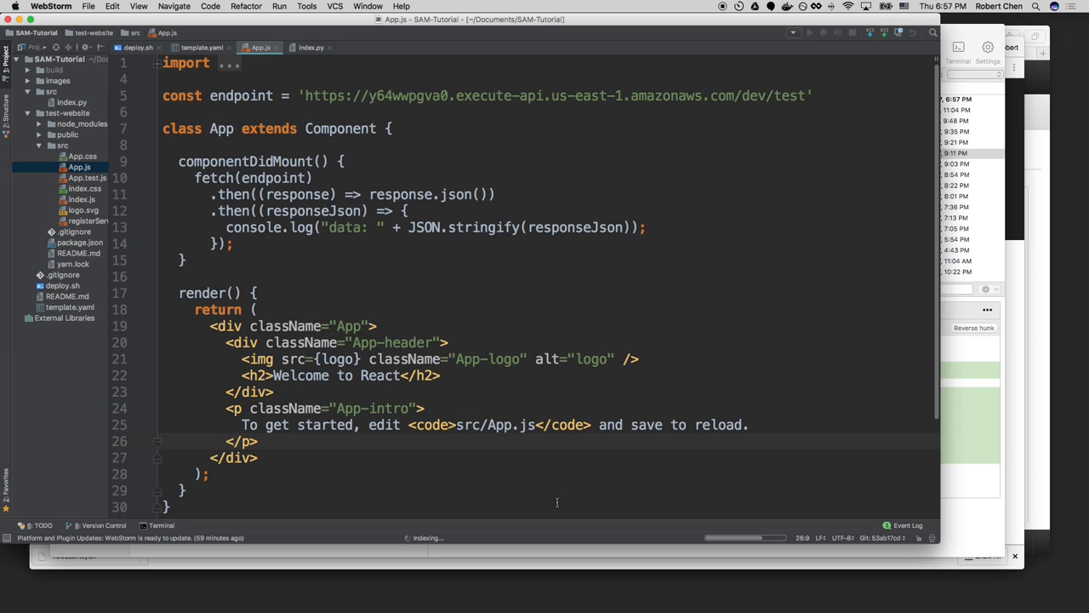
scroll(down, 3)
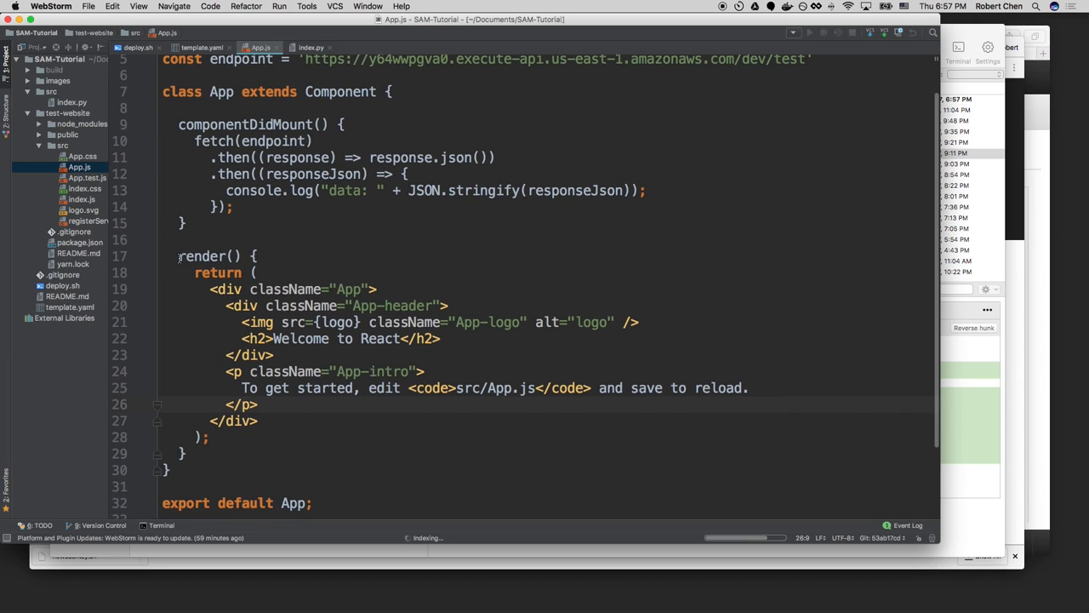
drag(178, 256, 186, 453)
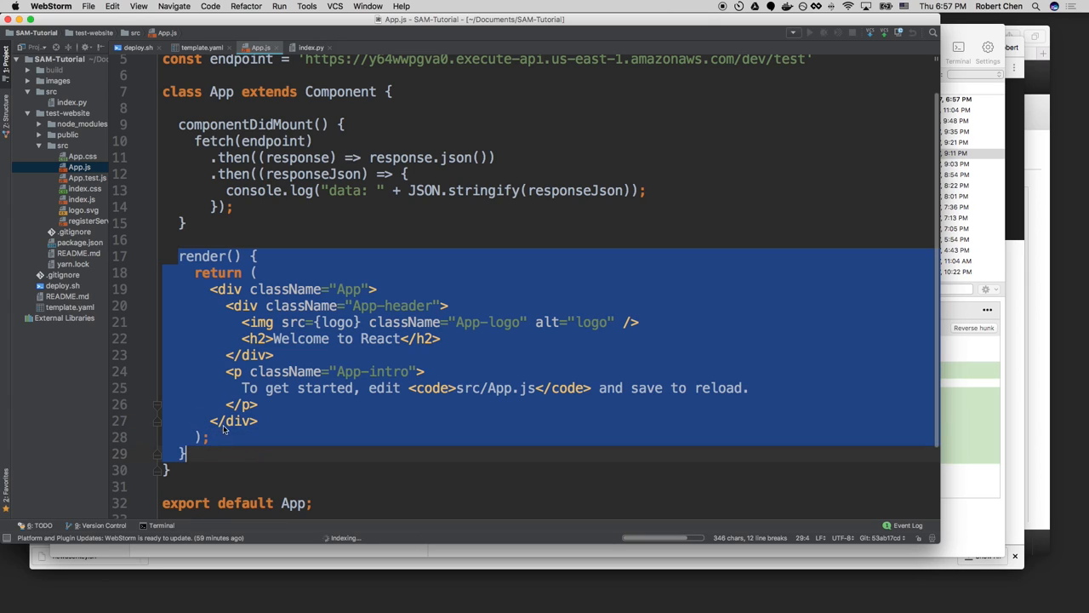
mouse_move(275, 320)
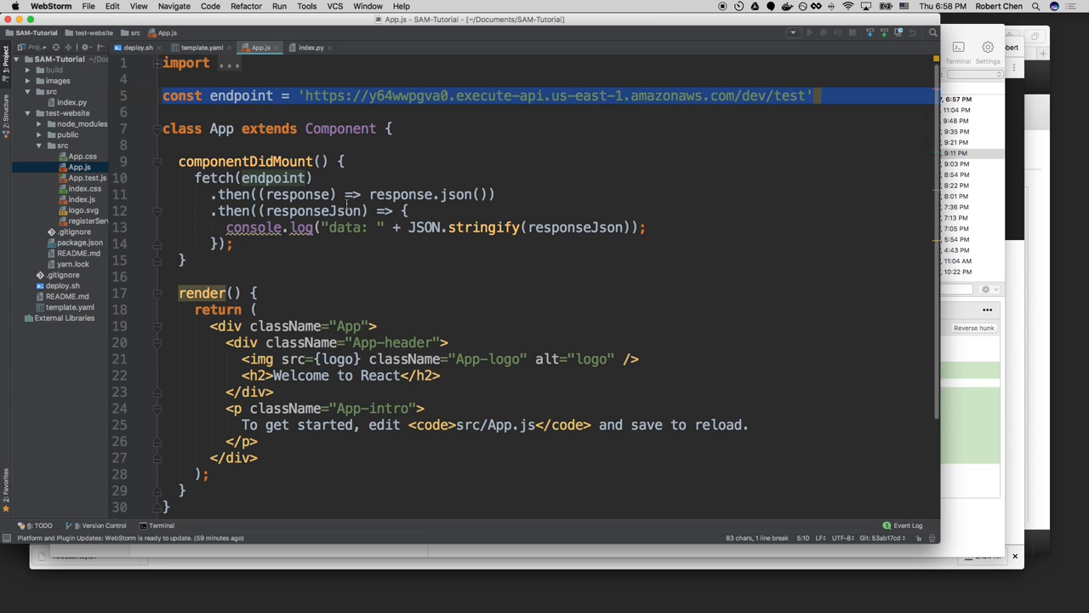
click(351, 229)
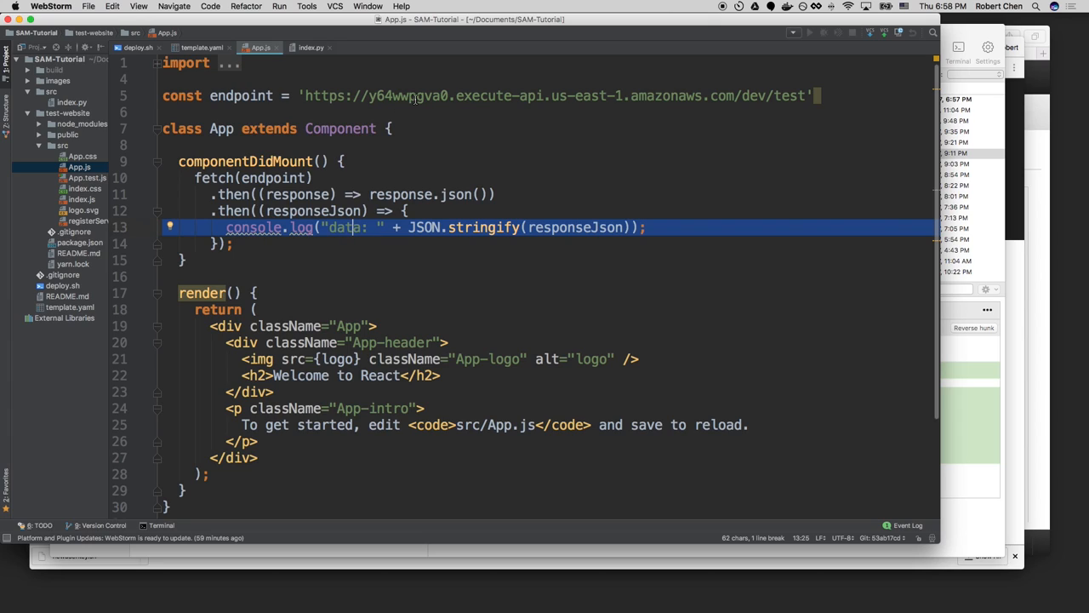
Select the API id inside the App.js endpoint URL for replacement.
double_click(409, 95)
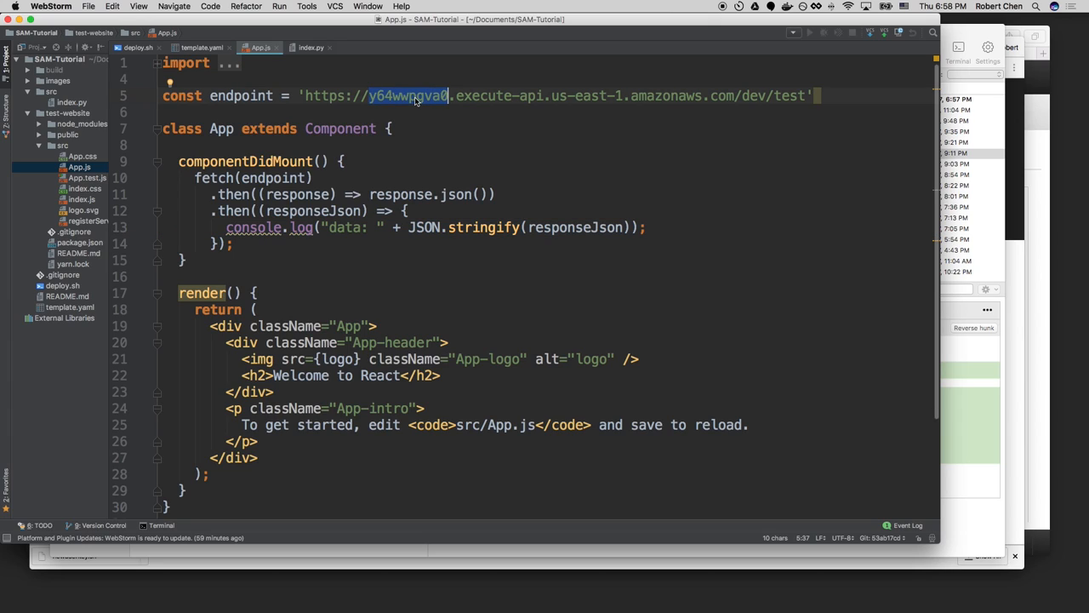
mouse_move(487, 156)
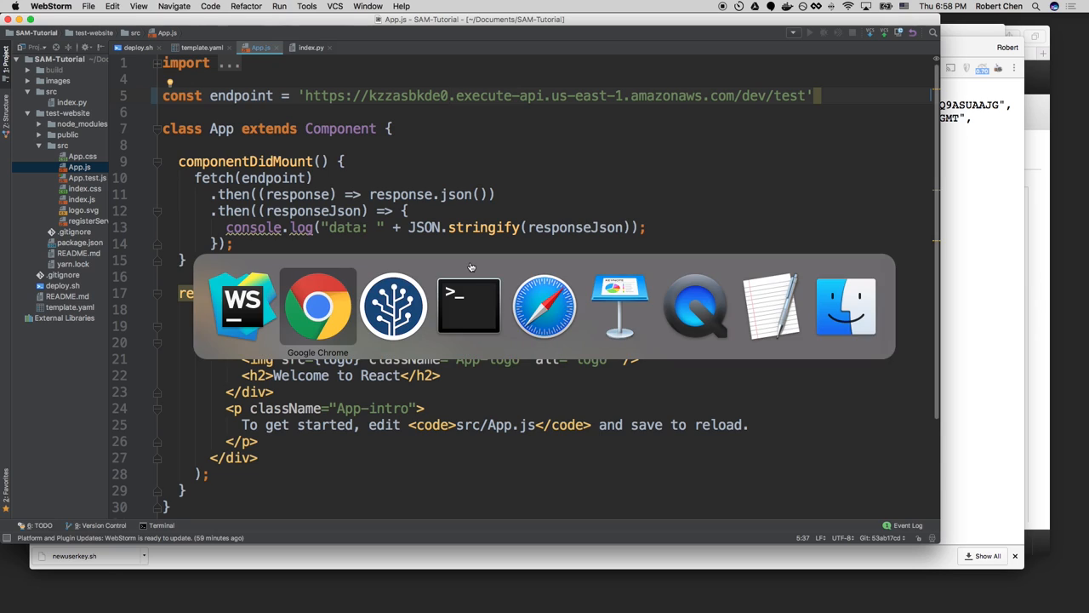
View the CORS fetch errors in Chrome, then return to template.yaml and the git history.
click(317, 307)
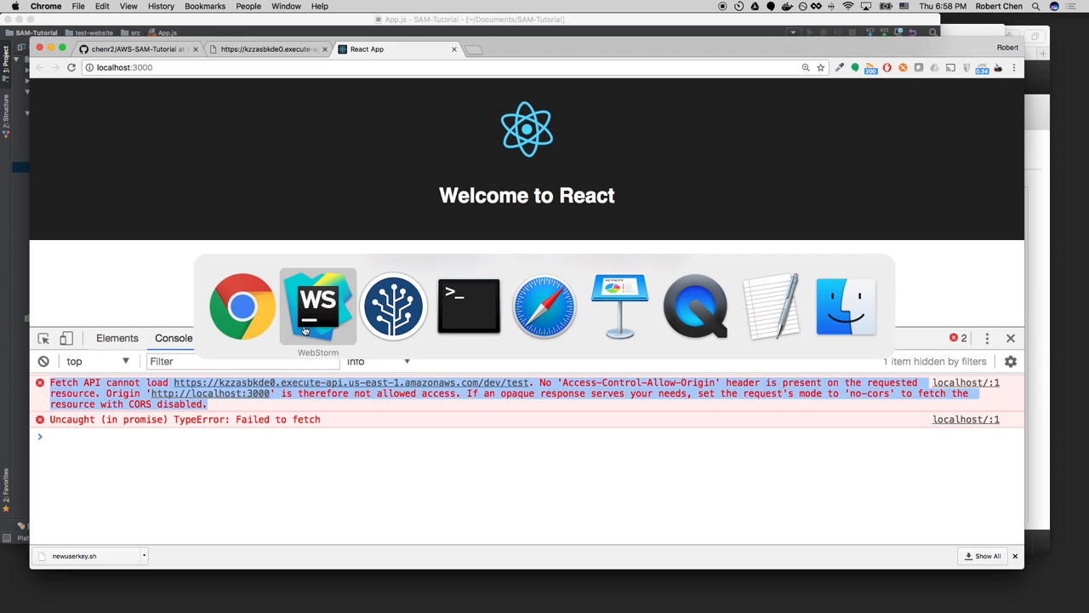
click(316, 305)
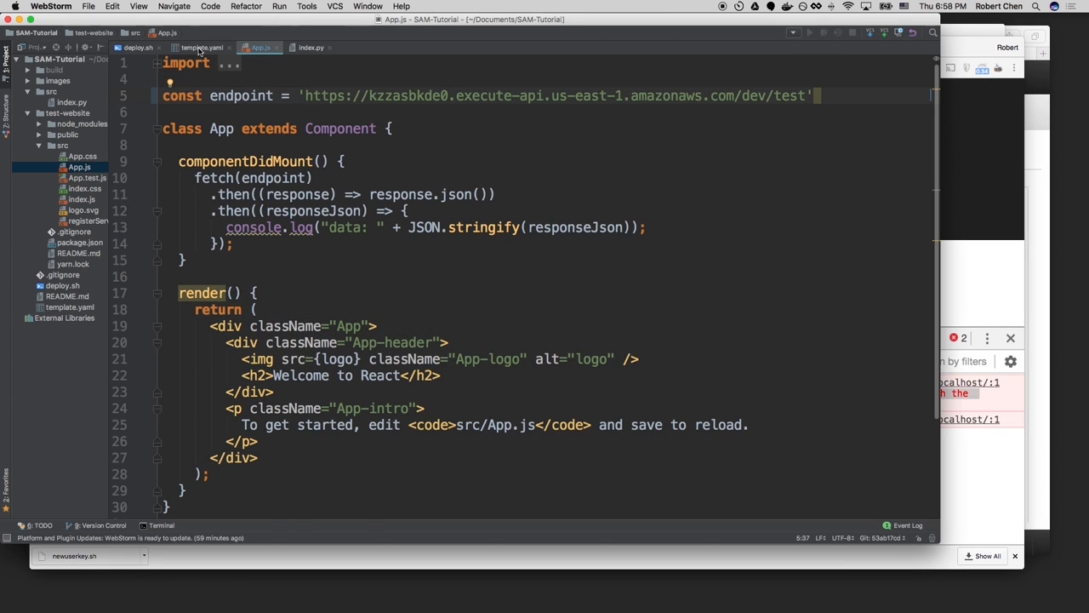
click(201, 48)
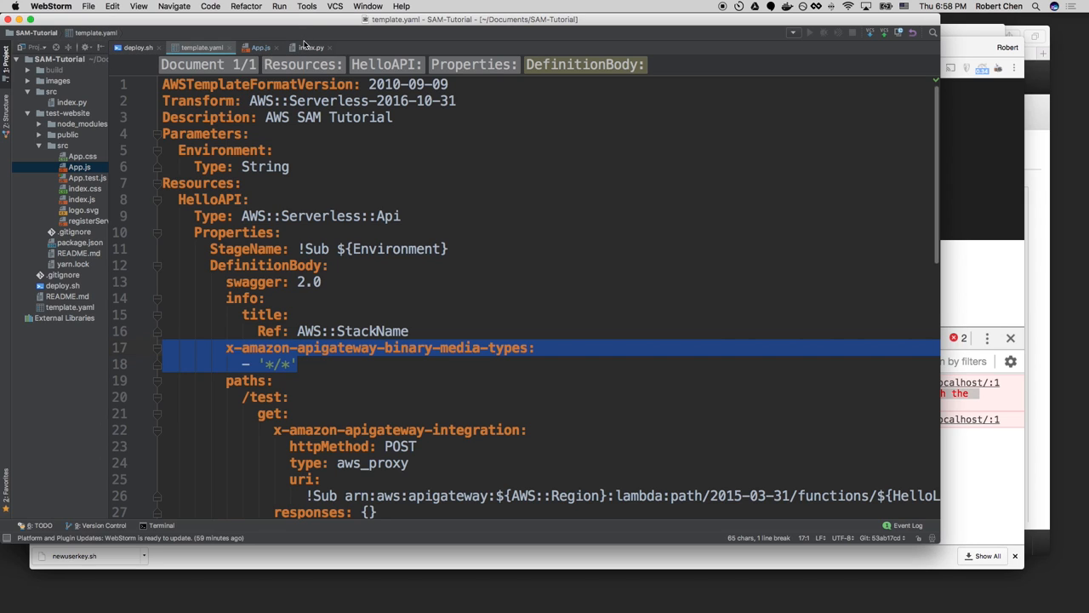
click(310, 47)
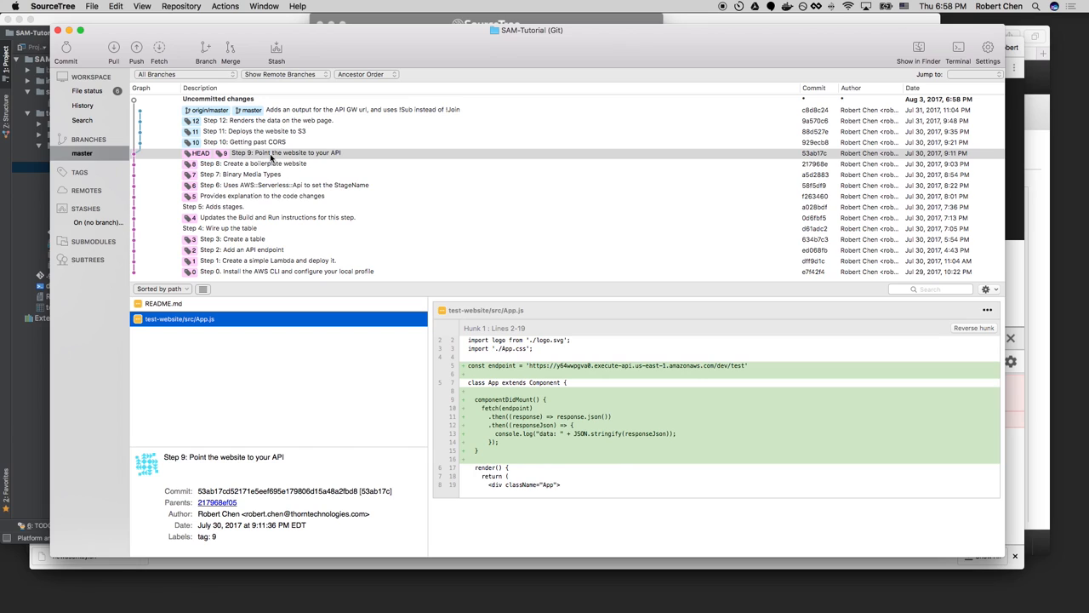
Check out the Step 10: Getting past CORS commit and confirm.
right_click(247, 143)
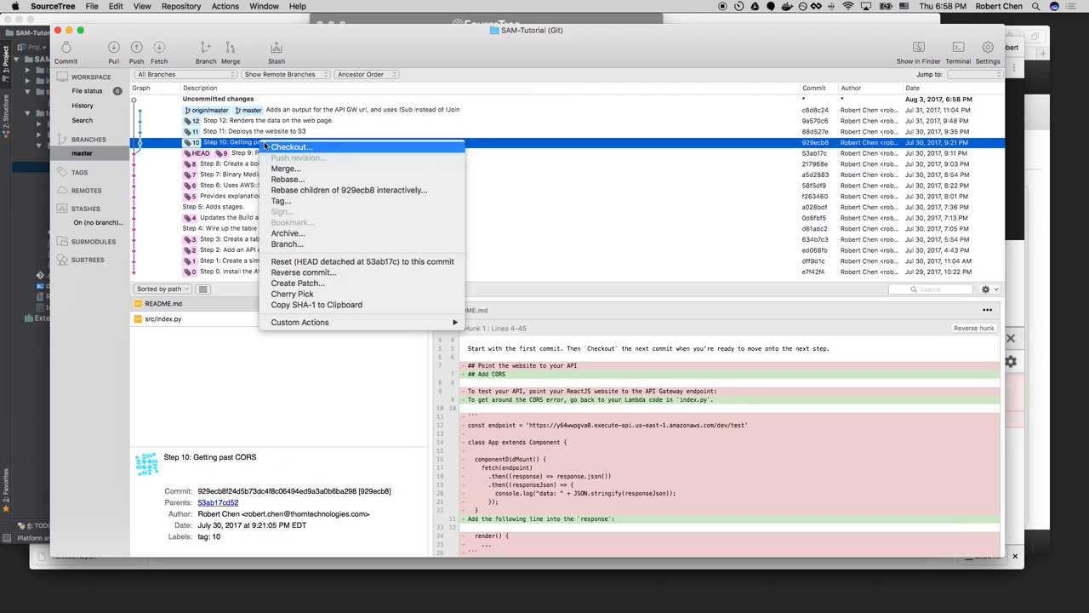
click(293, 147)
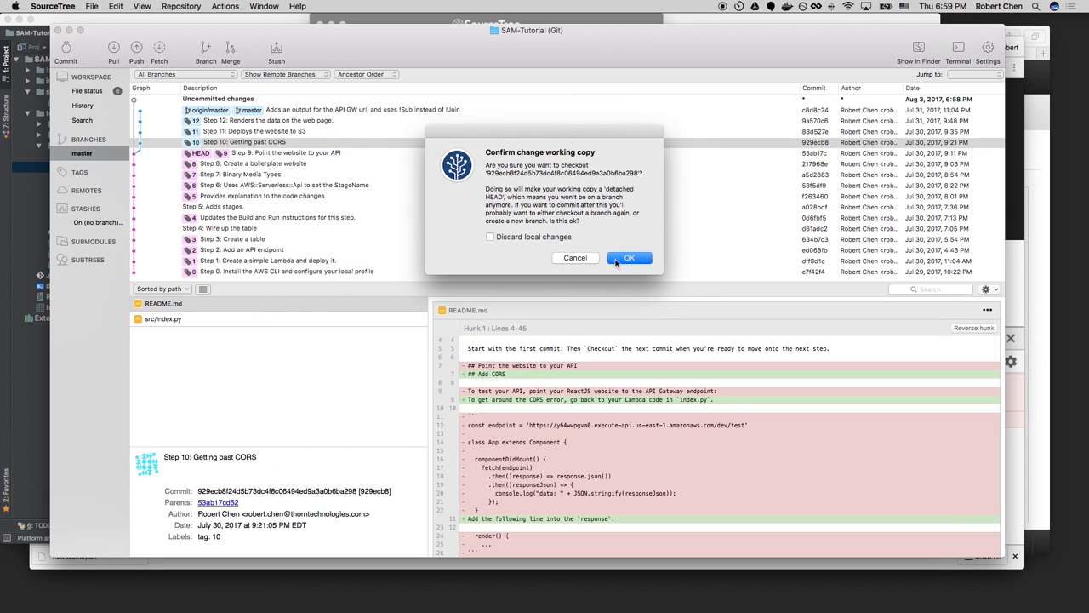
click(630, 258)
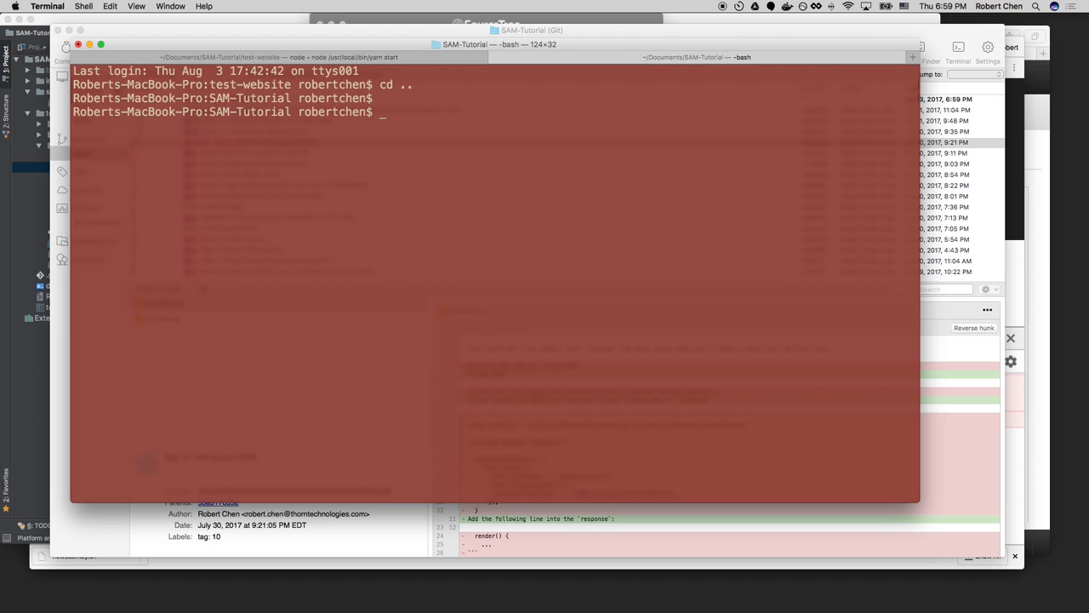
Run ./deploy.sh in the SAM-Tutorial folder to package and upload the Step 10 code.
text(./deploy.sh)
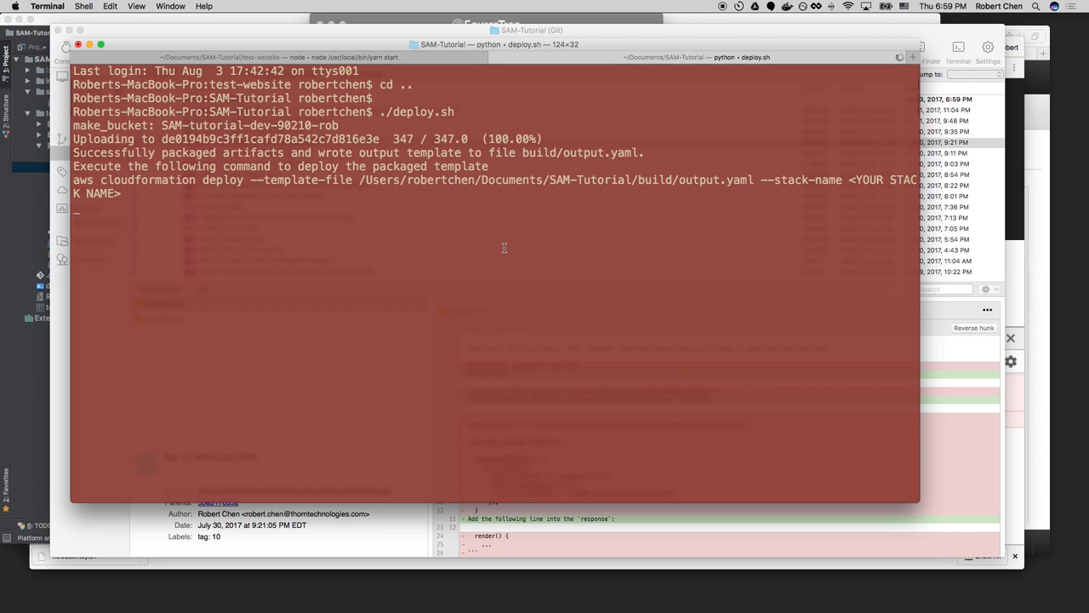
key(Cmd+Tab)
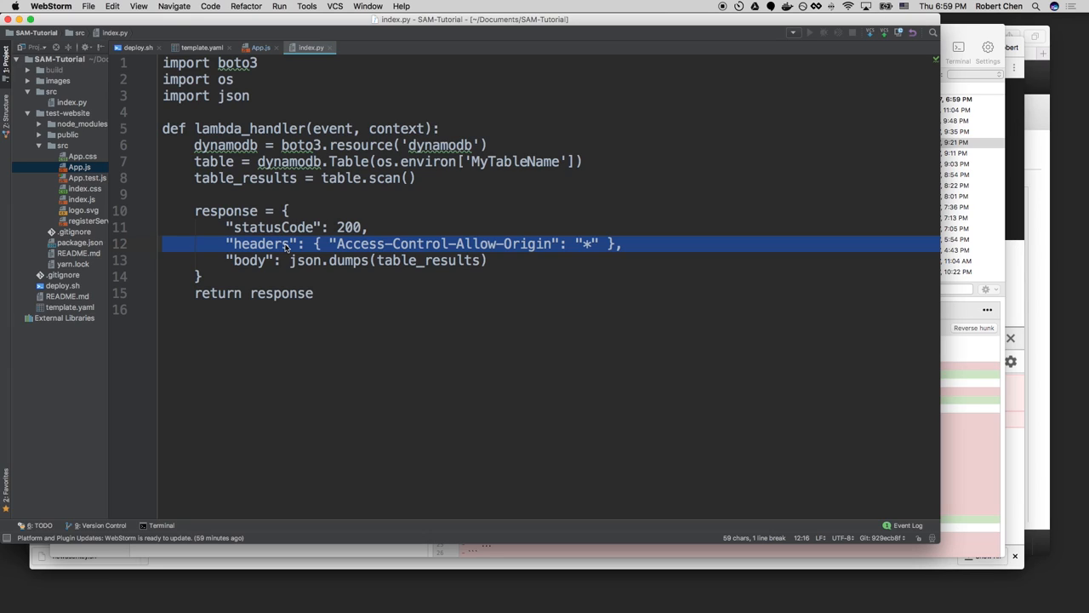
key(cmd+tab)
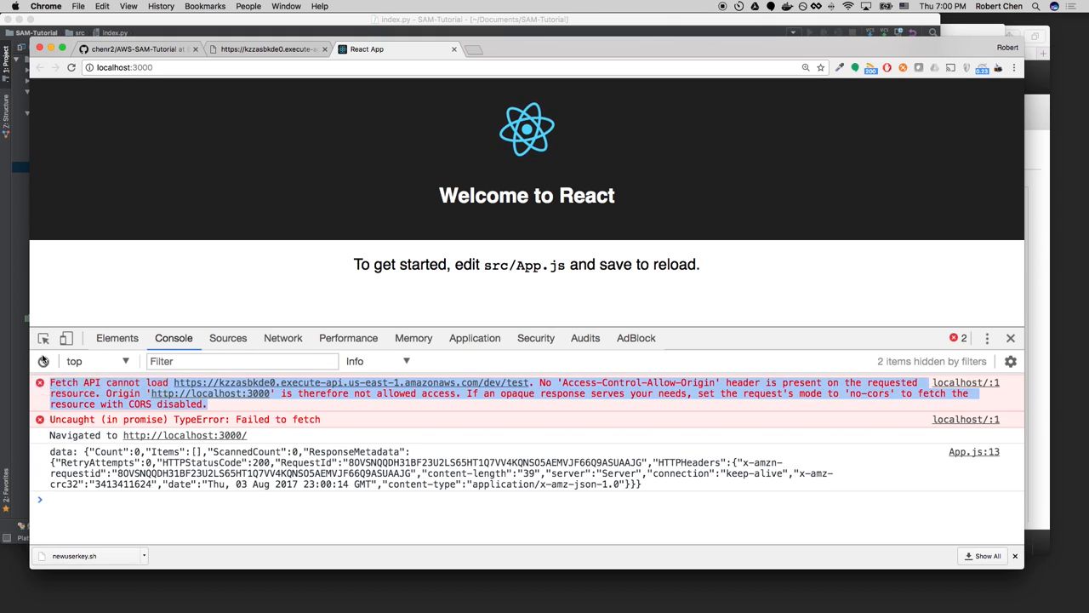
Bring the Keynote presentation forward after the successful API fetch.
click(44, 361)
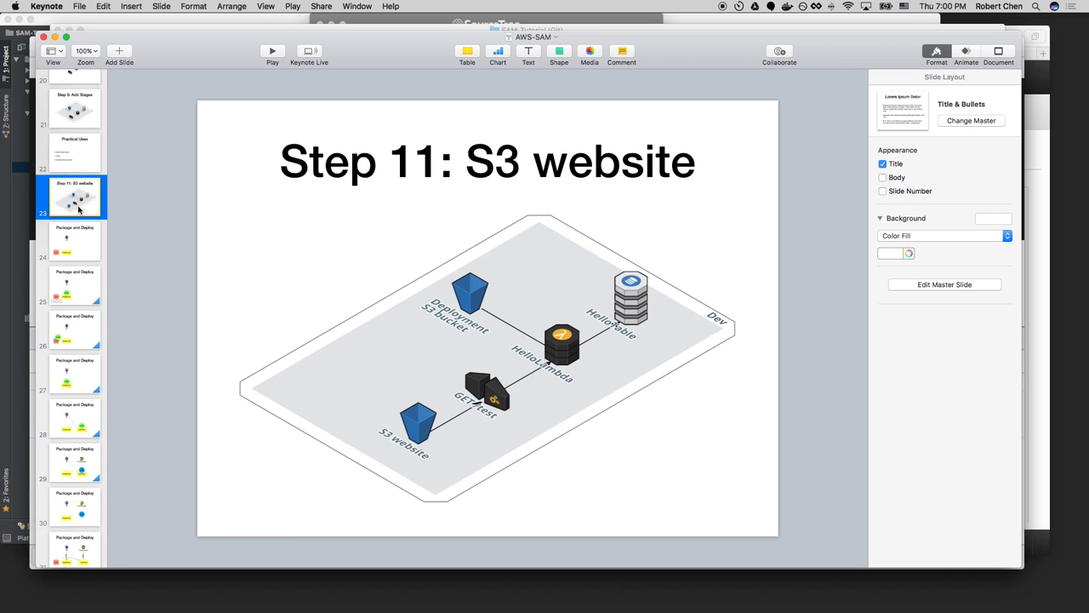
mouse_move(79, 211)
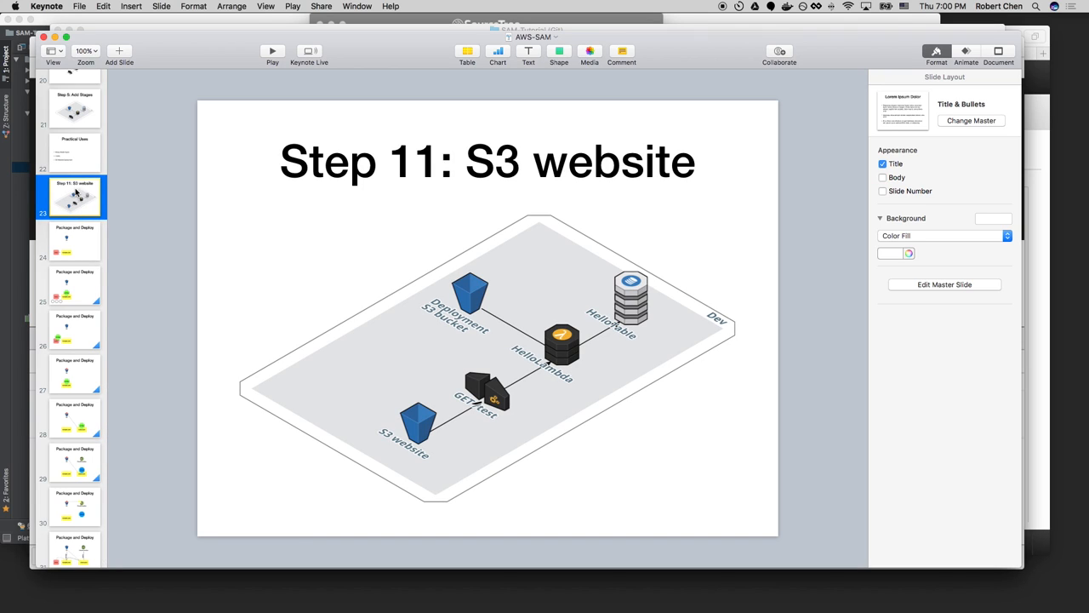
mouse_move(66, 245)
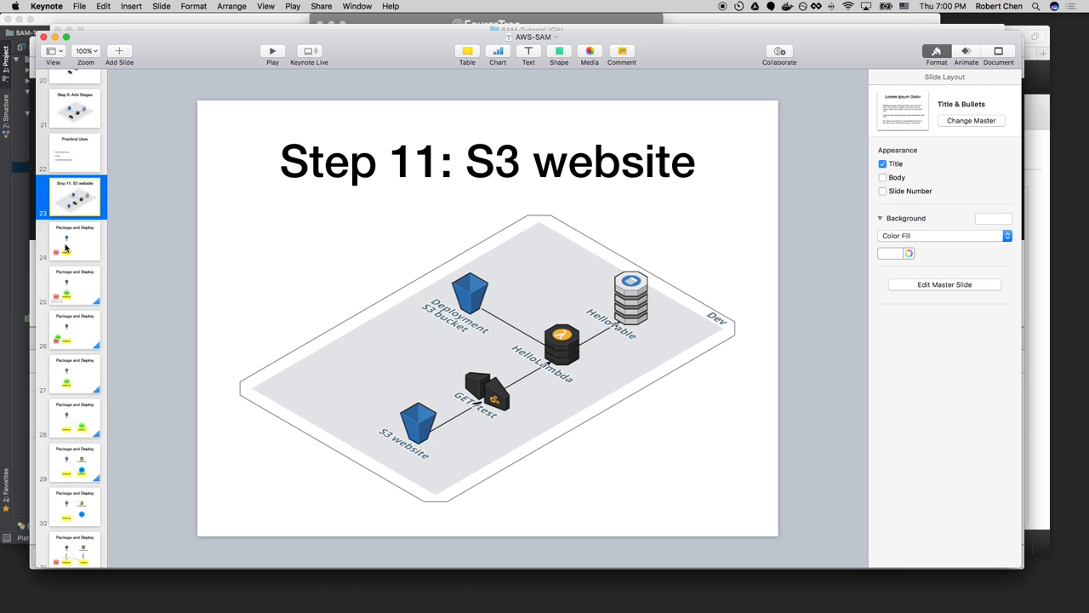
Flip between the Step 11: S3 website and Package and Deploy slides, then leave Keynote.
click(75, 242)
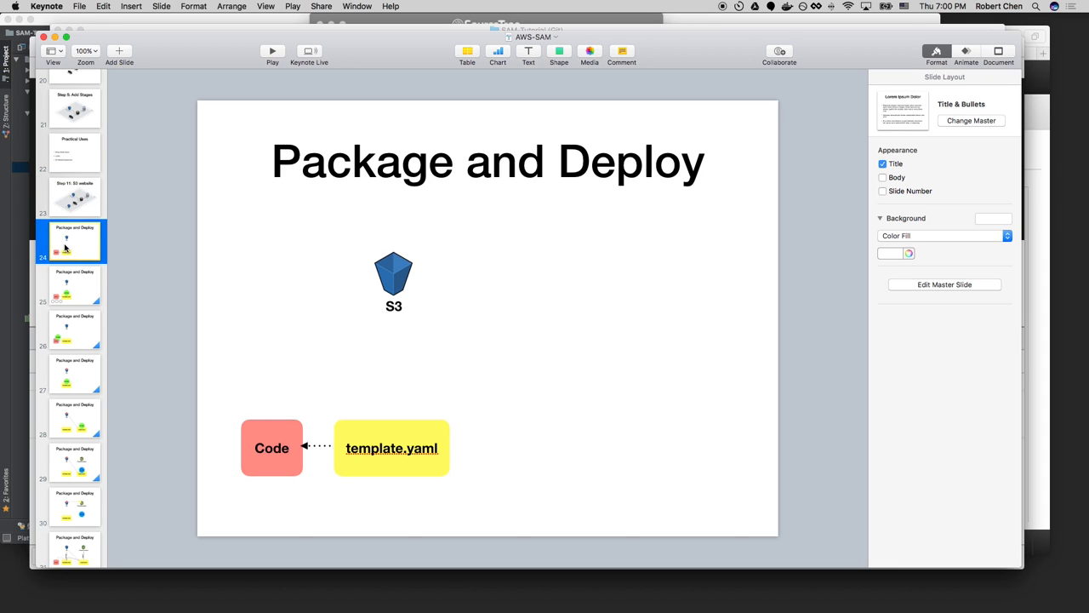
click(75, 198)
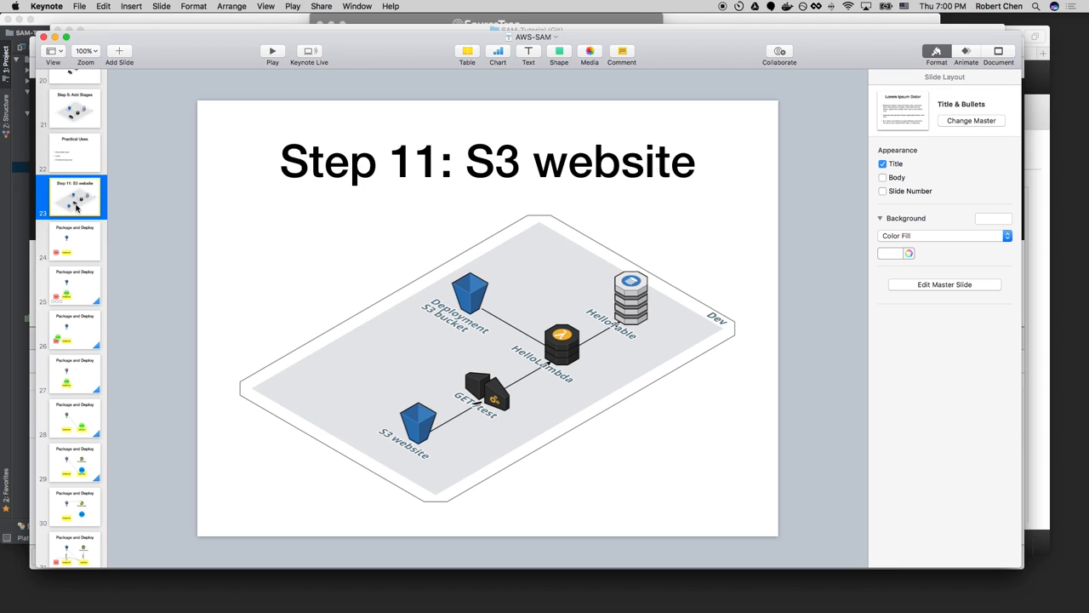
mouse_move(75, 218)
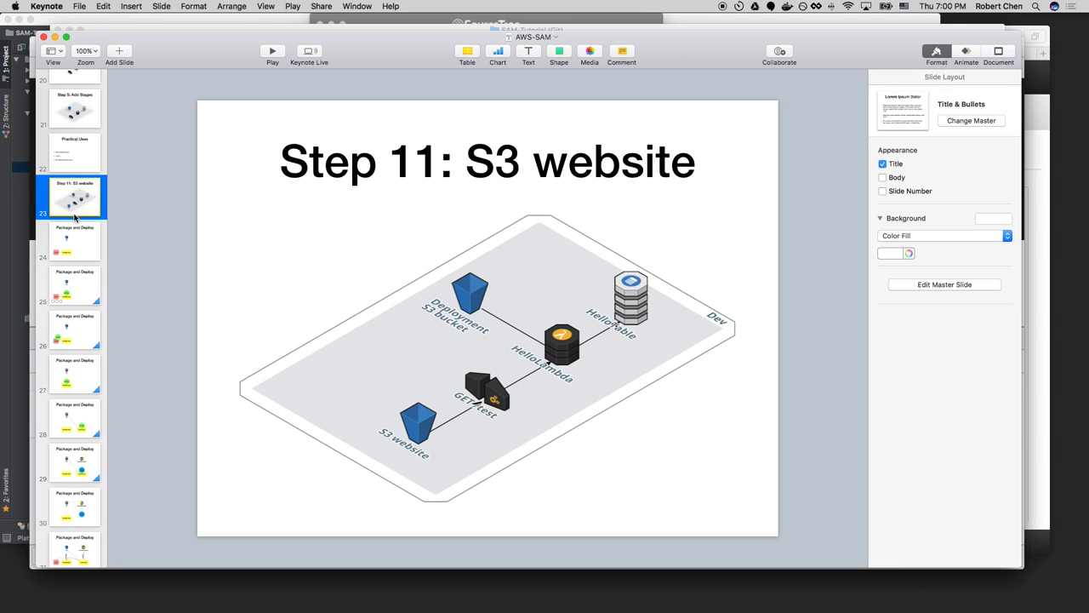
click(75, 242)
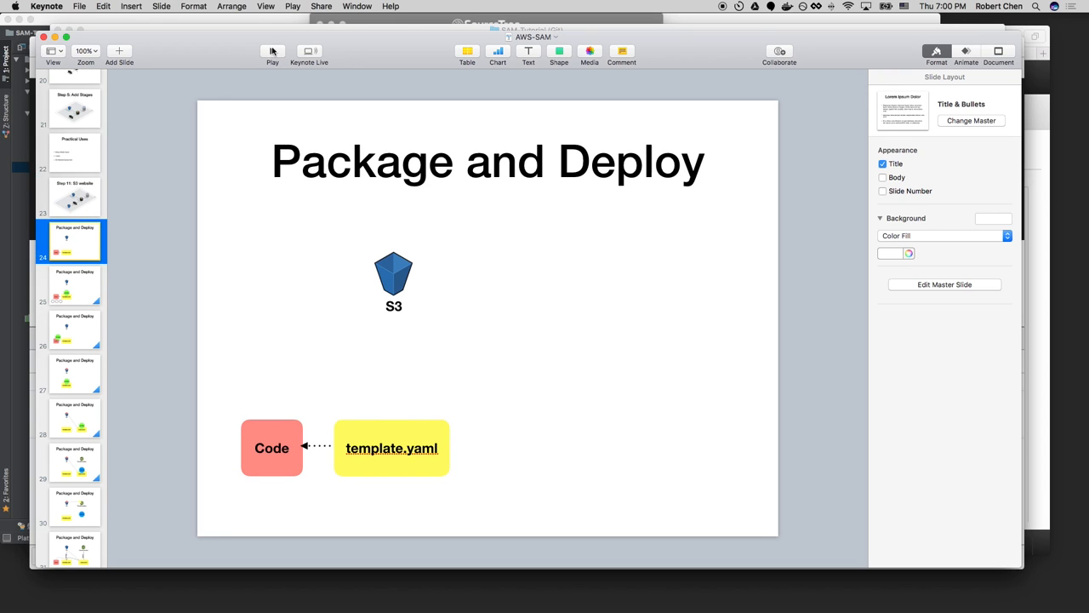
key(Cmd+Tab)
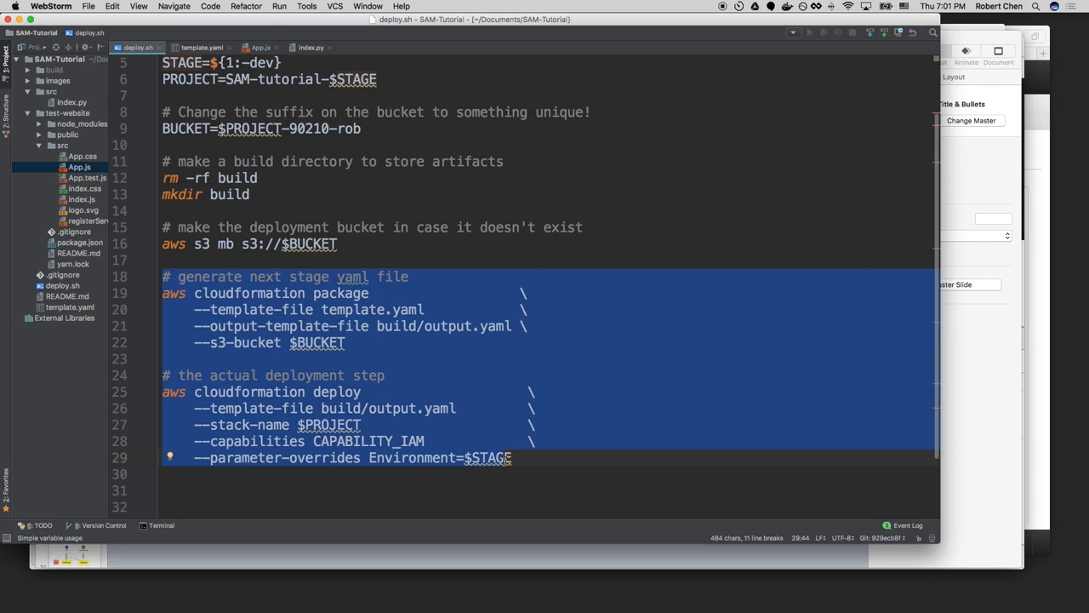
key(cmd+tab)
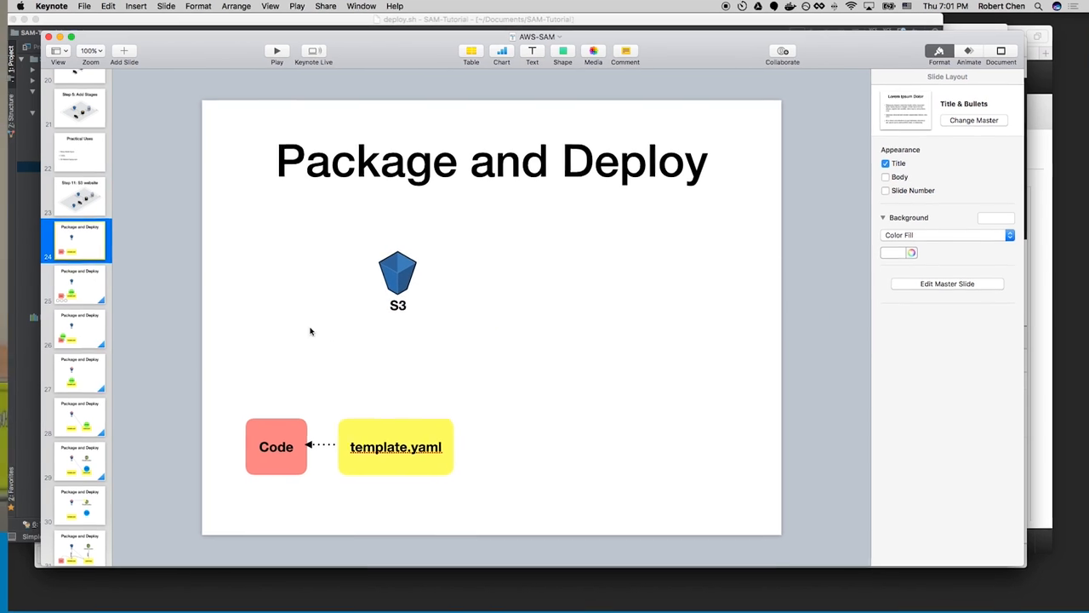
click(75, 196)
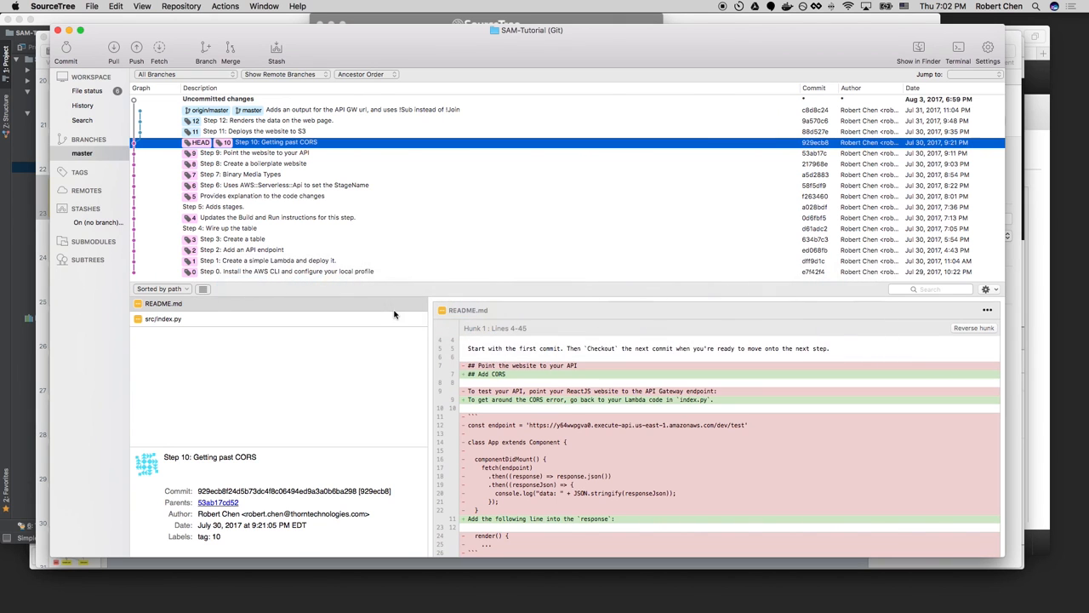
Check out the Step 11: Deploys the website to S3 commit and view its template.yaml changes.
right_click(255, 131)
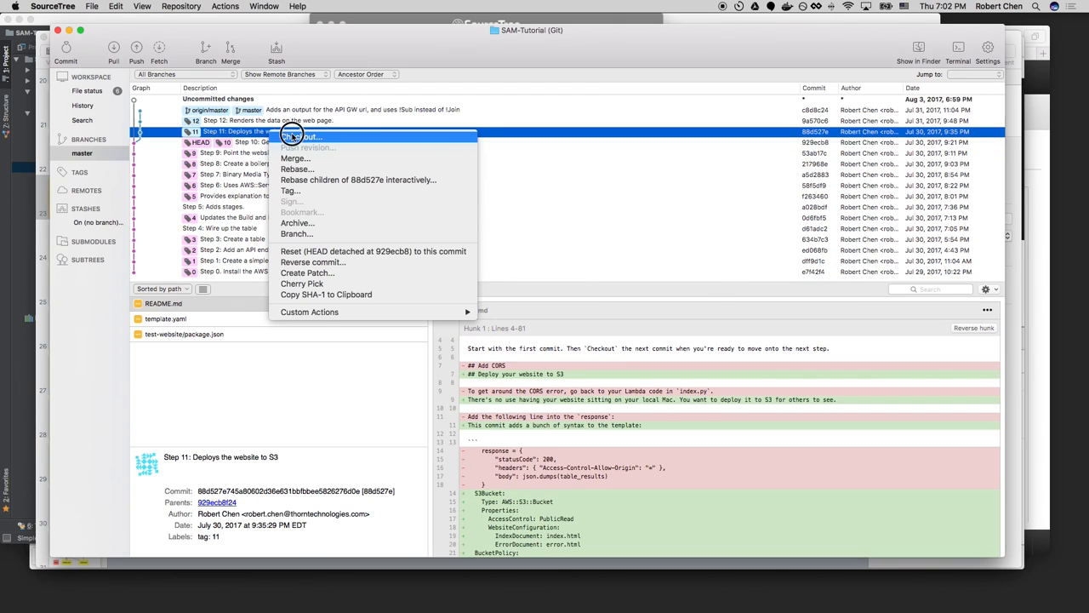
click(306, 136)
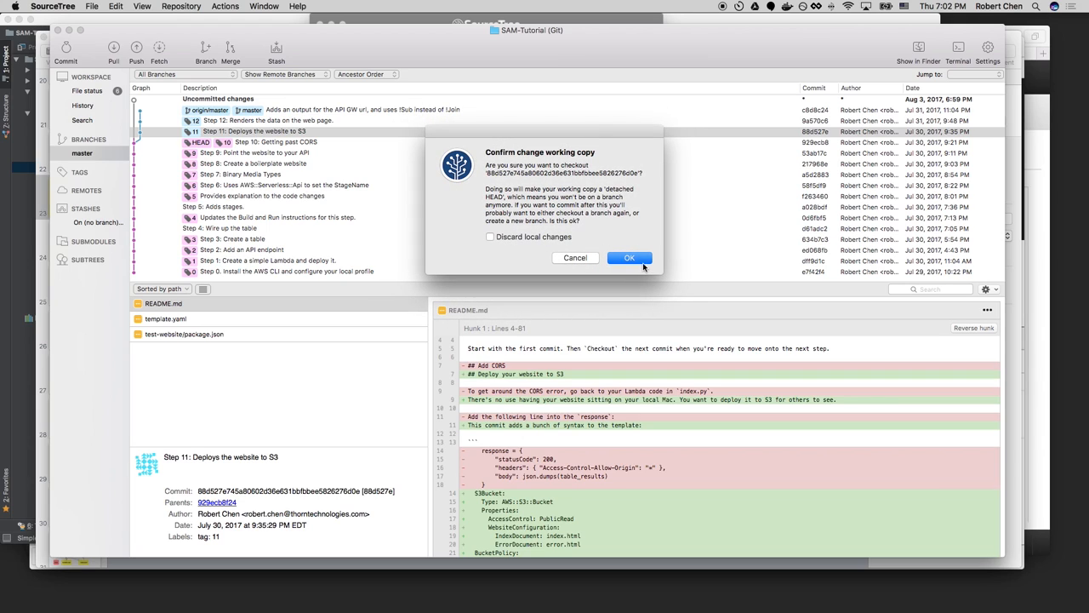
click(630, 259)
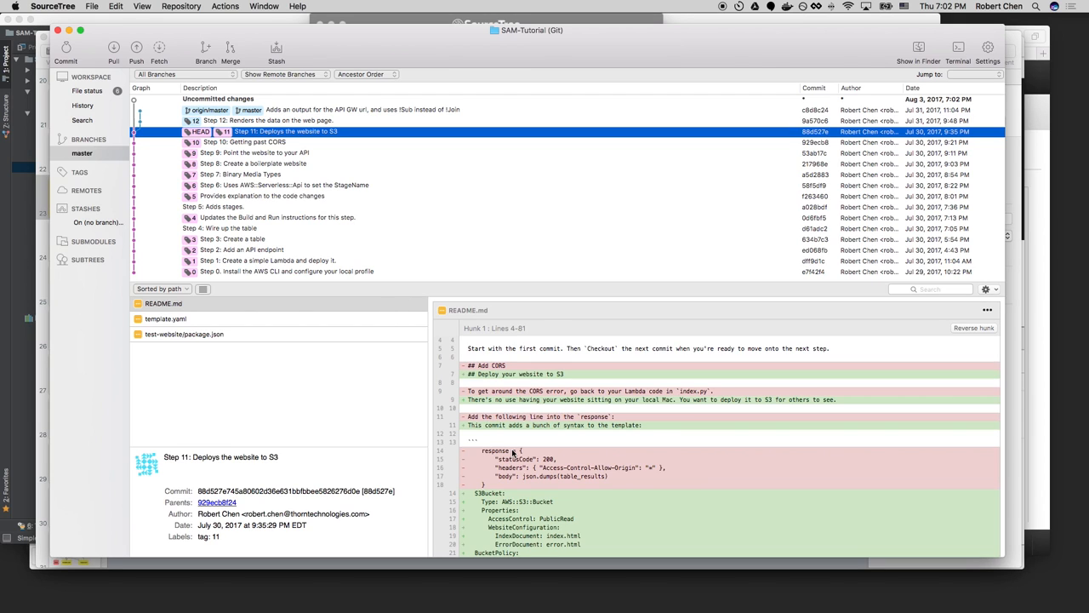
click(165, 318)
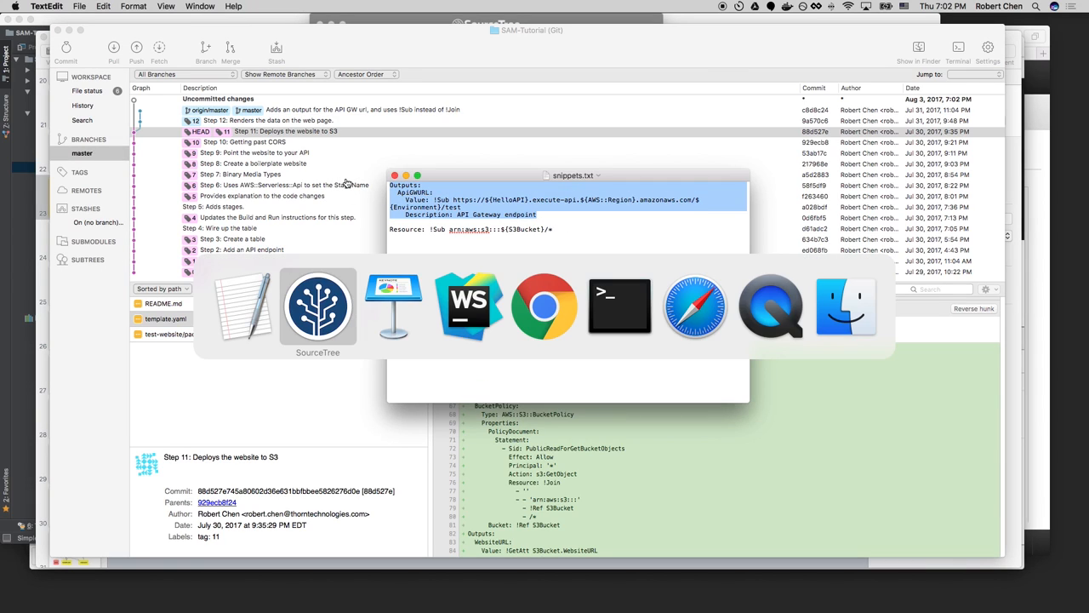
View the WebsiteURL and ApiGWURL Outputs in WebStorm's template.yaml.
click(468, 307)
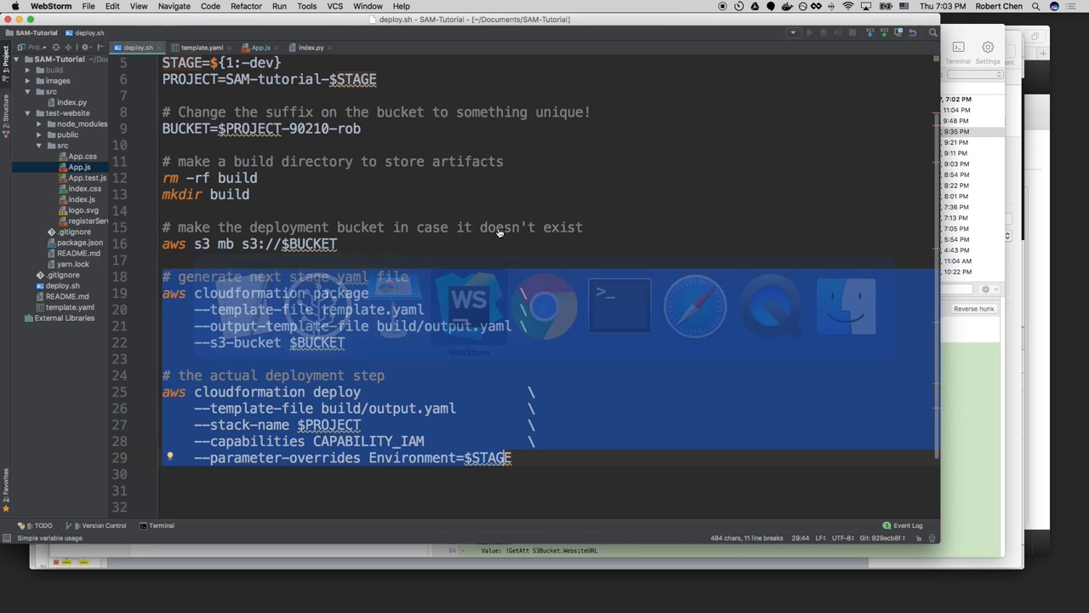
click(200, 48)
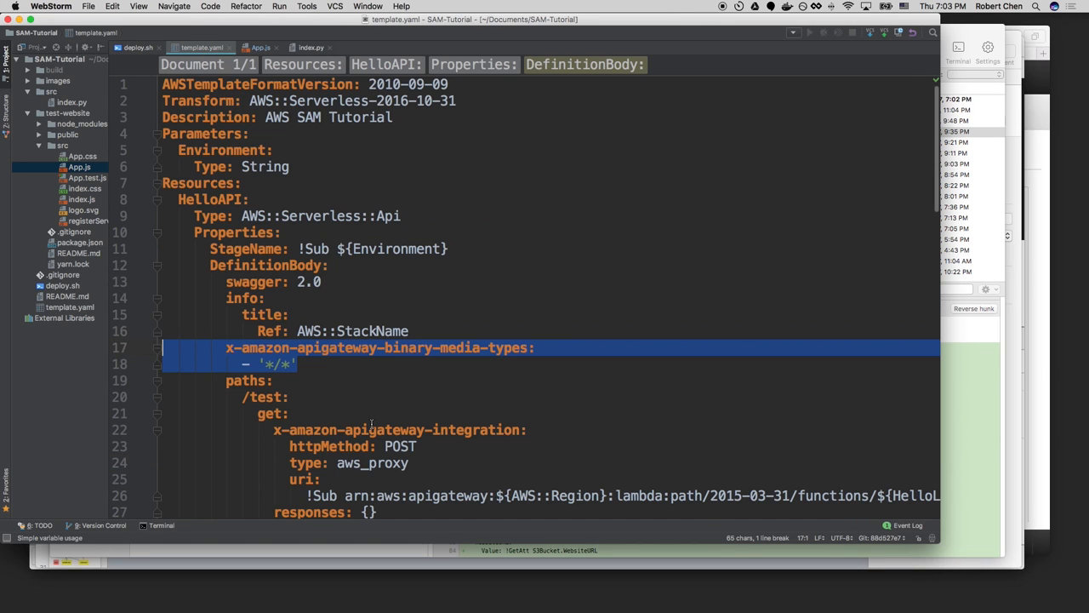
scroll(down, 3)
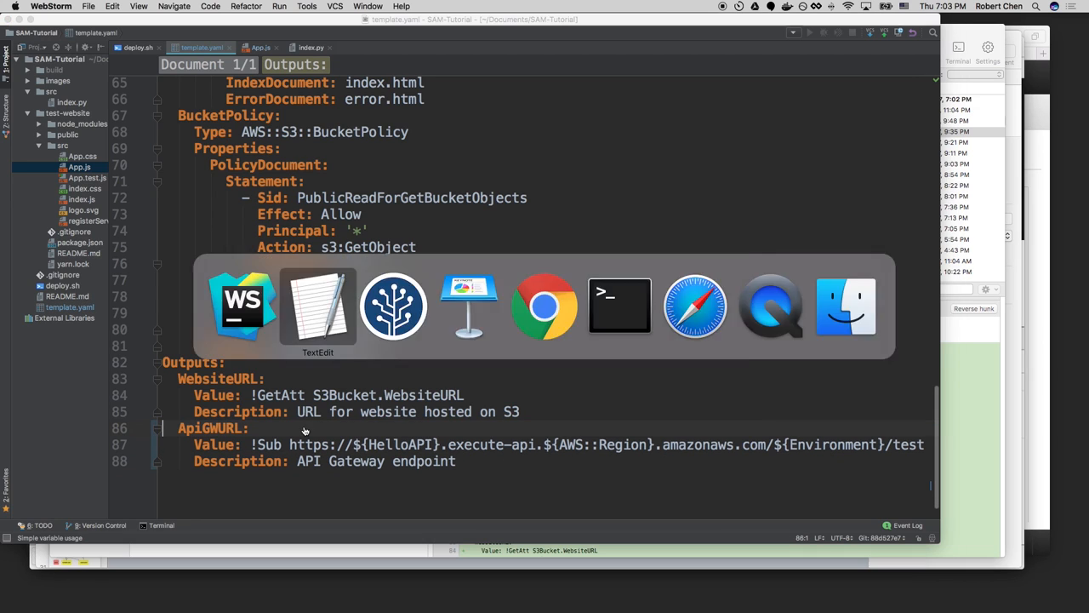
Review the commit's package.json and template.yaml changes in SourceTree.
click(393, 305)
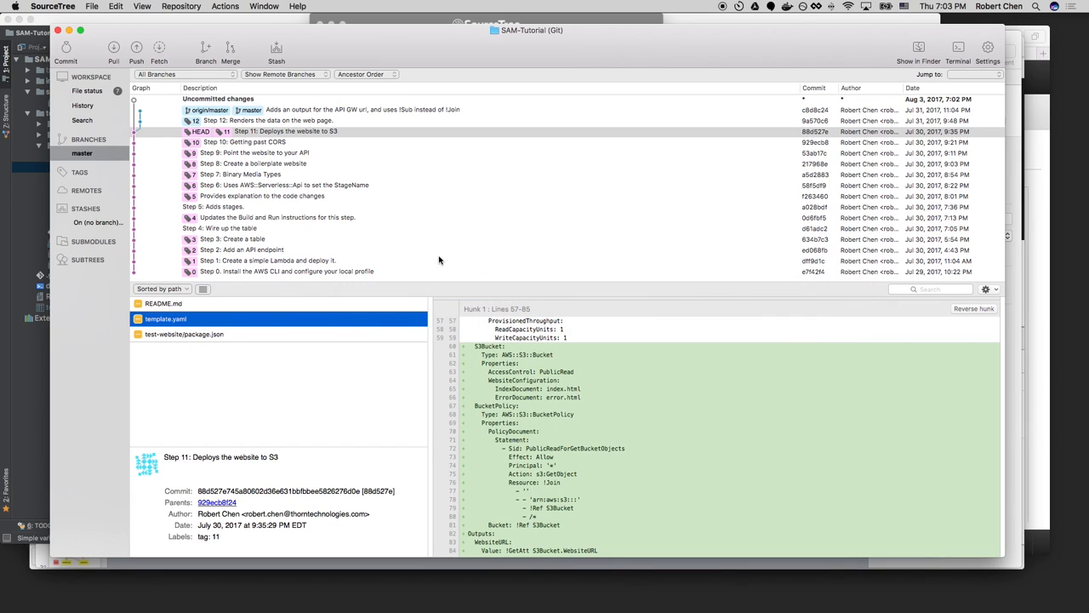
click(184, 334)
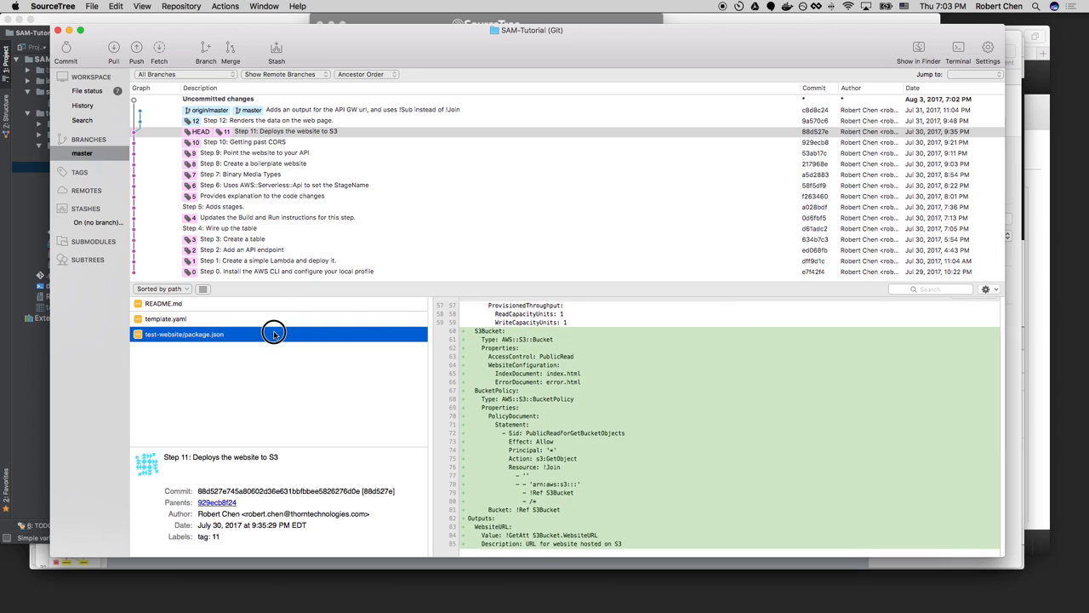
click(167, 318)
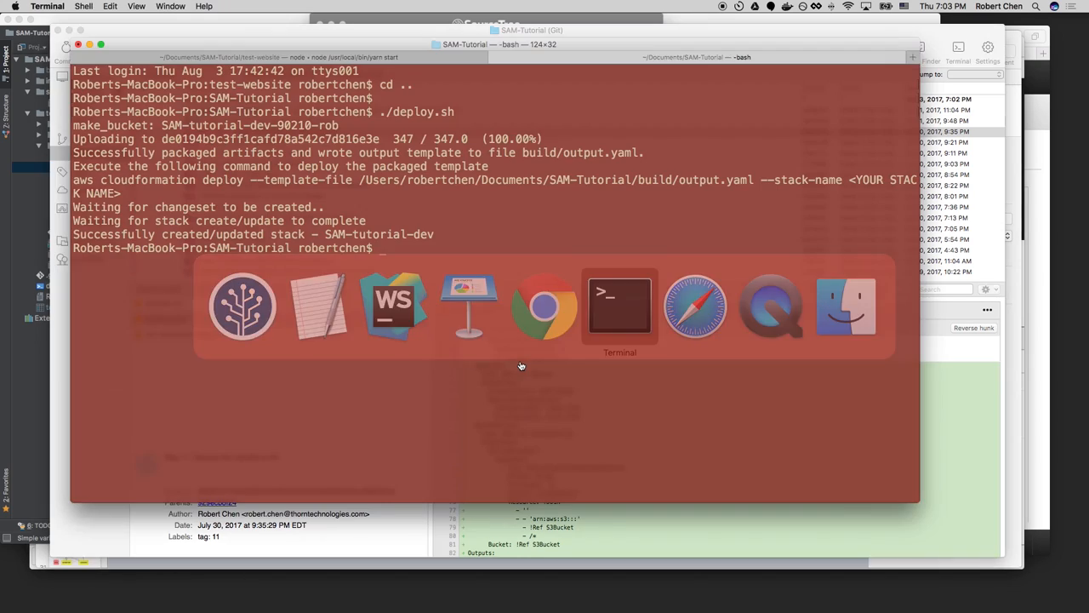
Run ./deploy.sh to package the template and update the dev stack.
text(./deploy.sh)
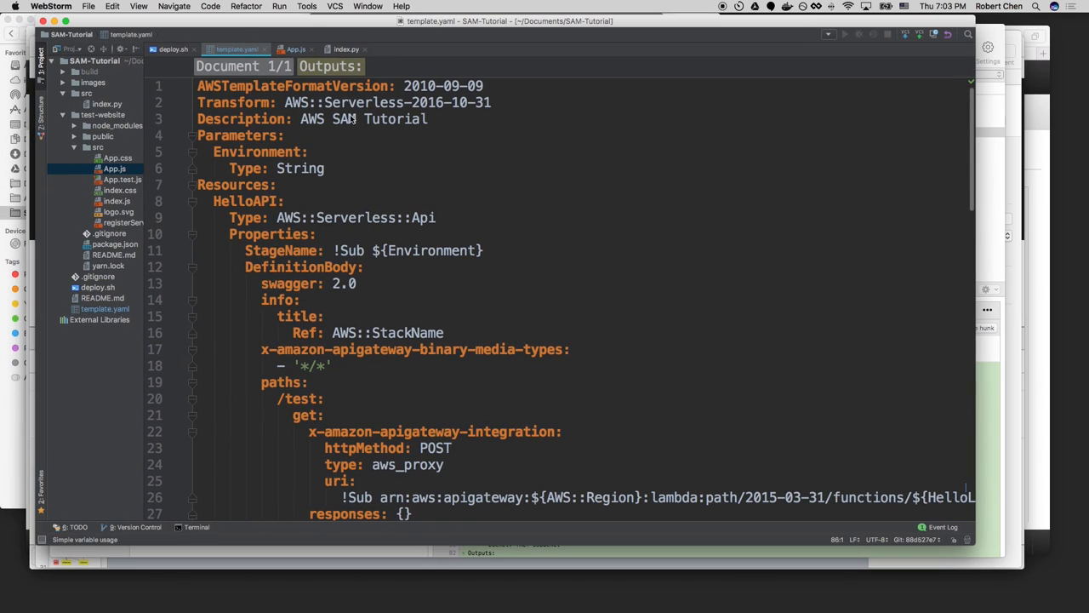
Fold HelloAPI, HelloLambda and HelloTable, then scroll to the S3Bucket and BucketPolicy resources.
click(195, 201)
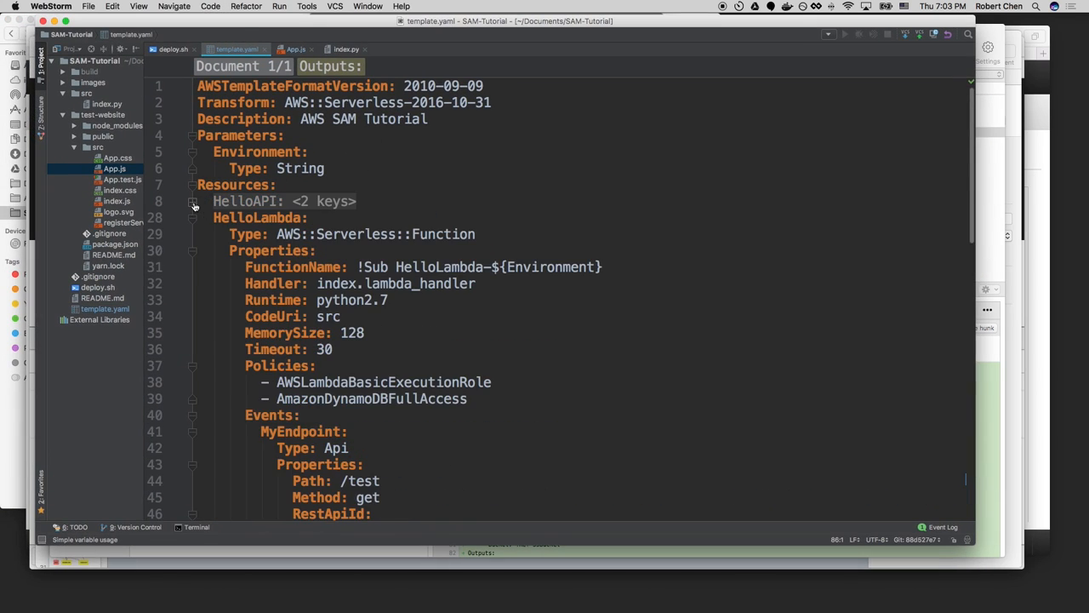
click(194, 217)
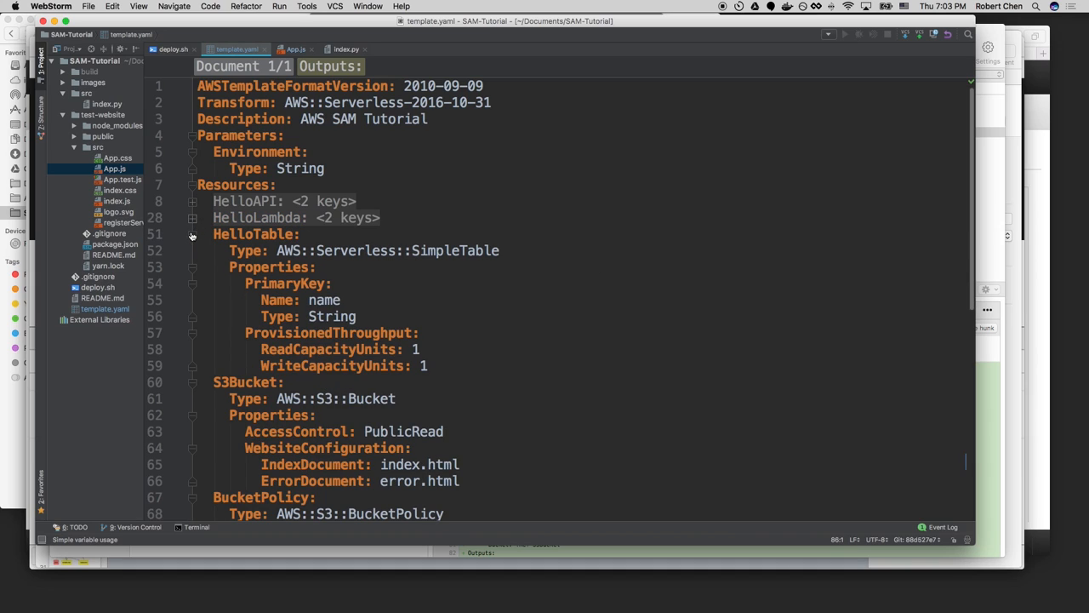
click(191, 233)
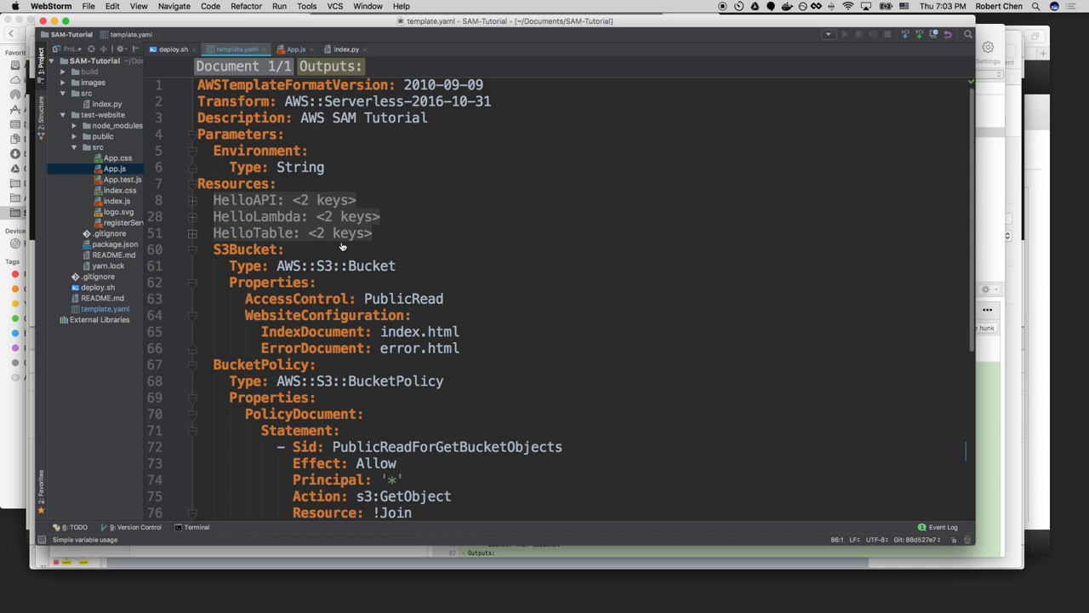
scroll(down, 3)
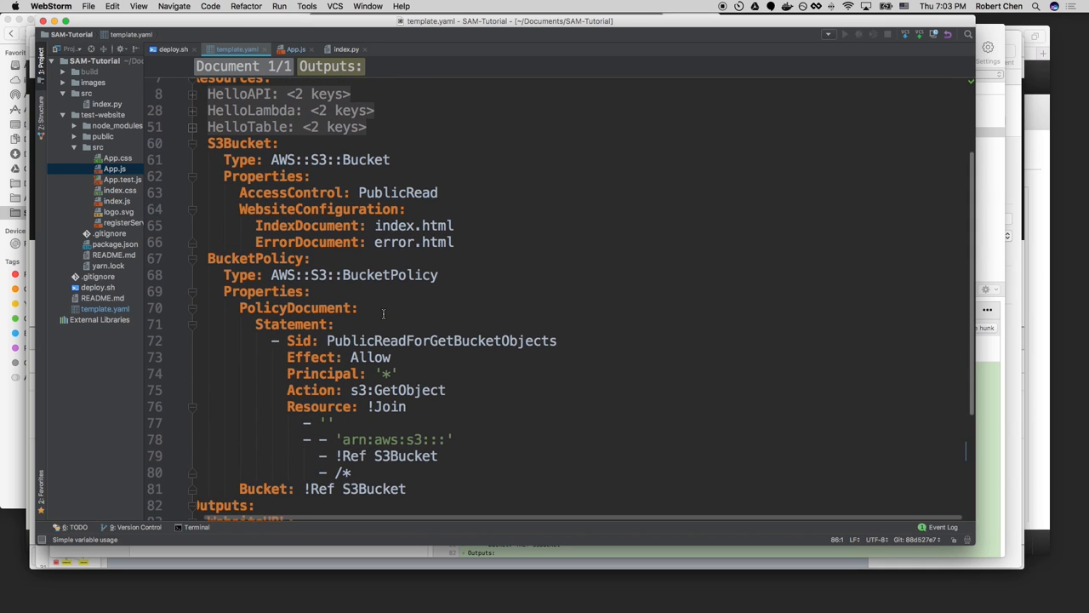
scroll(down, 3)
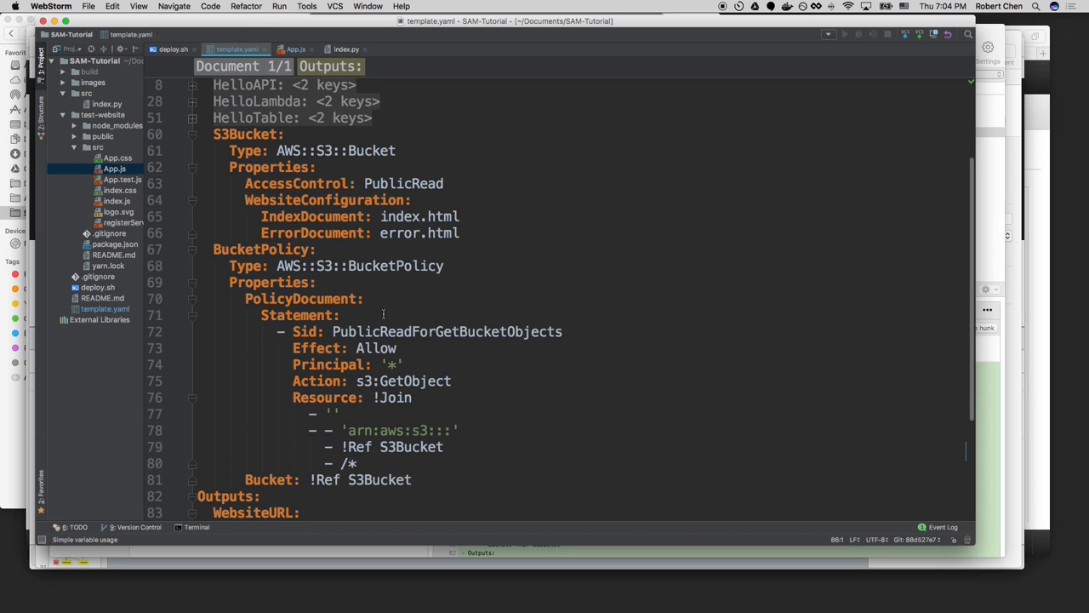
Review the Outputs section and enter !Sub for the ApiGWURL value.
scroll(down, 3)
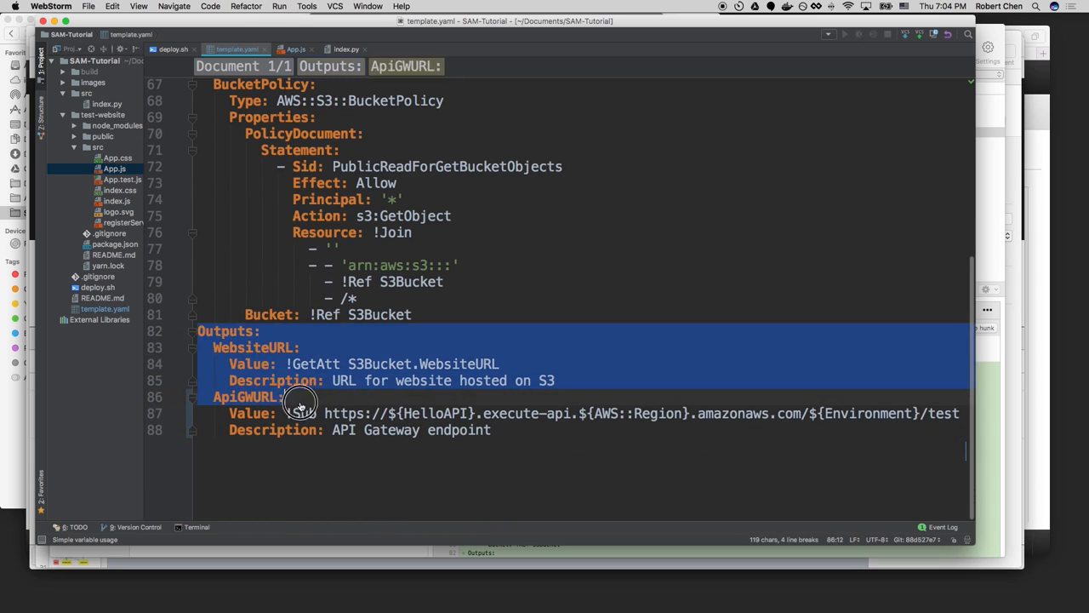
text(!Sub)
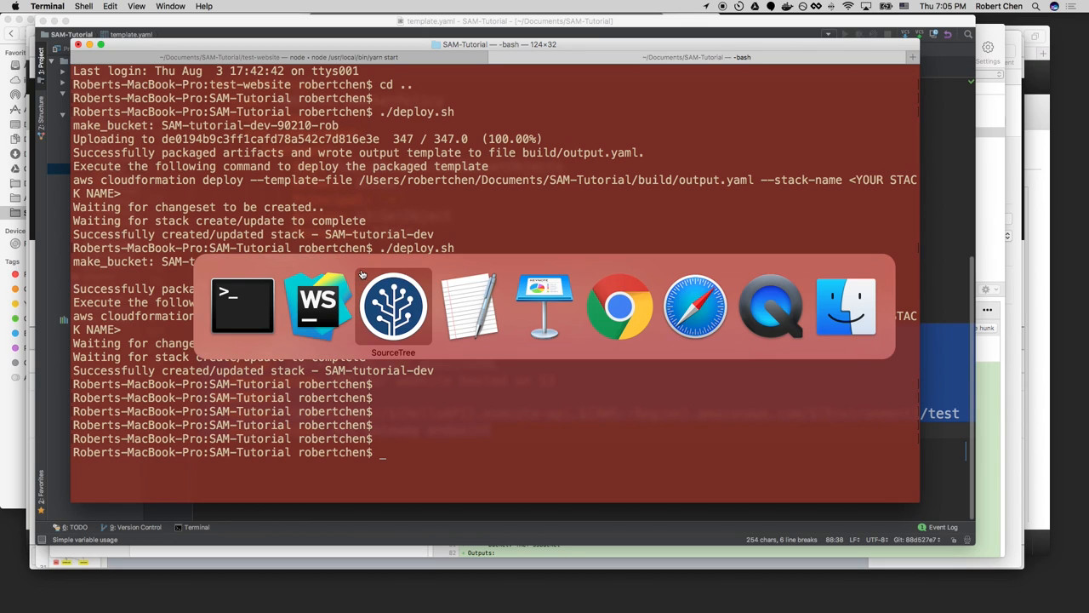
After the stack update succeeds, switch to the browser's CloudFormation stacks list.
click(695, 306)
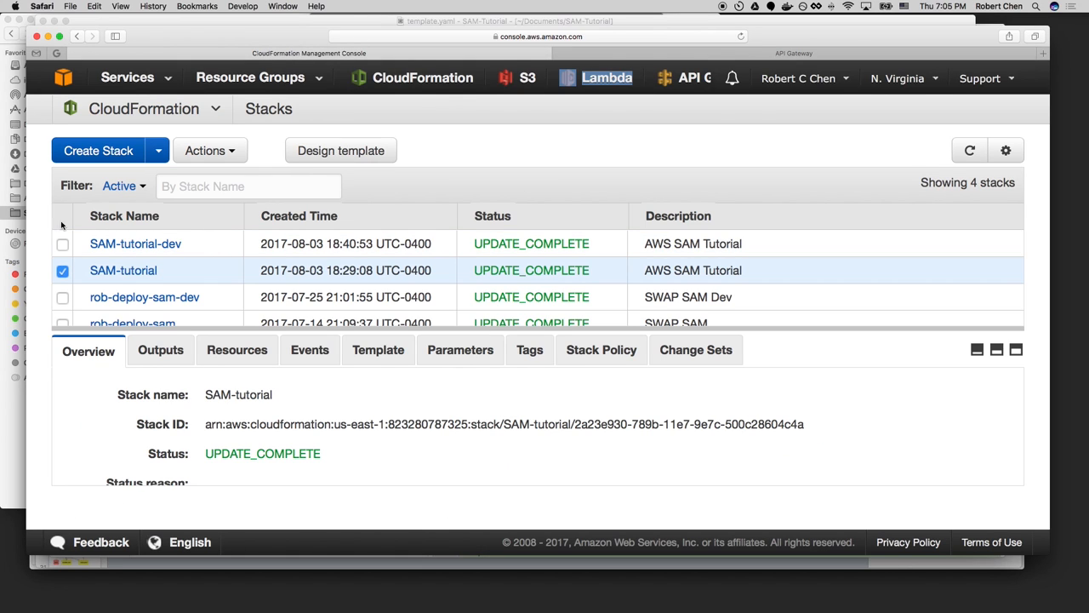
View SAM-tutorial-dev's outputs, follow the WebsiteURL (404 NoSuchKey), and return to CloudFormation.
click(160, 351)
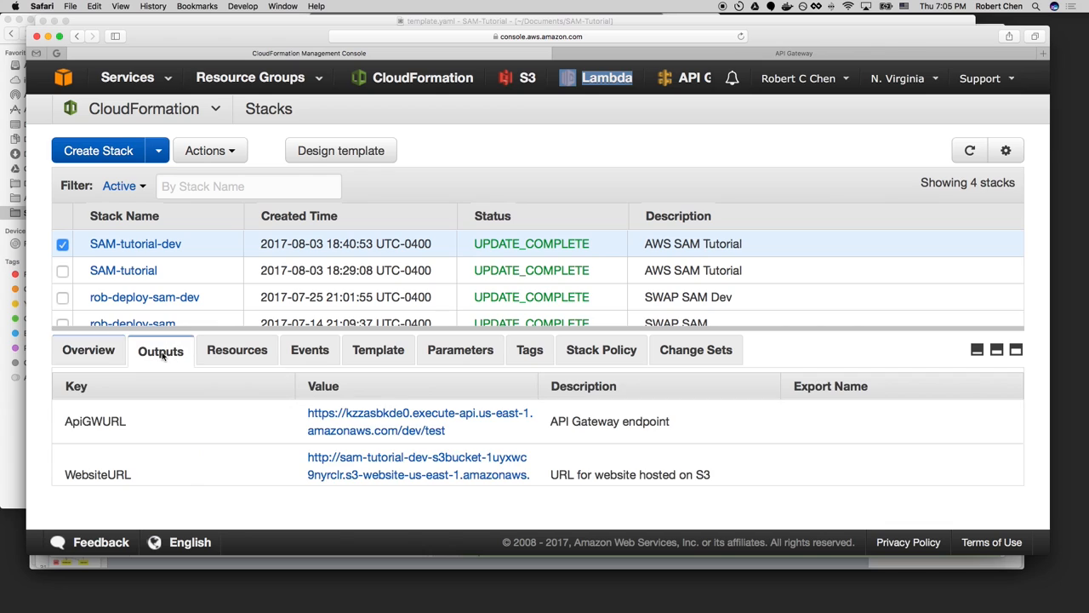
scroll(down, 3)
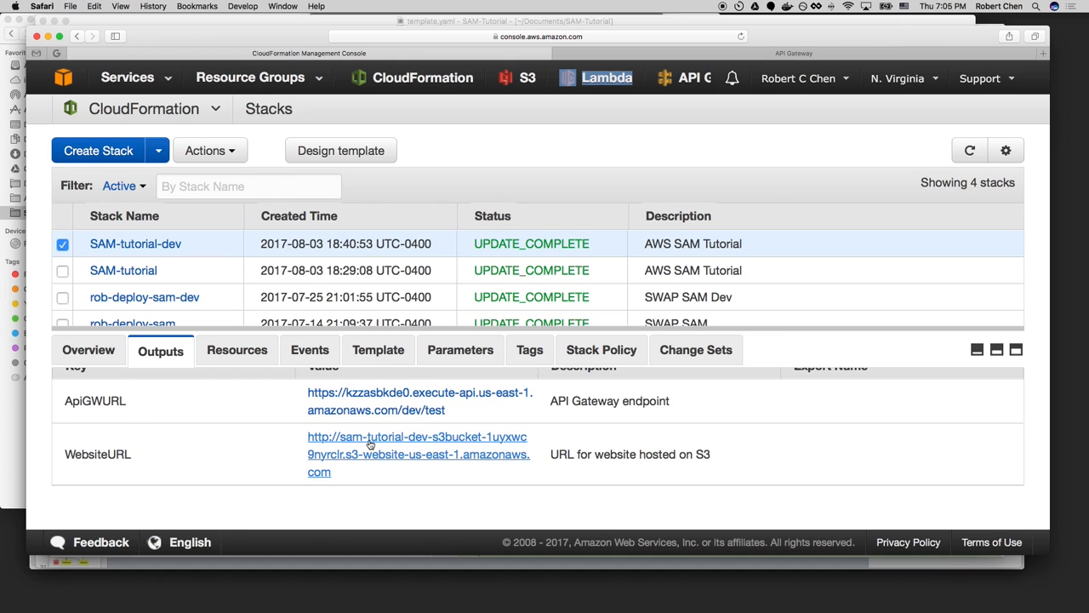
click(417, 436)
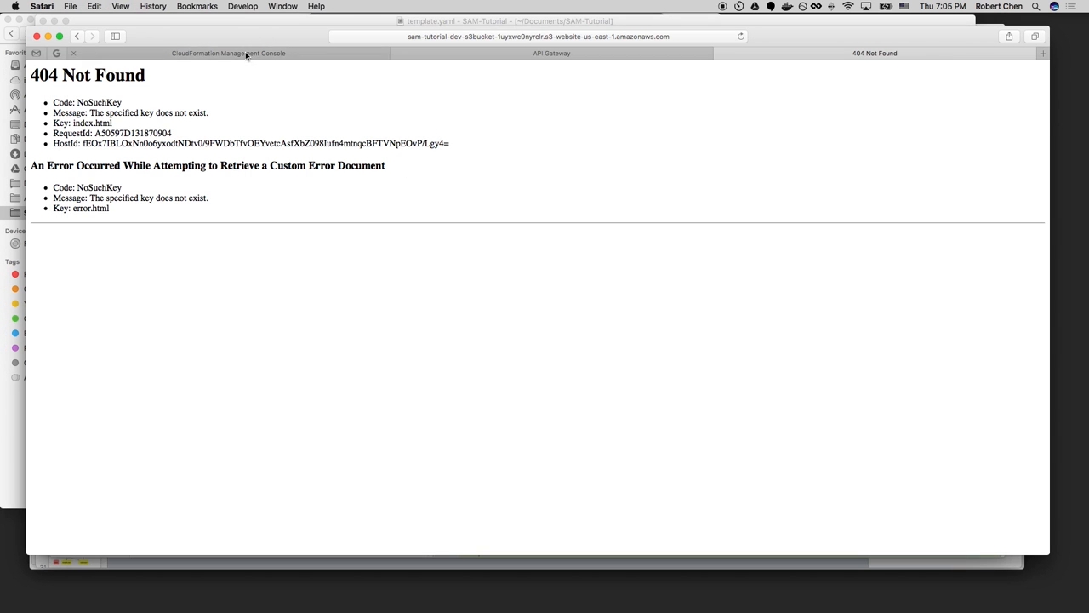
click(229, 53)
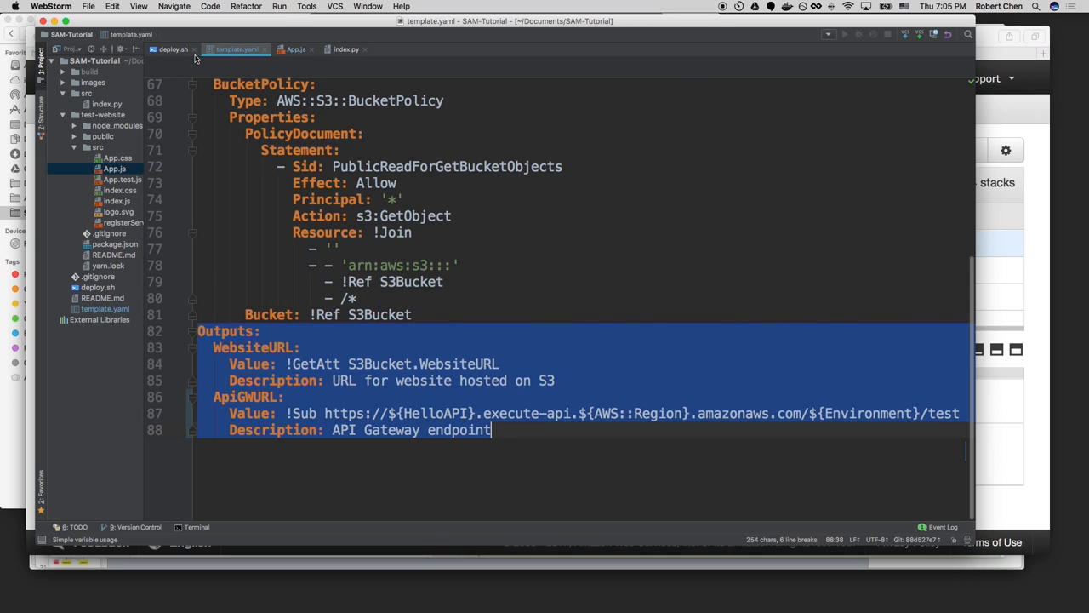
Open test-website's App.js and check the dev /test API endpoint it fetches from.
click(297, 48)
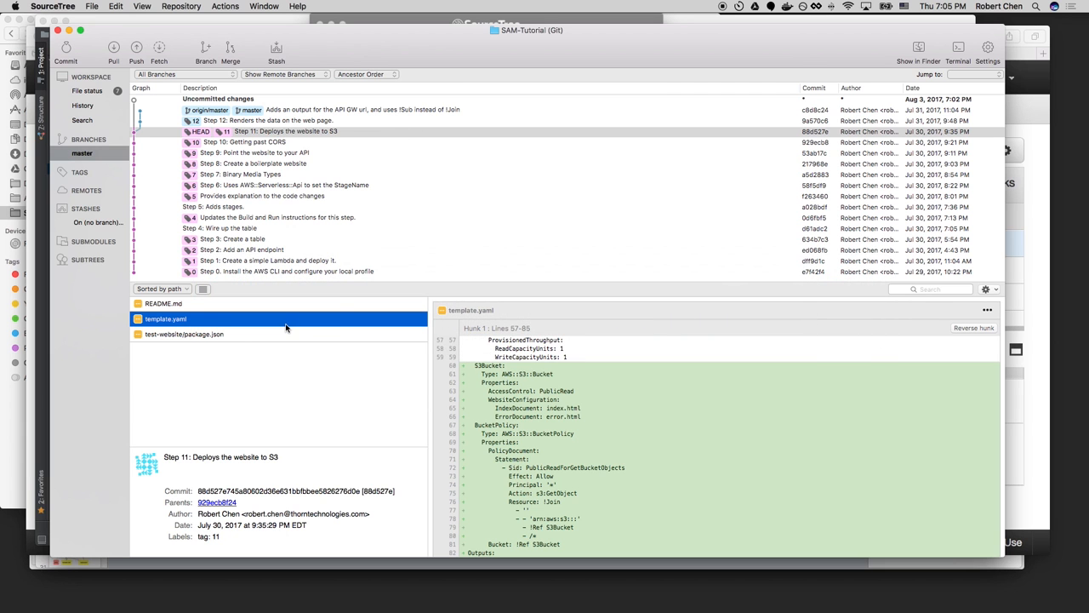
click(184, 334)
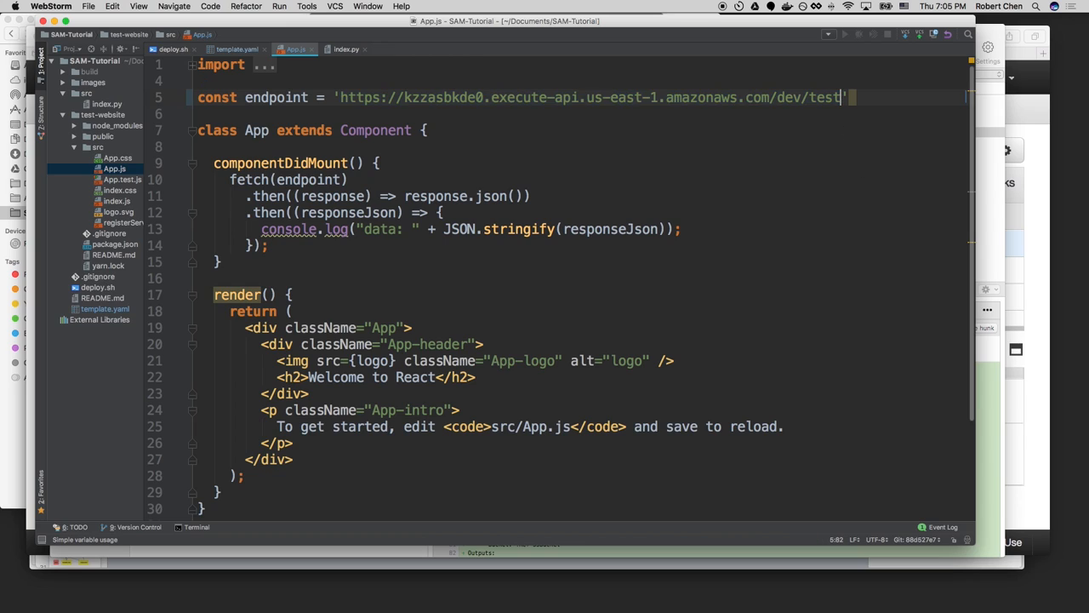
scroll(down, 3)
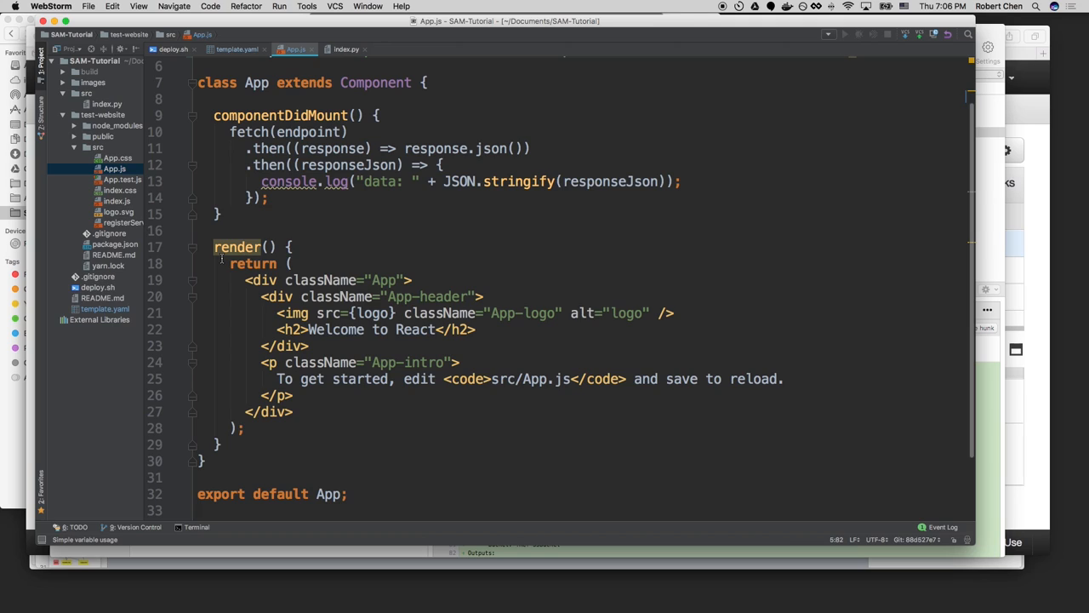
mouse_move(126, 152)
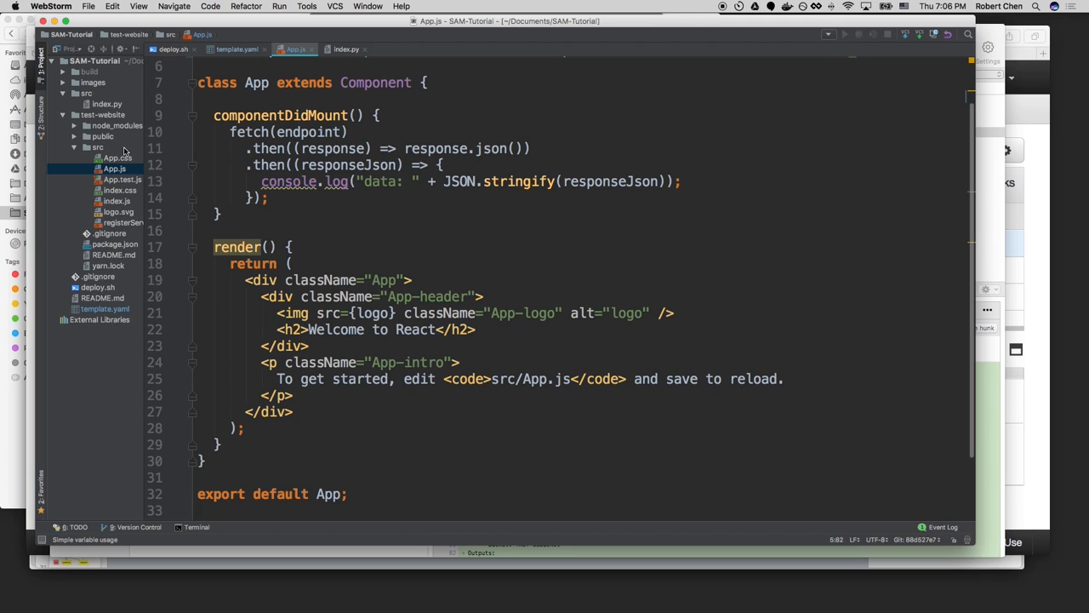
Open test-website's package.json deploy script, then switch to the browser for the bucket name.
click(116, 245)
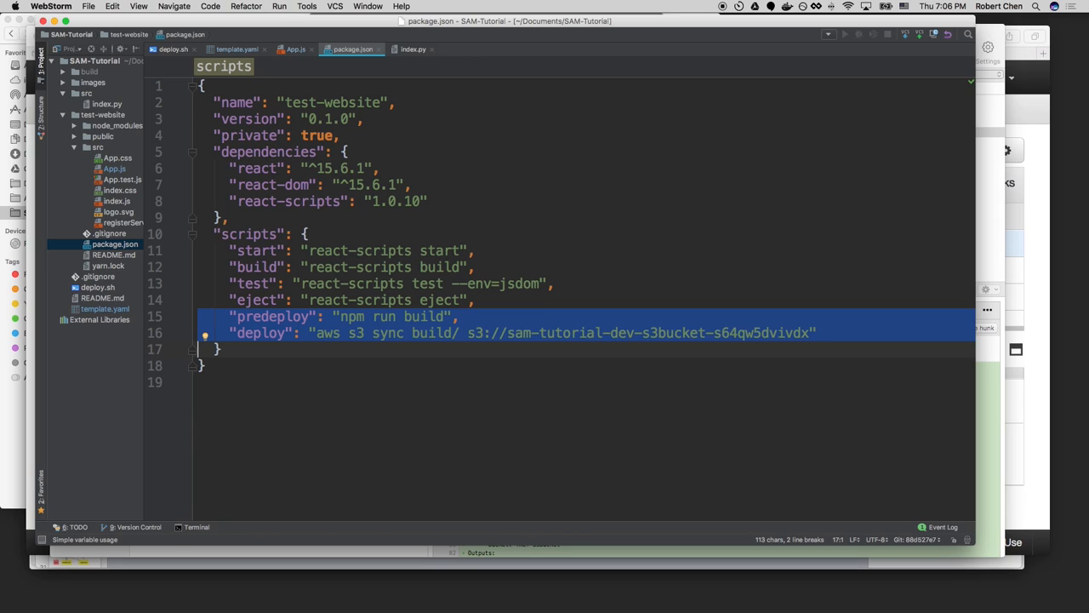
mouse_move(739, 344)
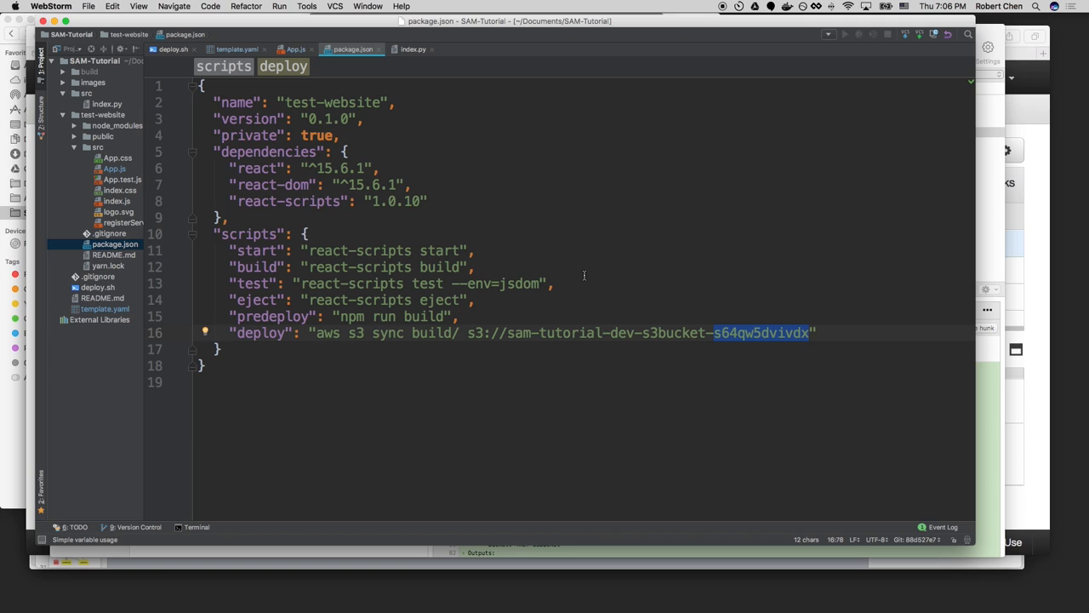
key(cmd+tab)
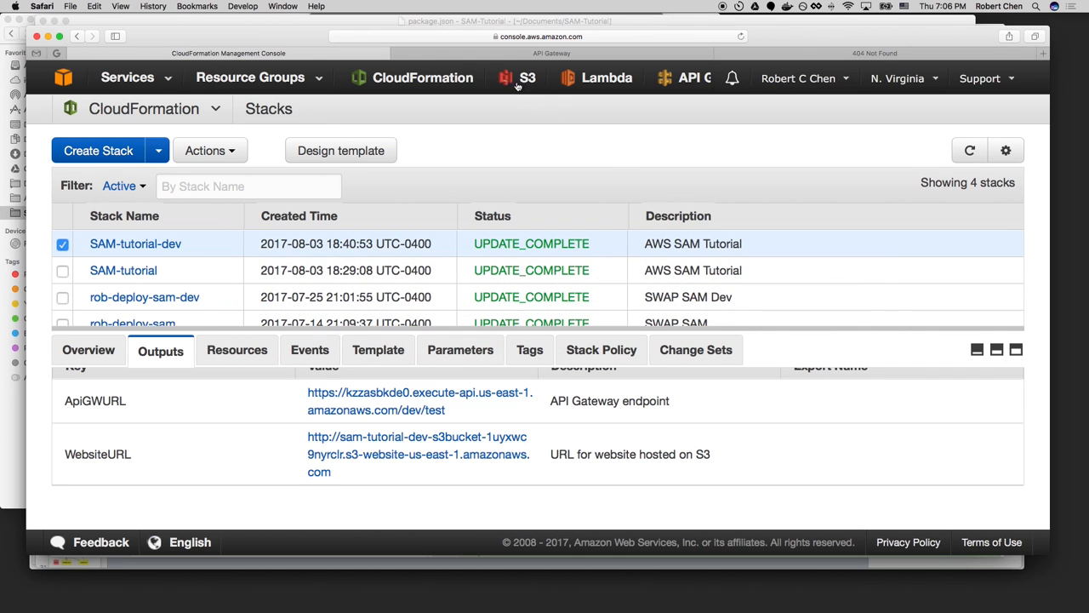
Find the bucket in the dev stack's resources and set the deploy script suffix to 1uyxwc9nyrclr.
click(517, 79)
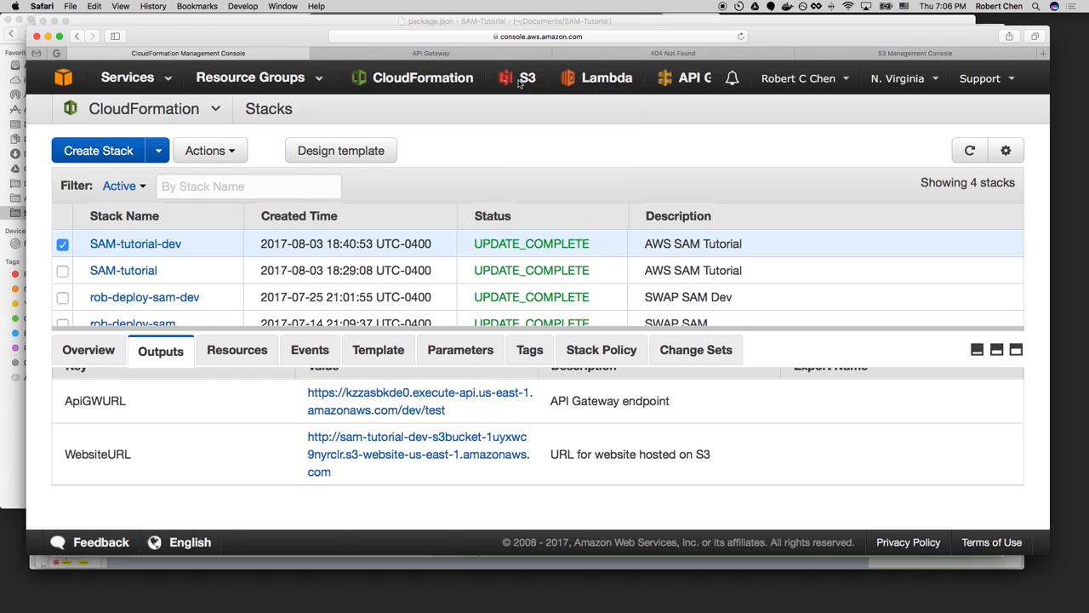
click(517, 79)
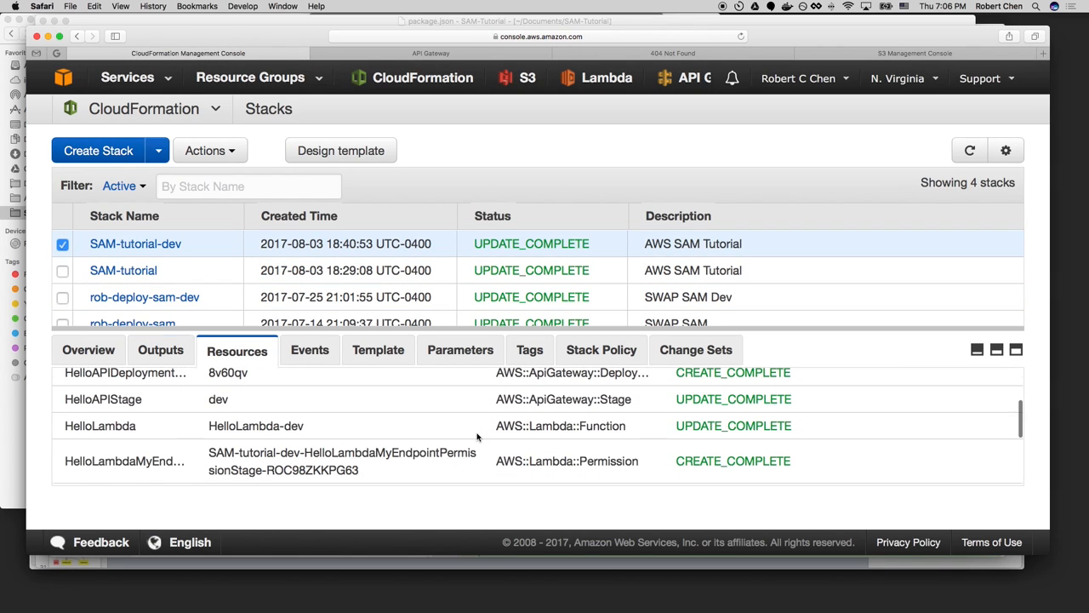
scroll(down, 3)
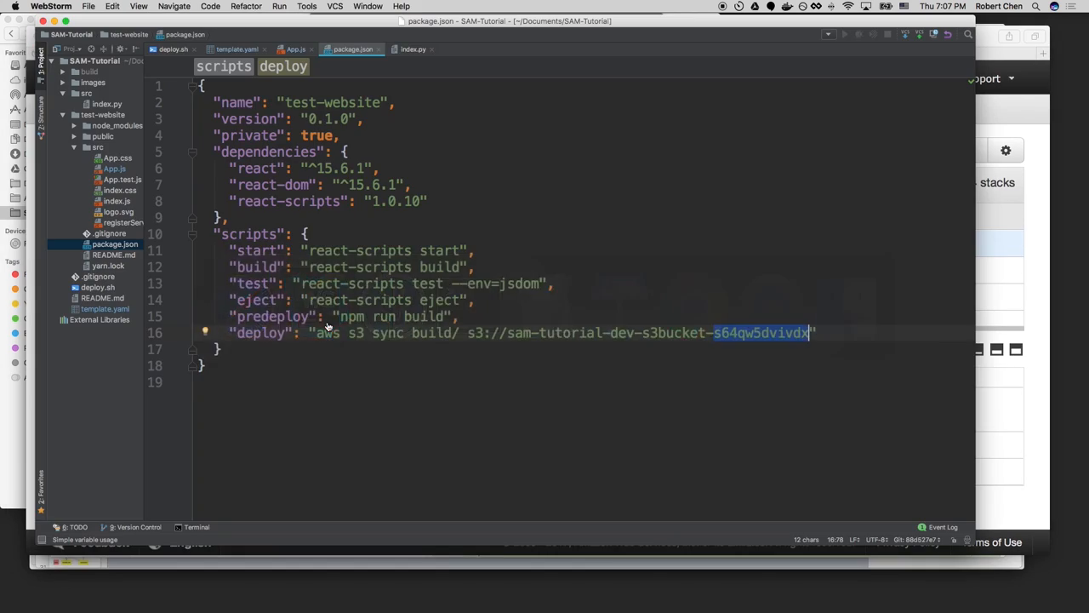
text(1uyxwc9nyrclr)
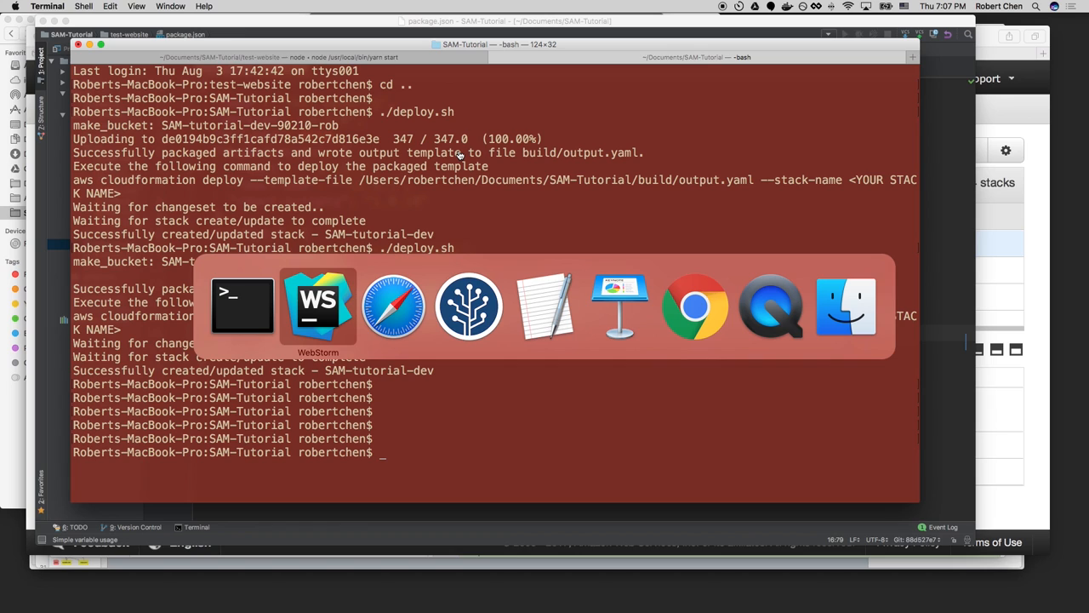
click(694, 307)
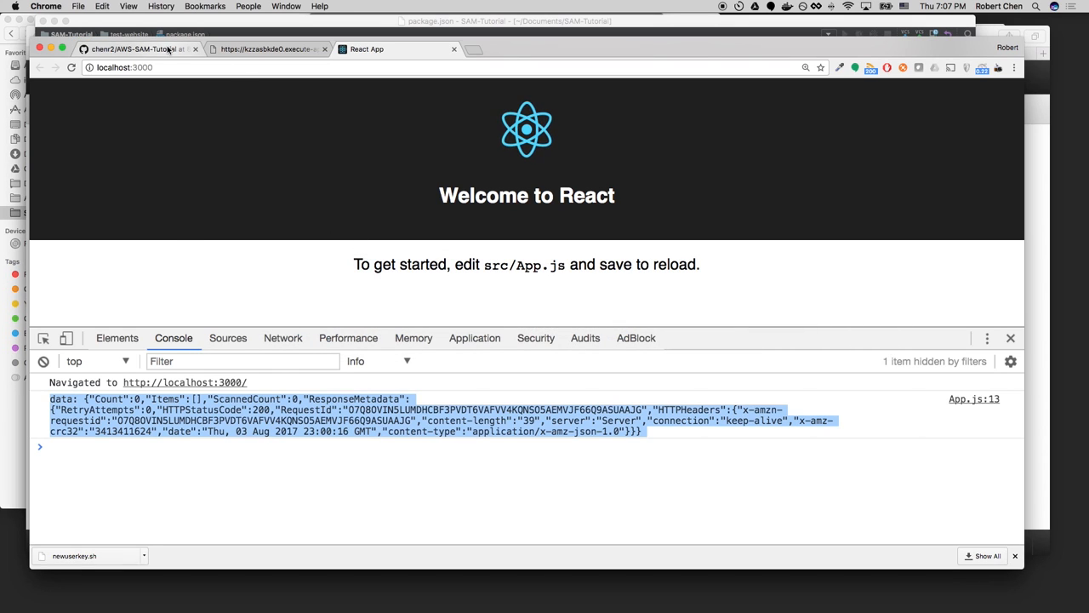
Open the GitHub tutorial repo at tag 11 and scroll the README to the deploy section.
click(137, 47)
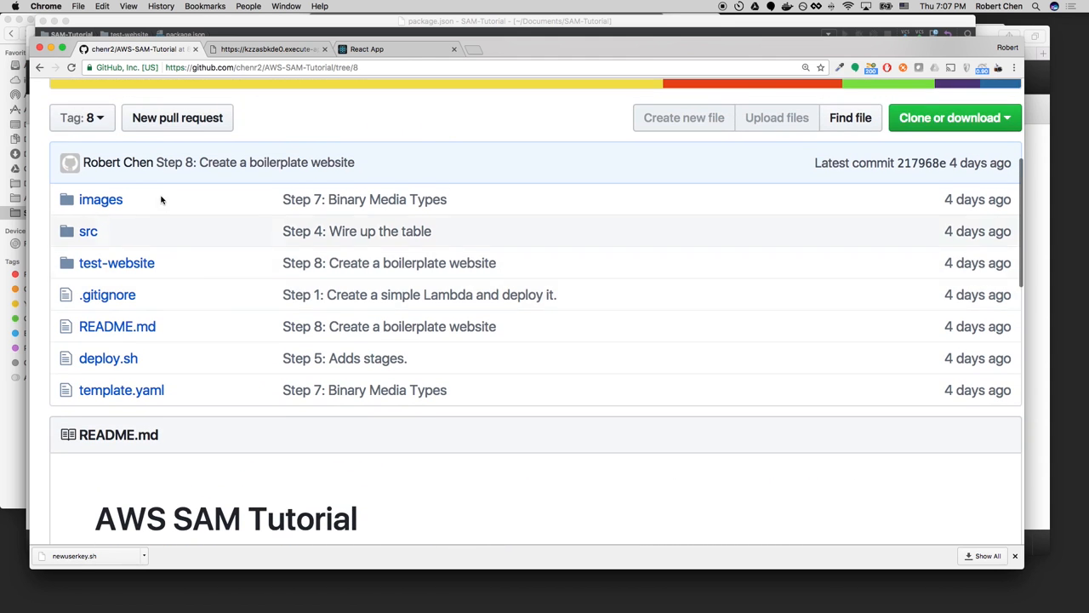
click(82, 117)
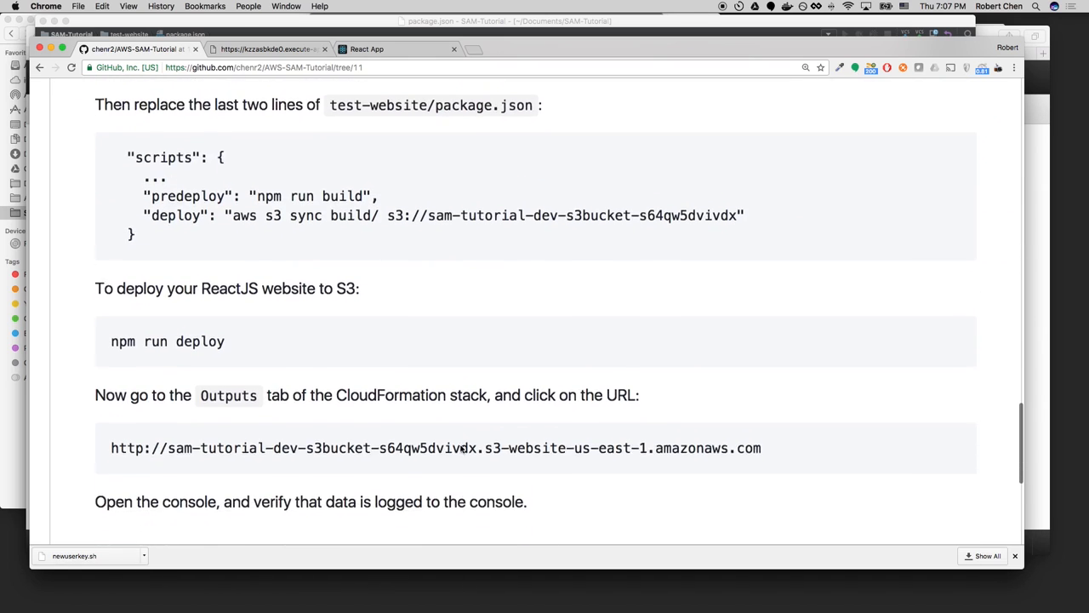
scroll(down, 3)
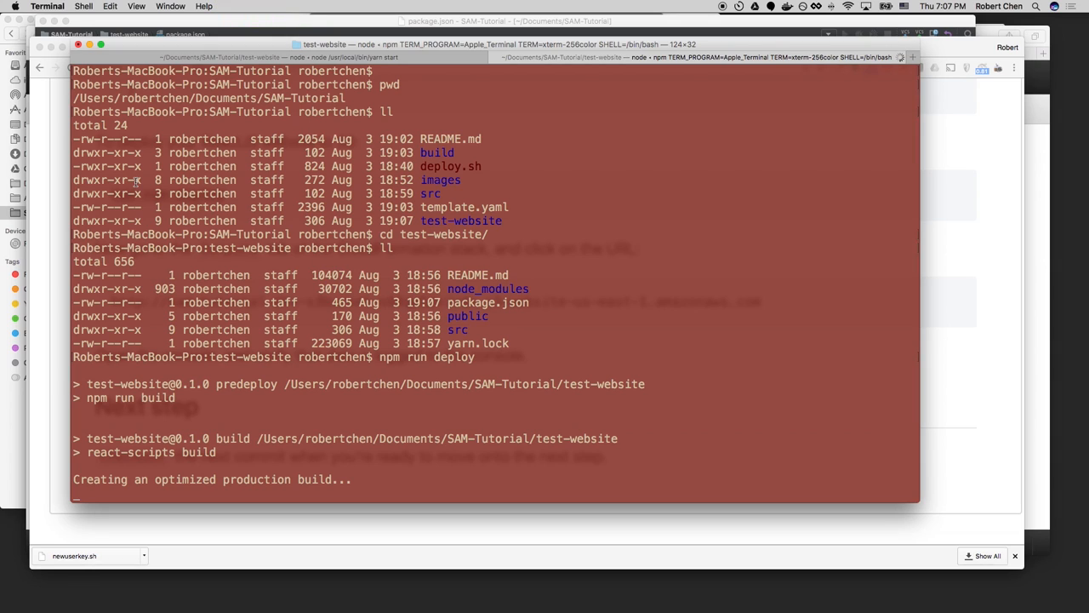
Scroll the README to the npm run deploy command above the WebsiteURL instructions.
scroll(down, 3)
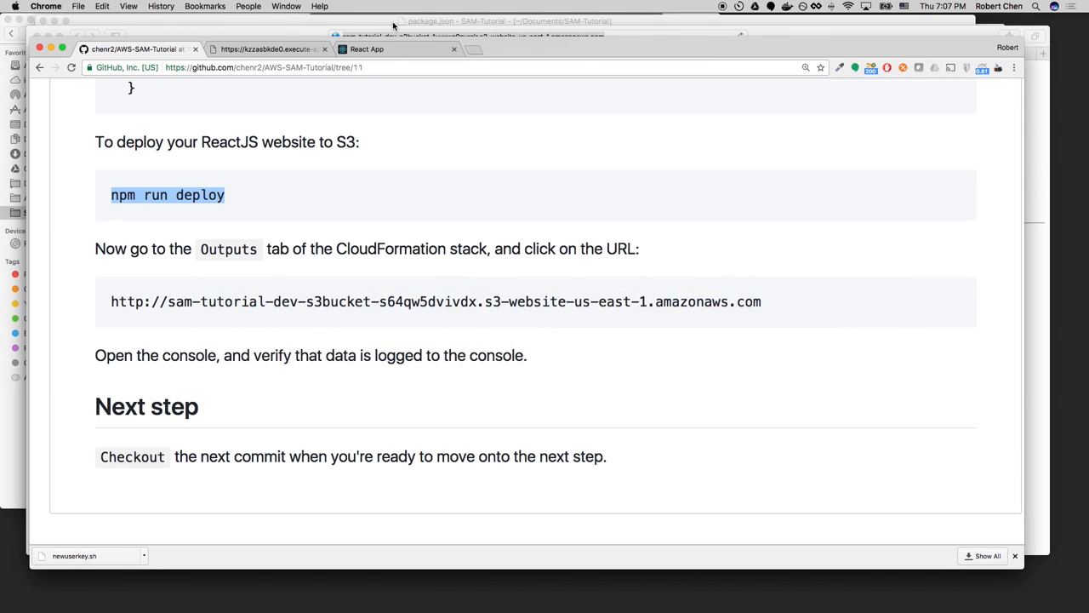
View the deployed React welcome page on the S3 website and inspect it with developer tools.
click(528, 48)
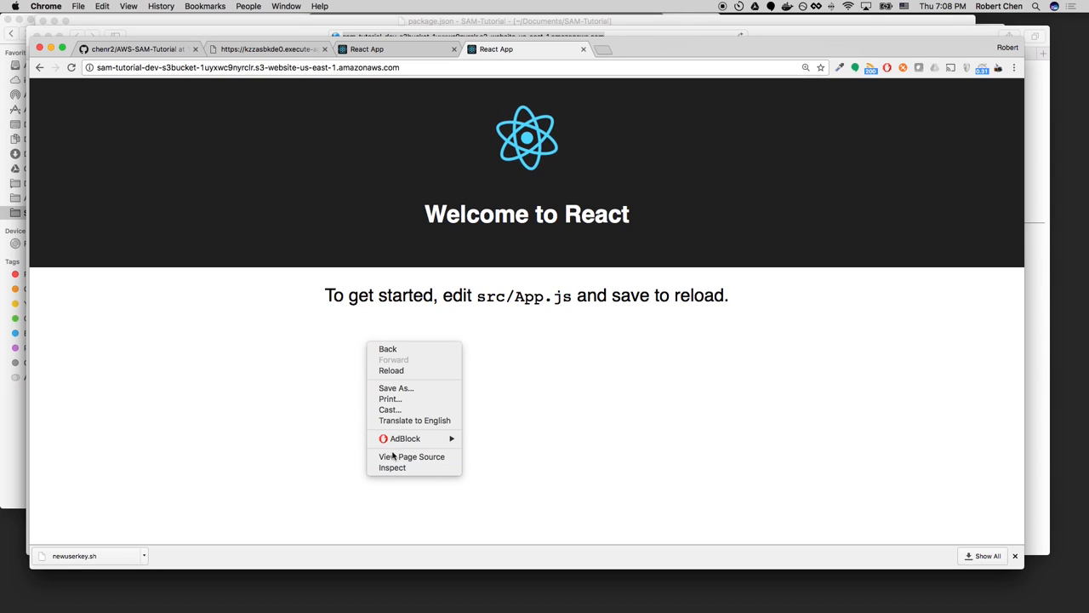
click(412, 456)
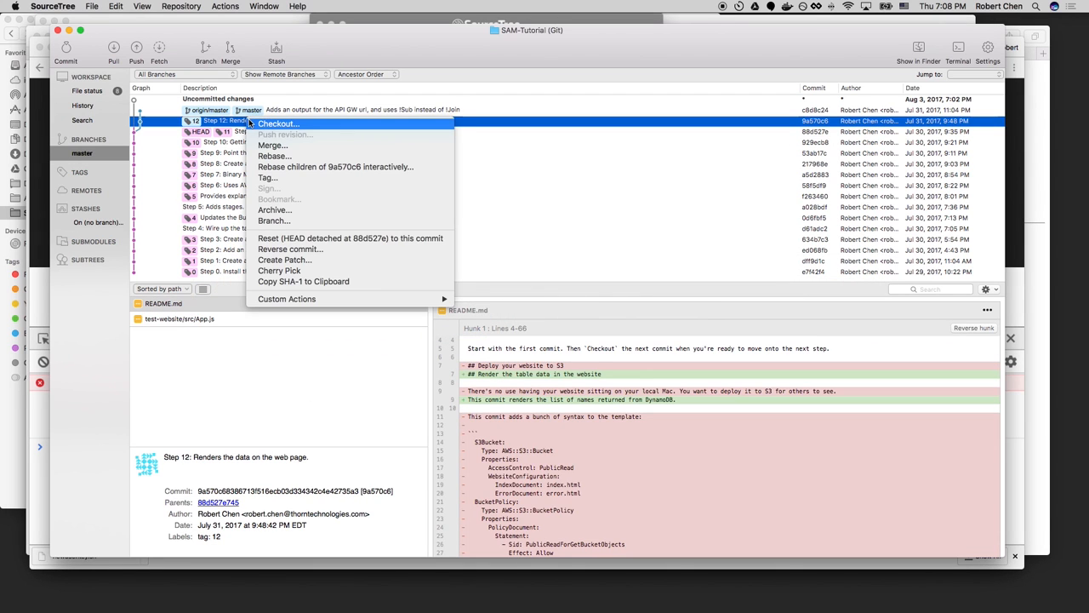
Check out the Step 12 rendering commit, retrying with Discard local changes after the first attempt fails.
click(278, 123)
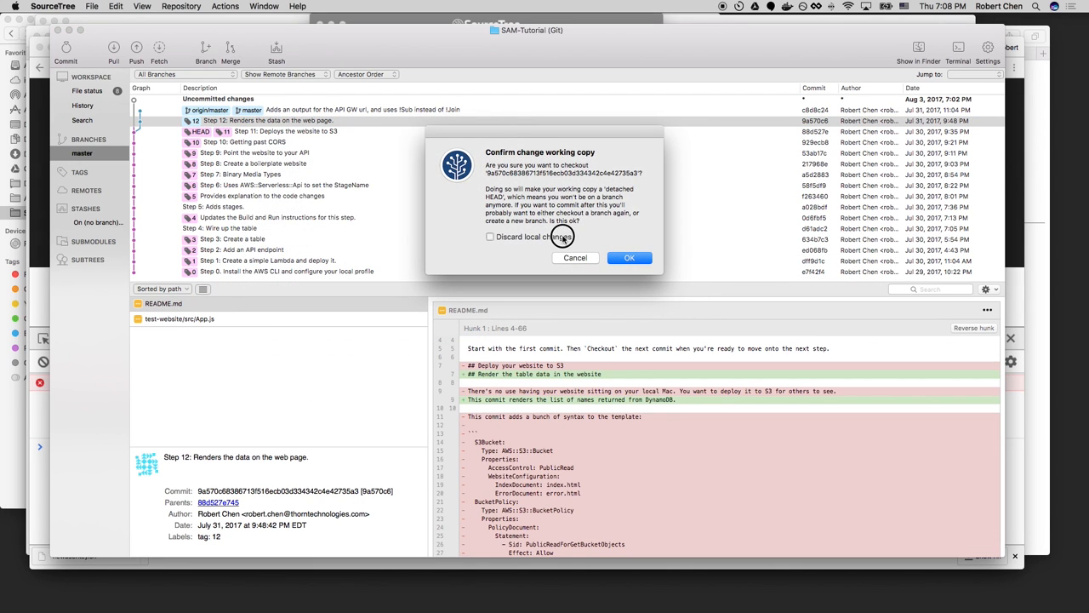
click(629, 259)
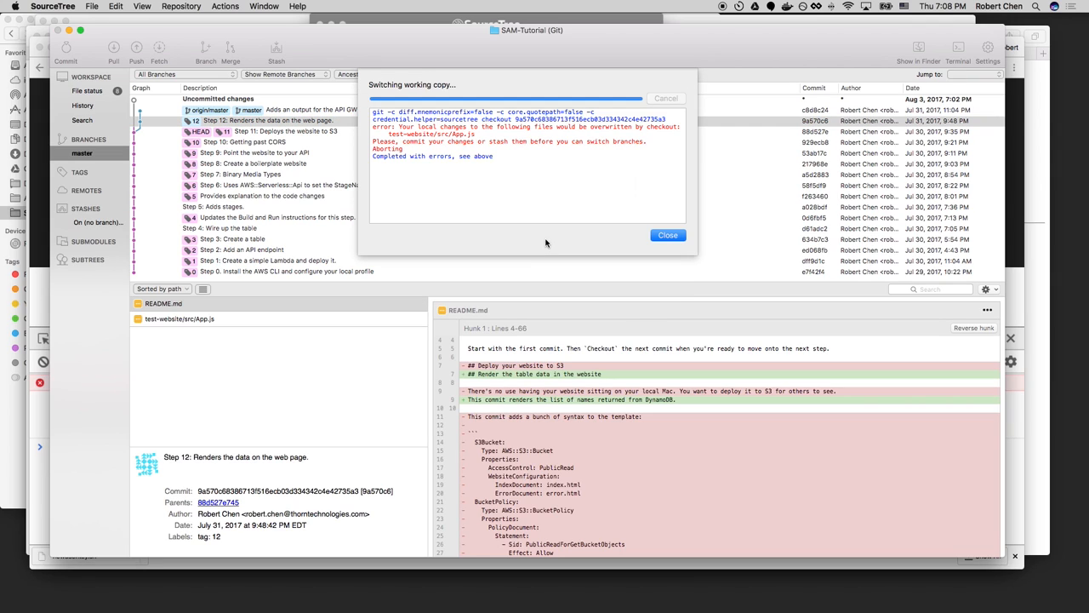
click(667, 235)
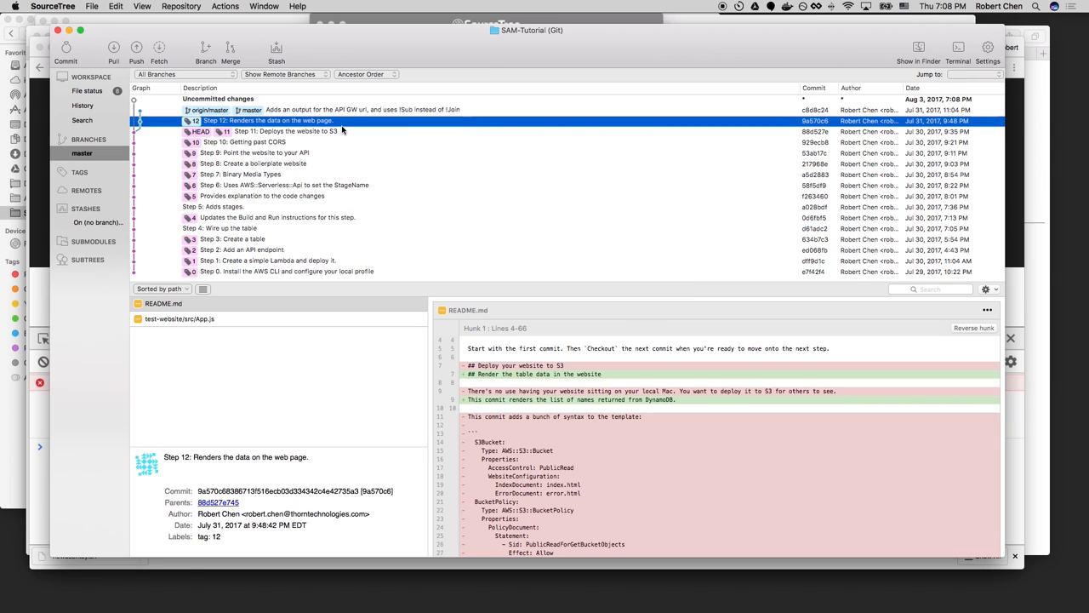
double_click(269, 119)
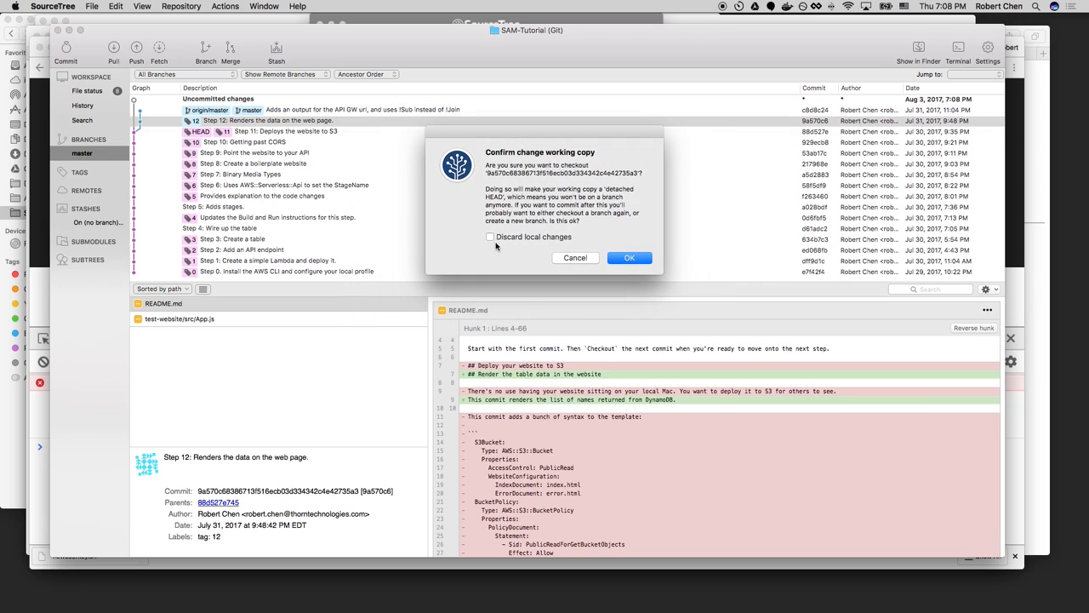
click(629, 257)
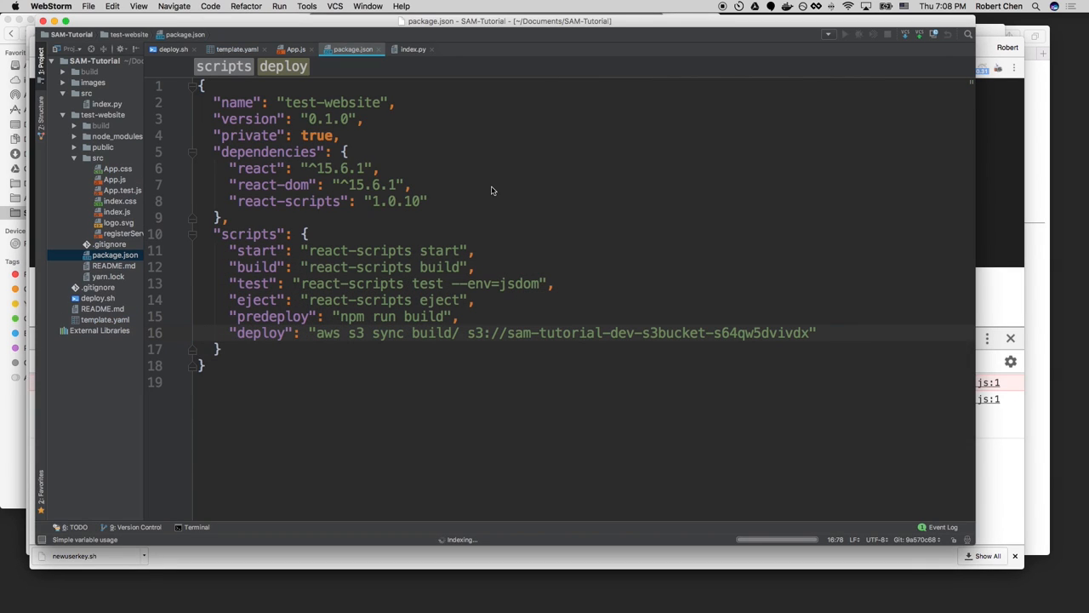
Confirm the site's 404, then copy the S3Bucket name sam-tutorial-dev-s3bucket-1uyxwc9nyrclr from CloudFormation Resources.
key(Cmd+Tab)
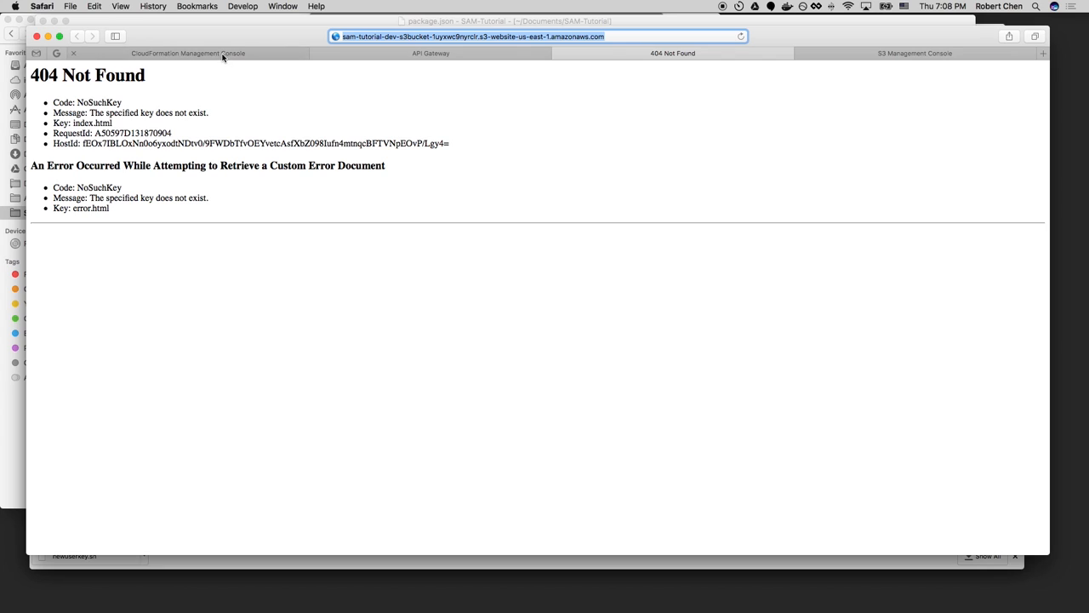
mouse_move(187, 53)
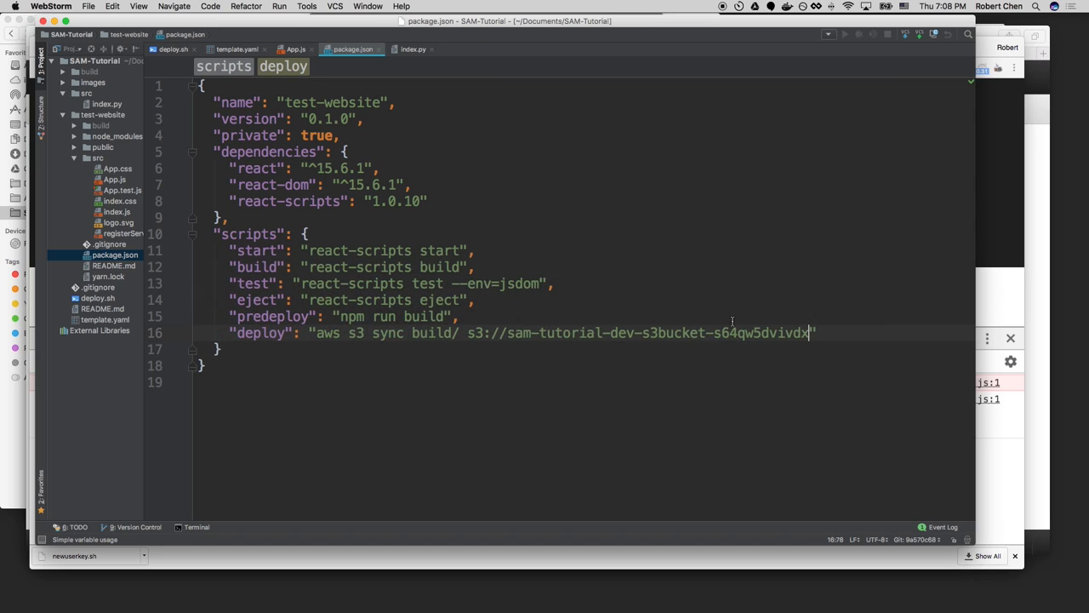
key(cmd+tab)
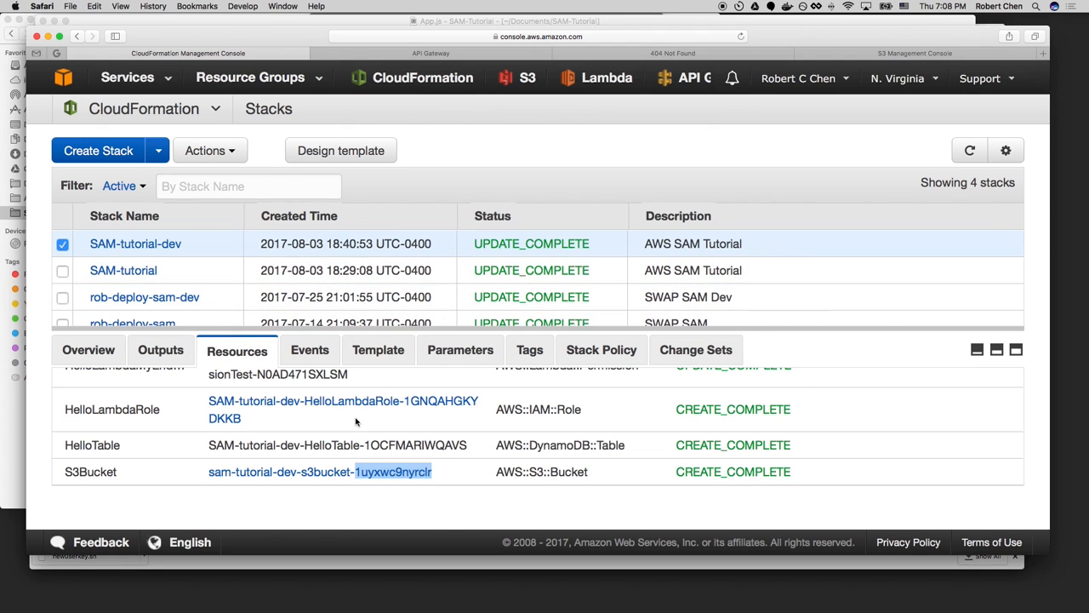
click(160, 350)
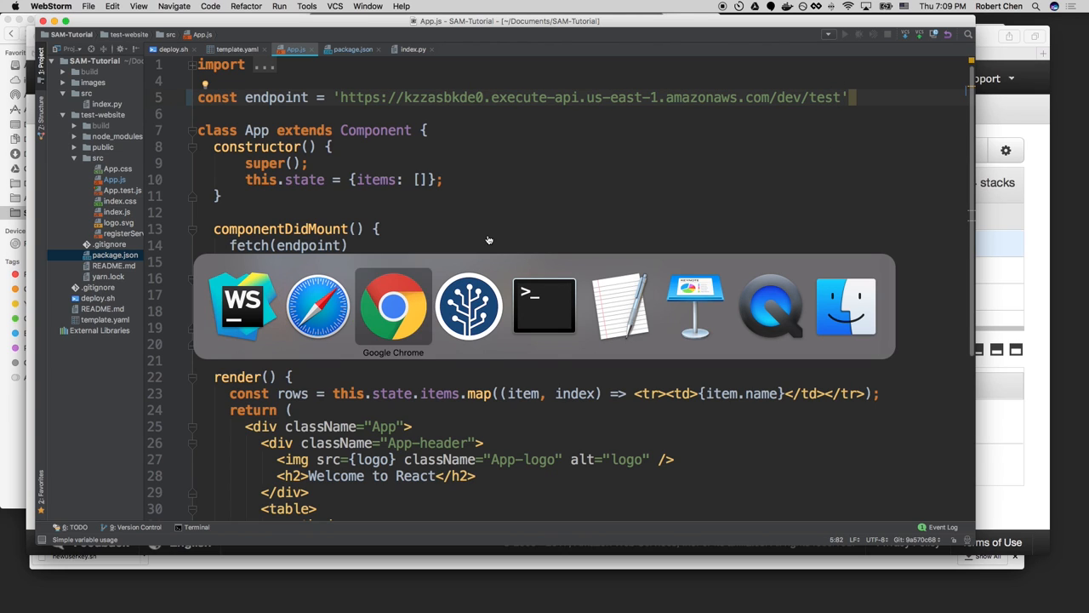
Run npm run deploy from test-website to sync the rebuilt app to sam-tutorial-dev-s3bucket-1uyxwc9nyrclr.
click(545, 307)
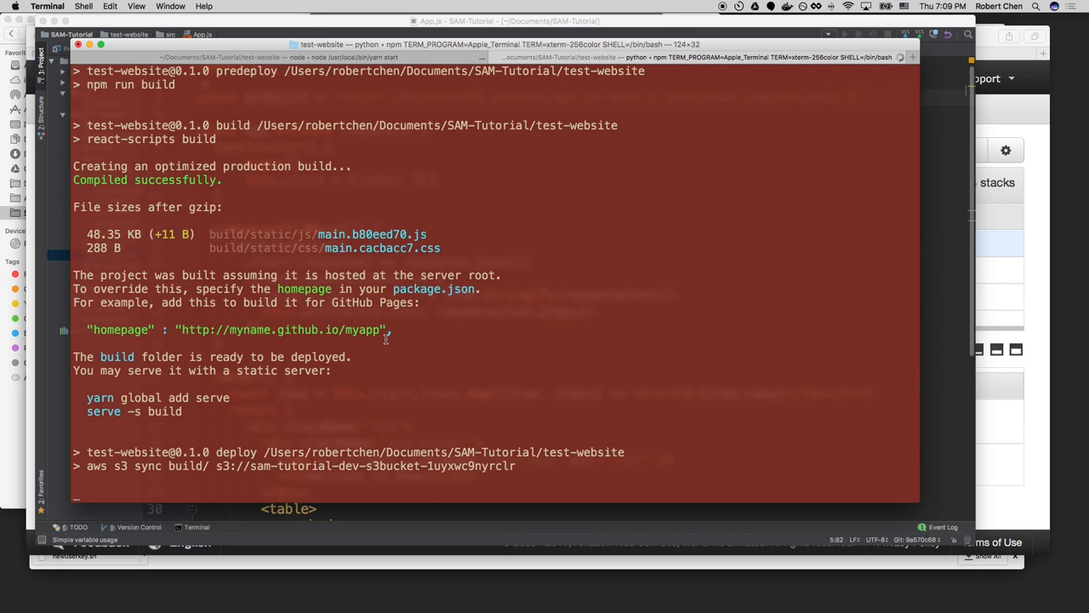
scroll(down, 3)
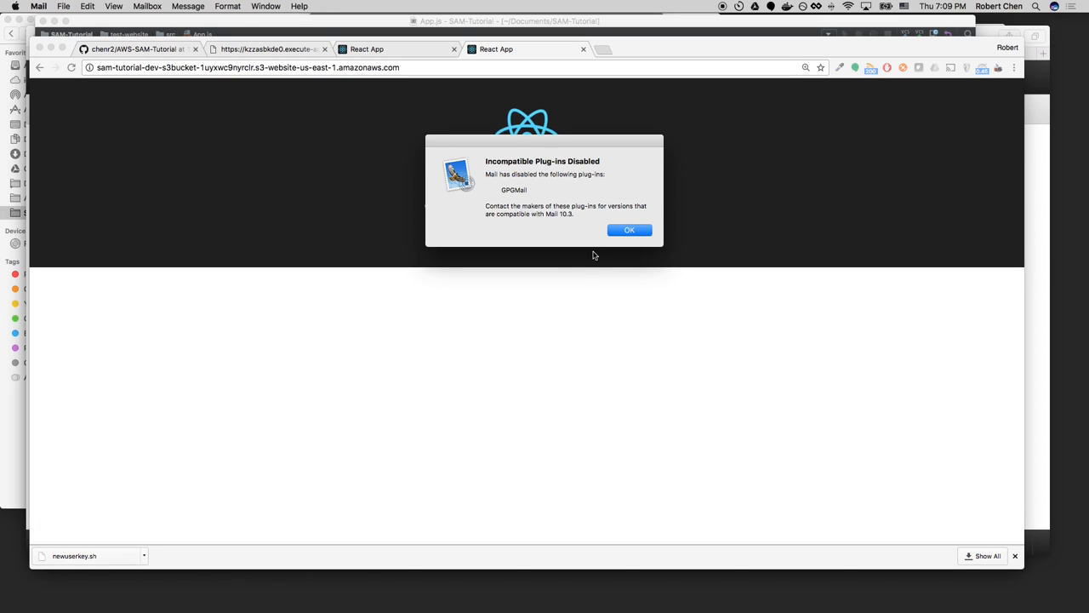
Dismiss the Mail plug-in alert and switch to the AWS-SAM-Tutorial GitHub repository listing 14 commits.
click(630, 229)
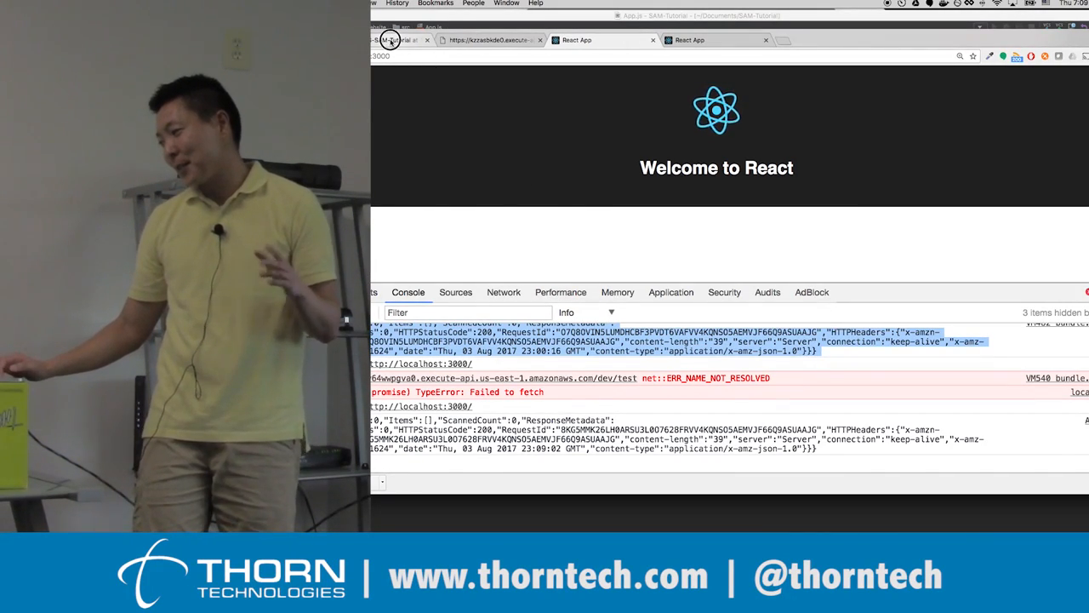
click(395, 41)
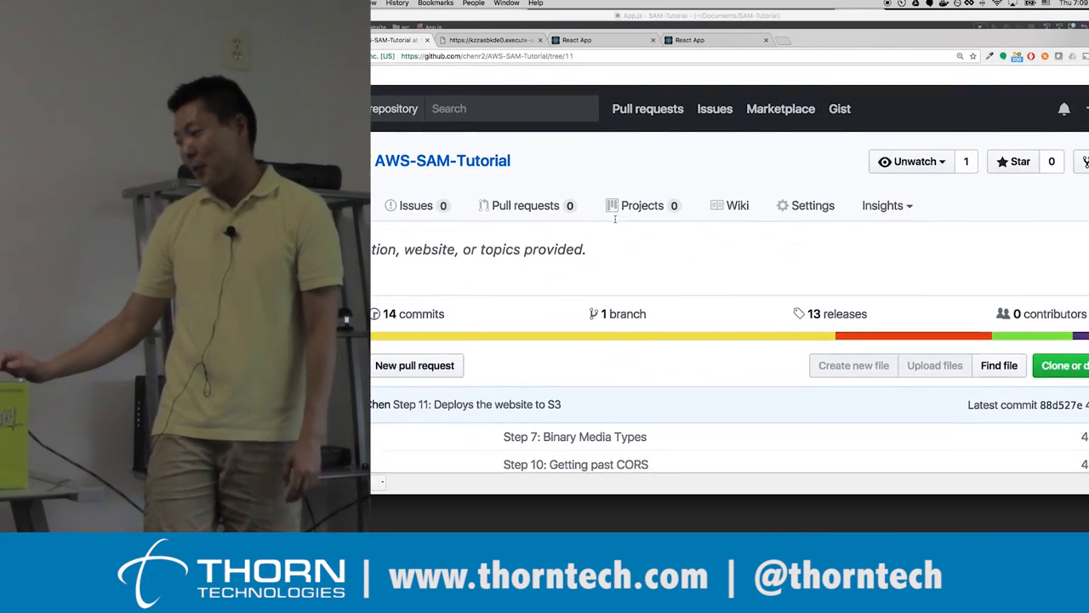
scroll(down, 3)
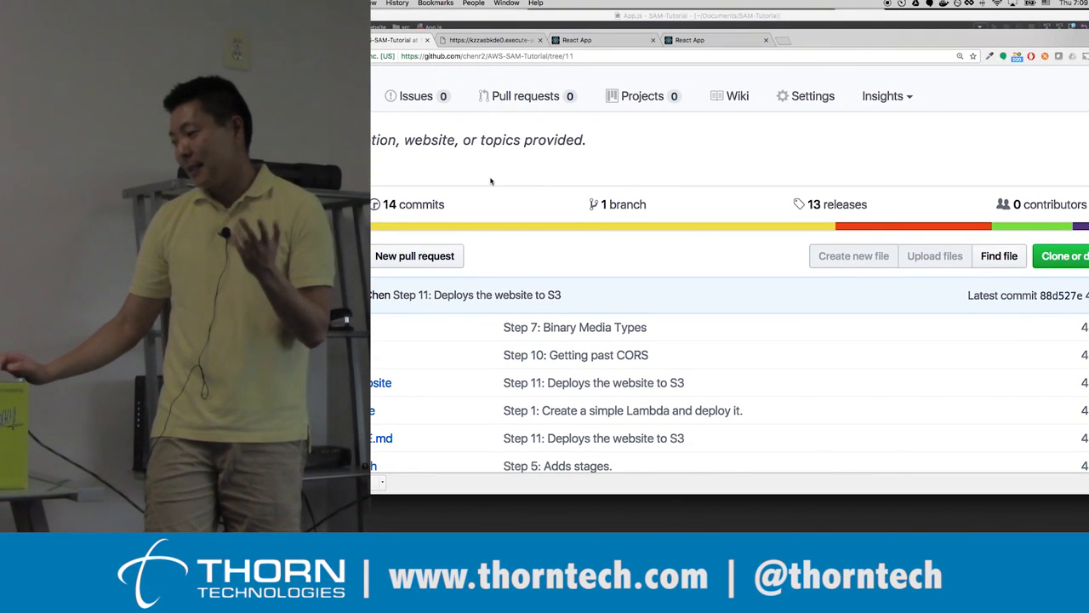